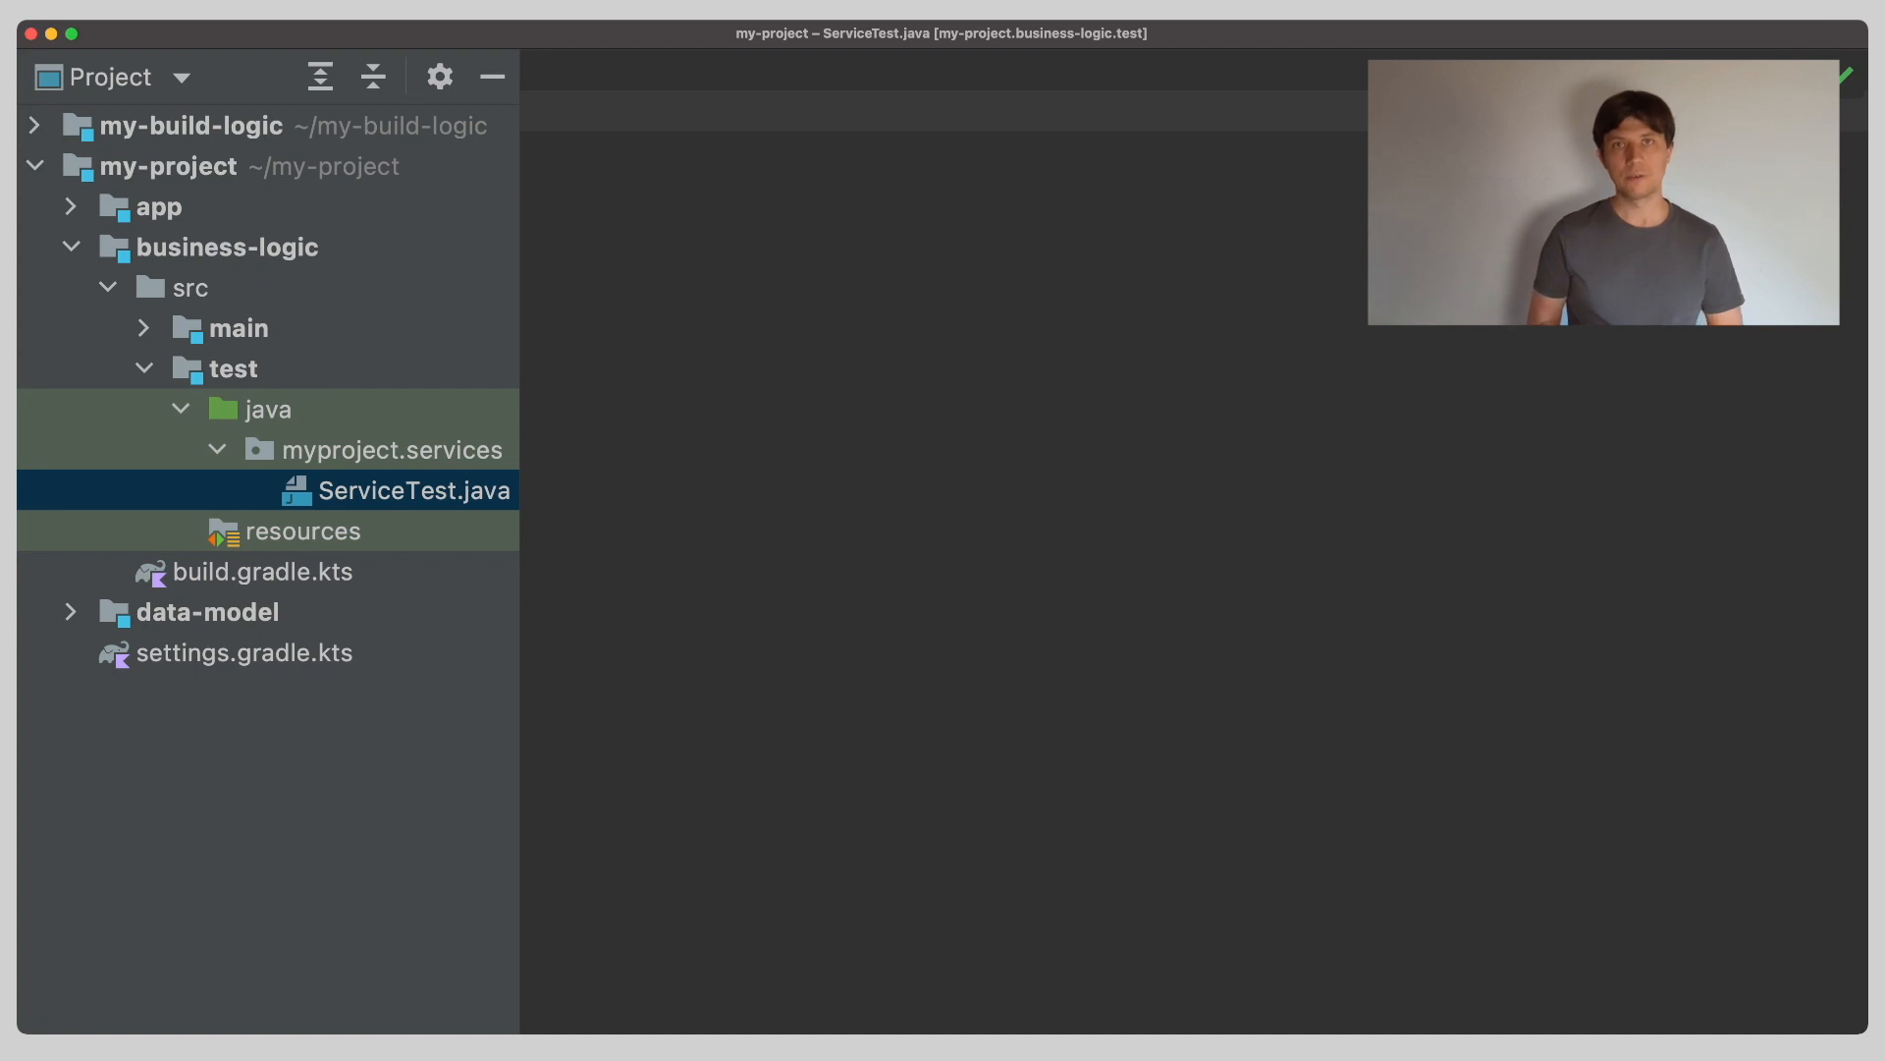
pyautogui.doubleClick(413, 491)
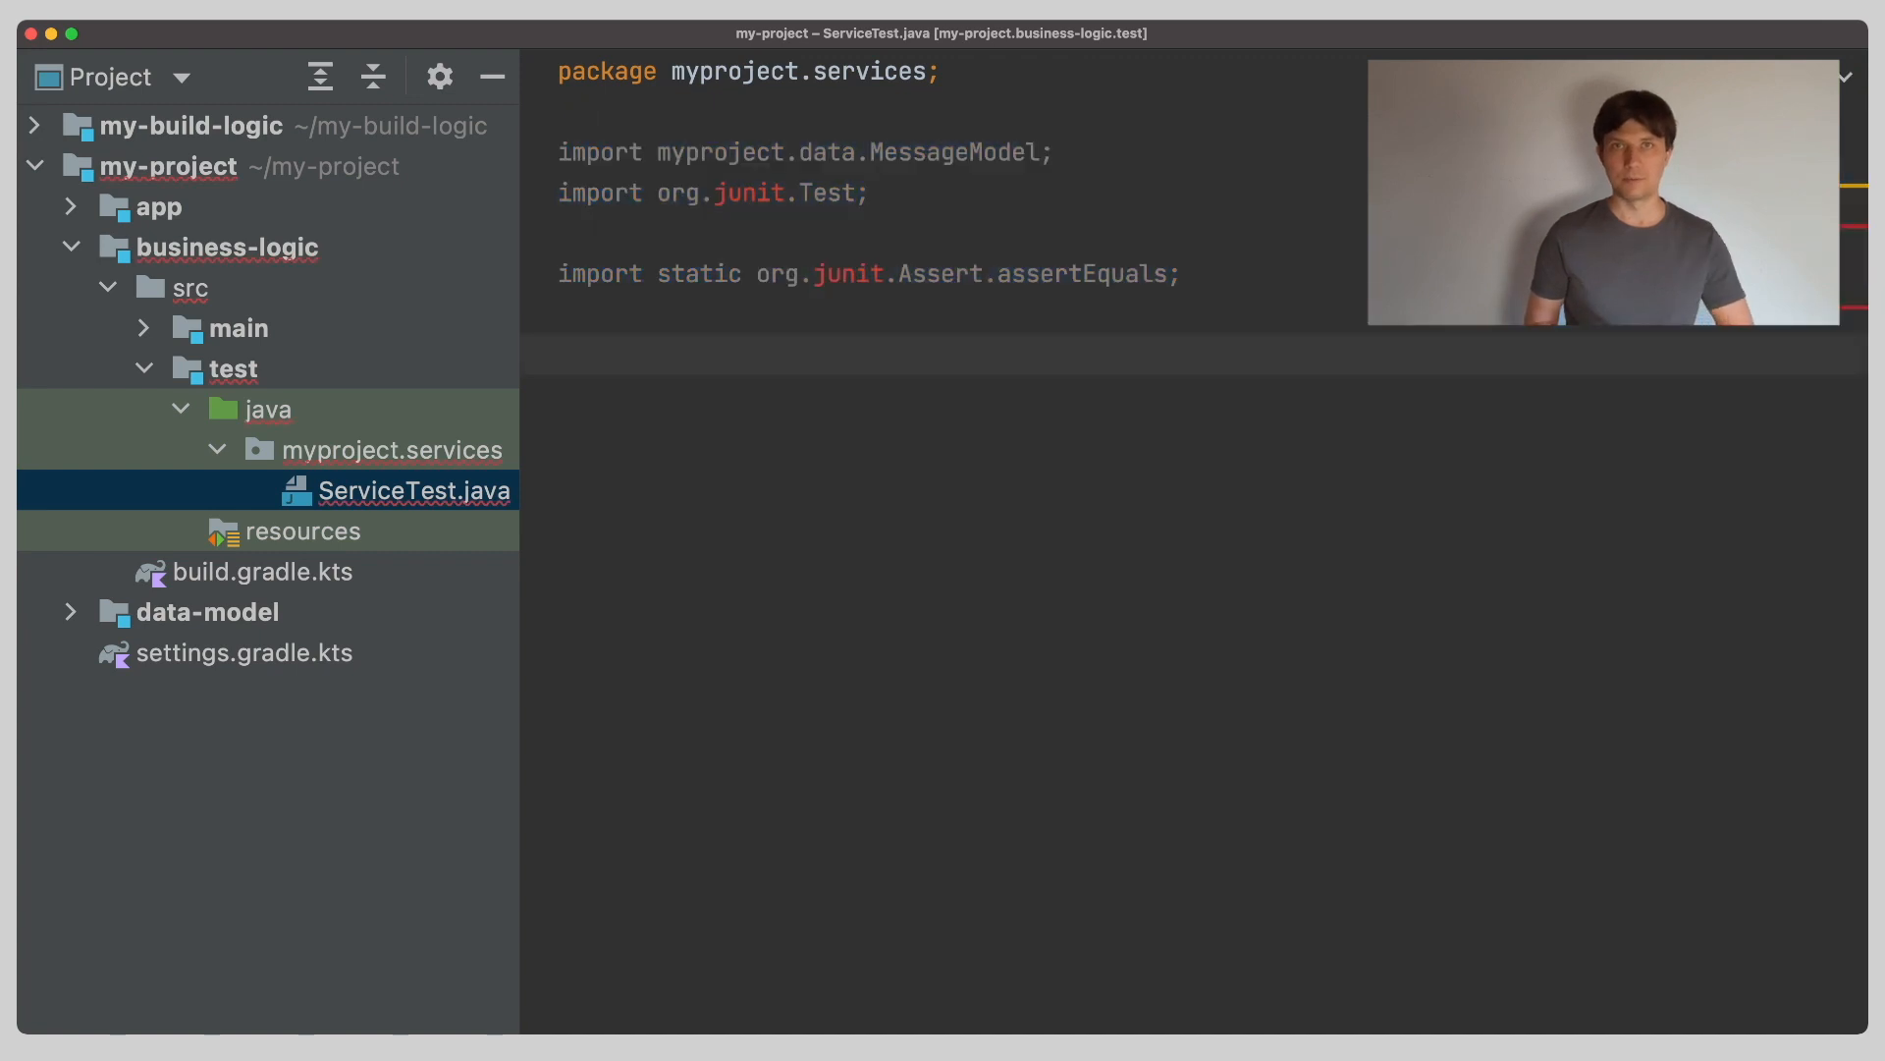
pyautogui.write('public class ServiceTest {')
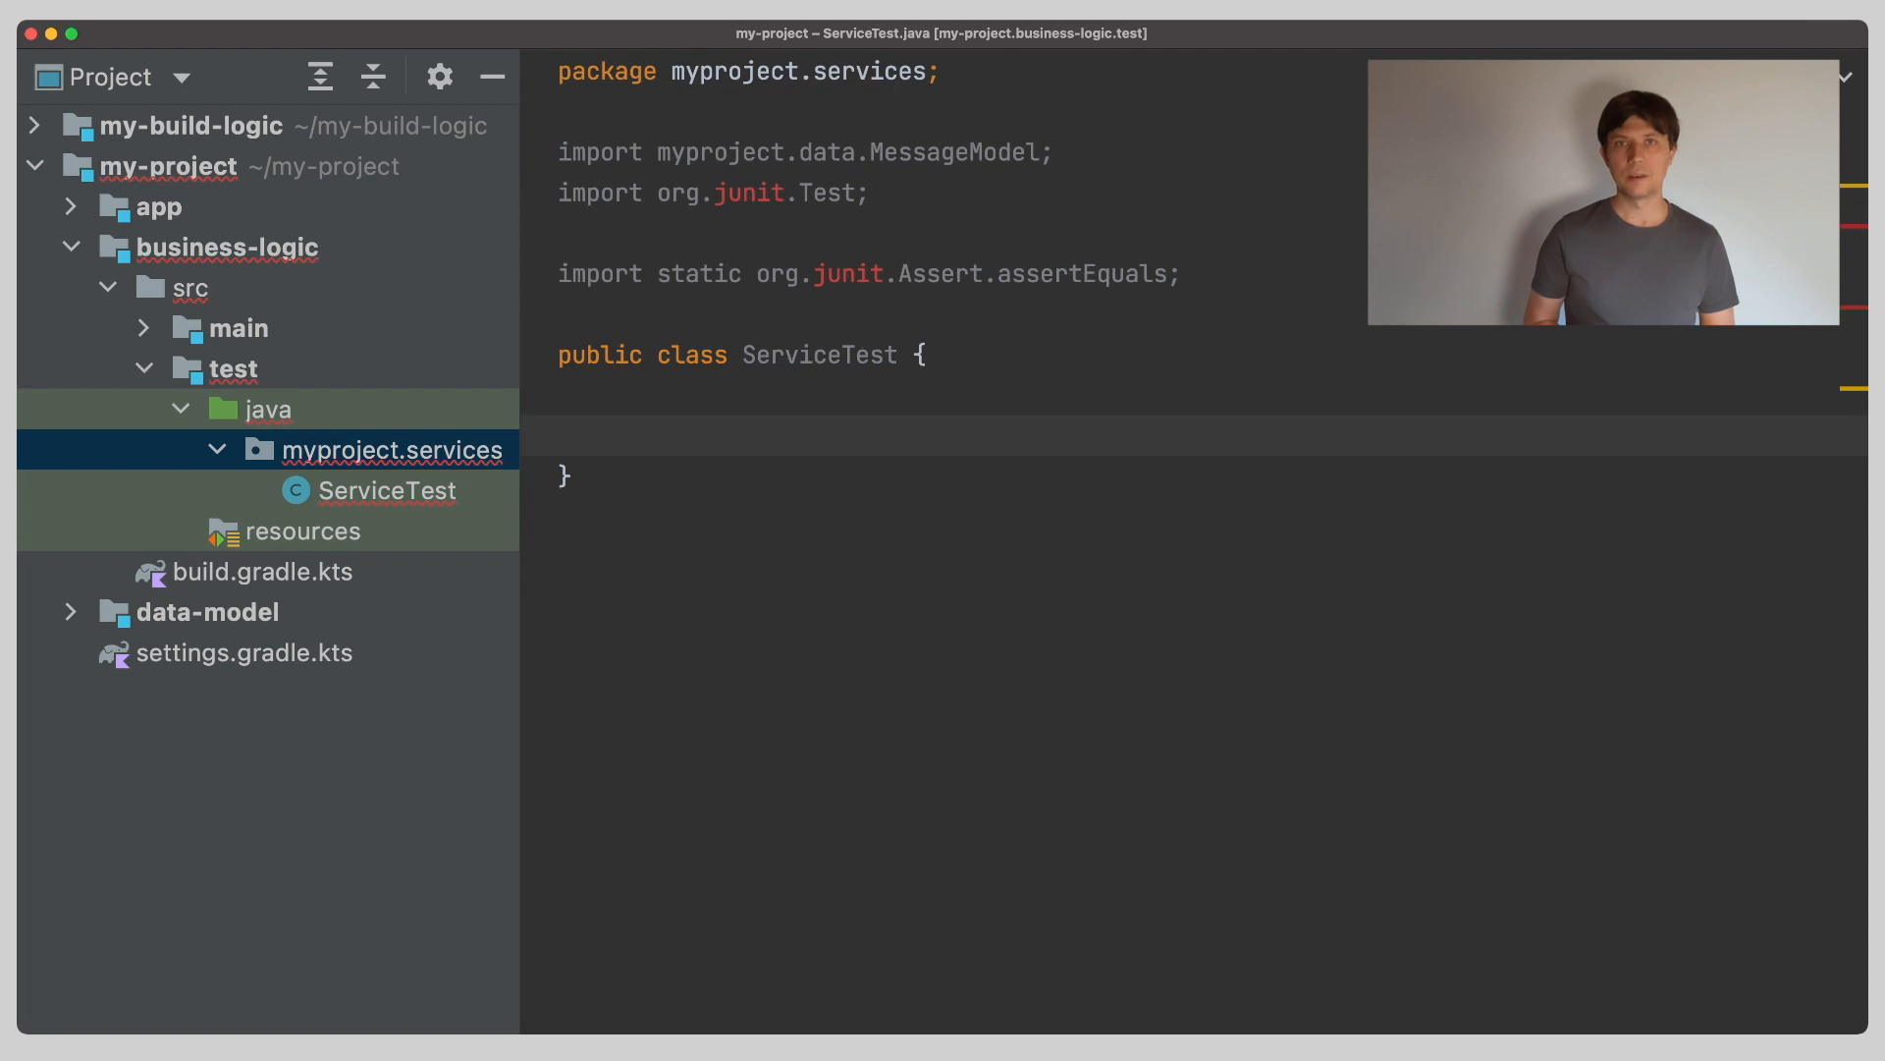
pyautogui.write('public void testEncoding() {')
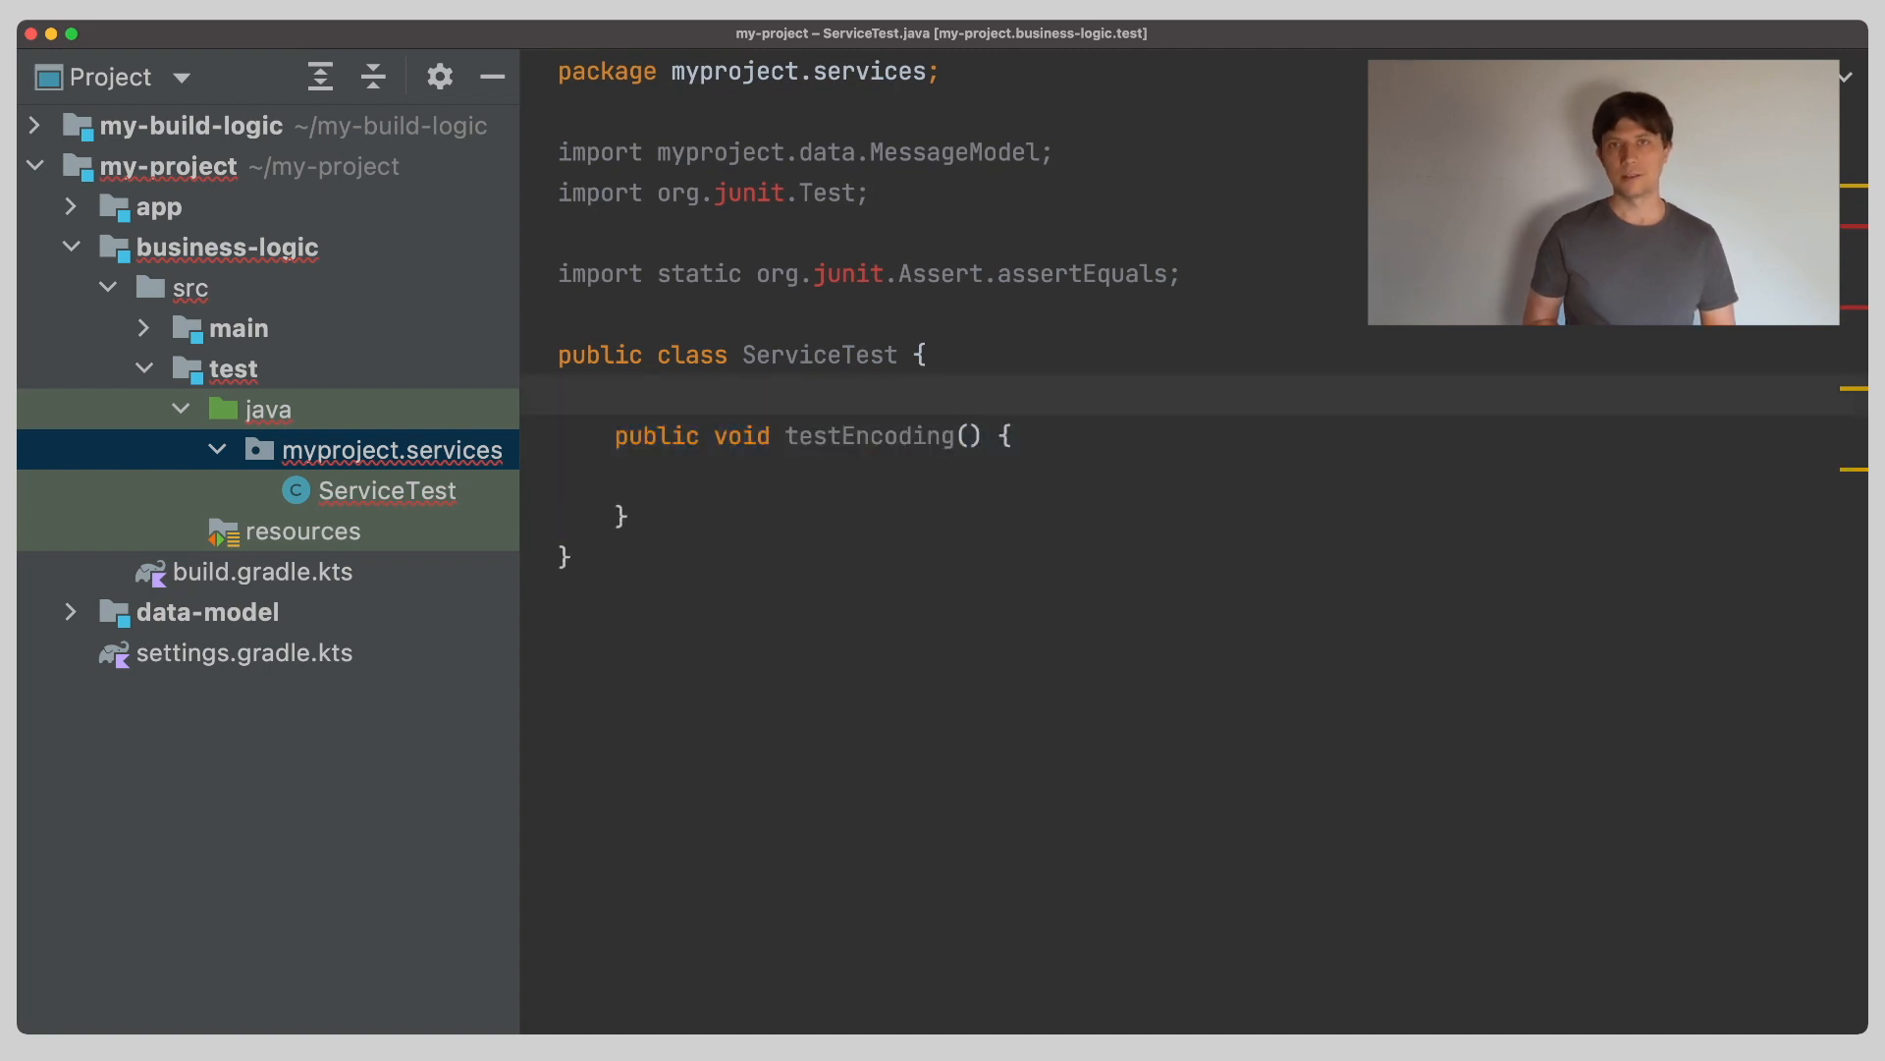
pyautogui.write('@Test')
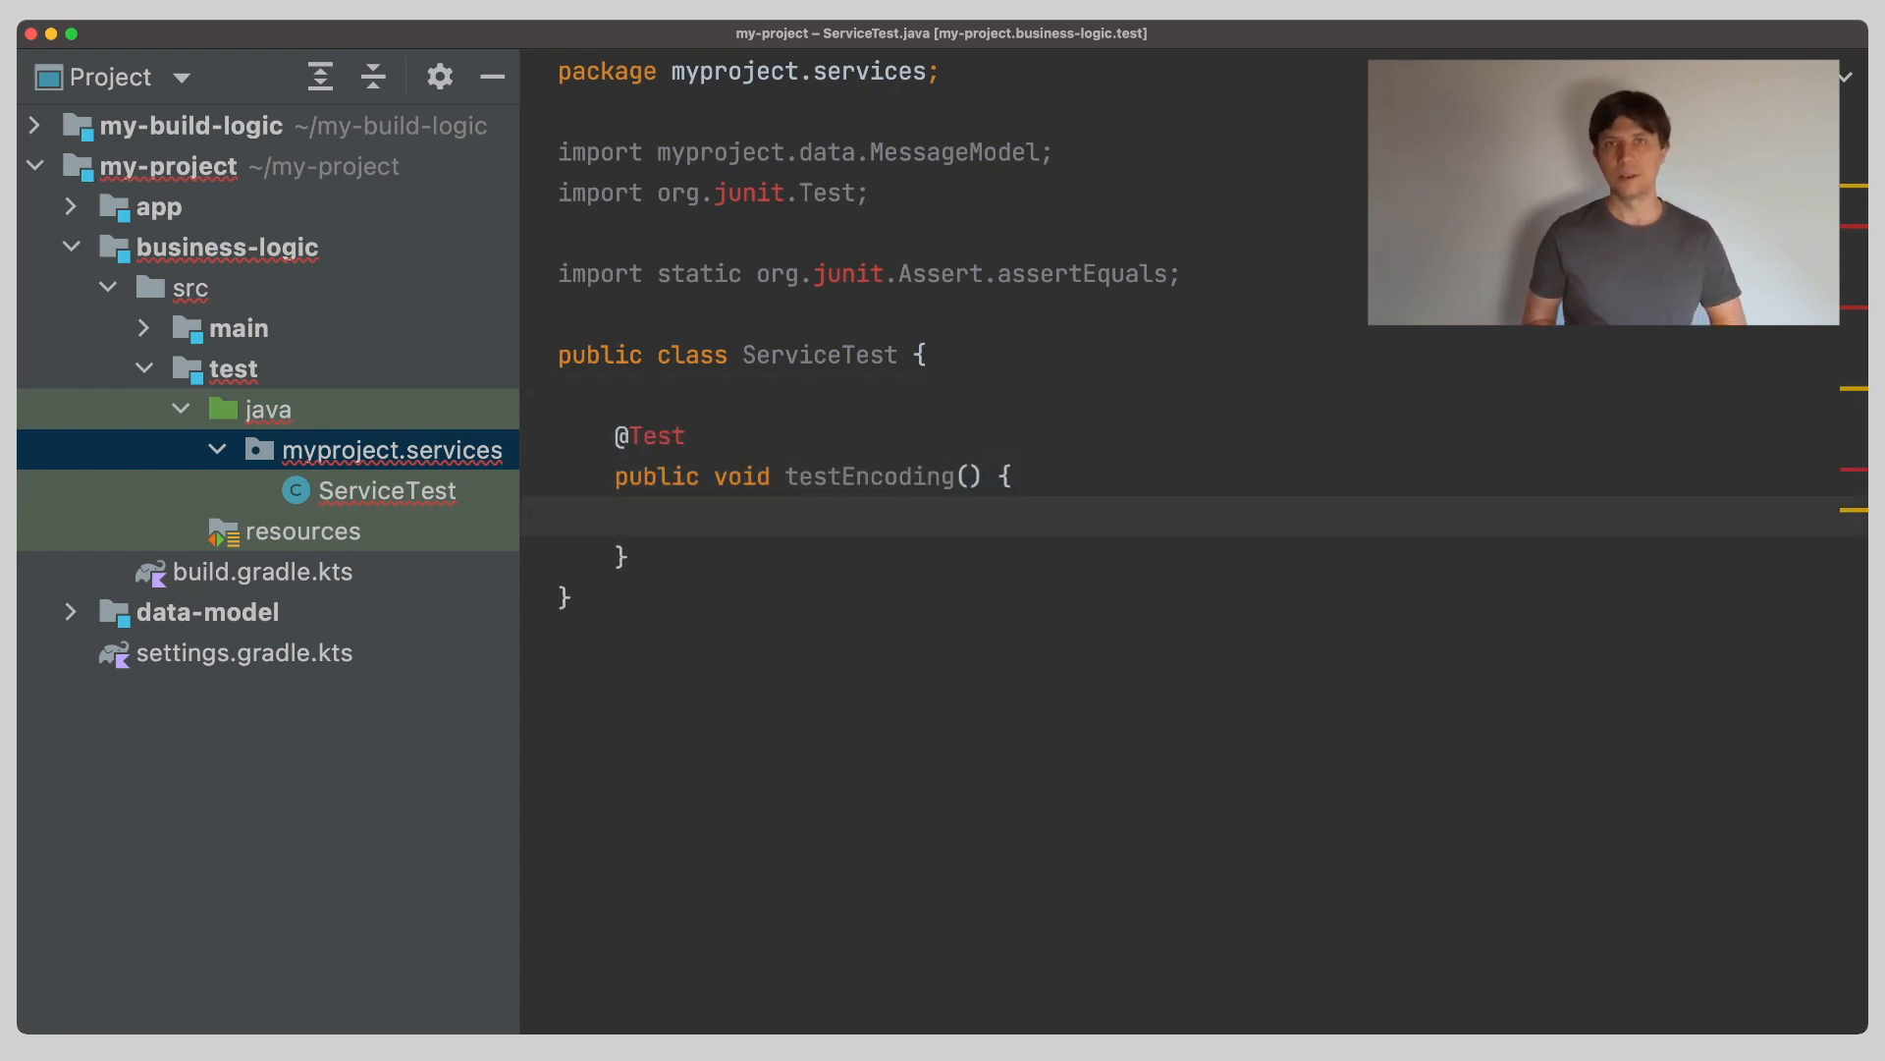
pyautogui.write('assertEquals(')
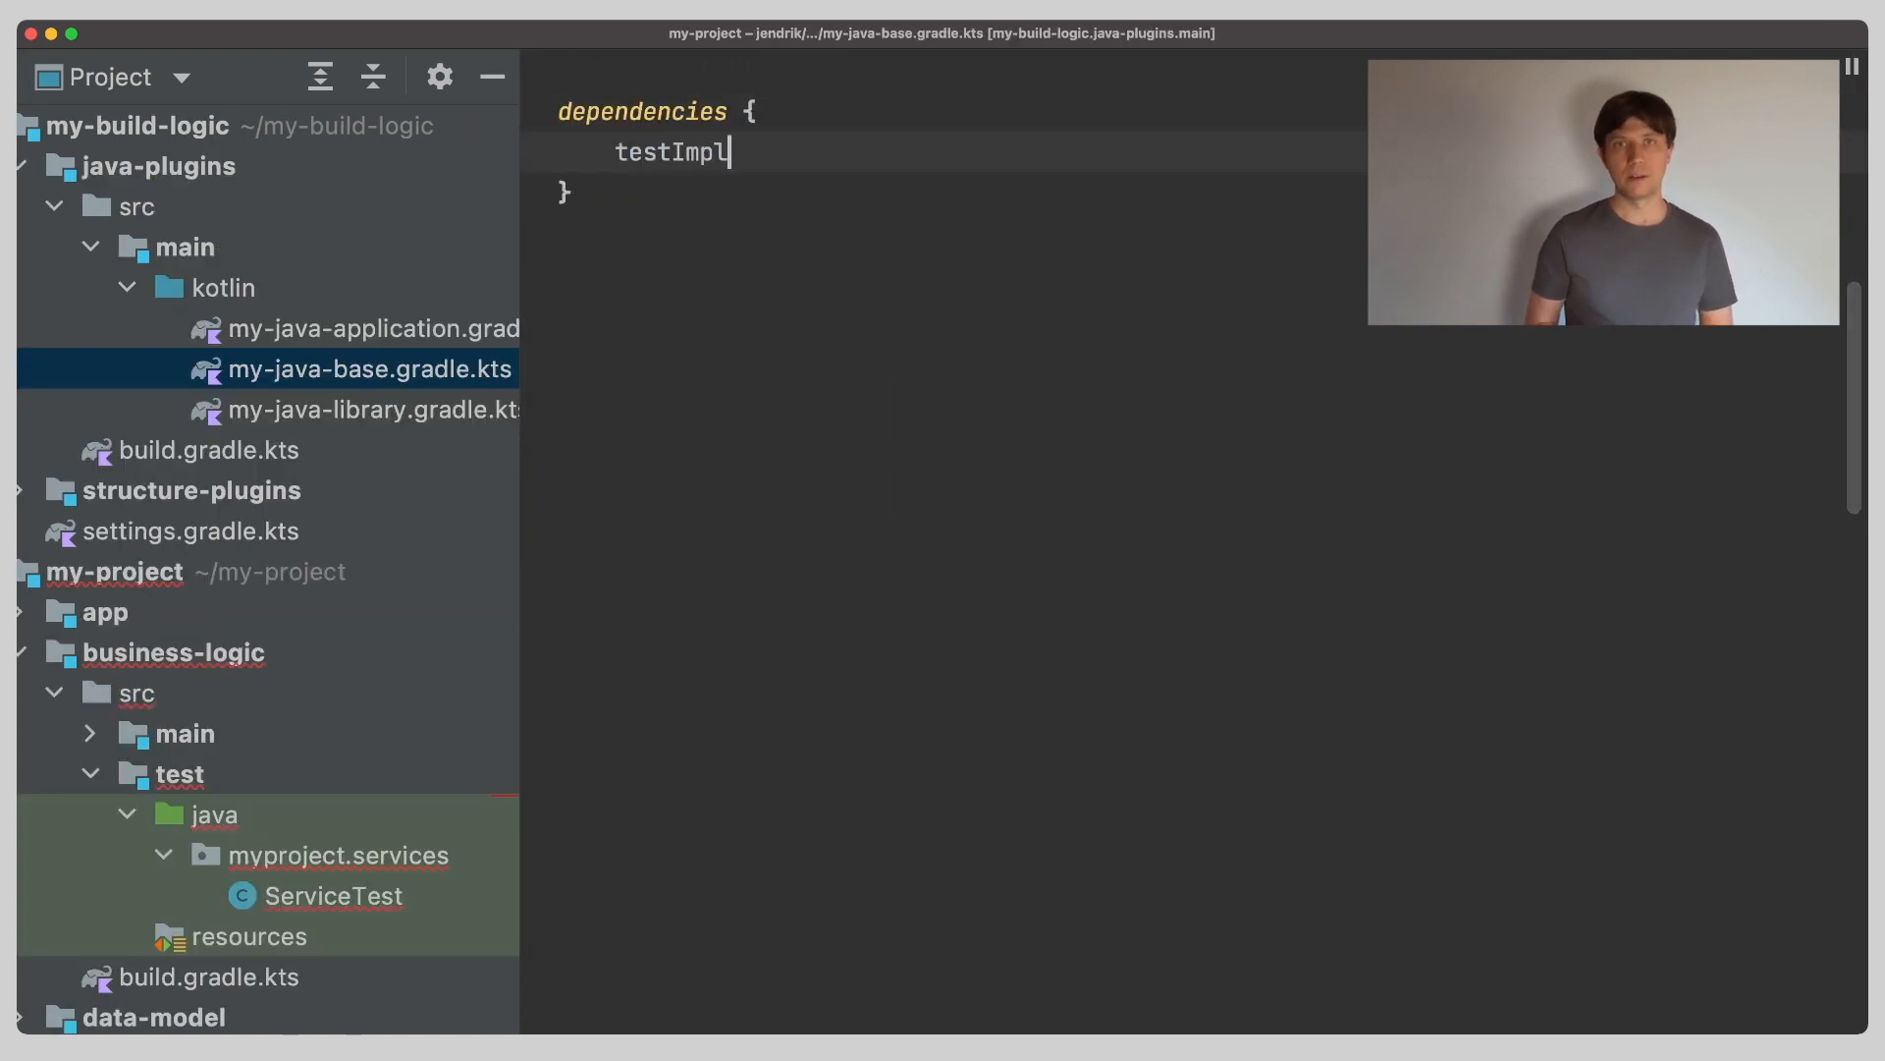
# Add testImplementation("junit:junit"), run ServiceTest successfully, and return to my-java-base.gradle.kts.
pyautogui.write('ementation("junit:junit")')
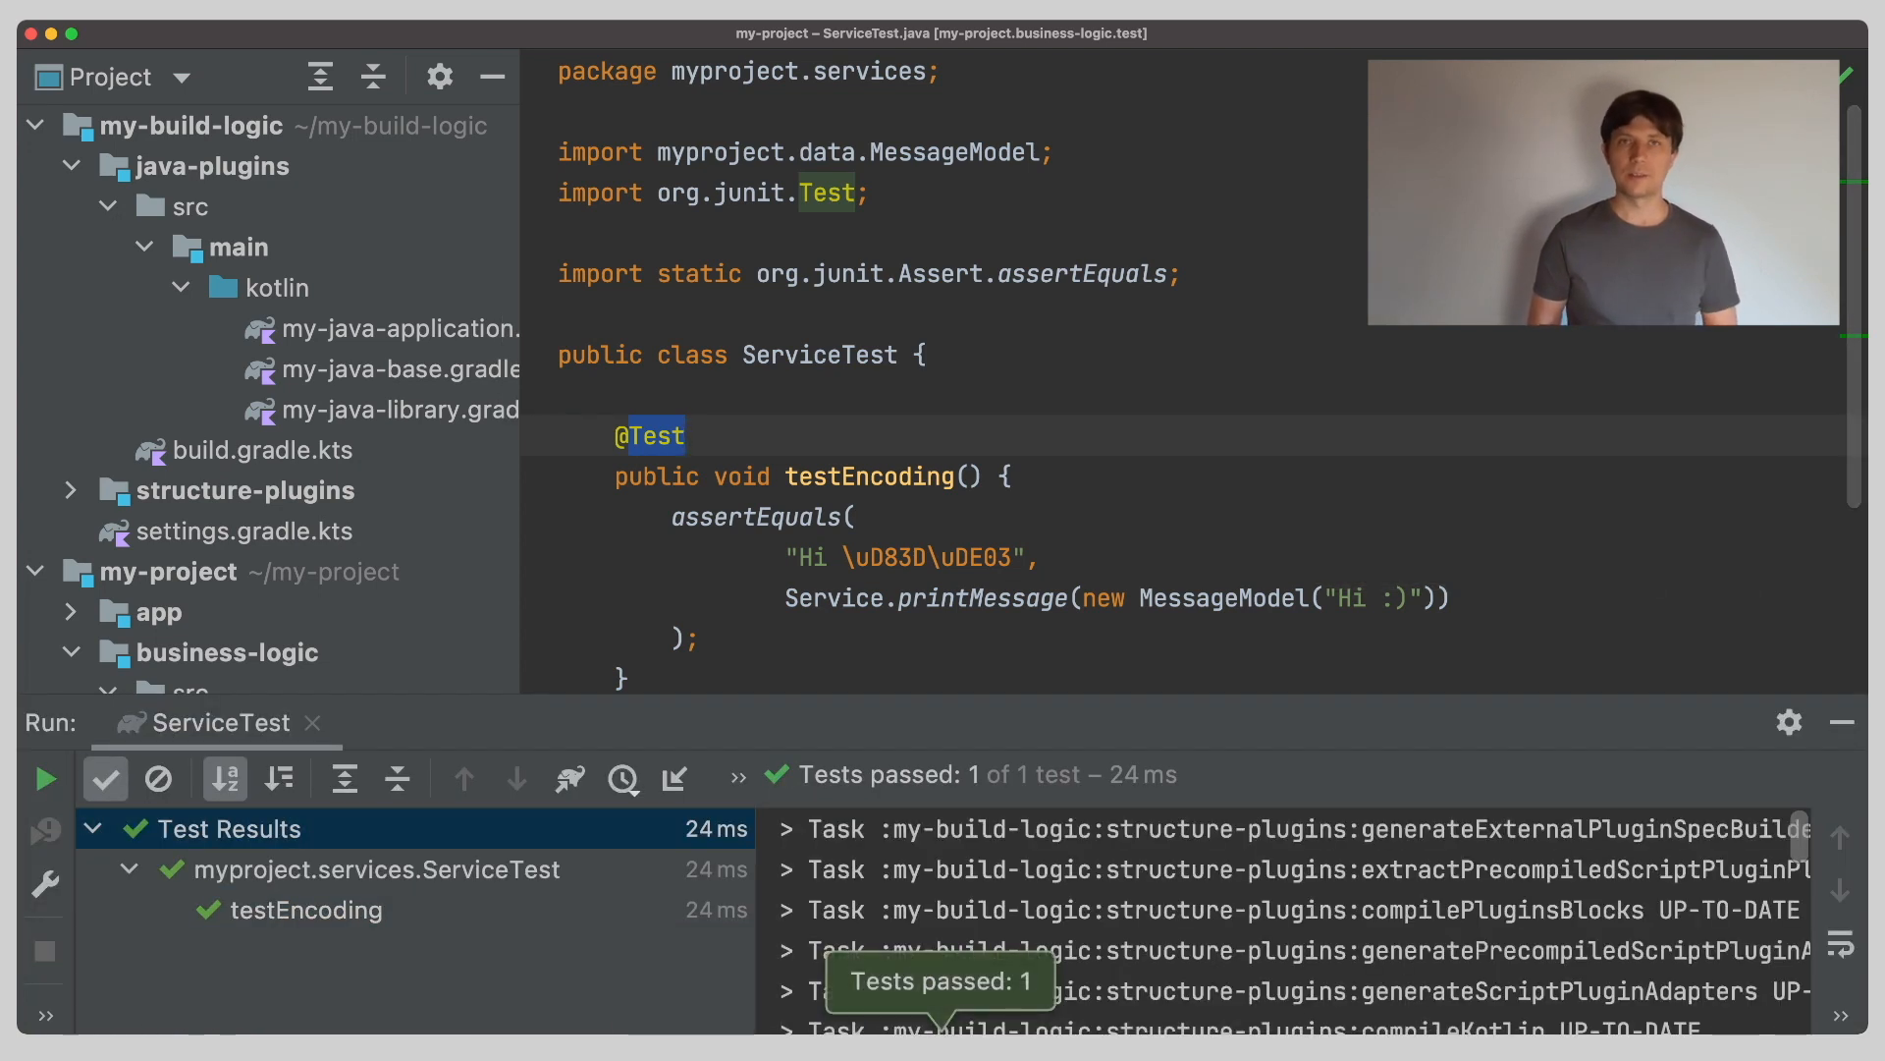
pyautogui.click(306, 910)
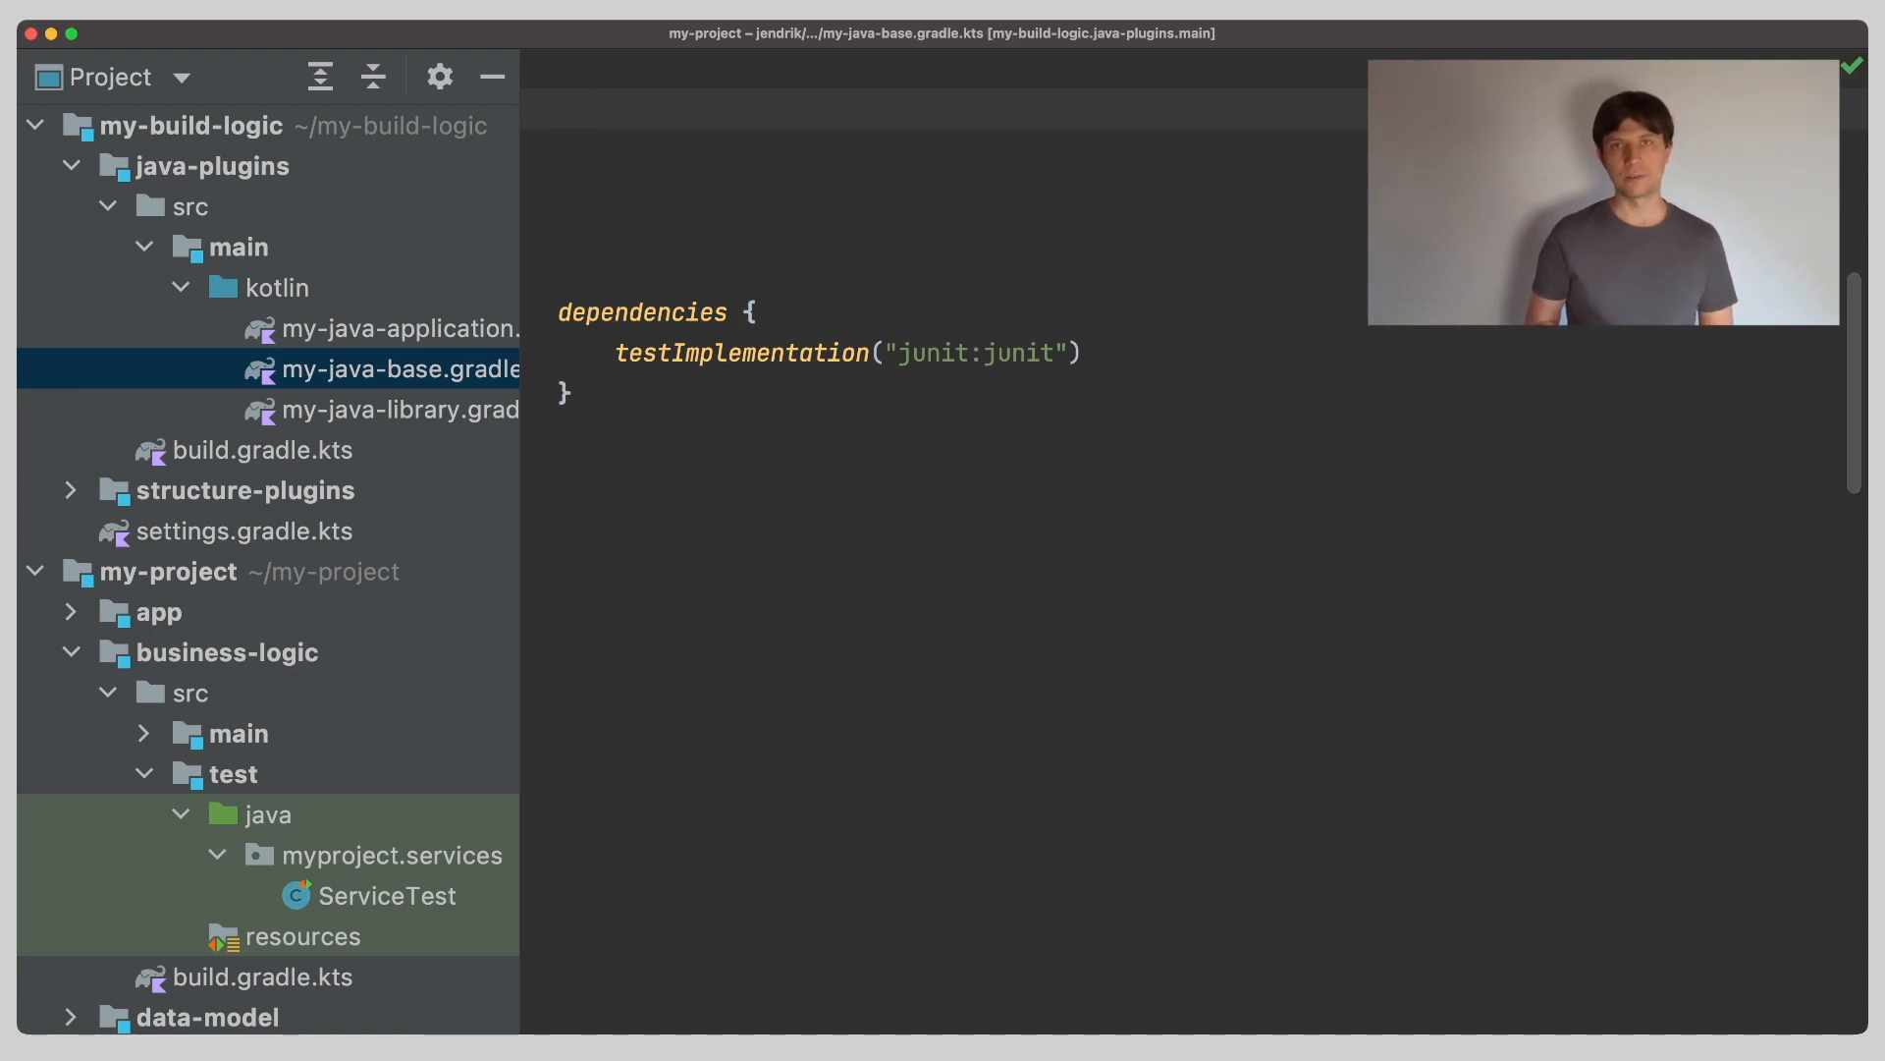
# Add a tasks.test { useJUnitPlatform() } block above the dependencies block.
pyautogui.click(558, 108)
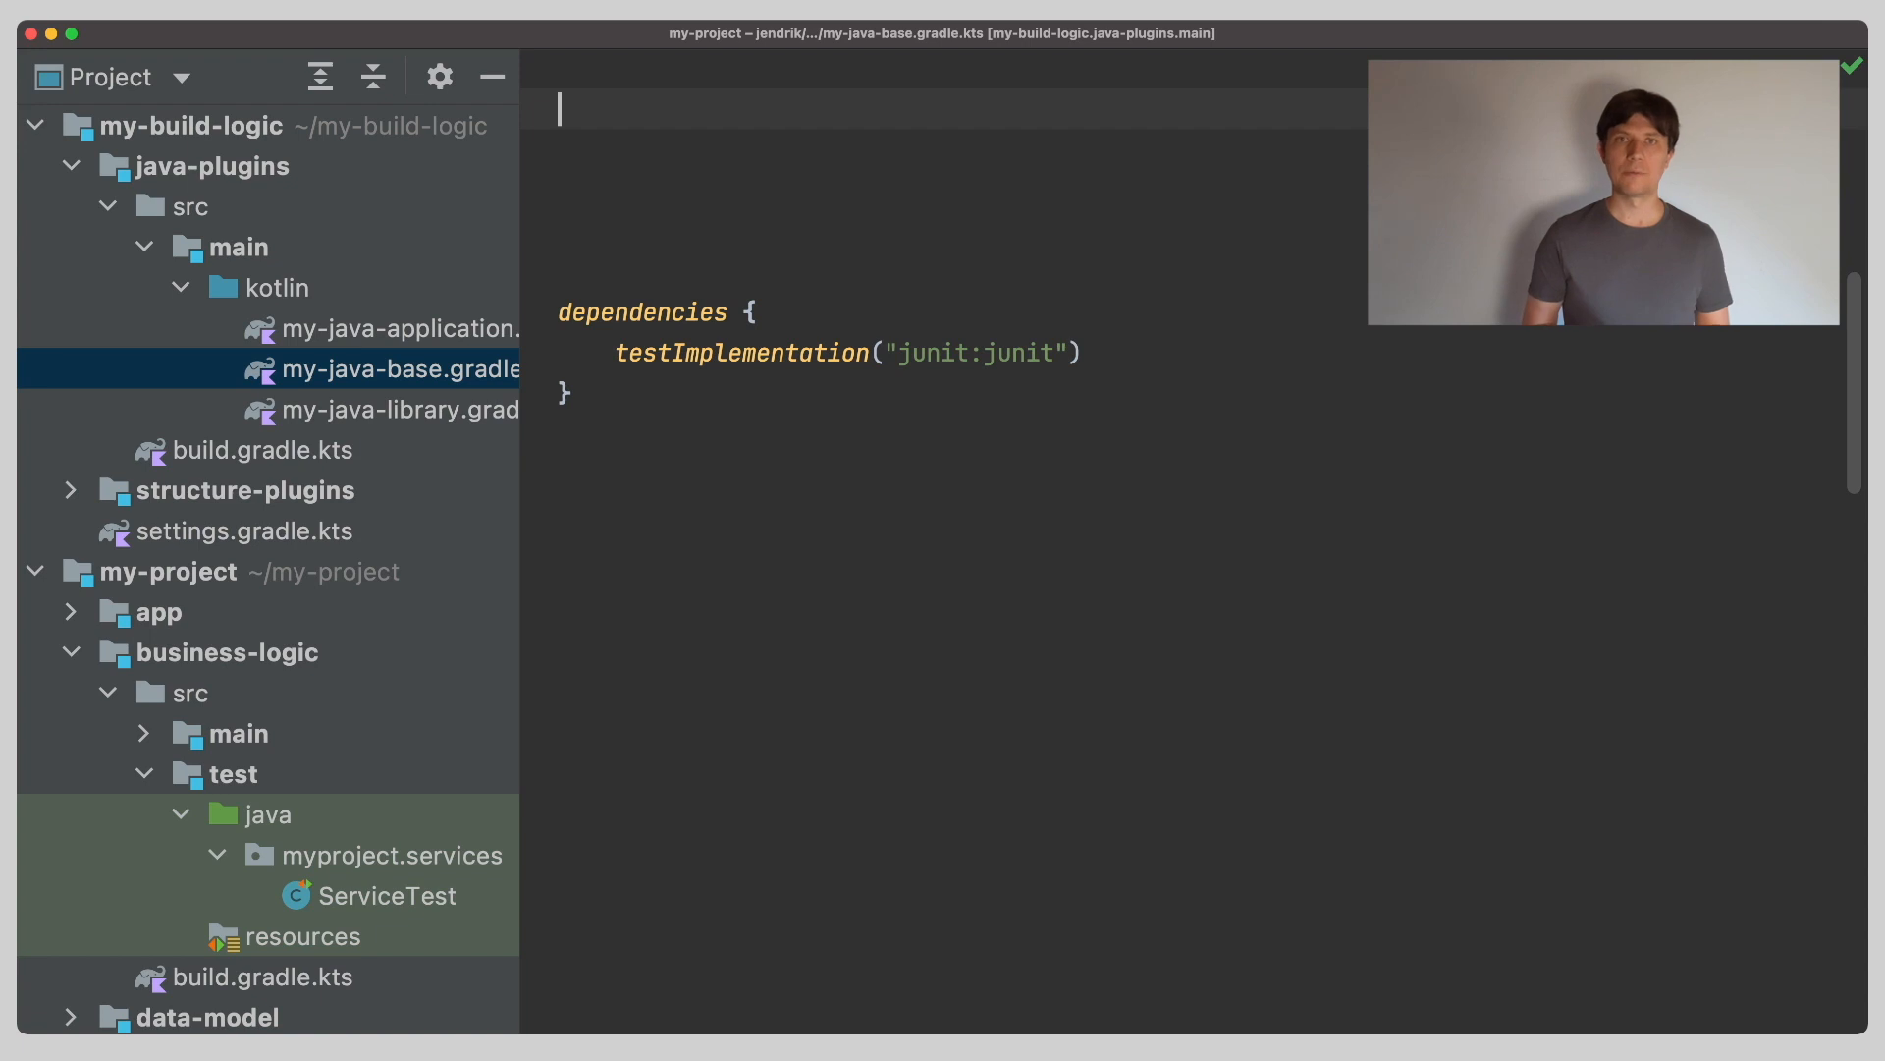
pyautogui.write('tasks')
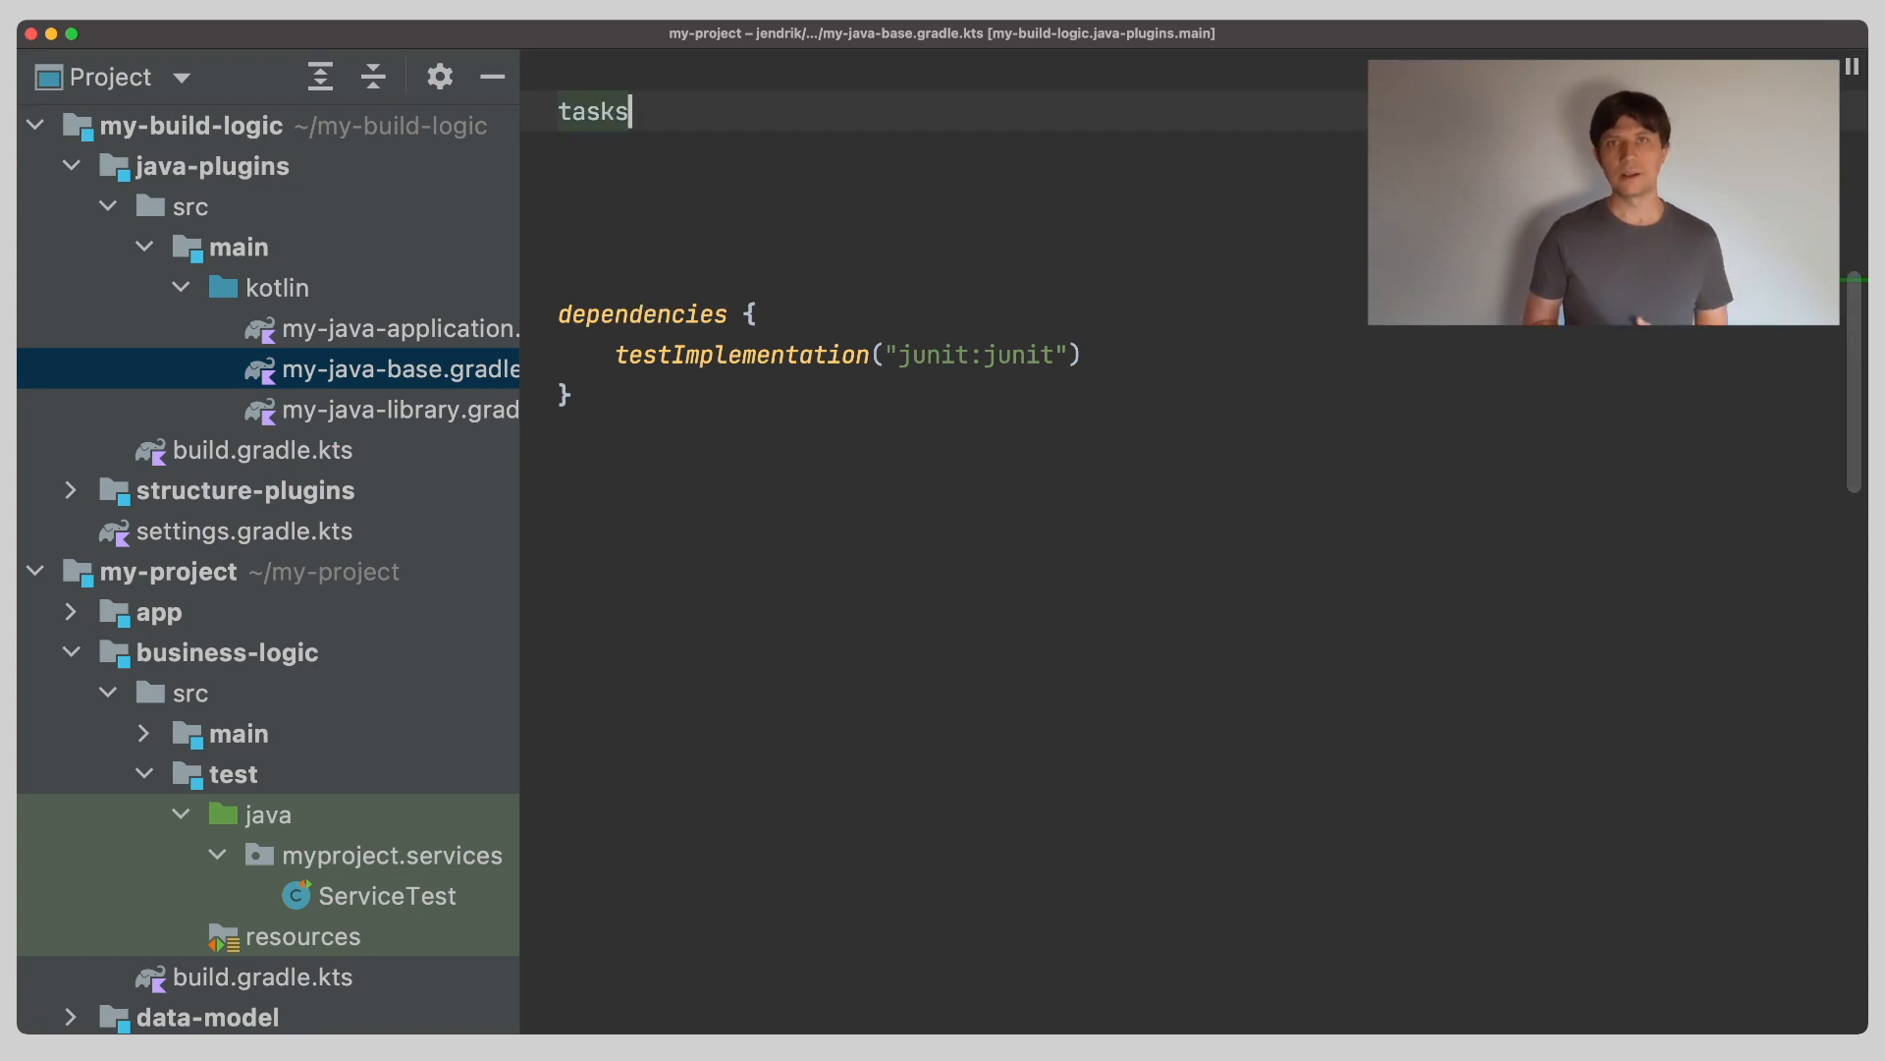
pyautogui.write('.test {}')
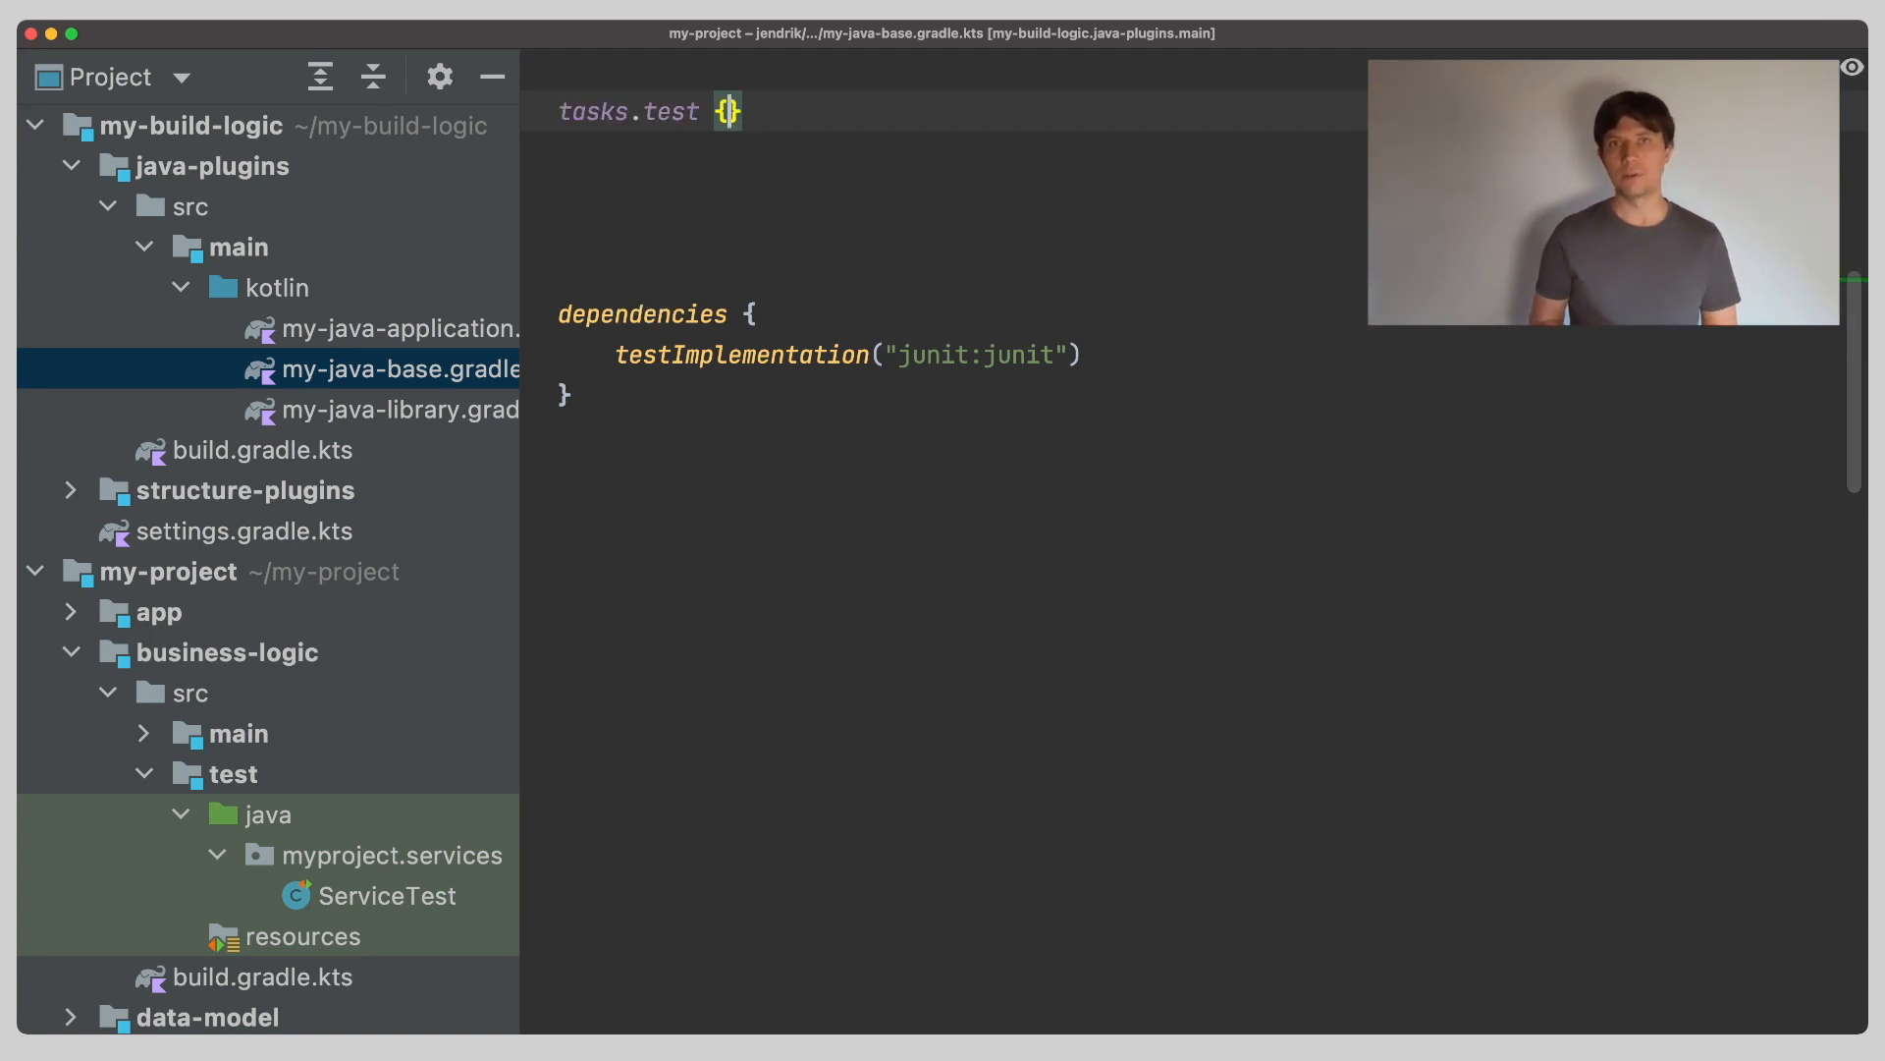
pyautogui.write('useJU')
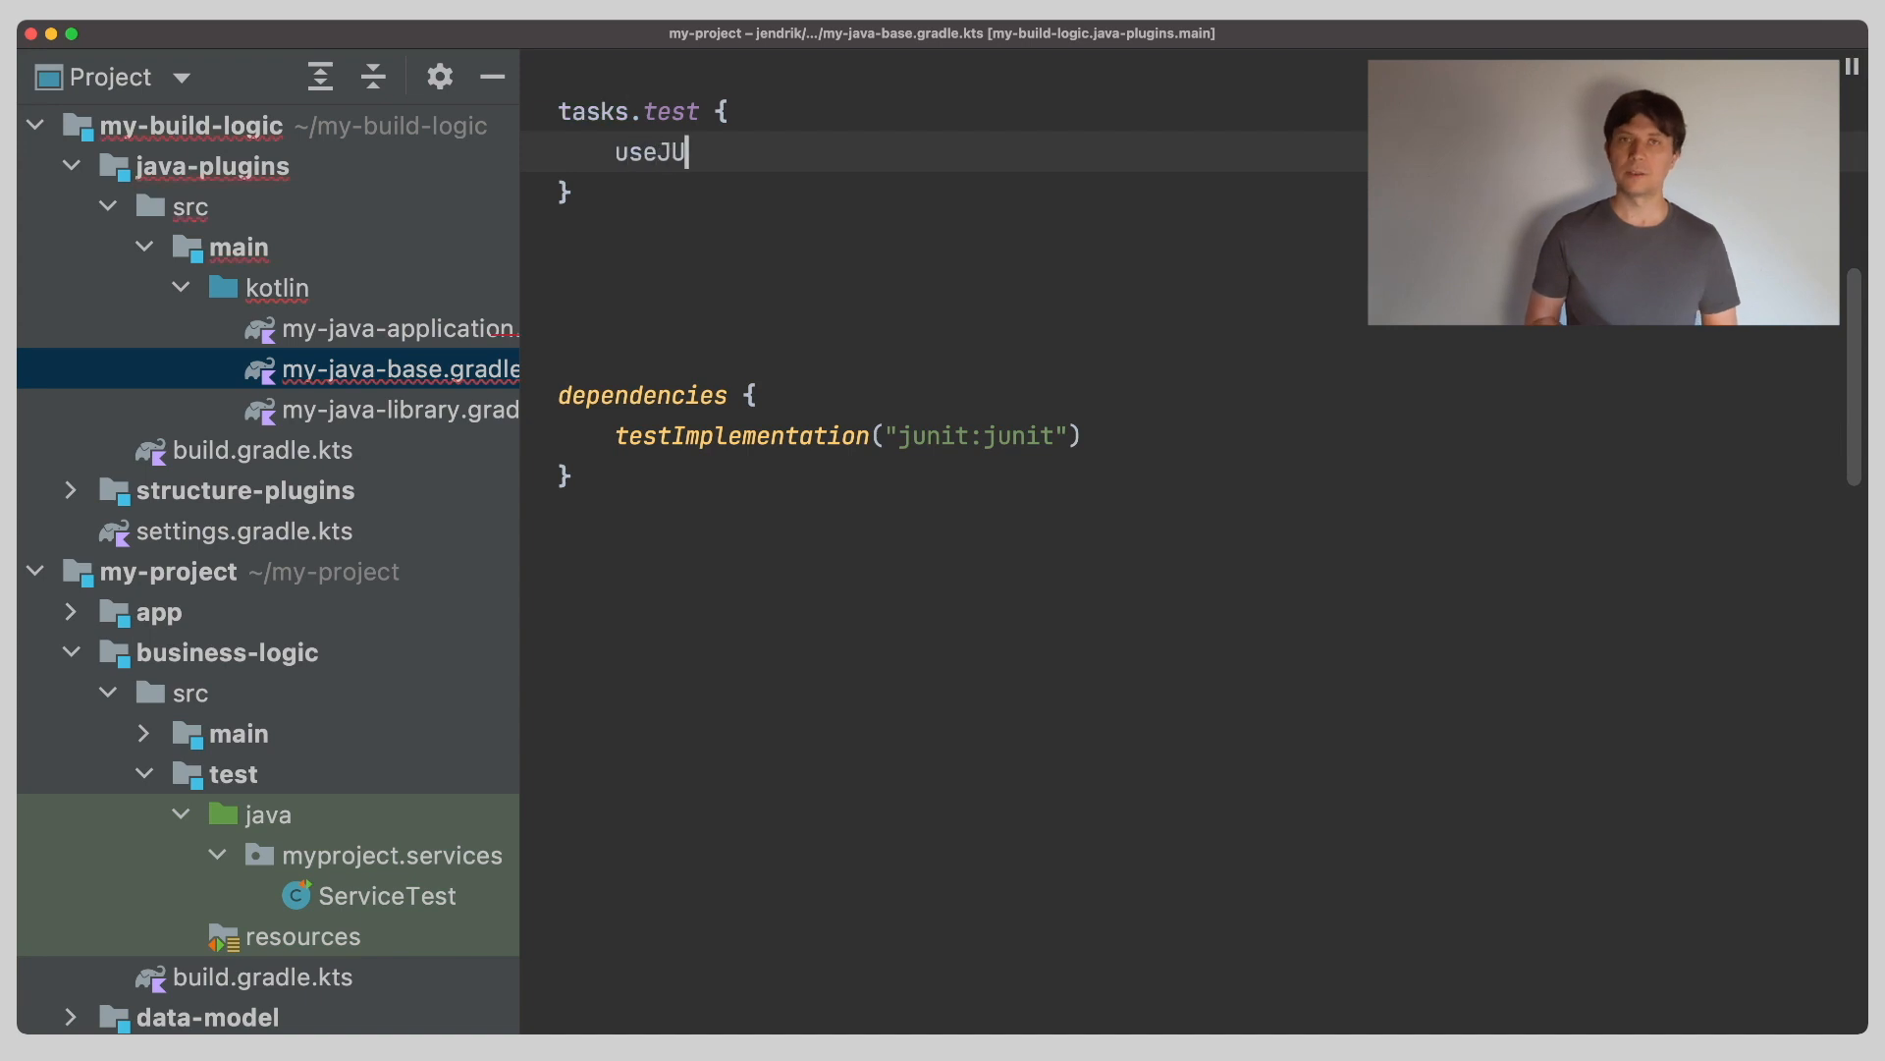
pyautogui.write('nitPlat')
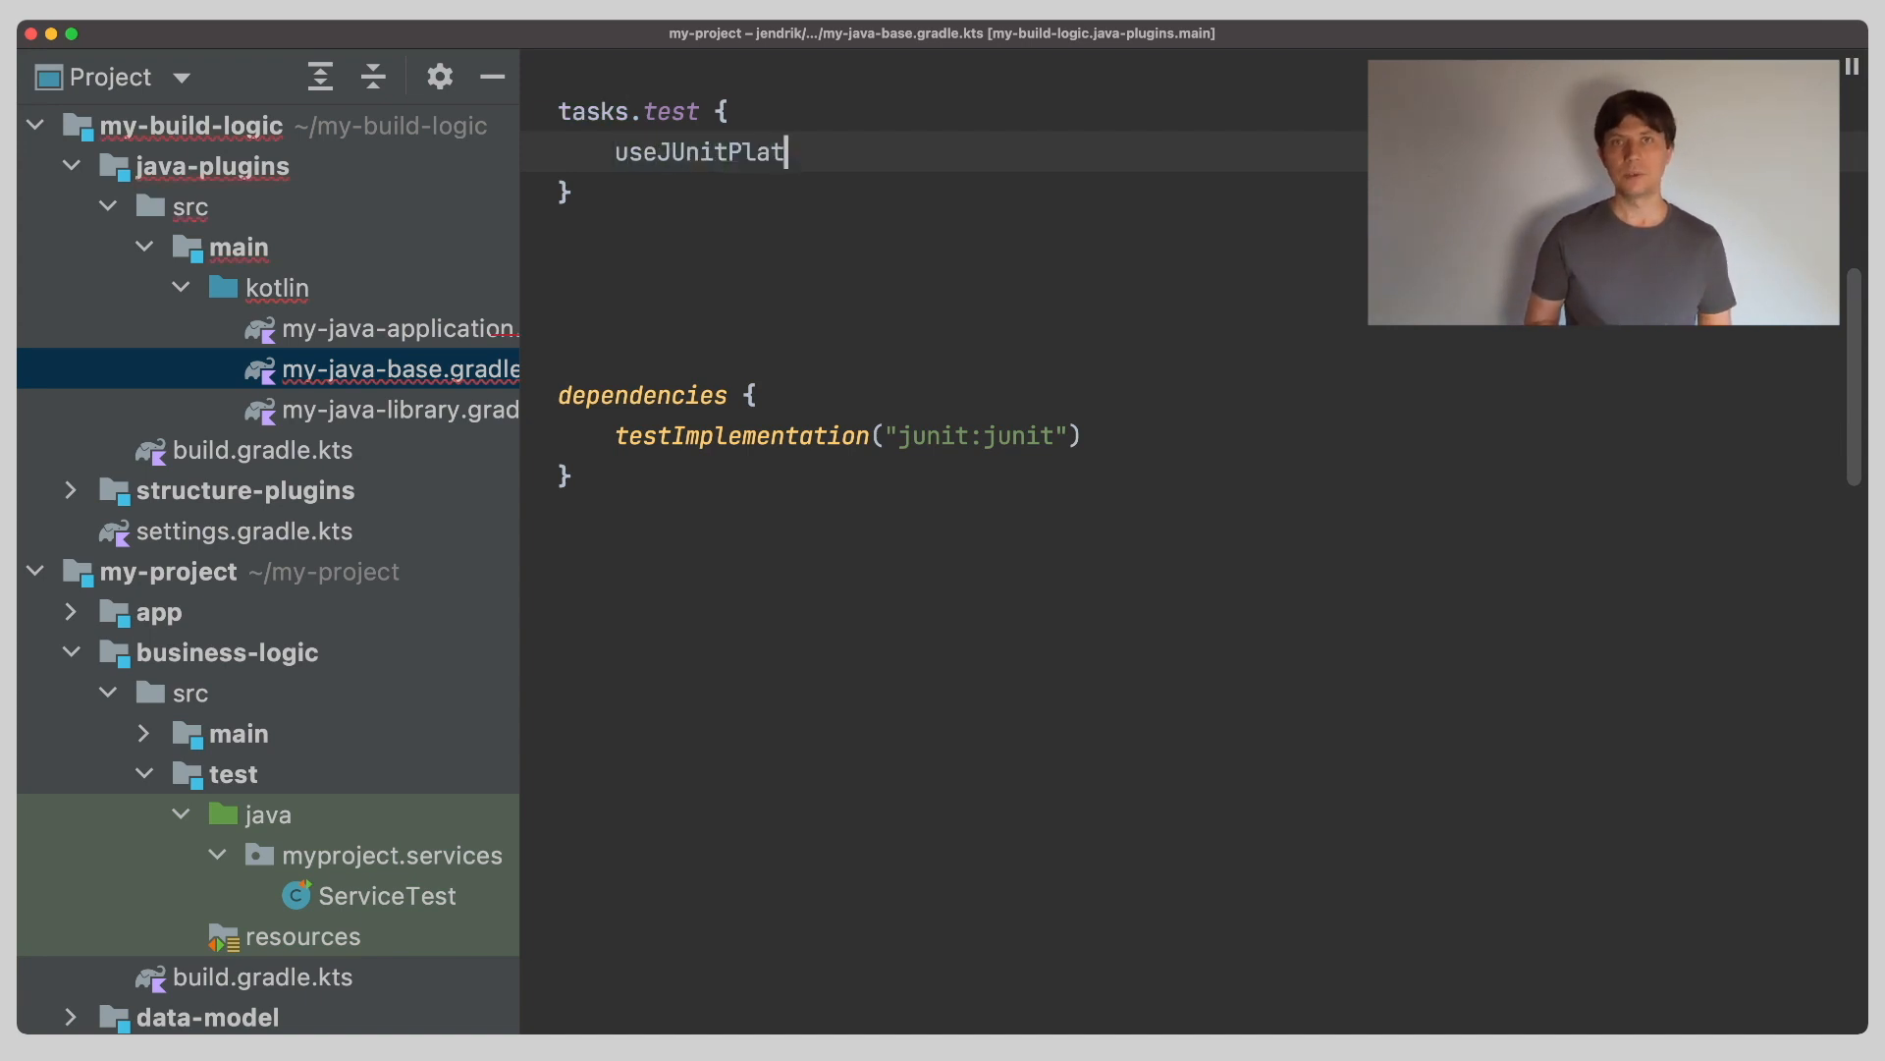
pyautogui.write('form()')
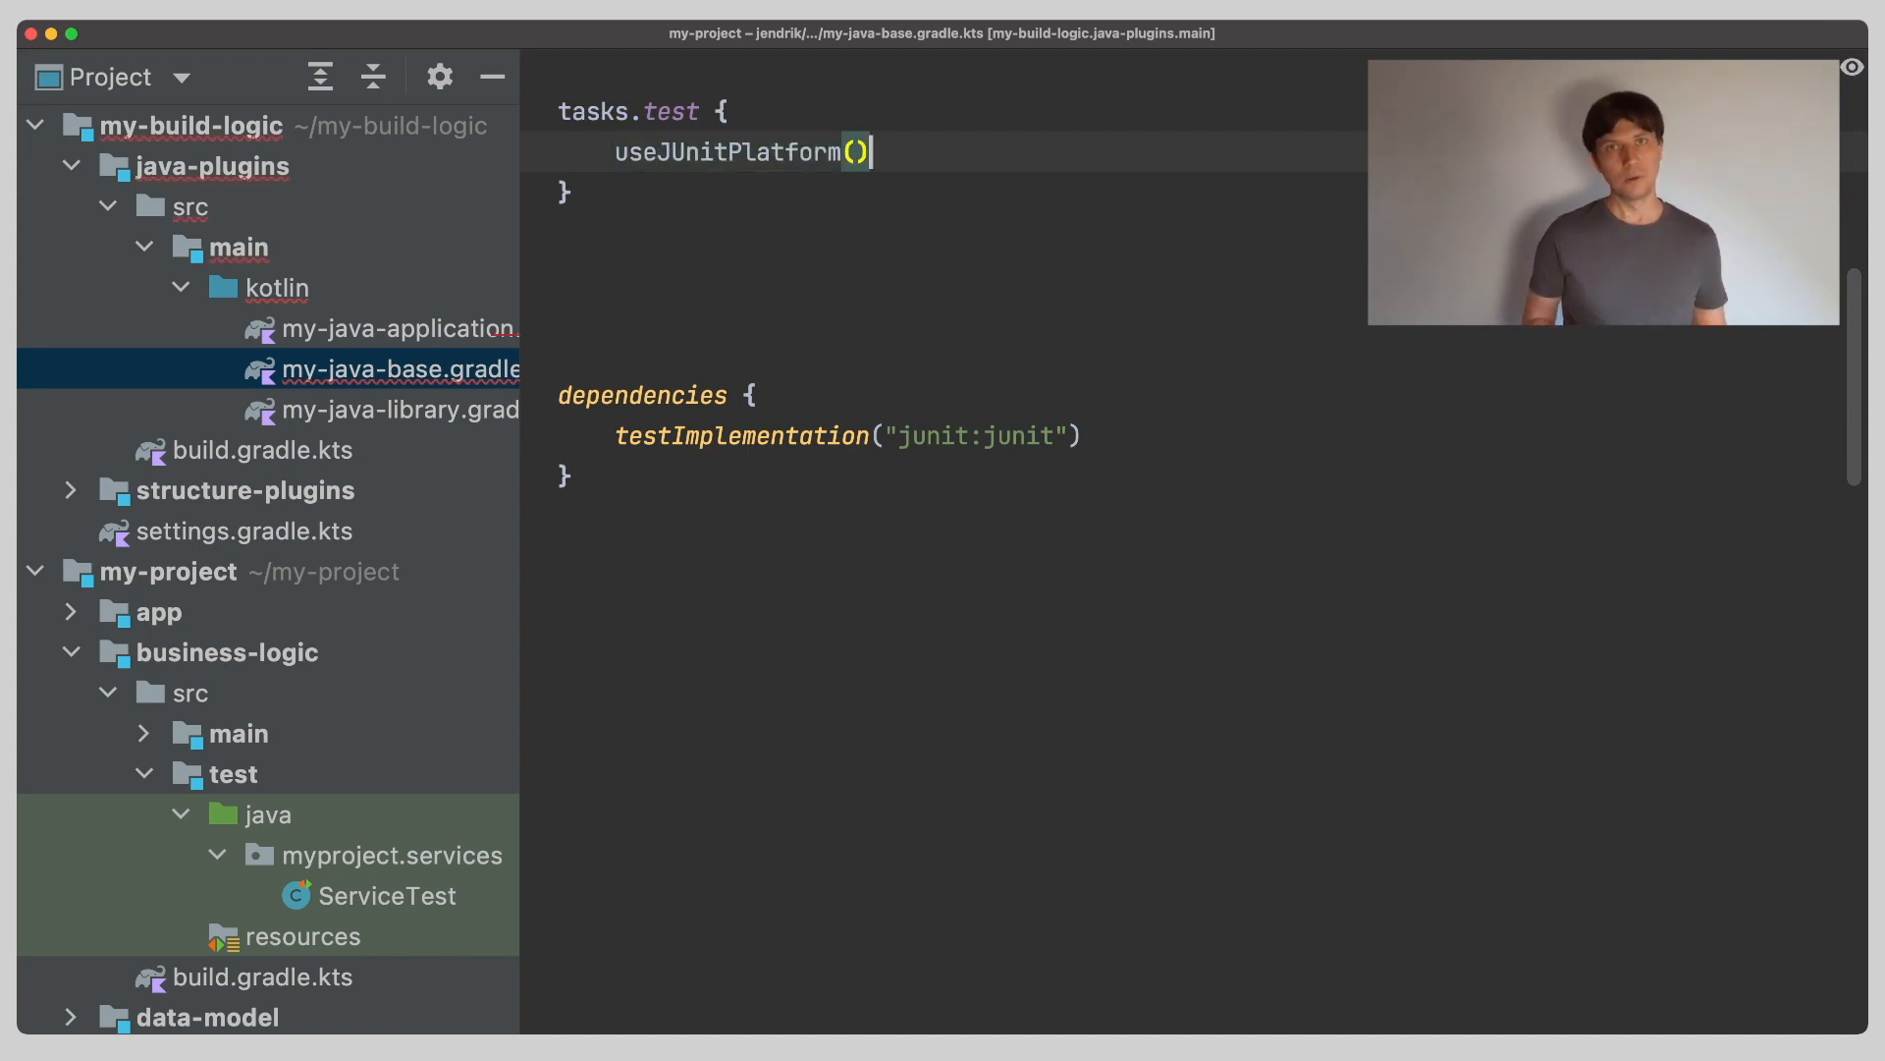
# Rerun the tests, review the failing Build Output, and dismiss it.
pyautogui.click(369, 895)
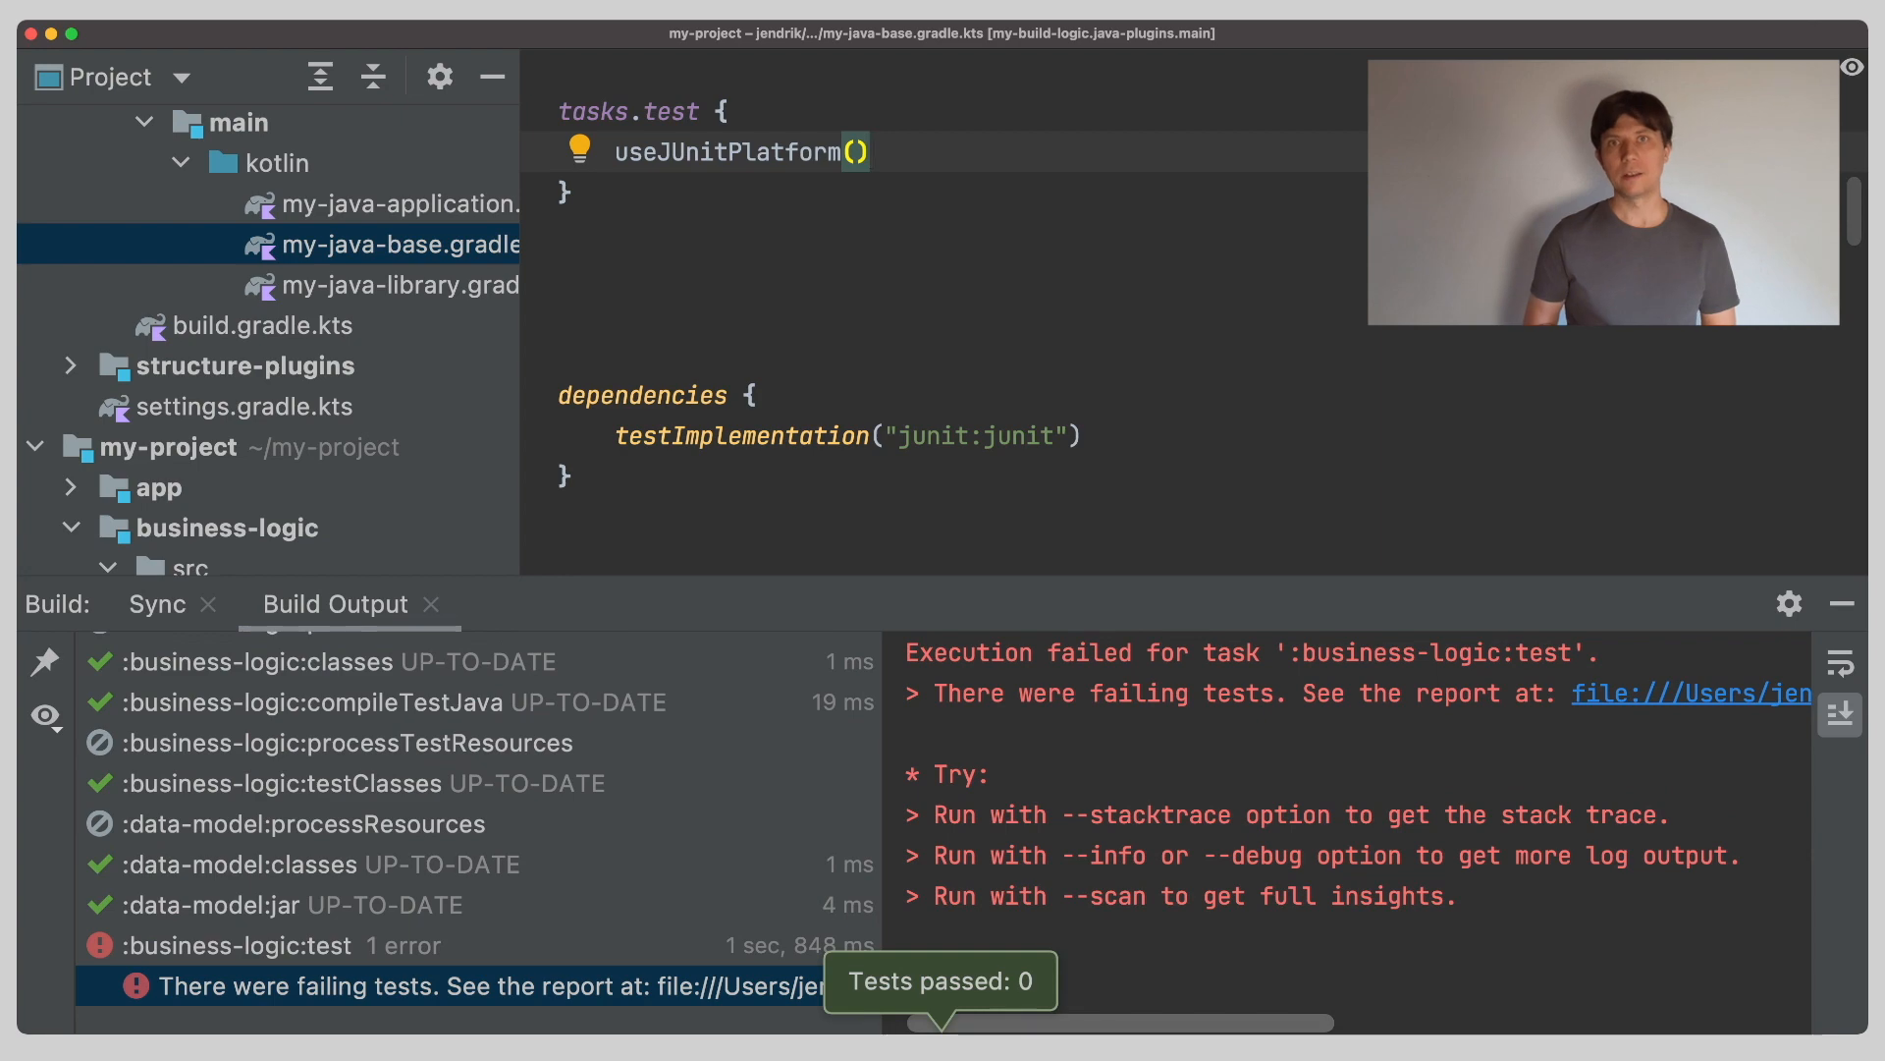
pyautogui.scroll(-3)
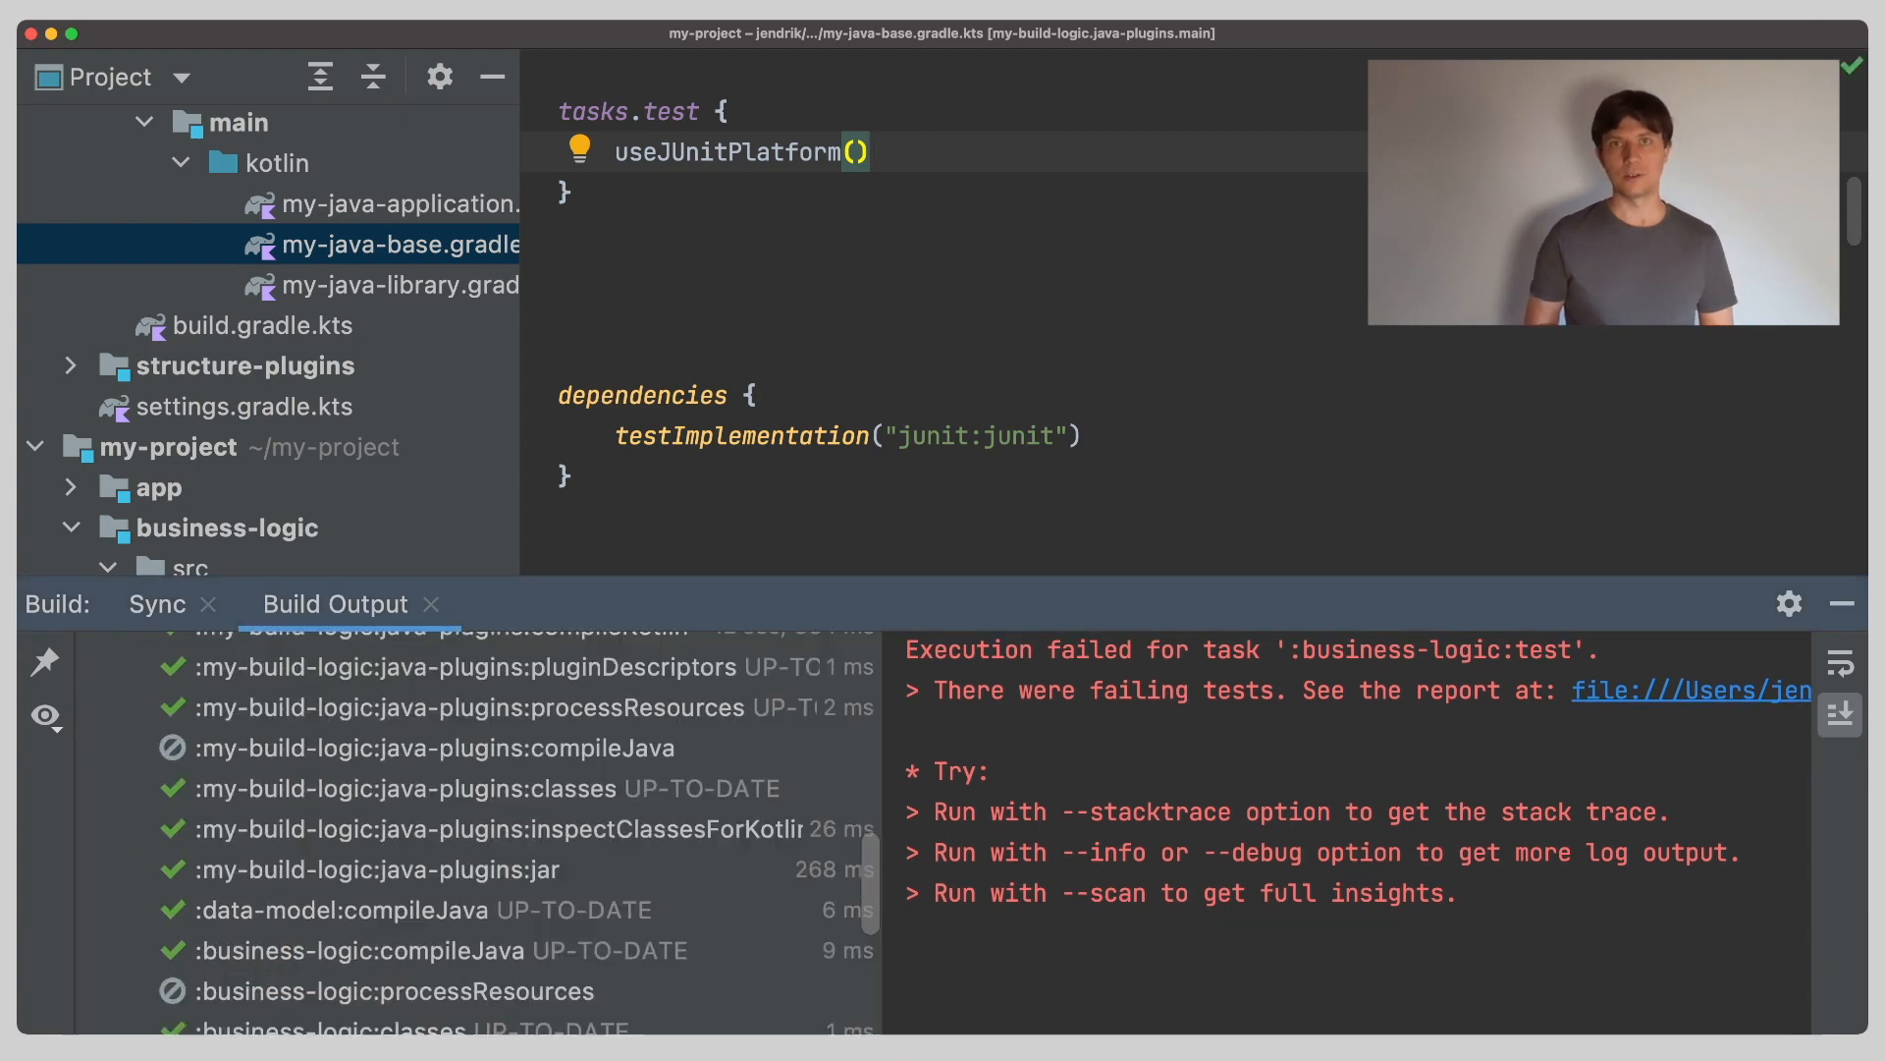
pyautogui.click(1841, 604)
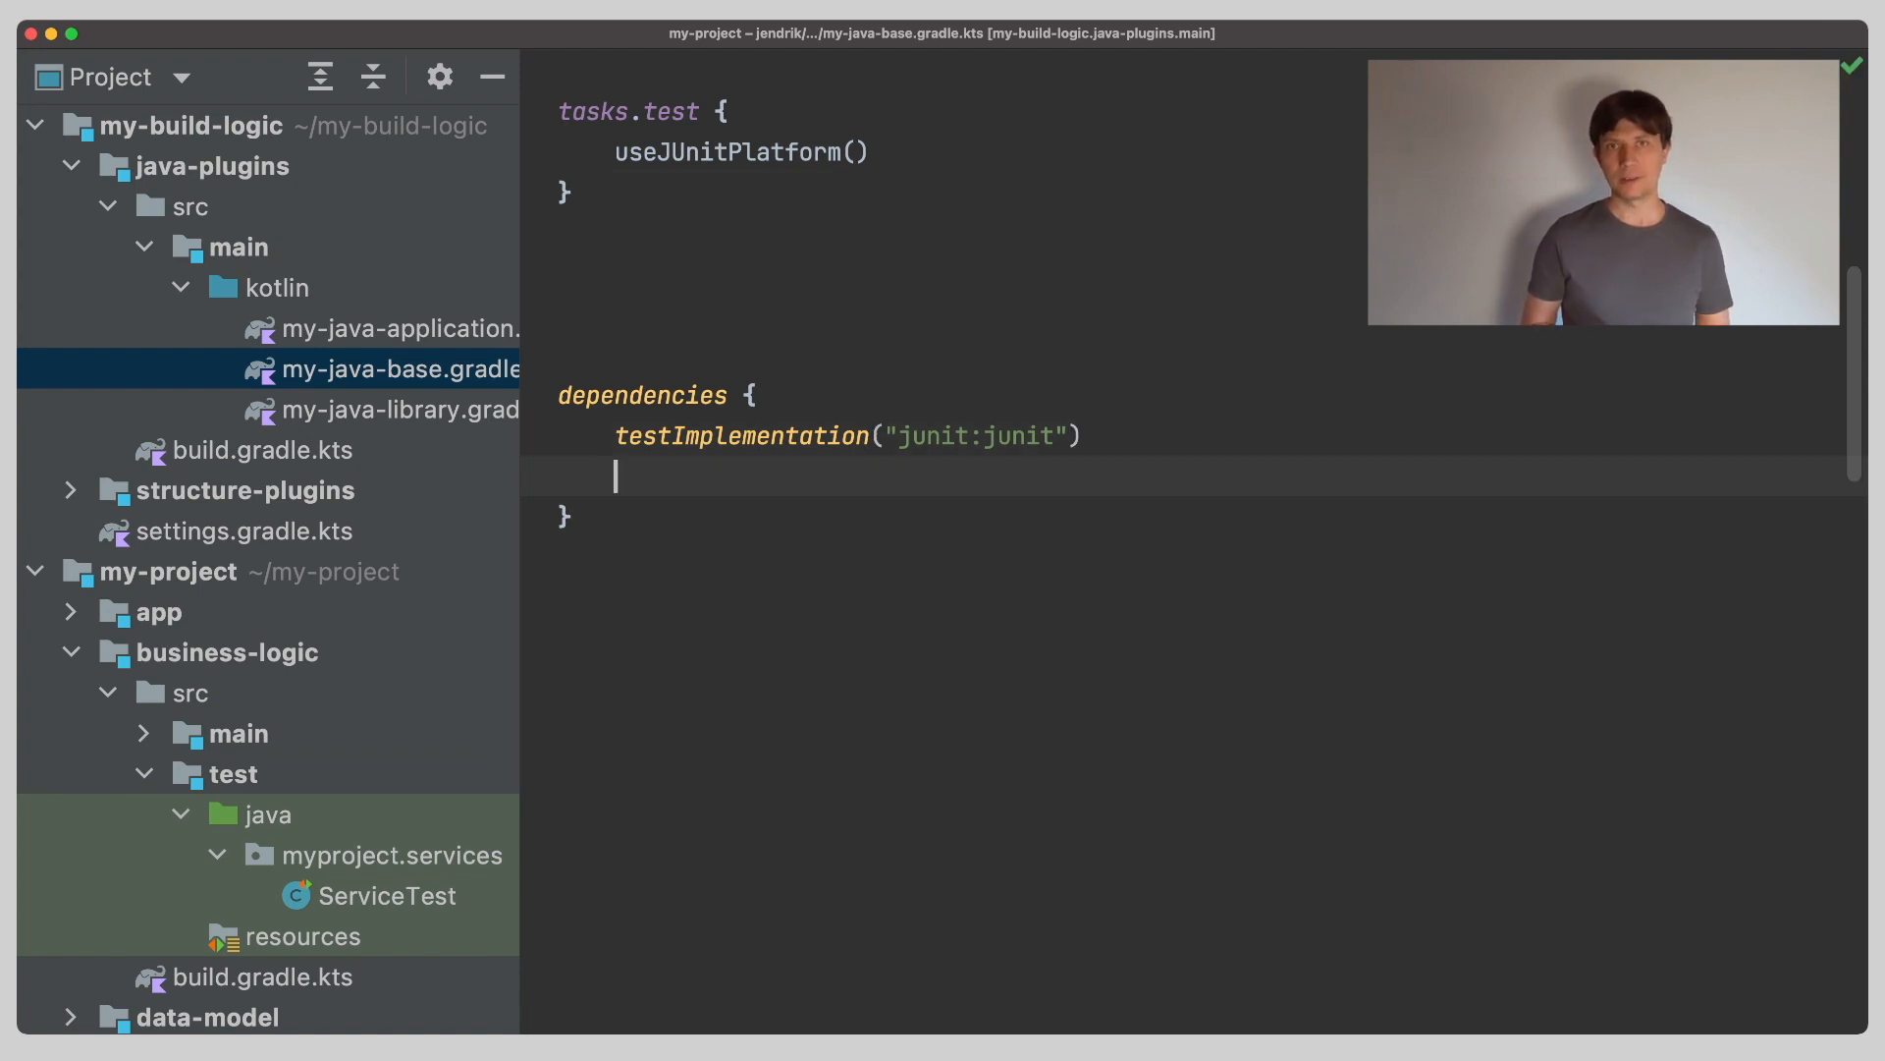
# Add testRuntimeOnly("org.junit.vintage:junit-vintage-engine") to the dependencies block.
pyautogui.write('testRuntimeOnl')
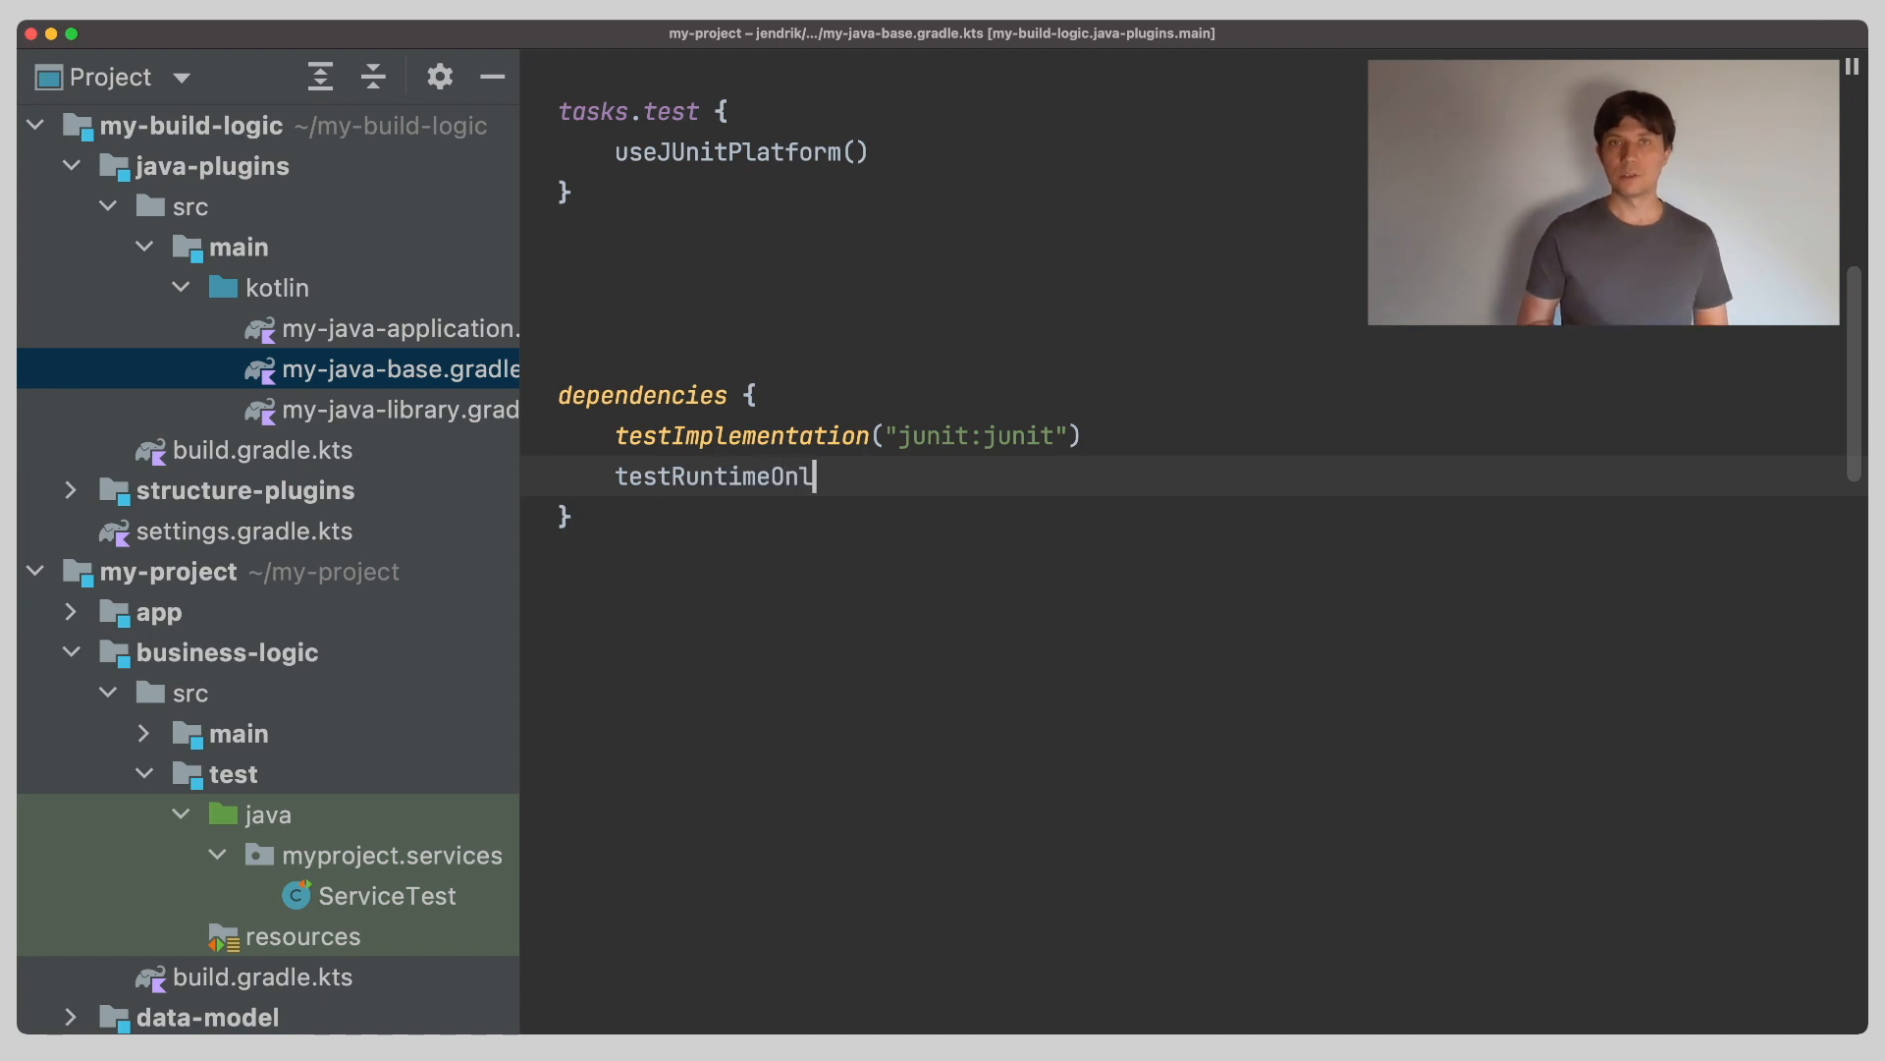
pyautogui.write('y()')
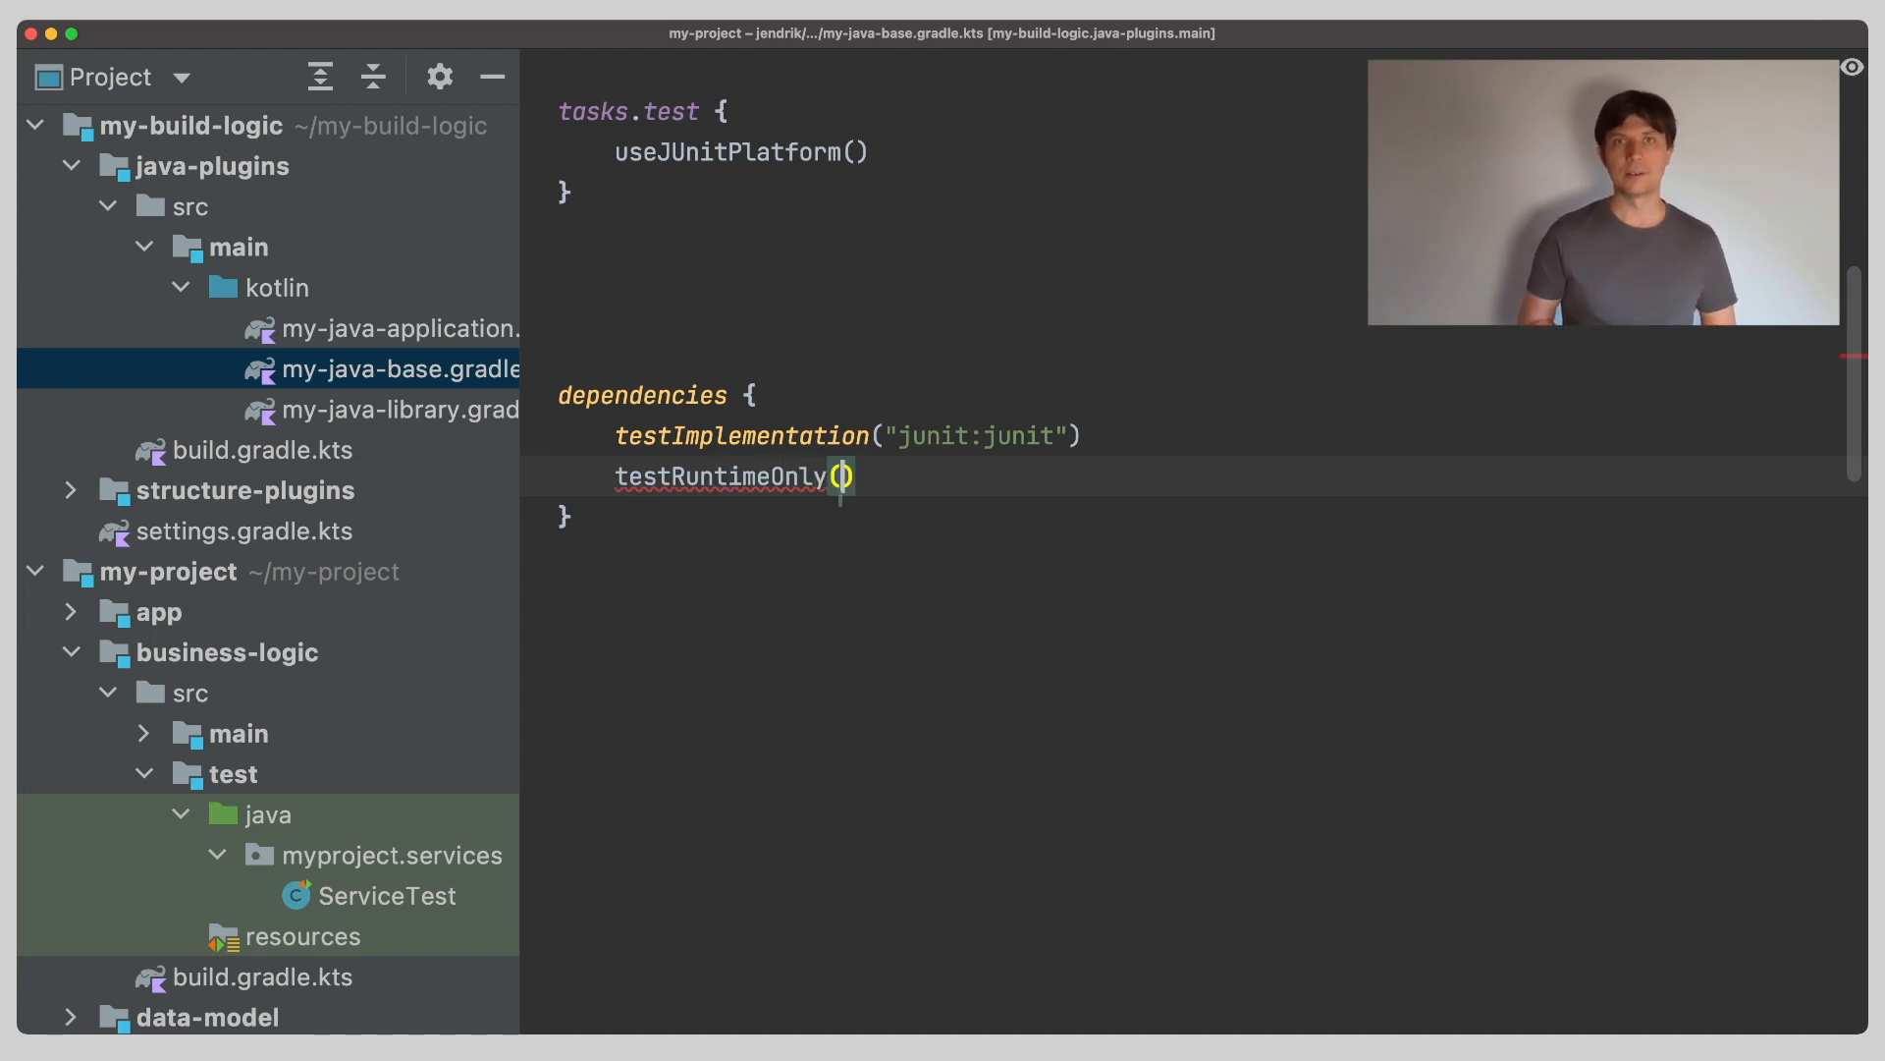
pyautogui.write('""')
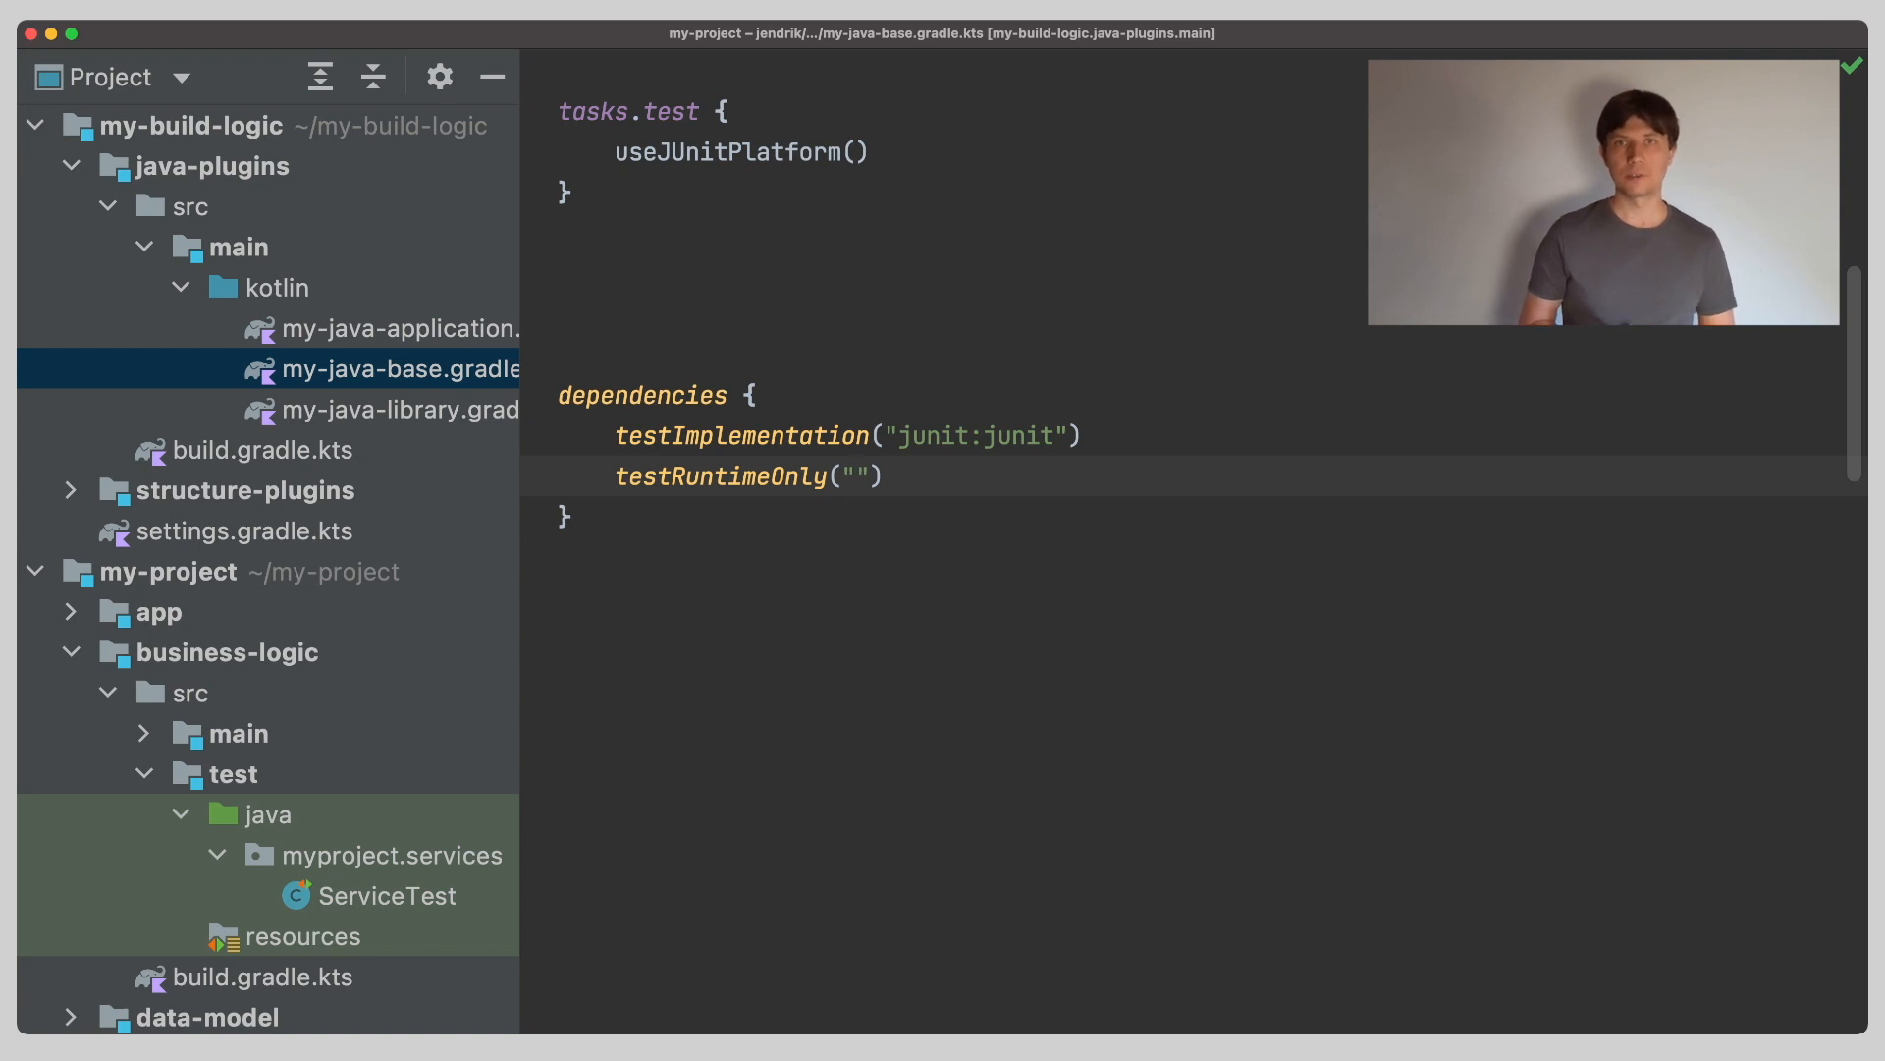
pyautogui.write('org.juni')
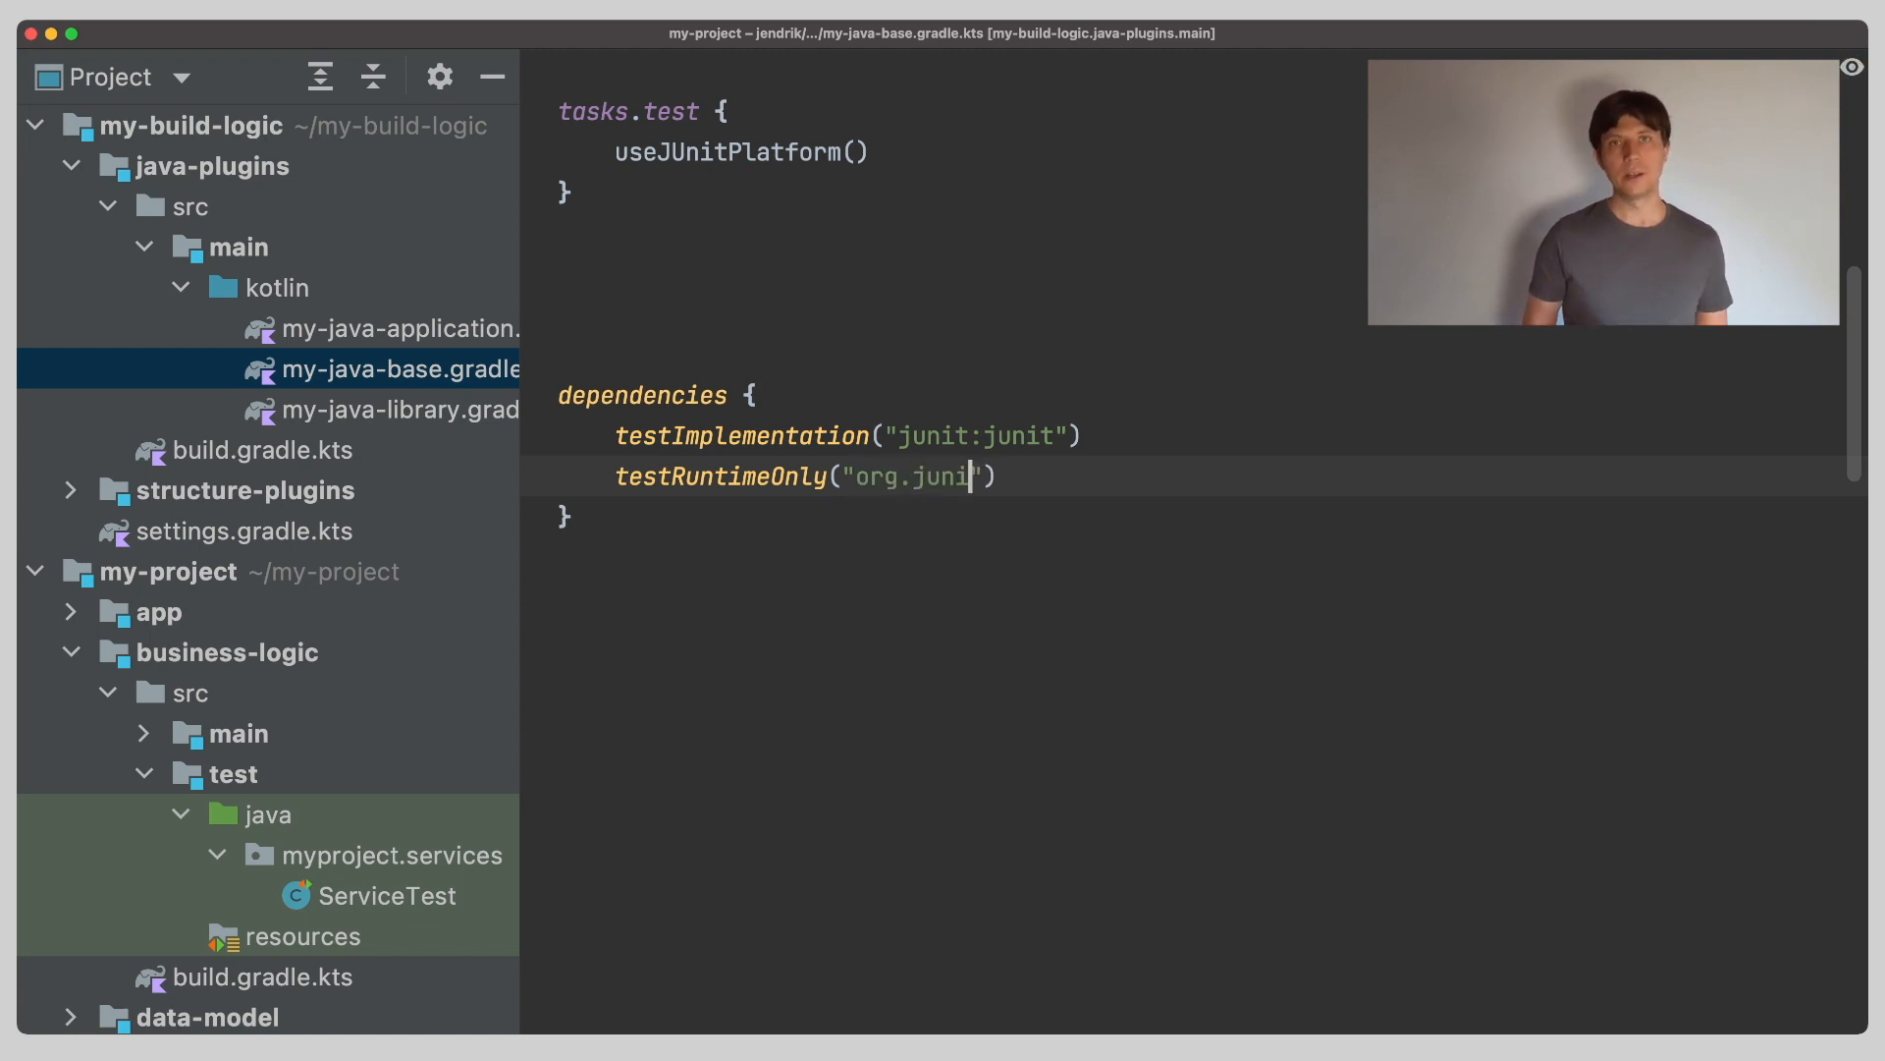
pyautogui.write('.vinta')
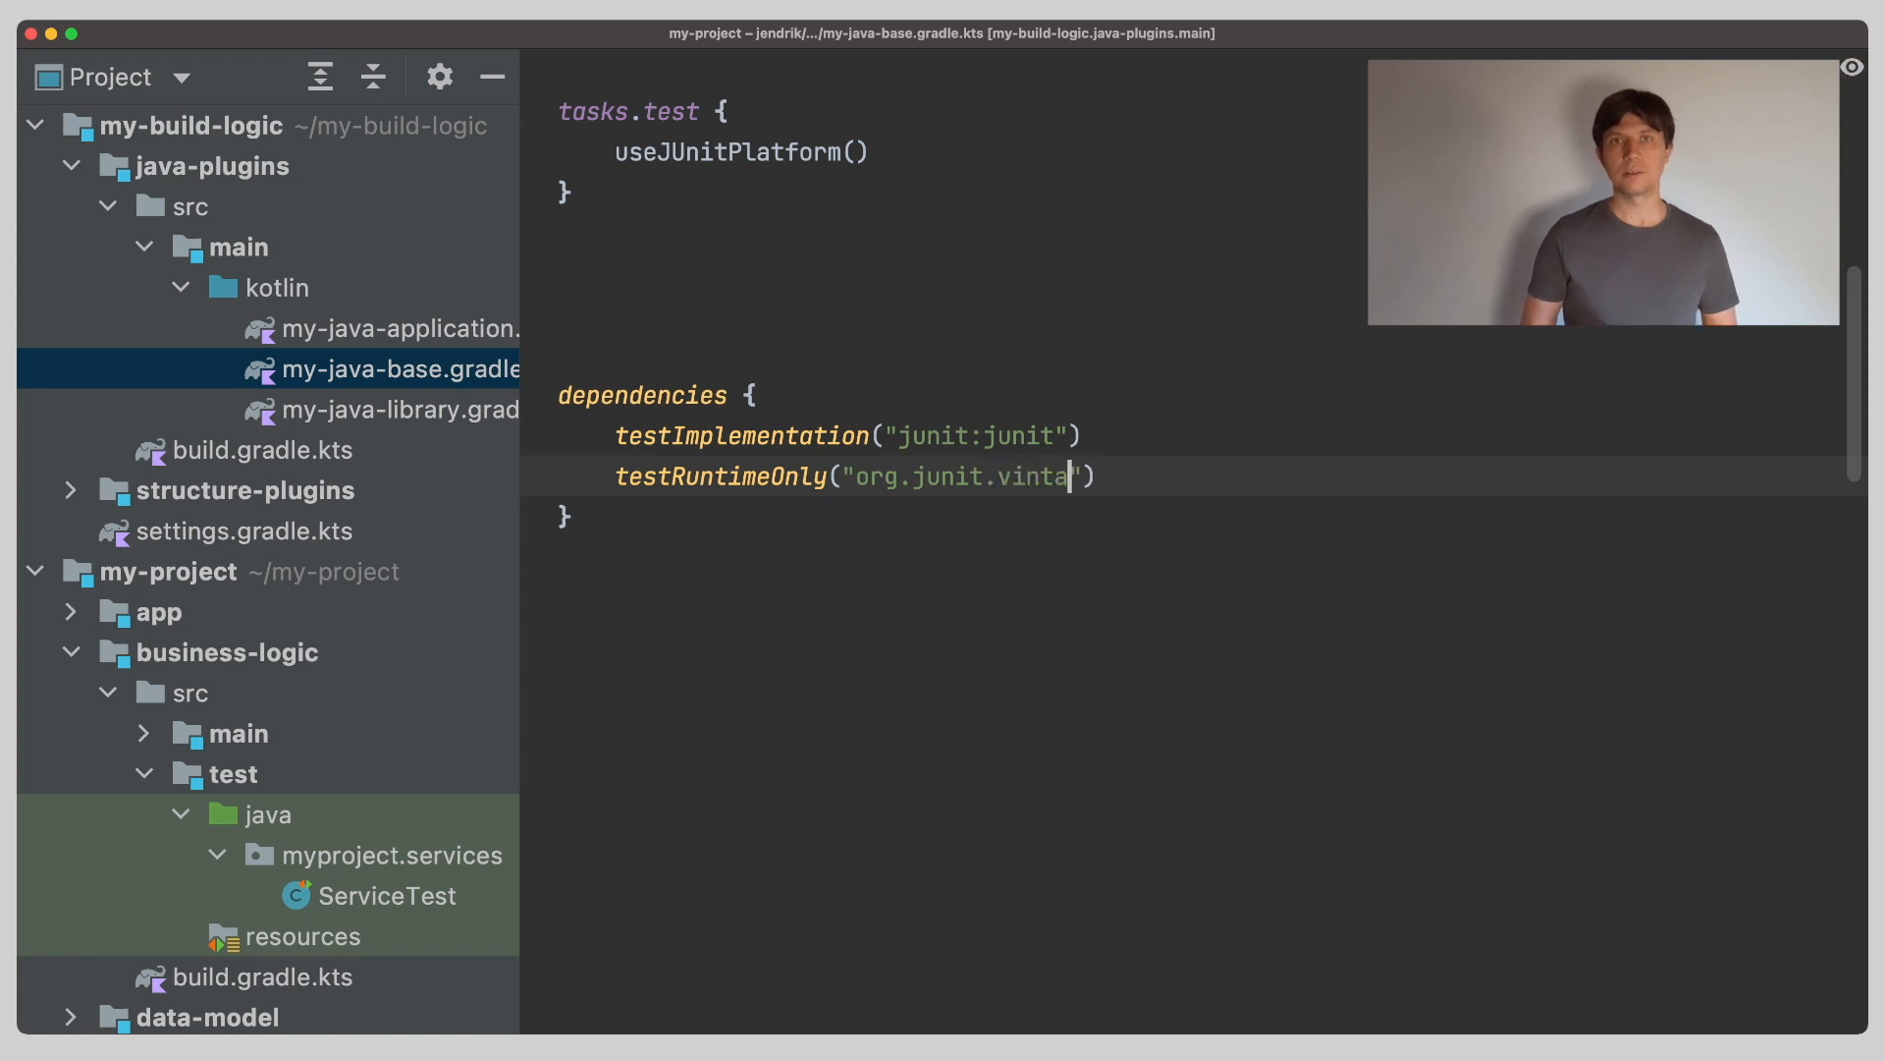
pyautogui.write('ge:junit')
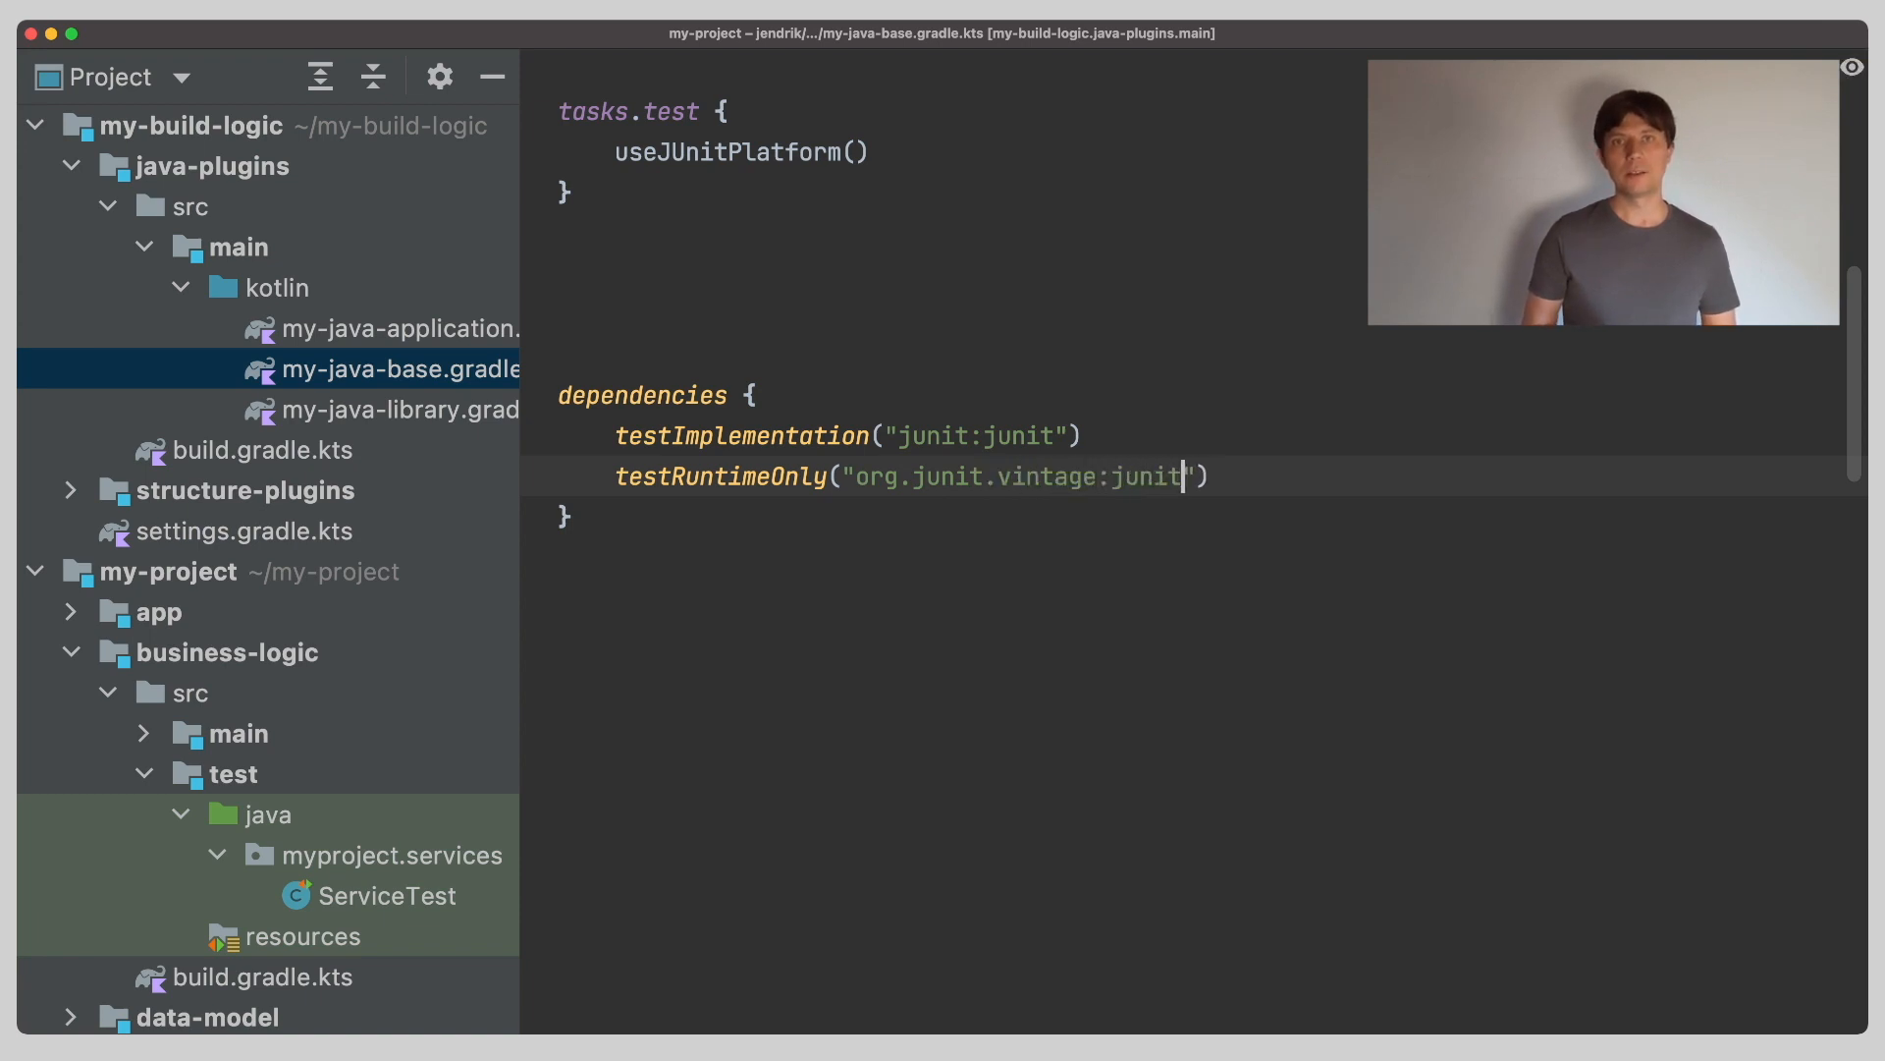
pyautogui.write('-vintage-engine')
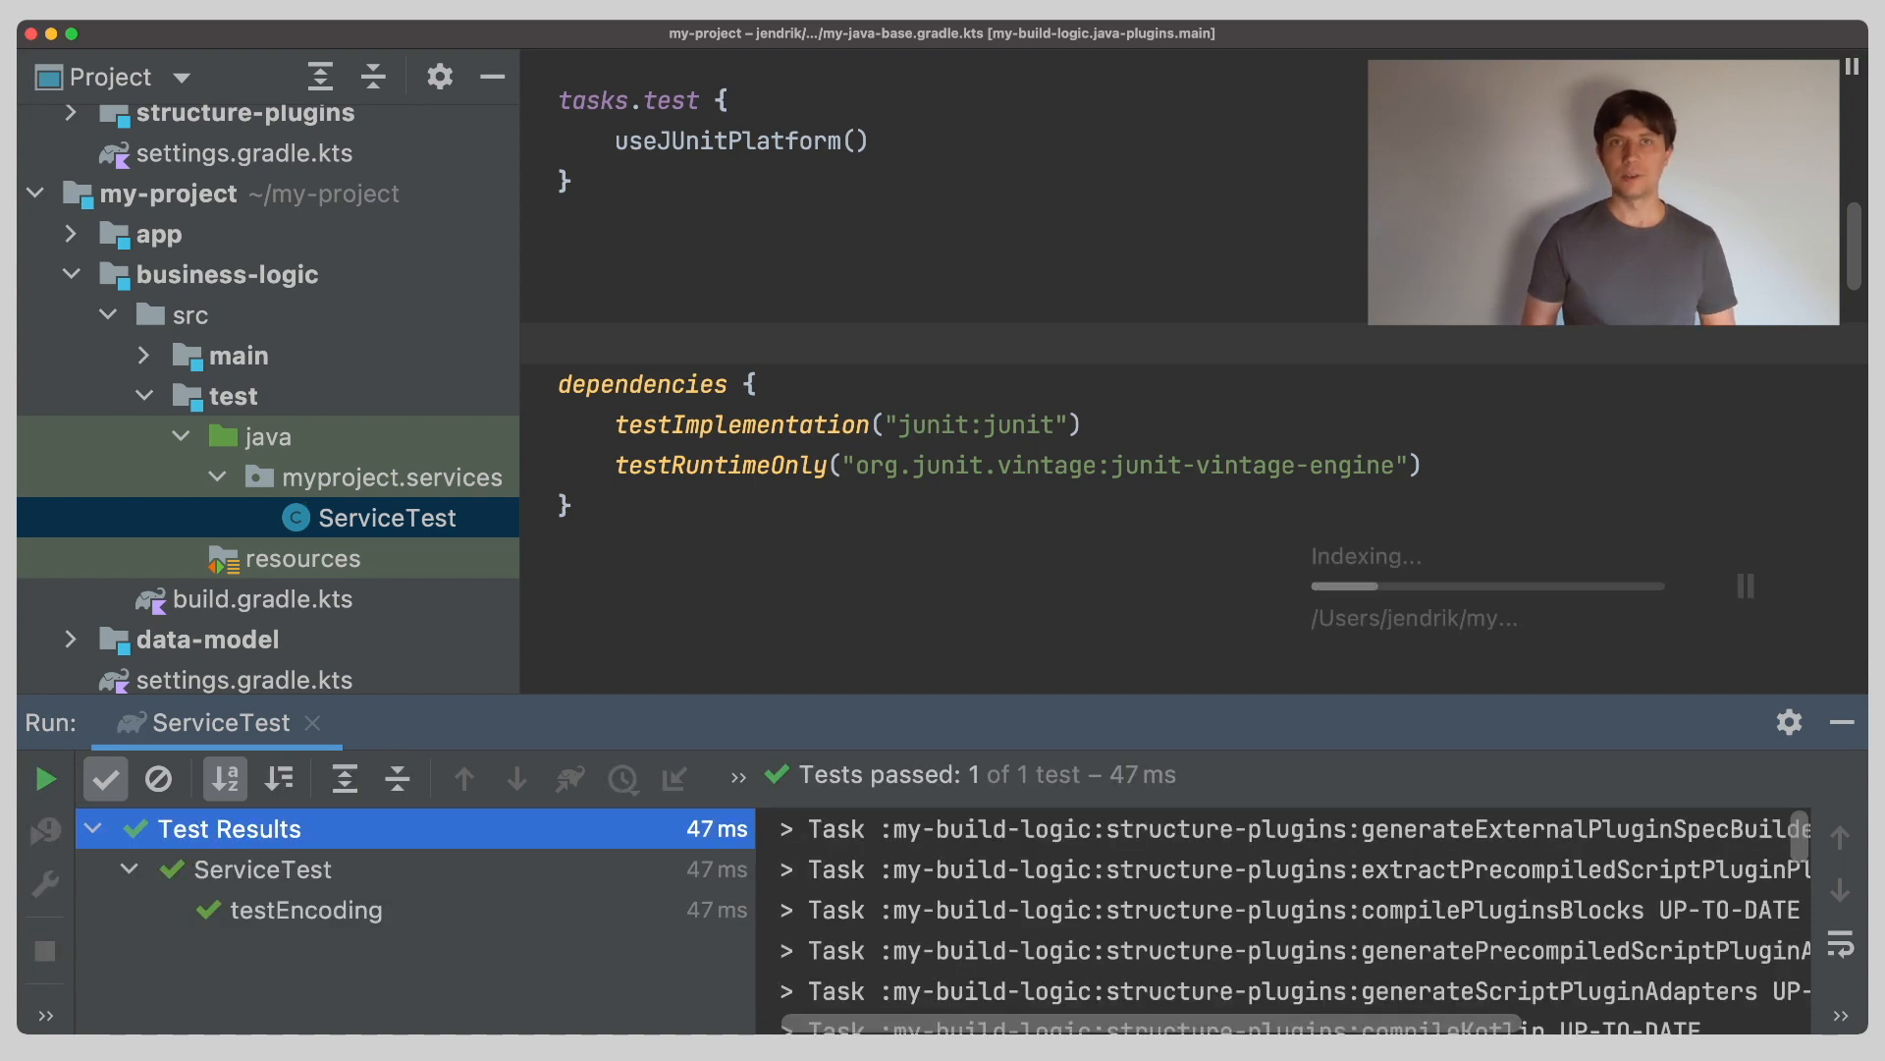
# Change testImplementation to org.junit.jupiter:junit-jupiter-api and switch ServiceTest imports to Jupiter.
pyautogui.click(306, 910)
pyautogui.write(' // JUnit5')
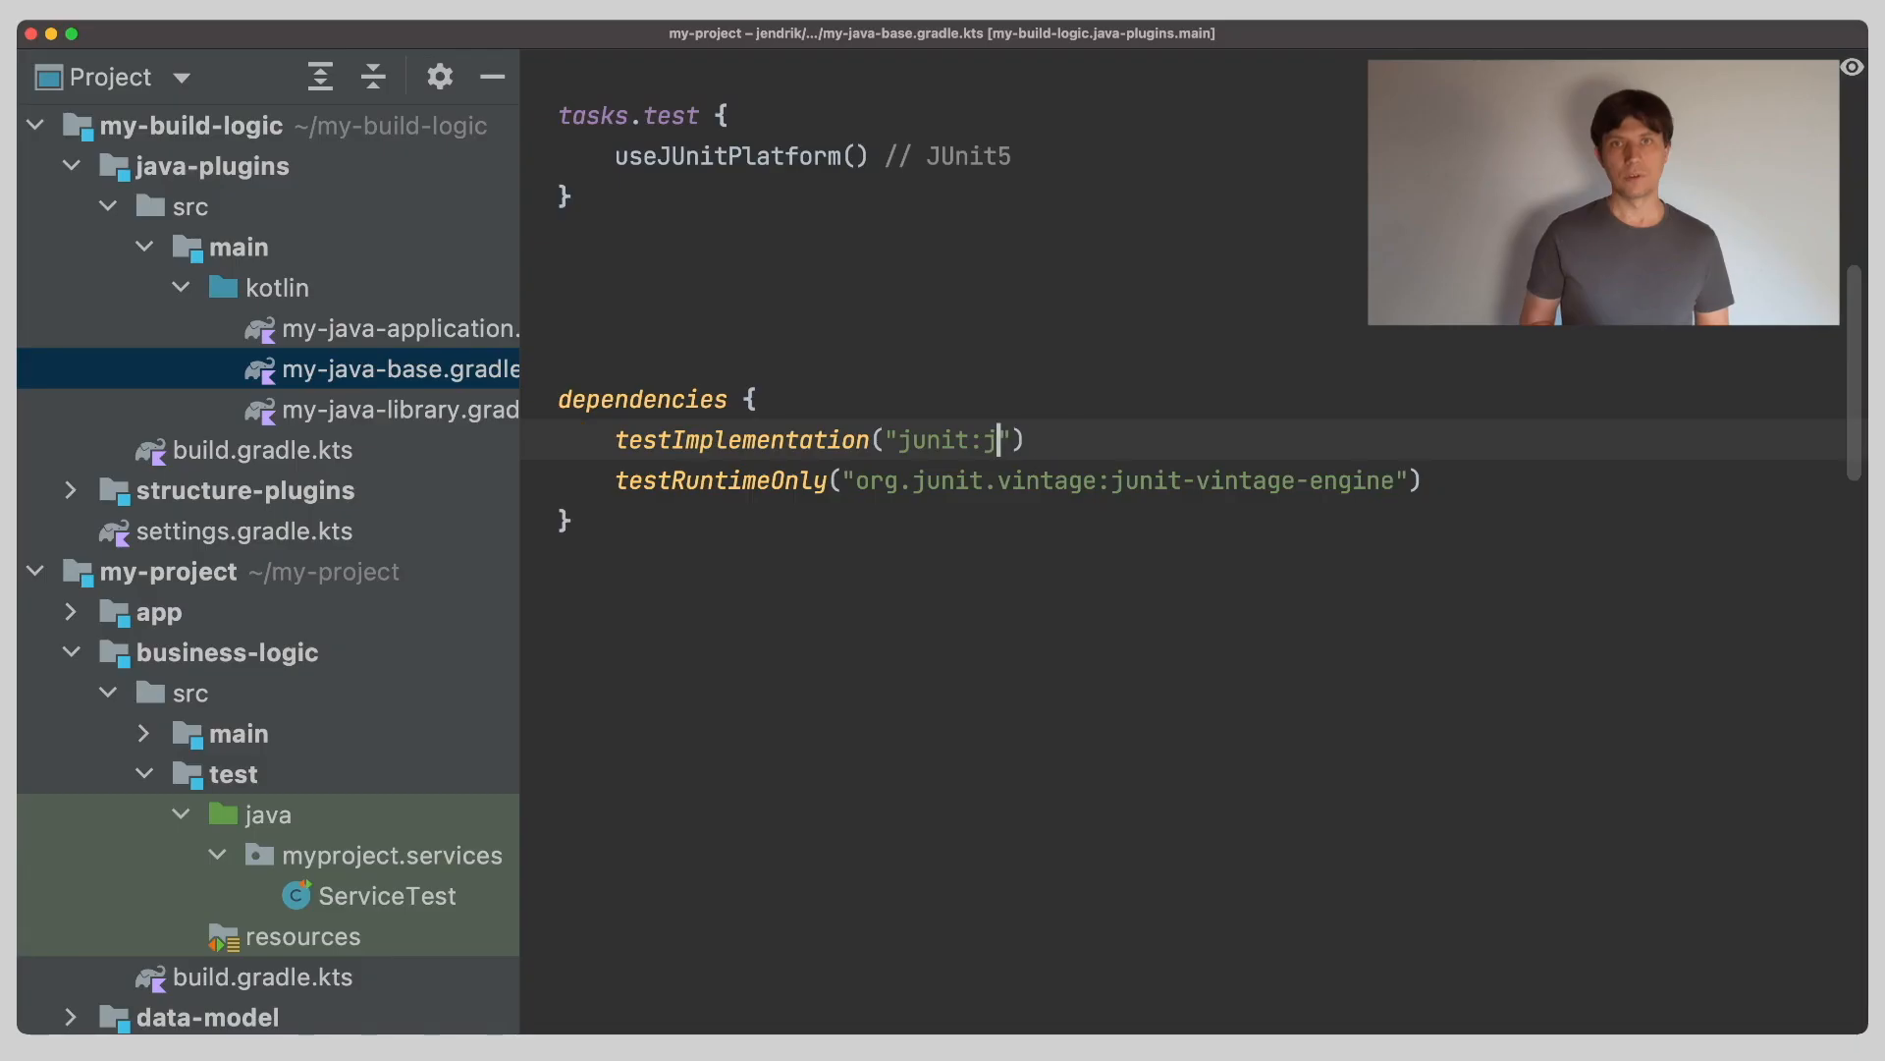
pyautogui.write('org.junit.jupiter:')
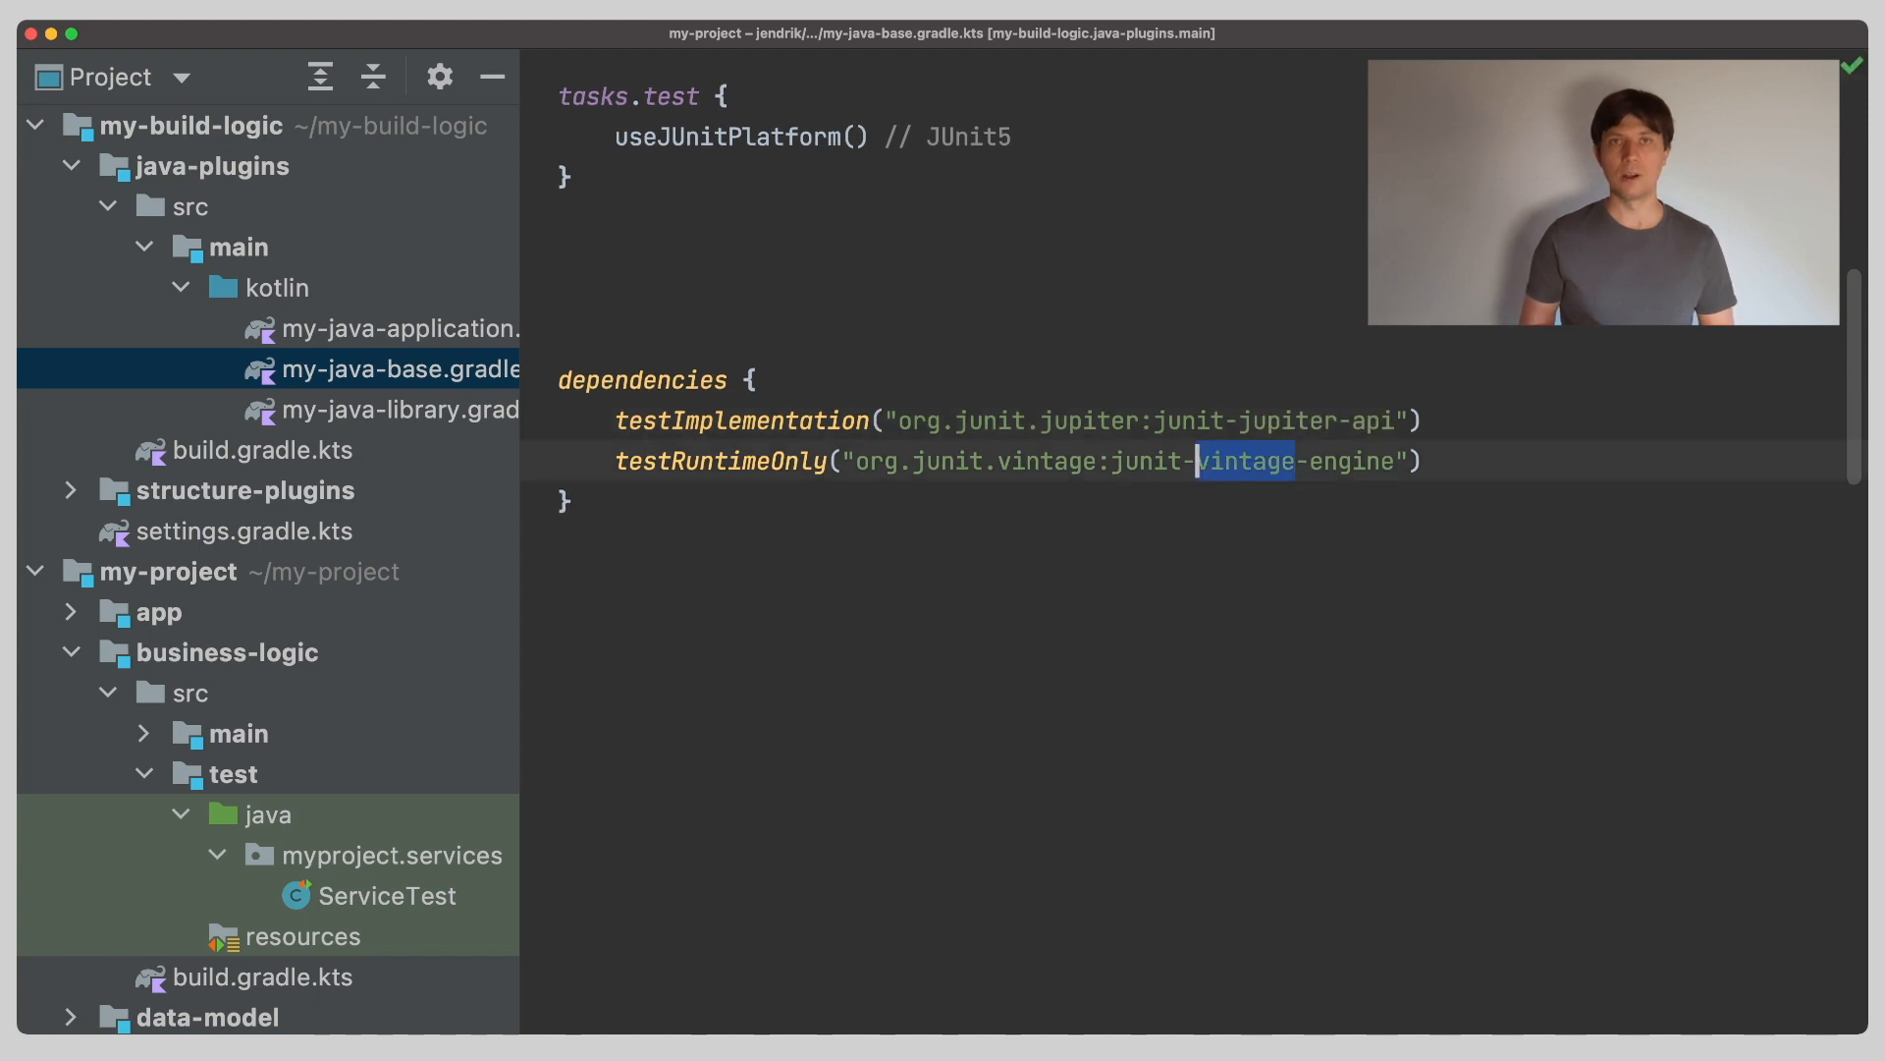
pyautogui.write('jupiter')
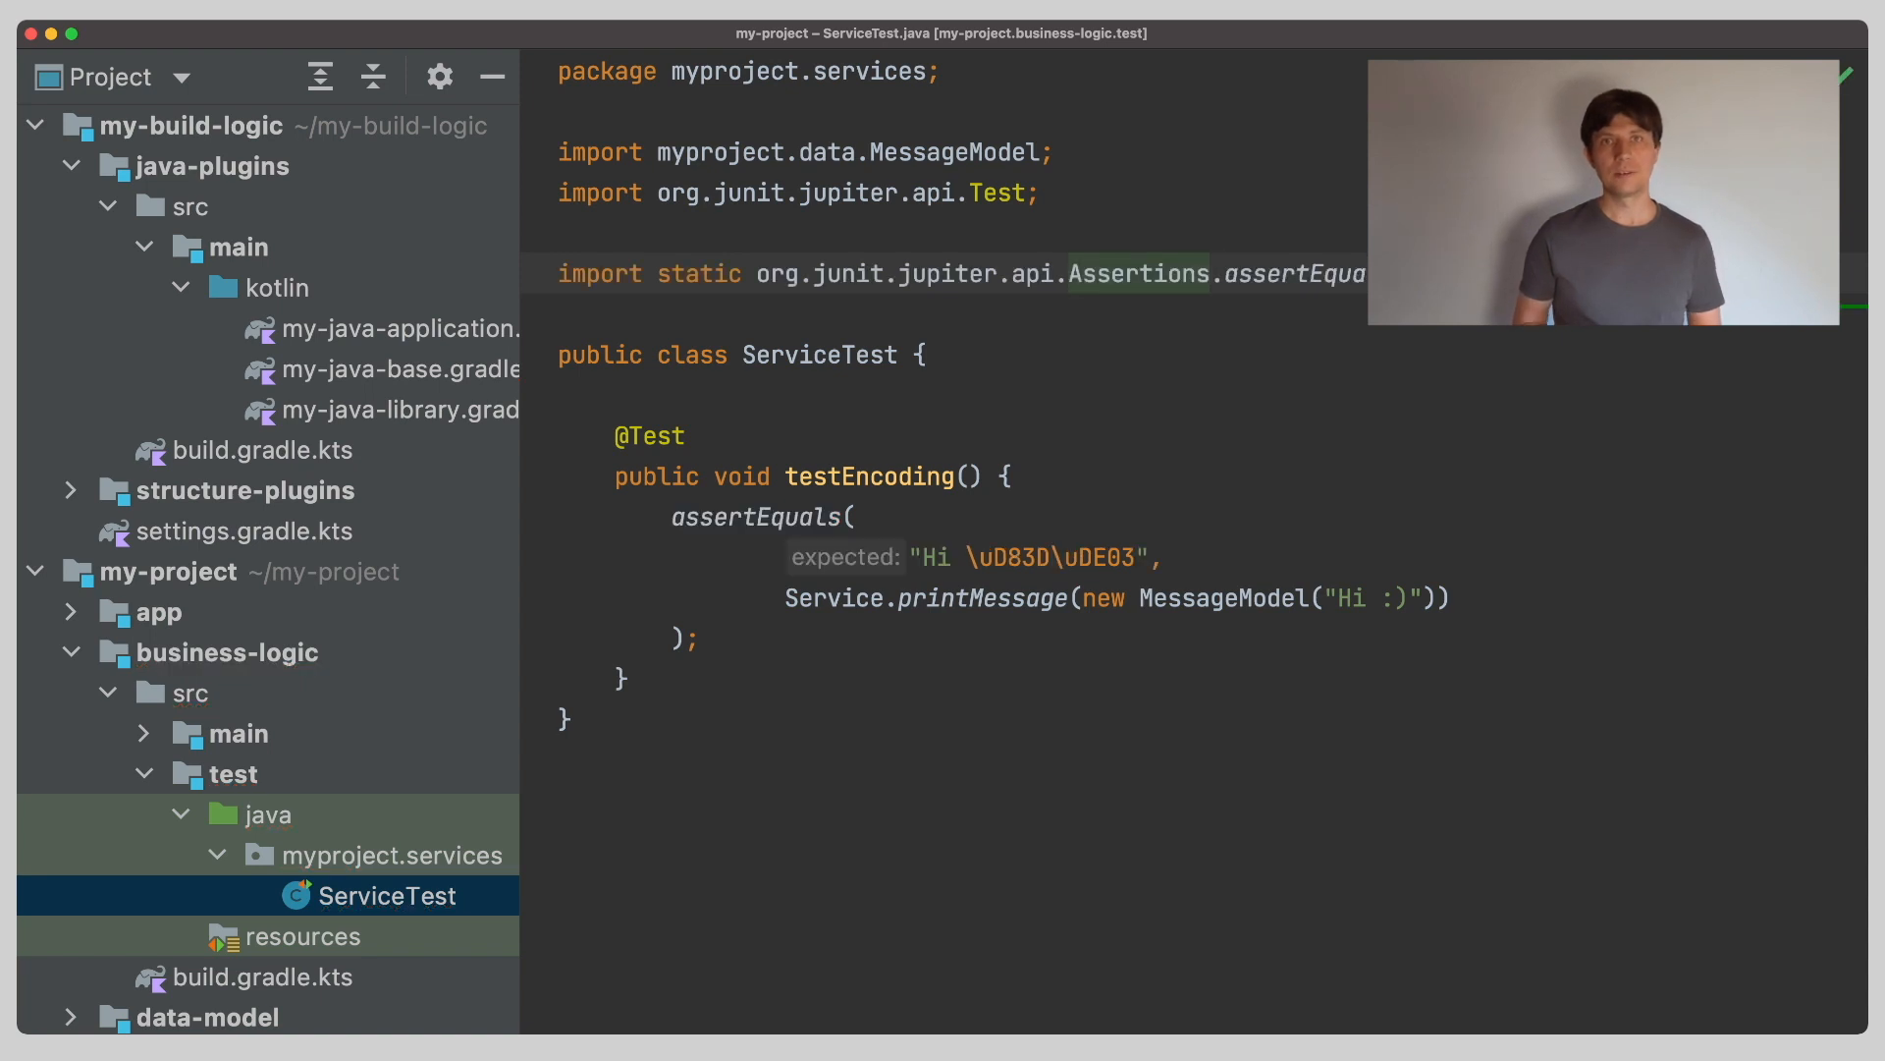
# Change testRuntimeOnly to org.junit.jupiter:junit-jupiter-engine in my-java-base.gradle.kts.
pyautogui.click(566, 312)
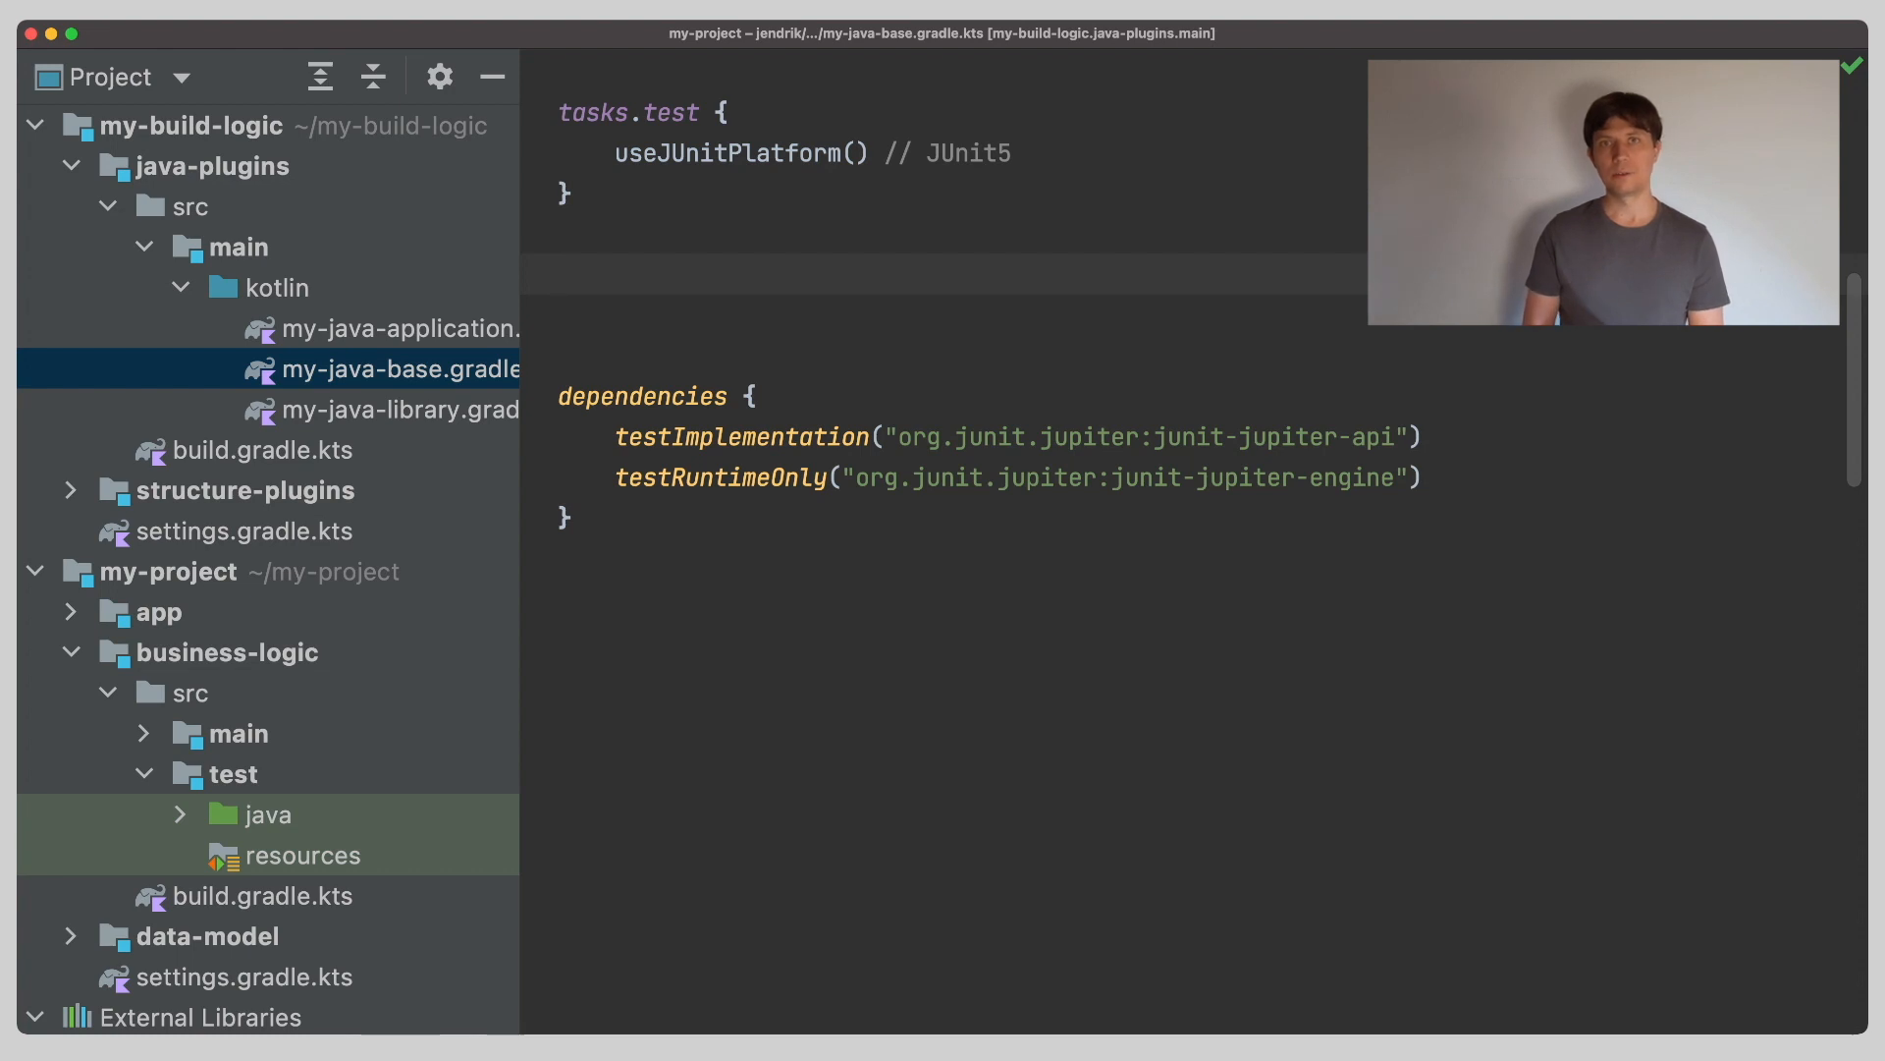
# Create val integrationTest = sourceSets.create("integrationTest") with commons-io and Jupiter API/engine dependencies.
pyautogui.write('val integ')
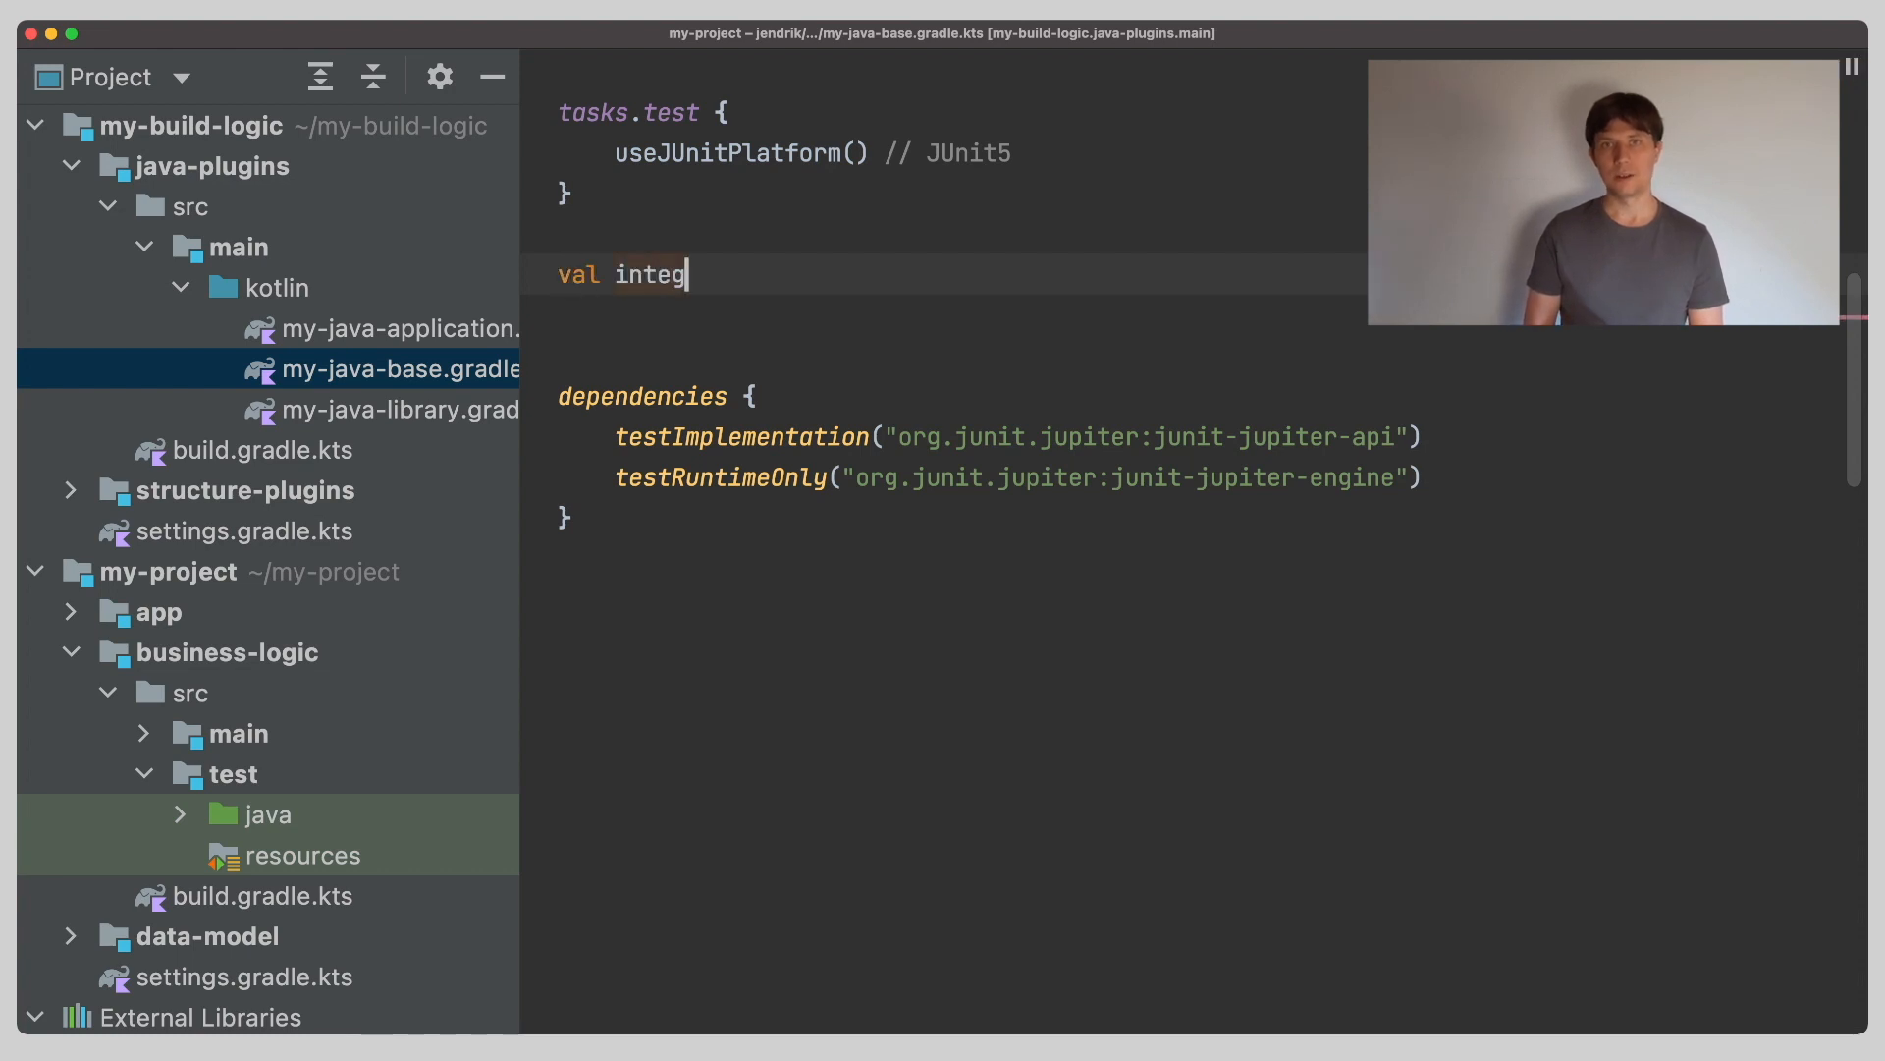
pyautogui.write('rationTest =')
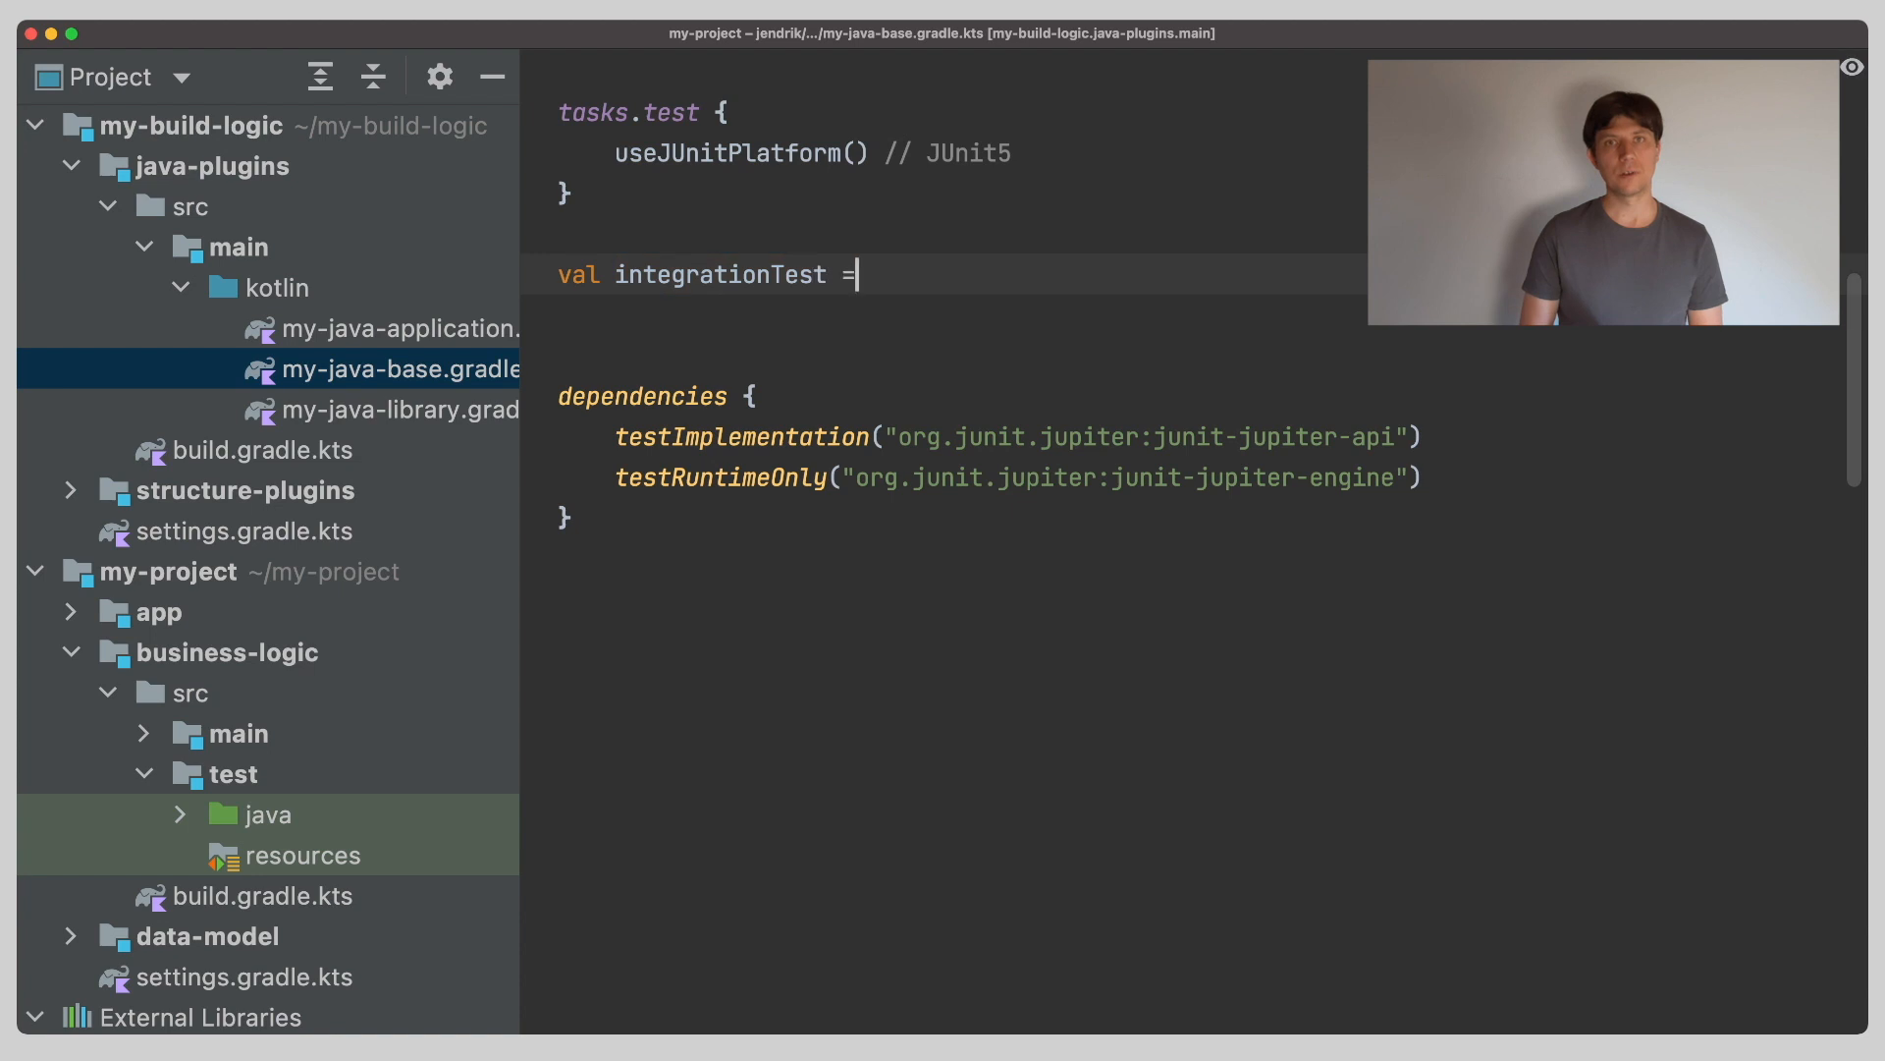
pyautogui.write('sourceSets.create("integrationTest')
pyautogui.write('"integrationTestImplementation')
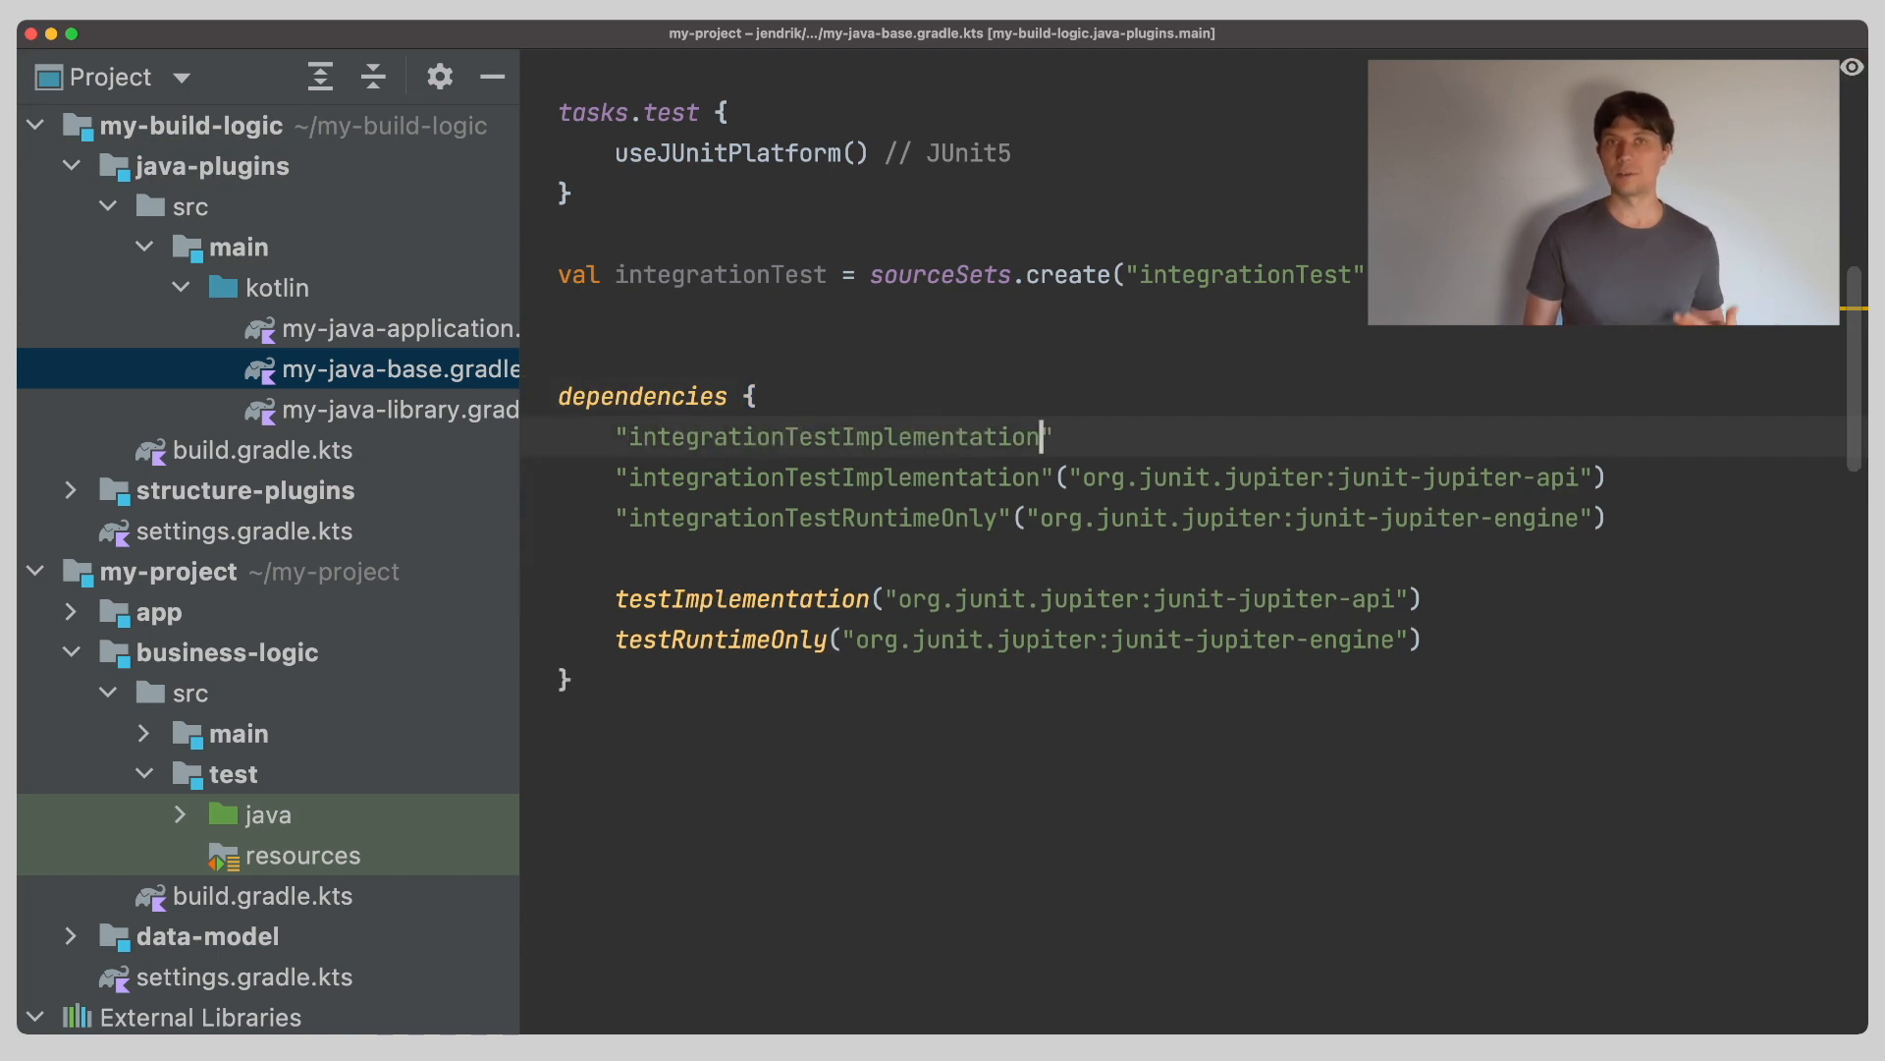
pyautogui.write('("commons-io:commons-io')
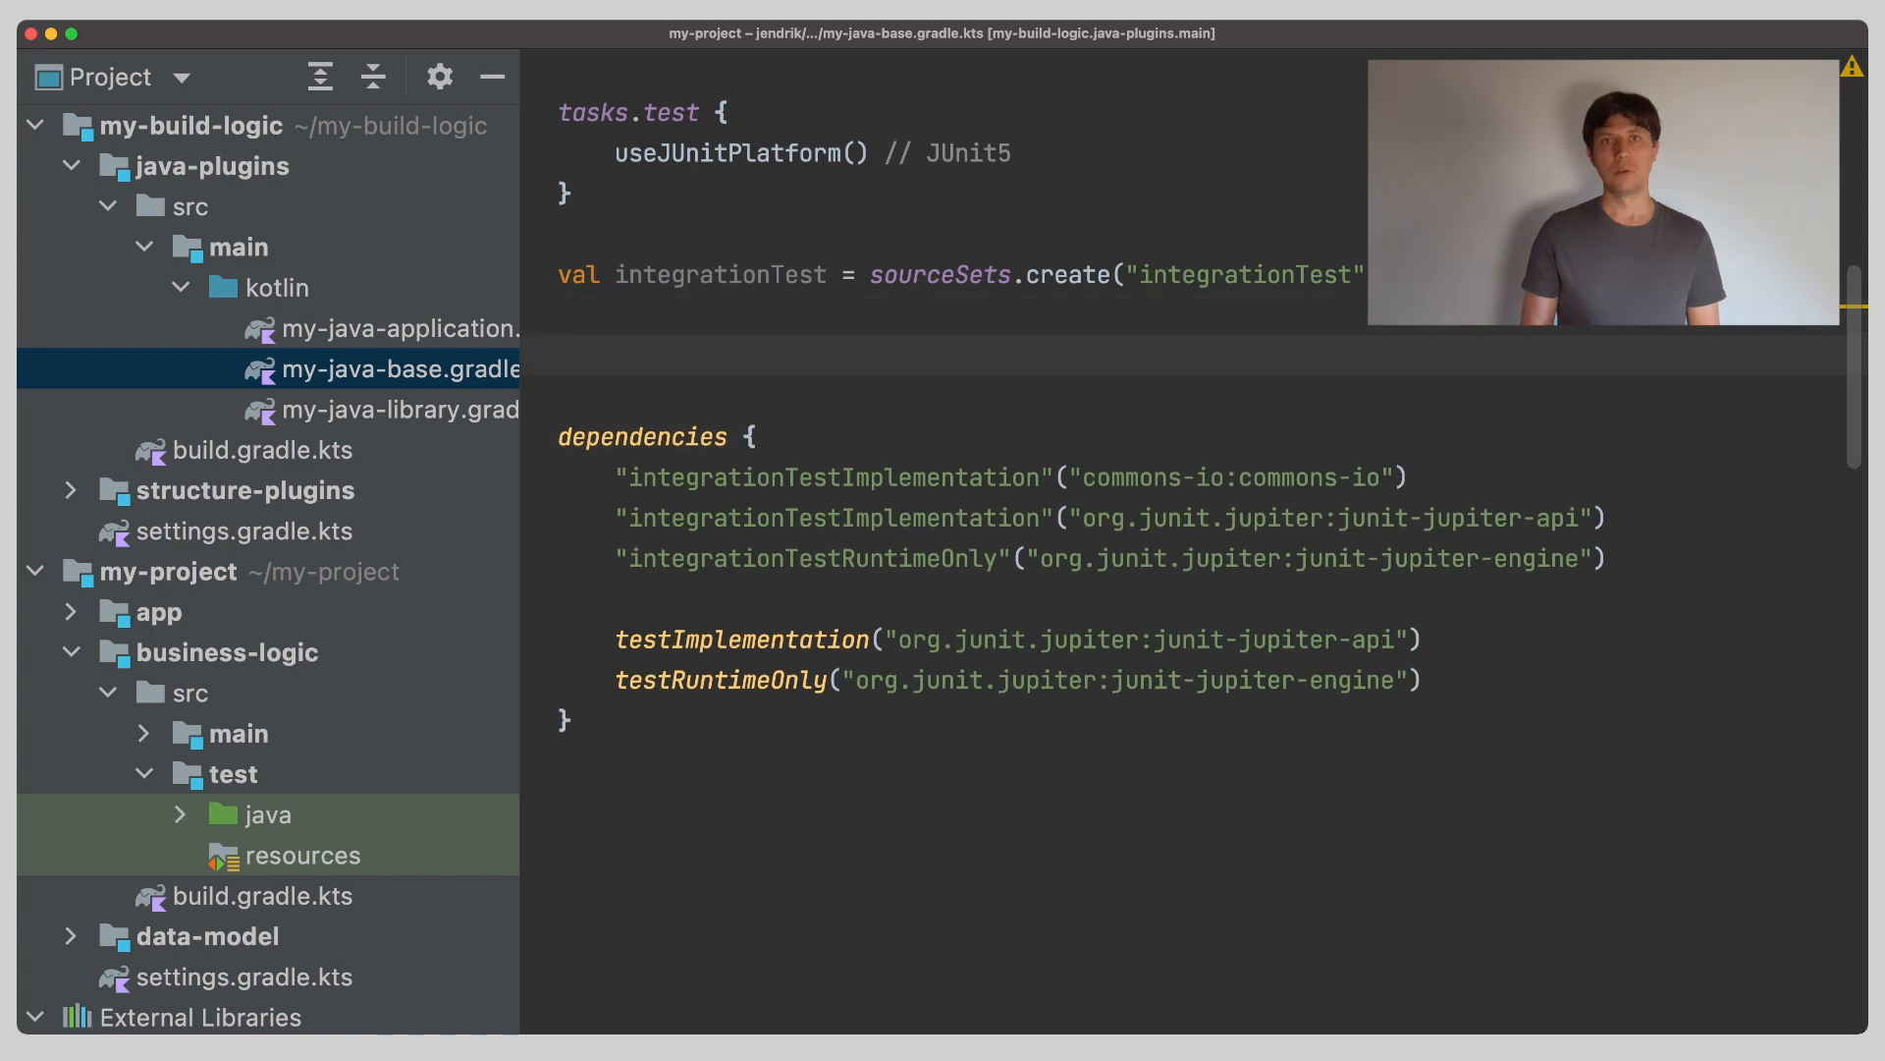
# Register Test task integrationTest.name with useJUnitPlatform(), integrationTest classpath and testClassesDirs.
pyautogui.write('tasks.register')
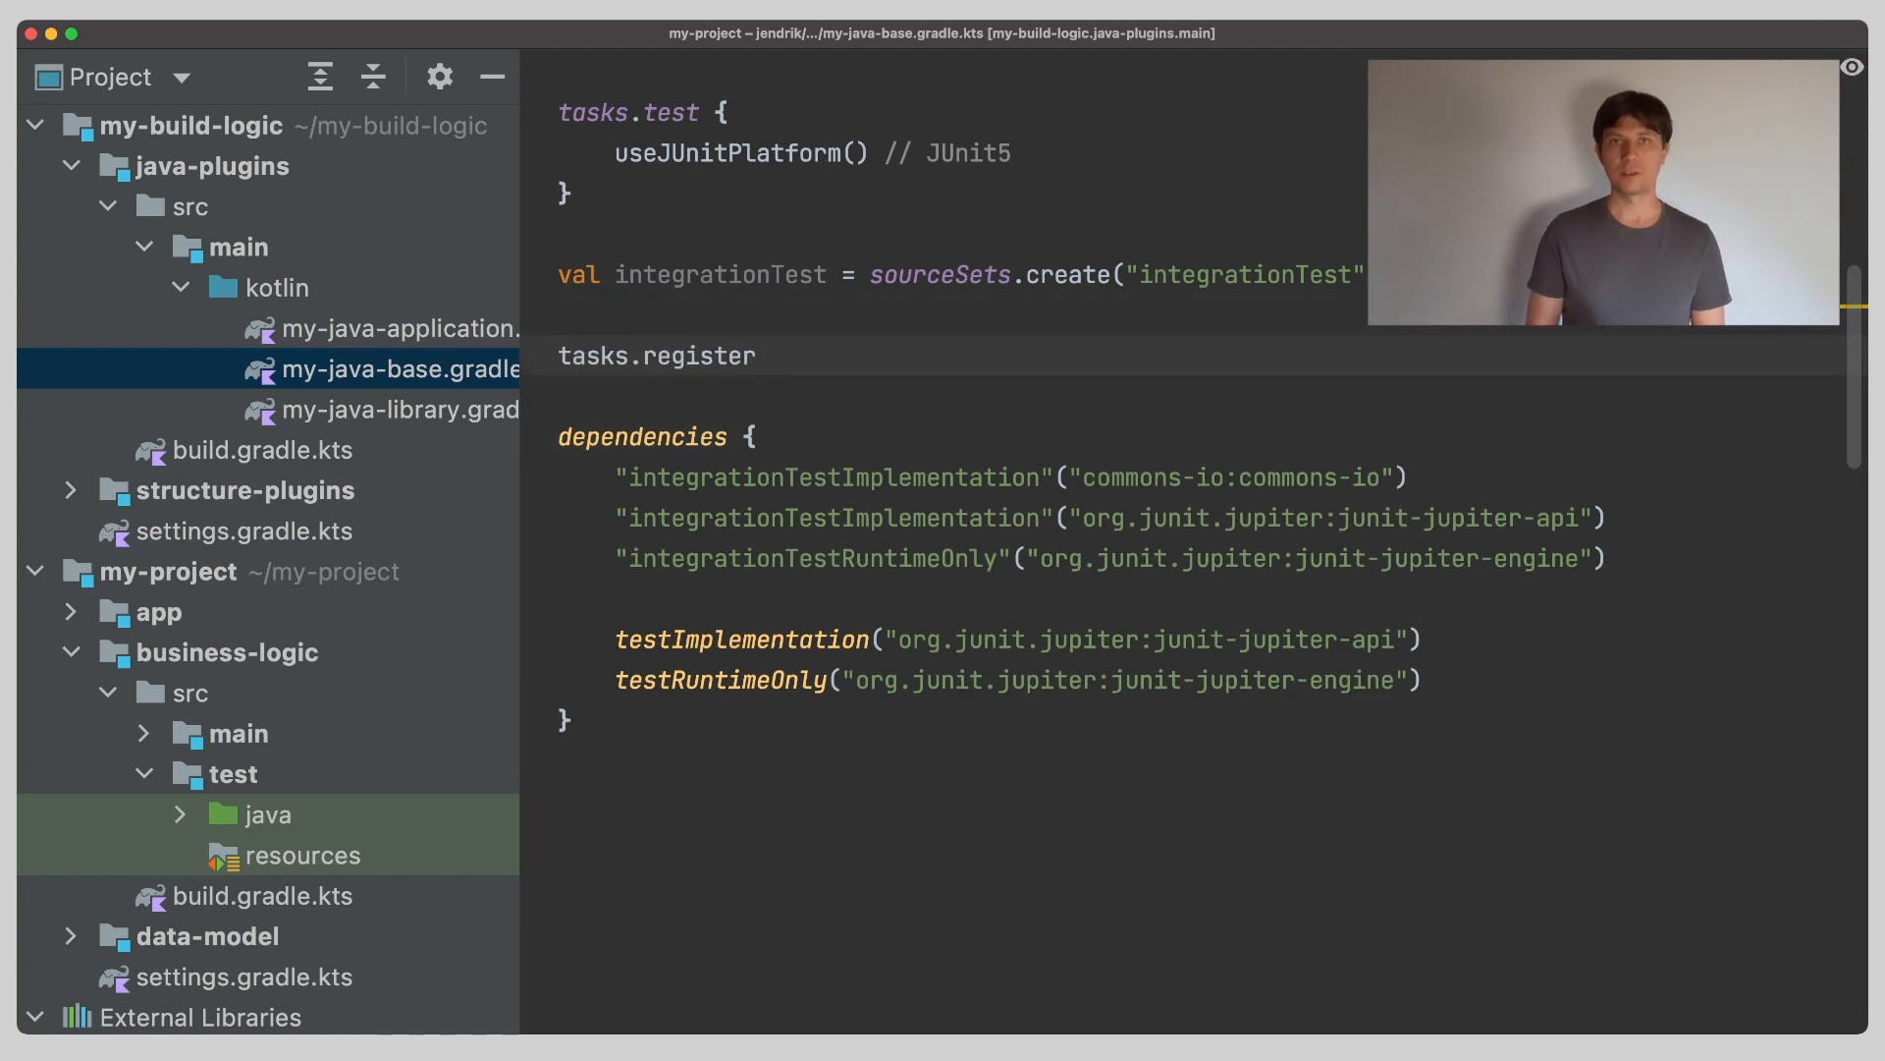
pyautogui.write('<Test>()')
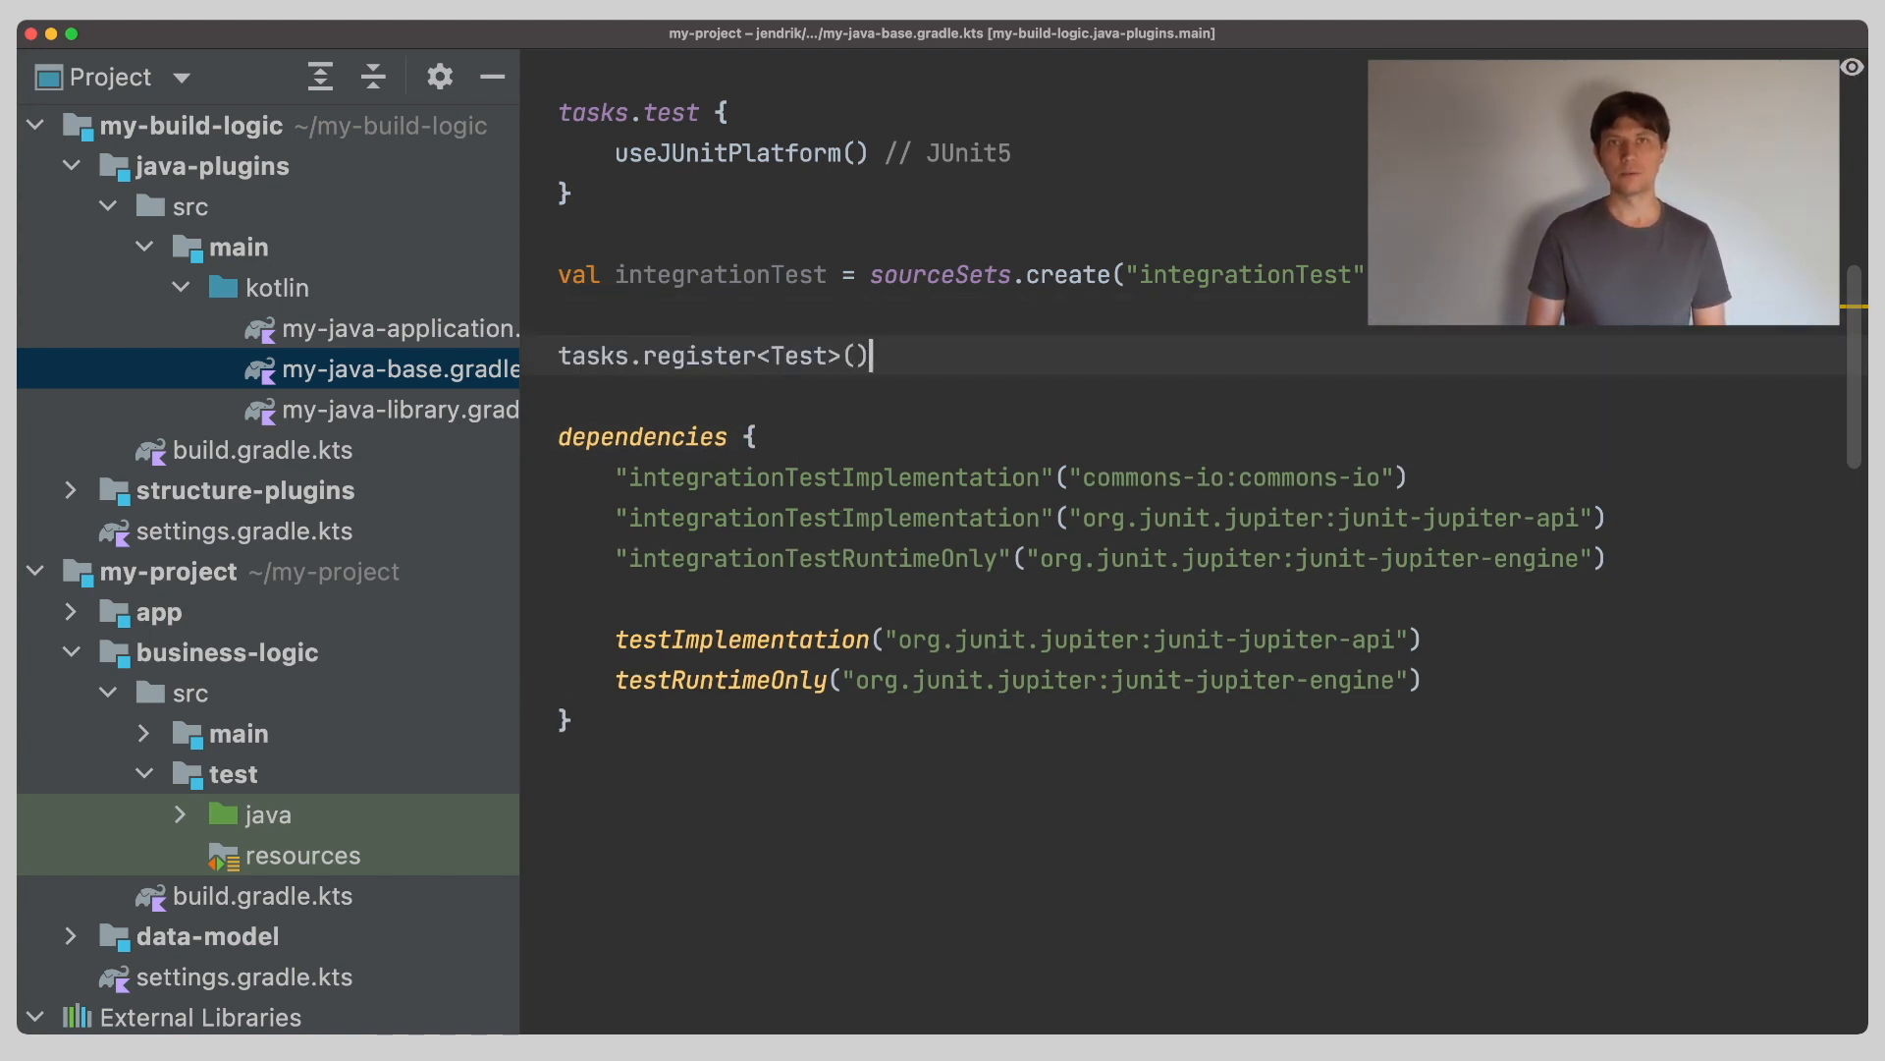
pyautogui.write('integrationTest.na')
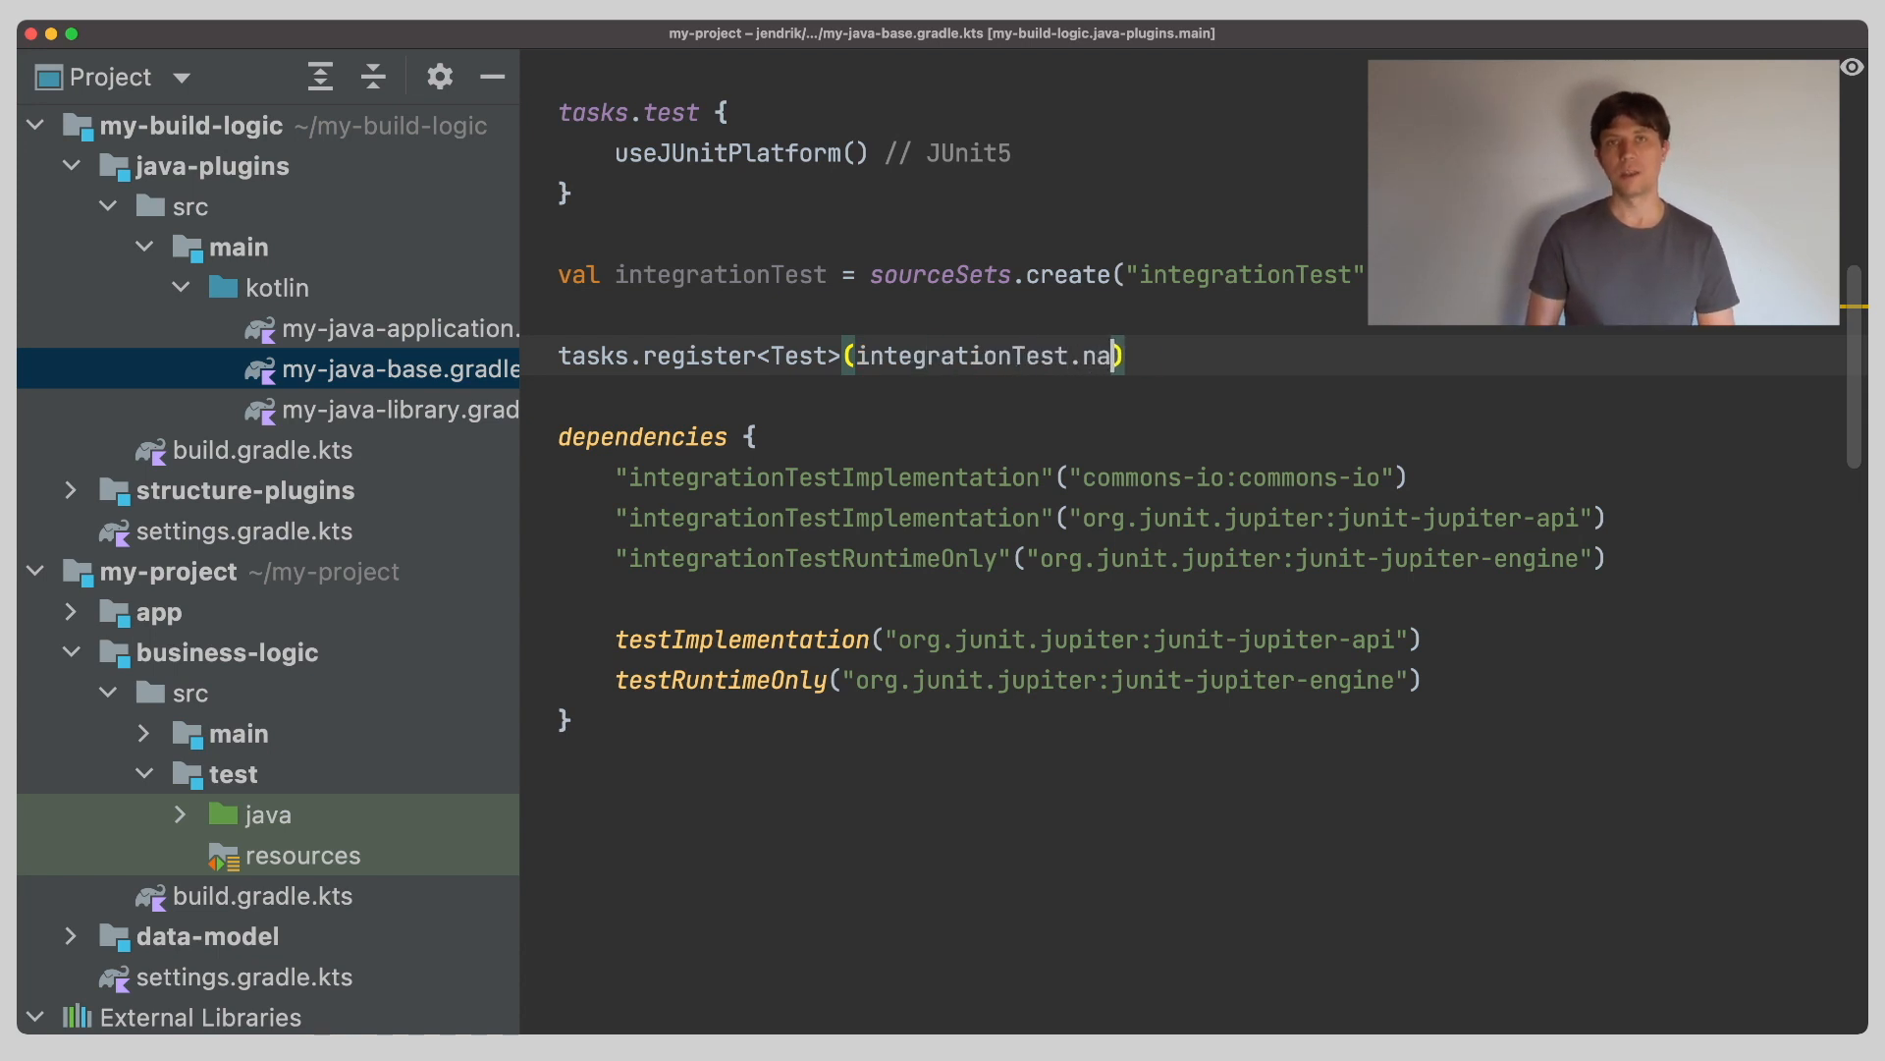
pyautogui.write('me) {')
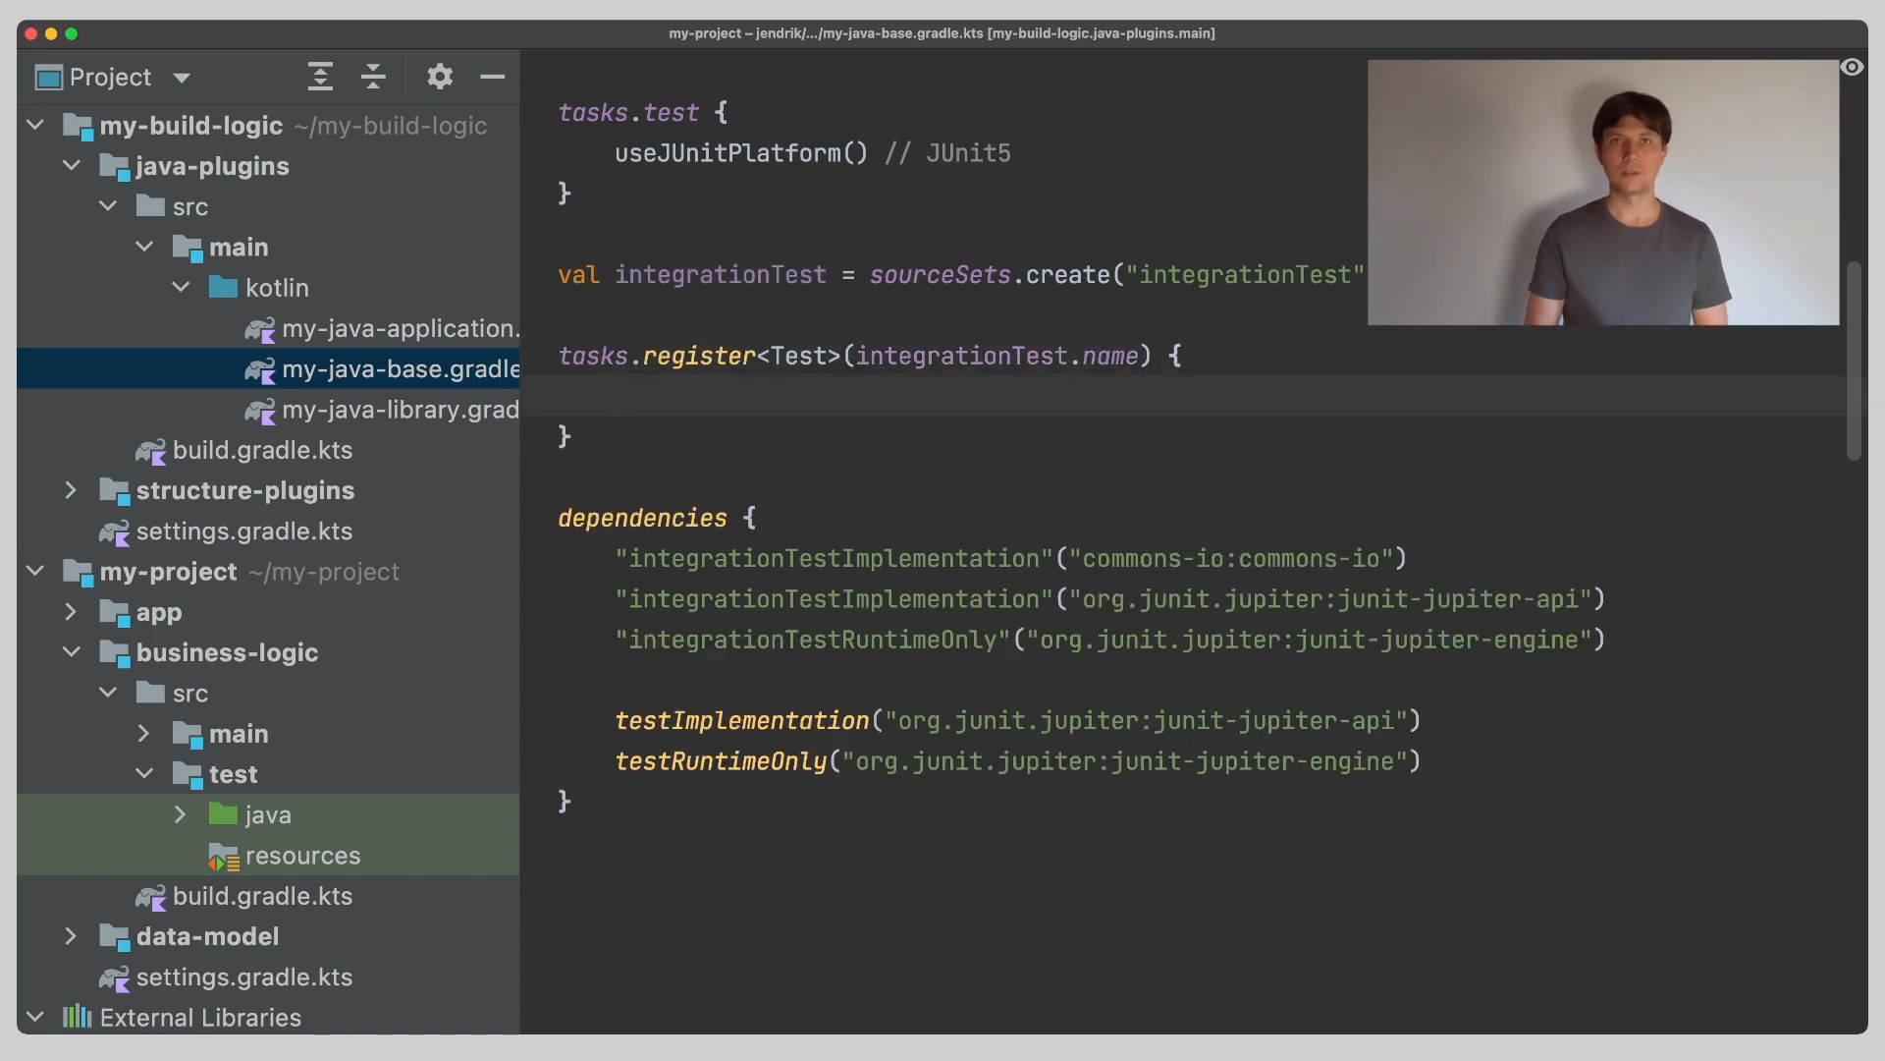
pyautogui.write('useJUn')
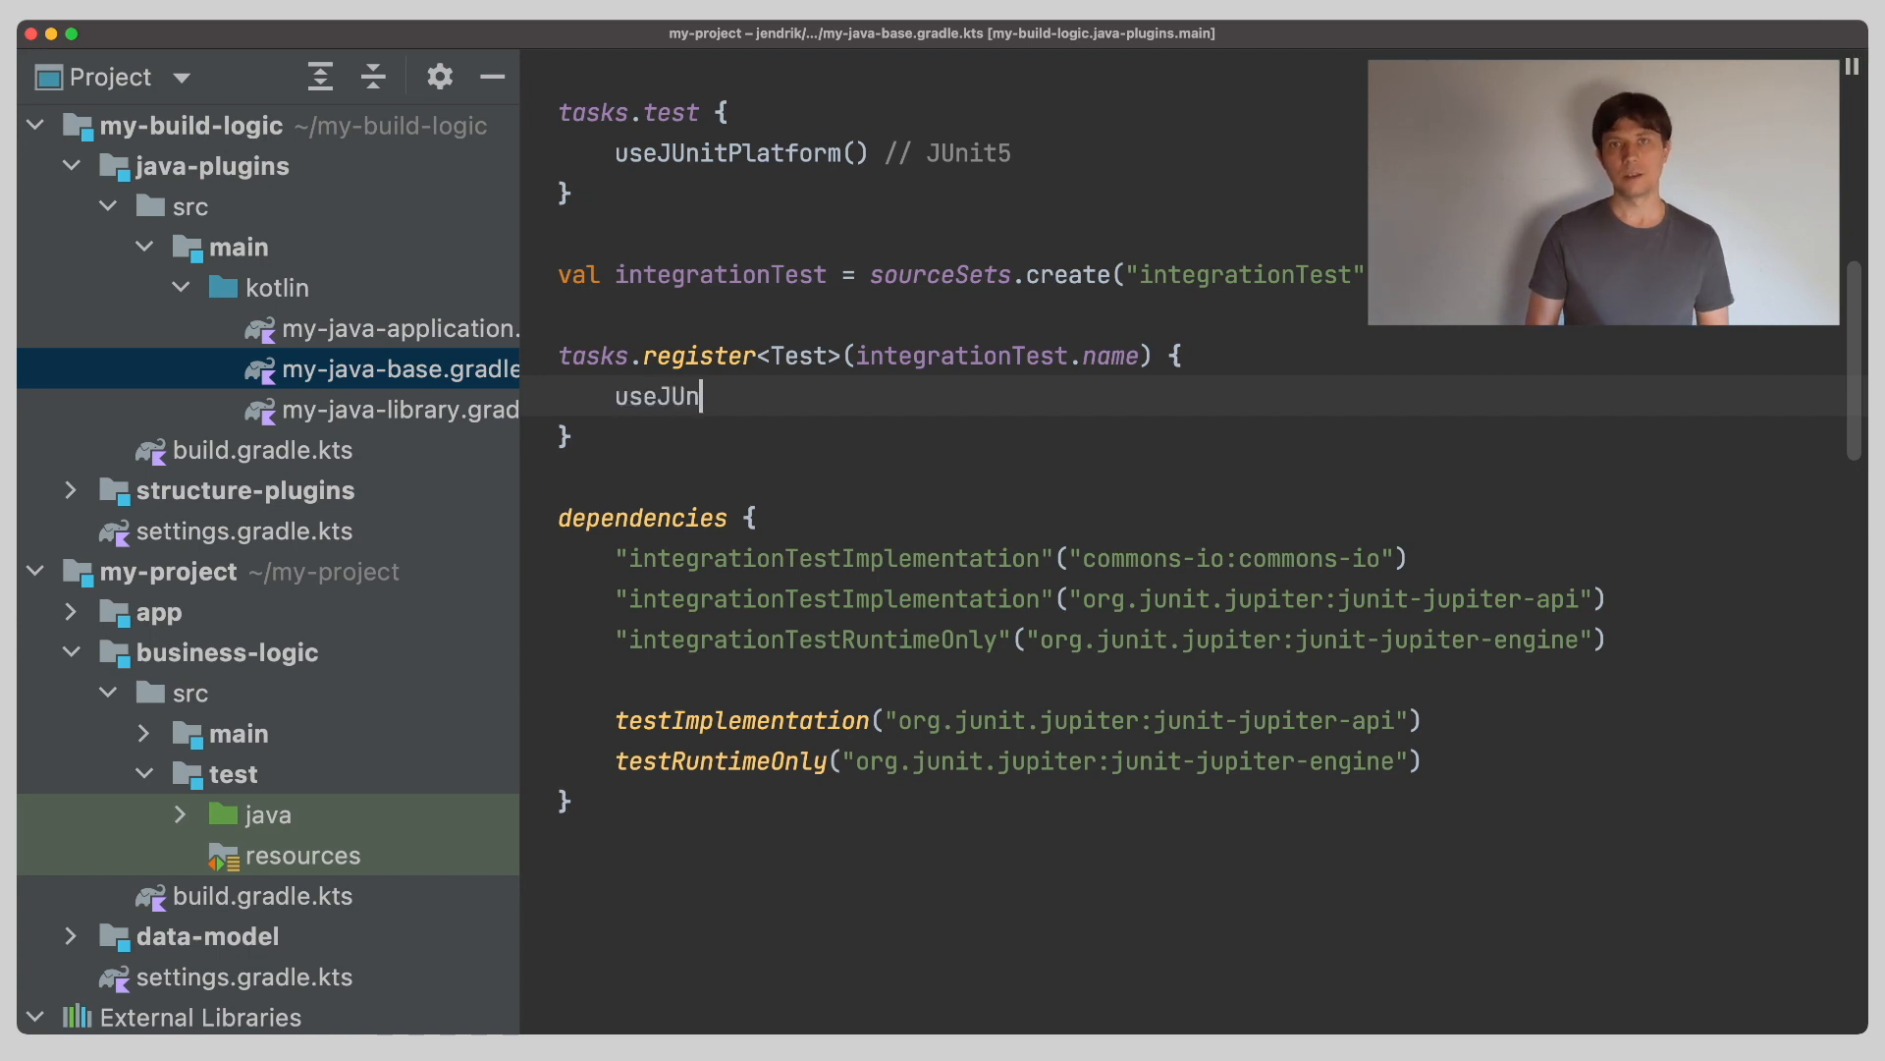
pyautogui.write('itPlatform(')
pyautogui.write('// other tes')
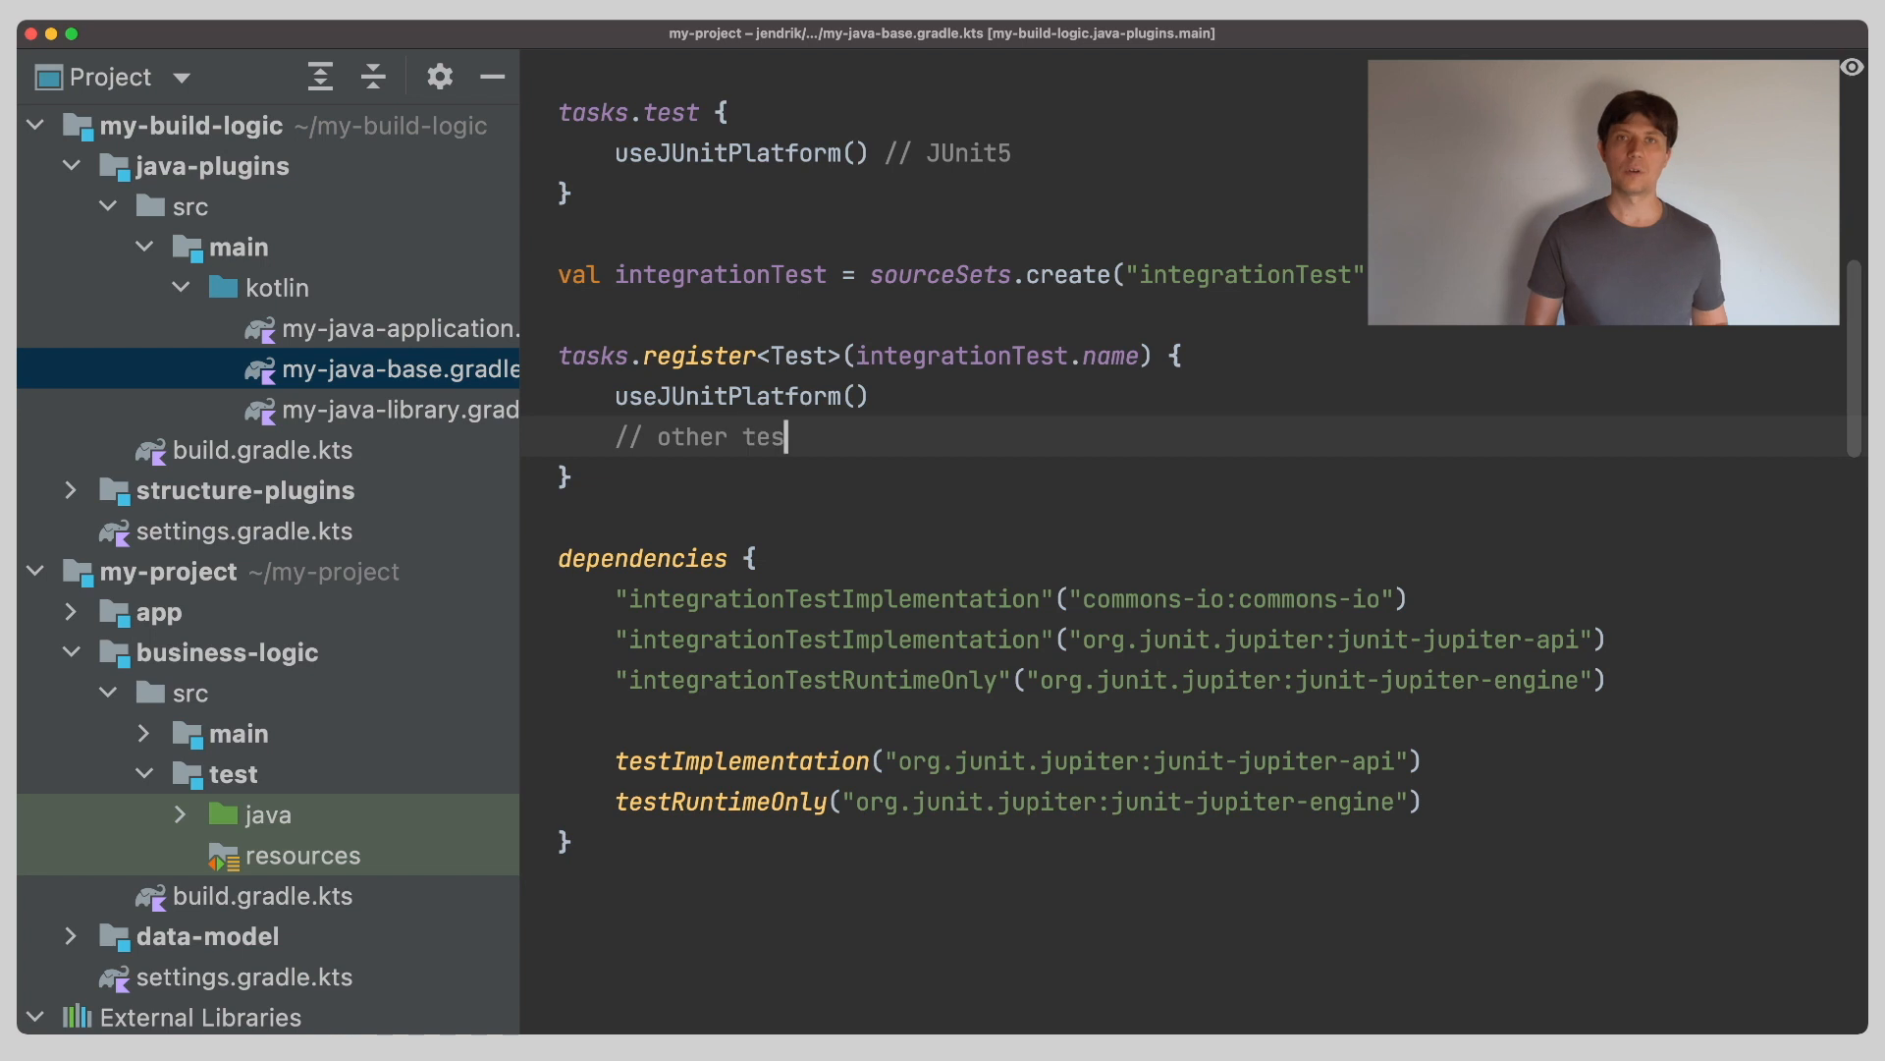
pyautogui.write('t task config...')
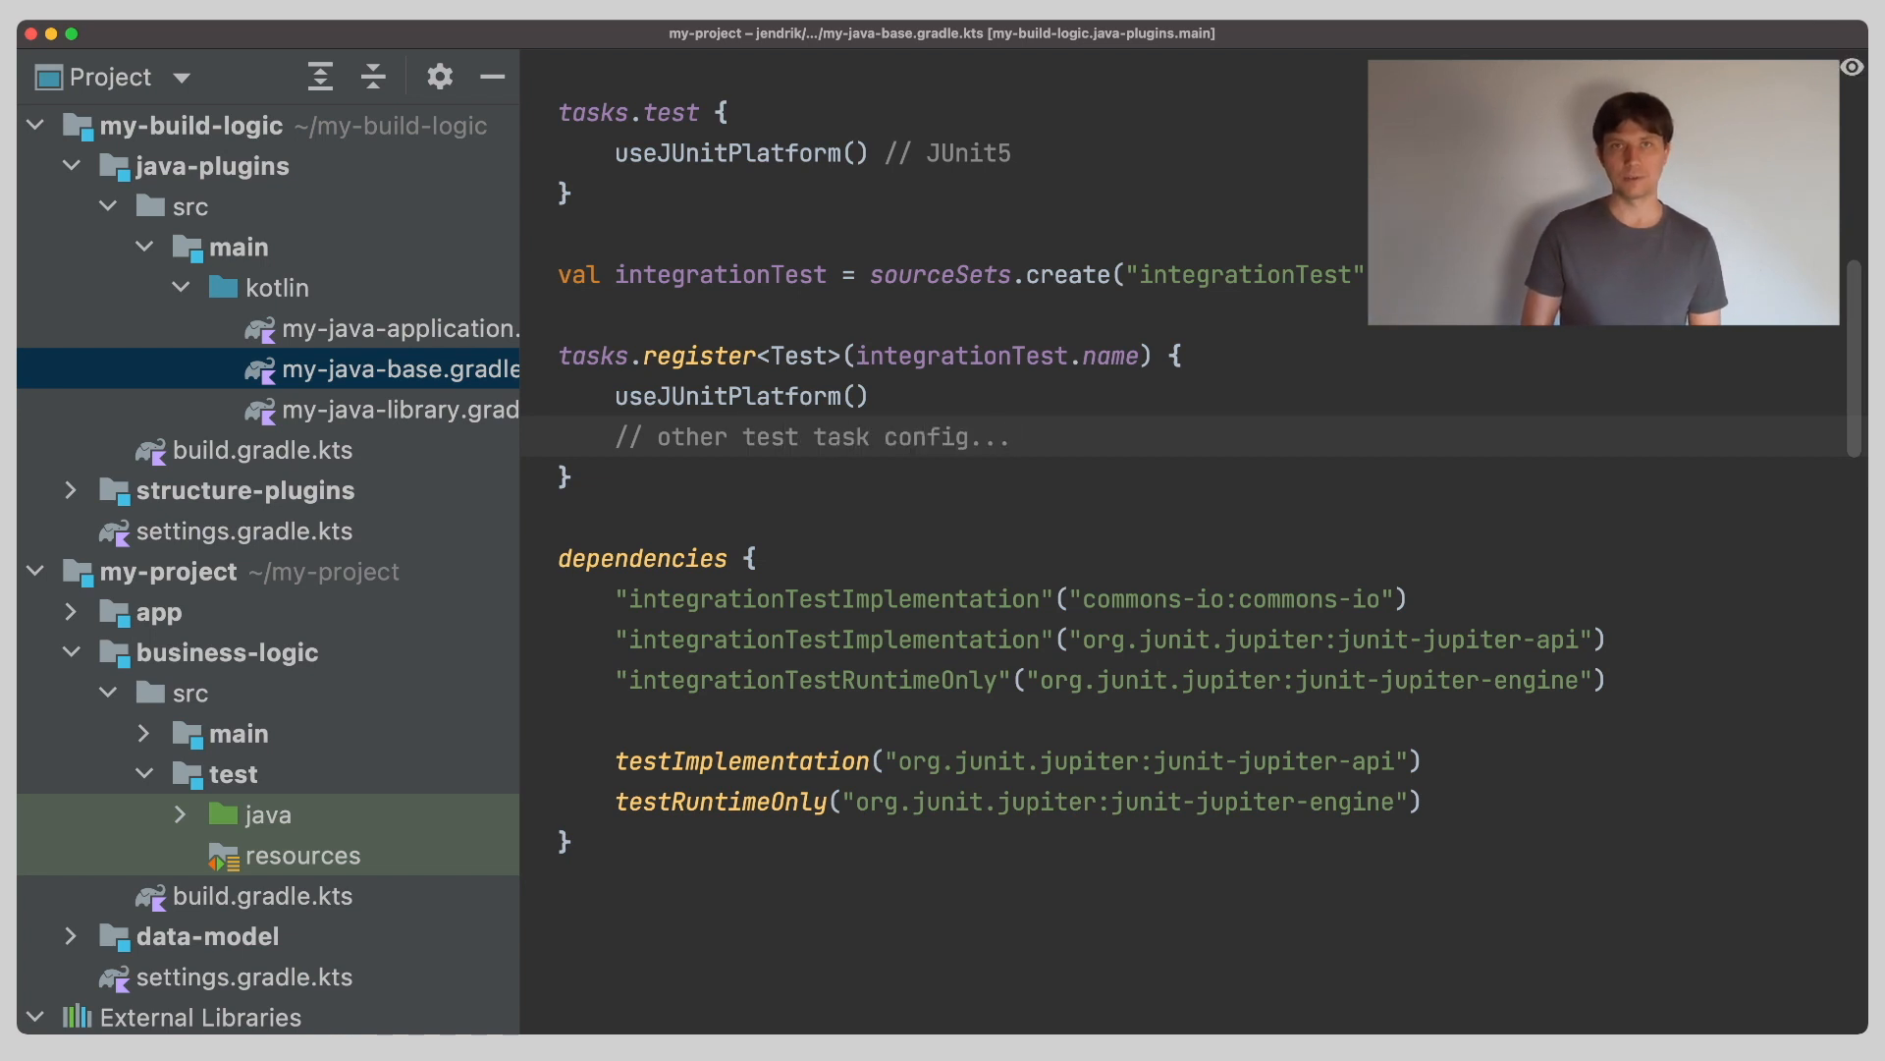
pyautogui.write('classpath = integrationTest.runtimeClasspath')
pyautogui.write('testClassesD')
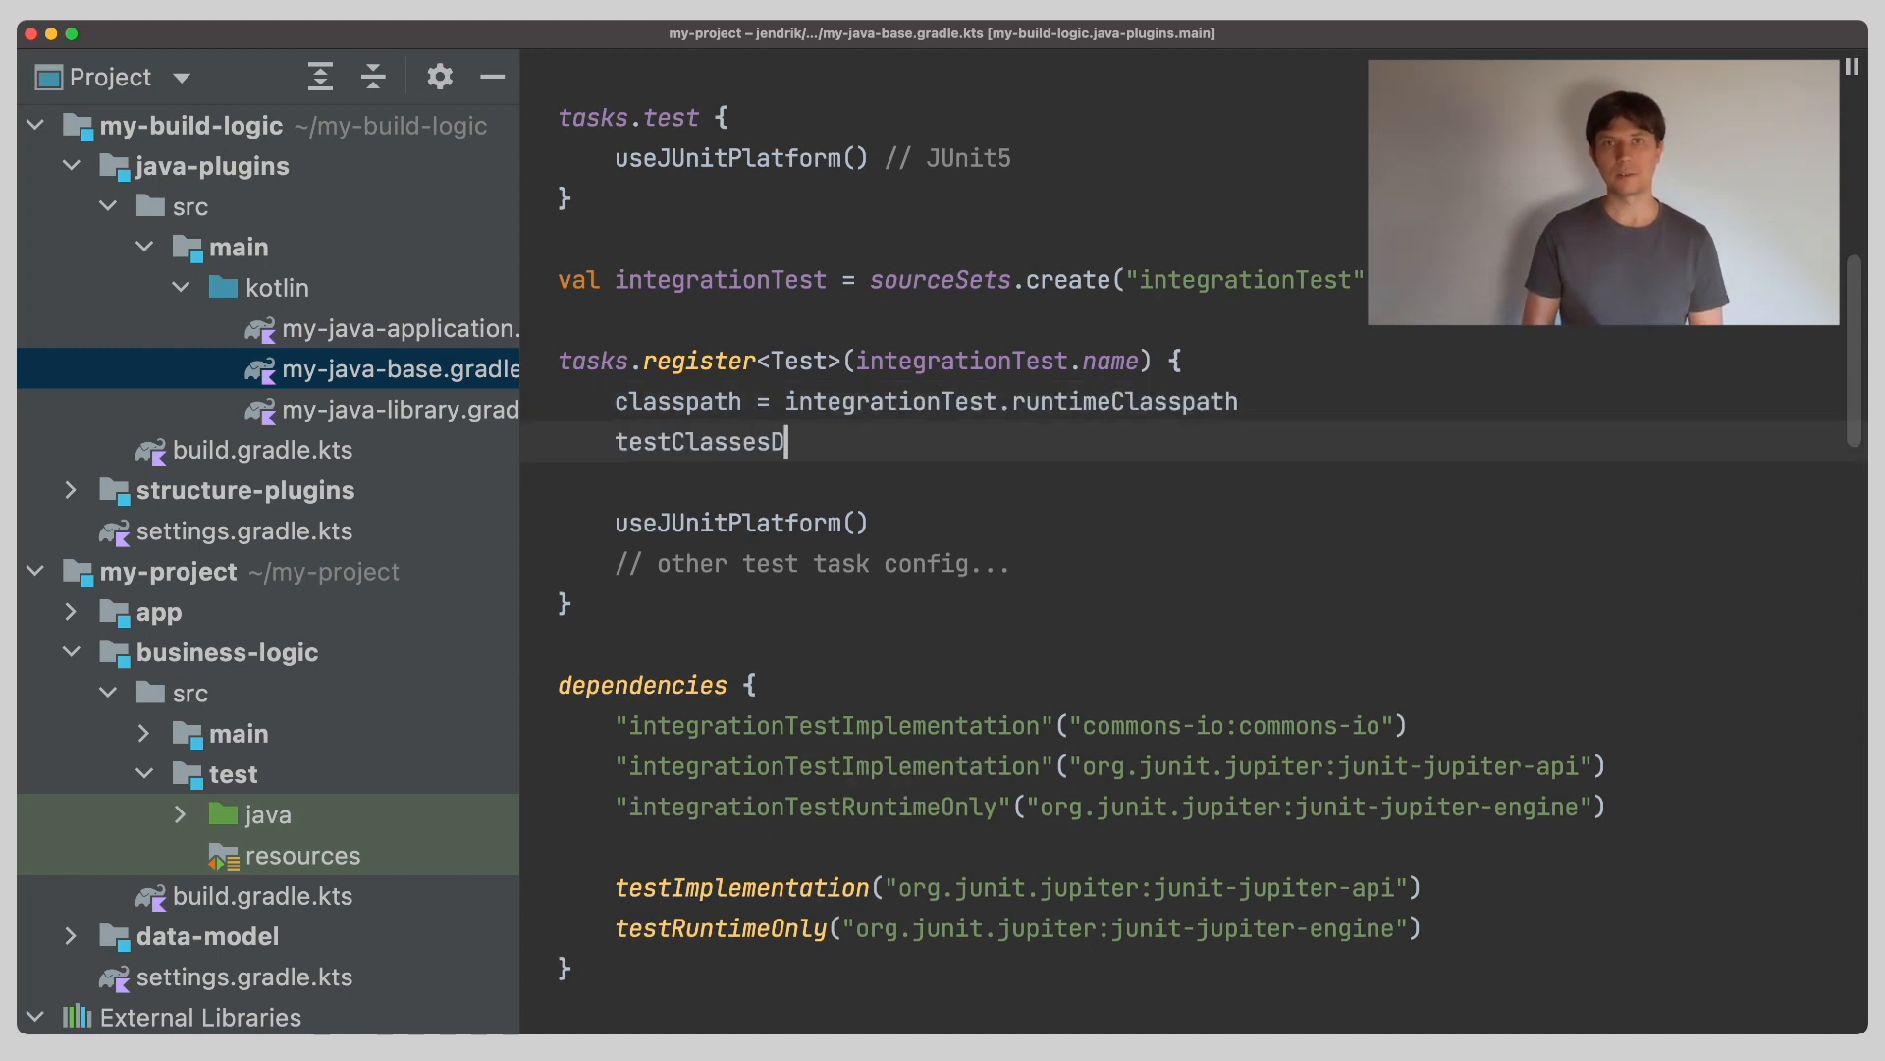
pyautogui.write('irs = integrationTest.output.classesDirs')
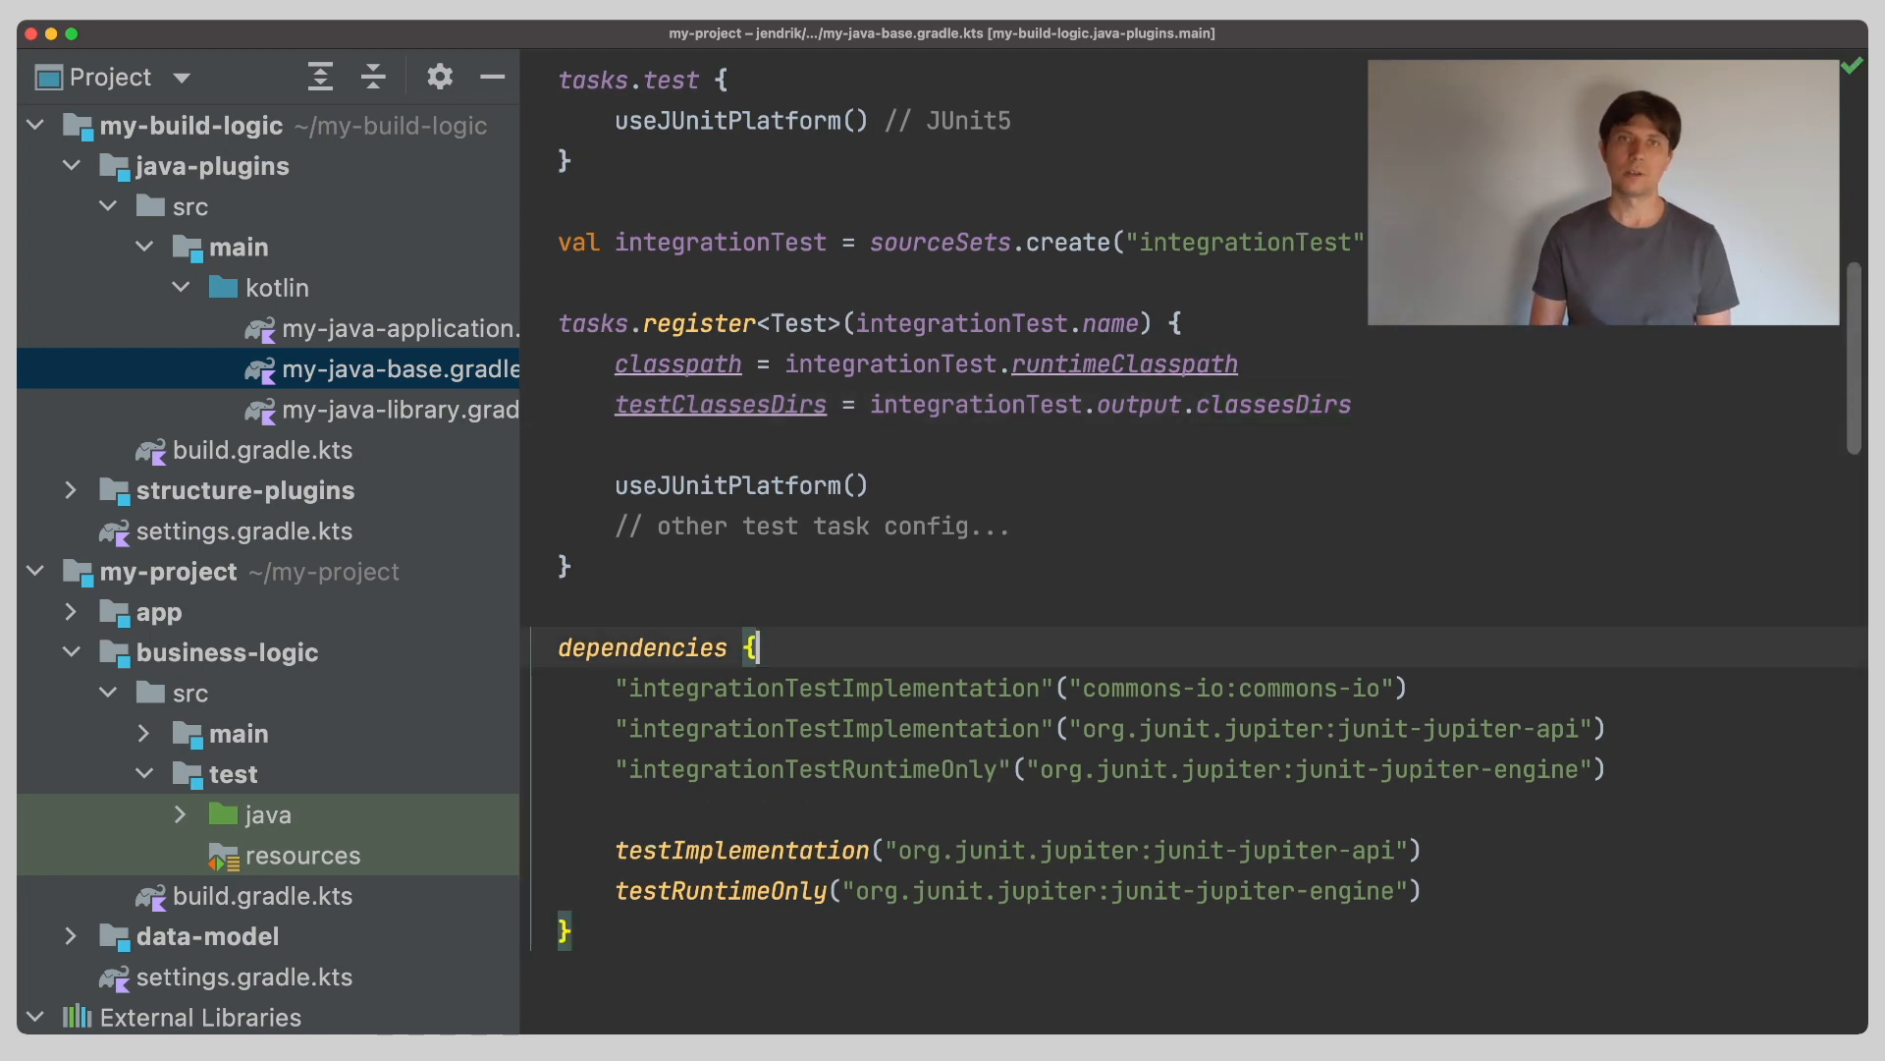
pyautogui.write('"integrationTestImplementation"(projec')
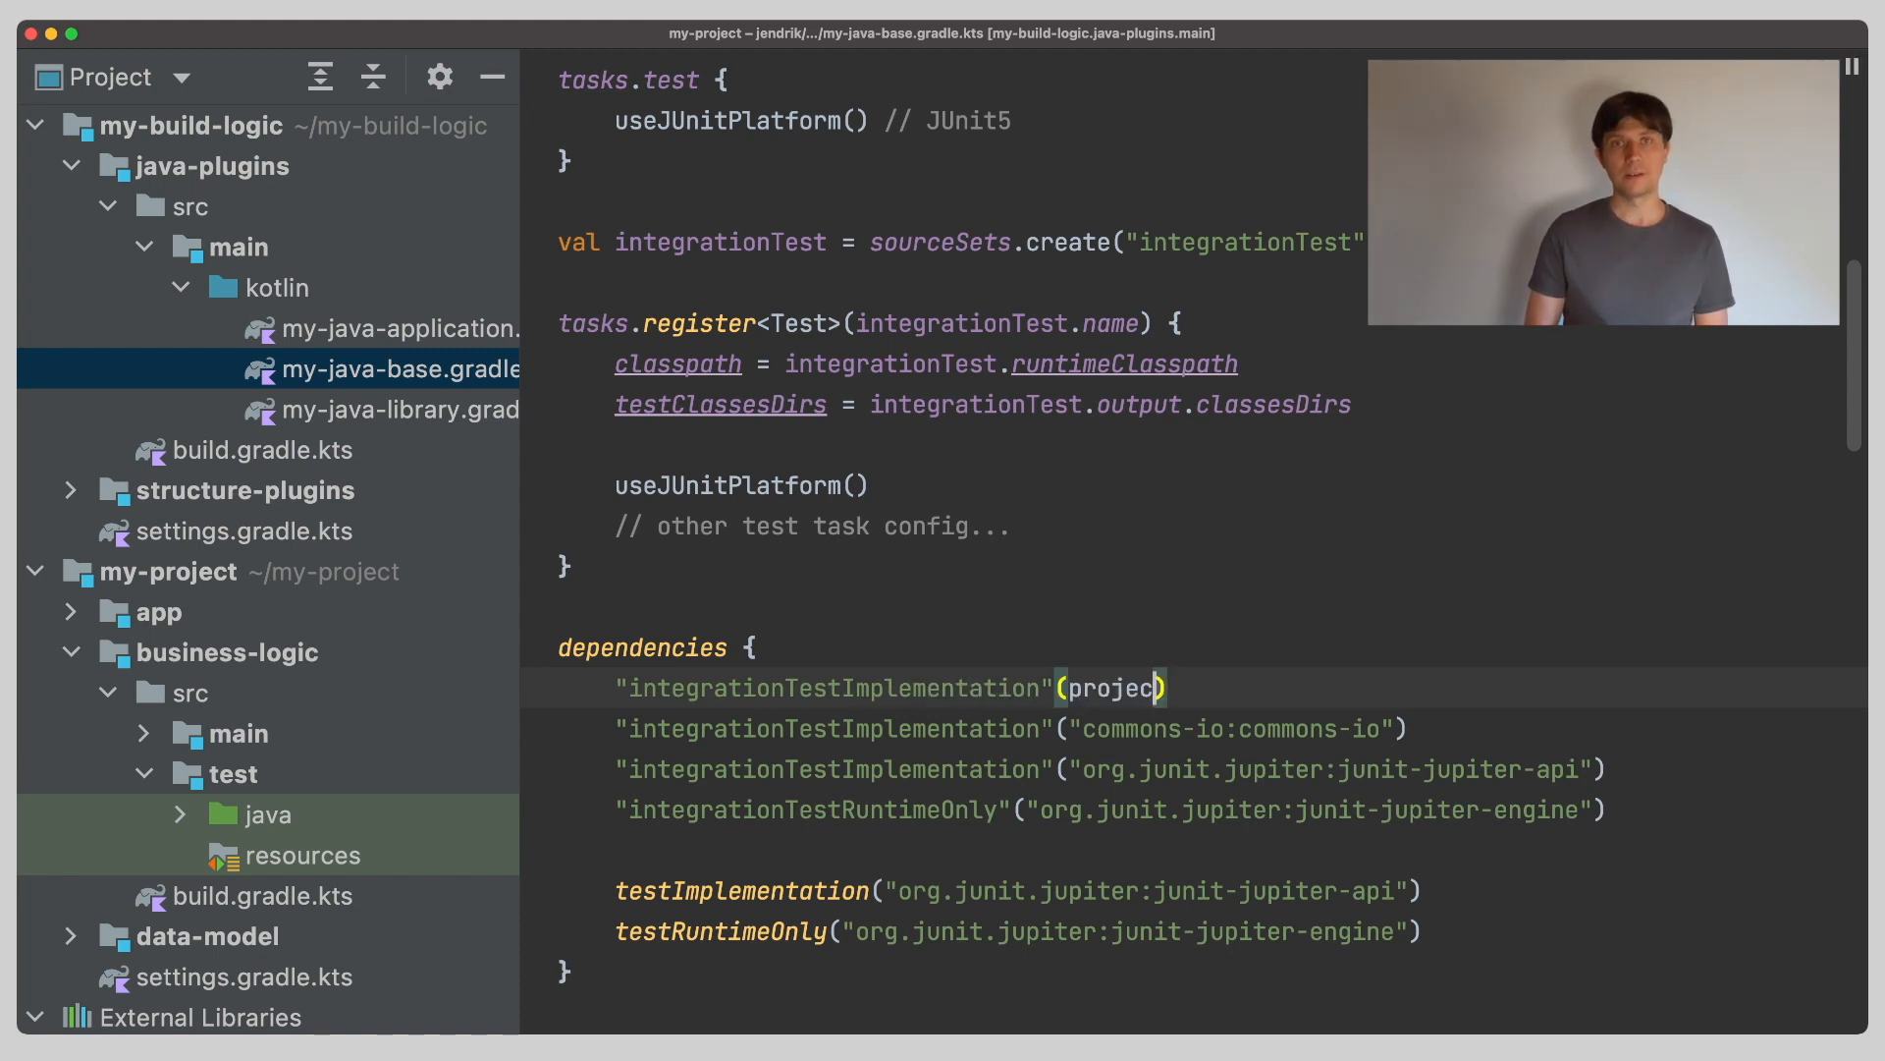
# Complete integrationTestImplementation(project(path)) with the comment // production code of this project.
pyautogui.write('(path)) //')
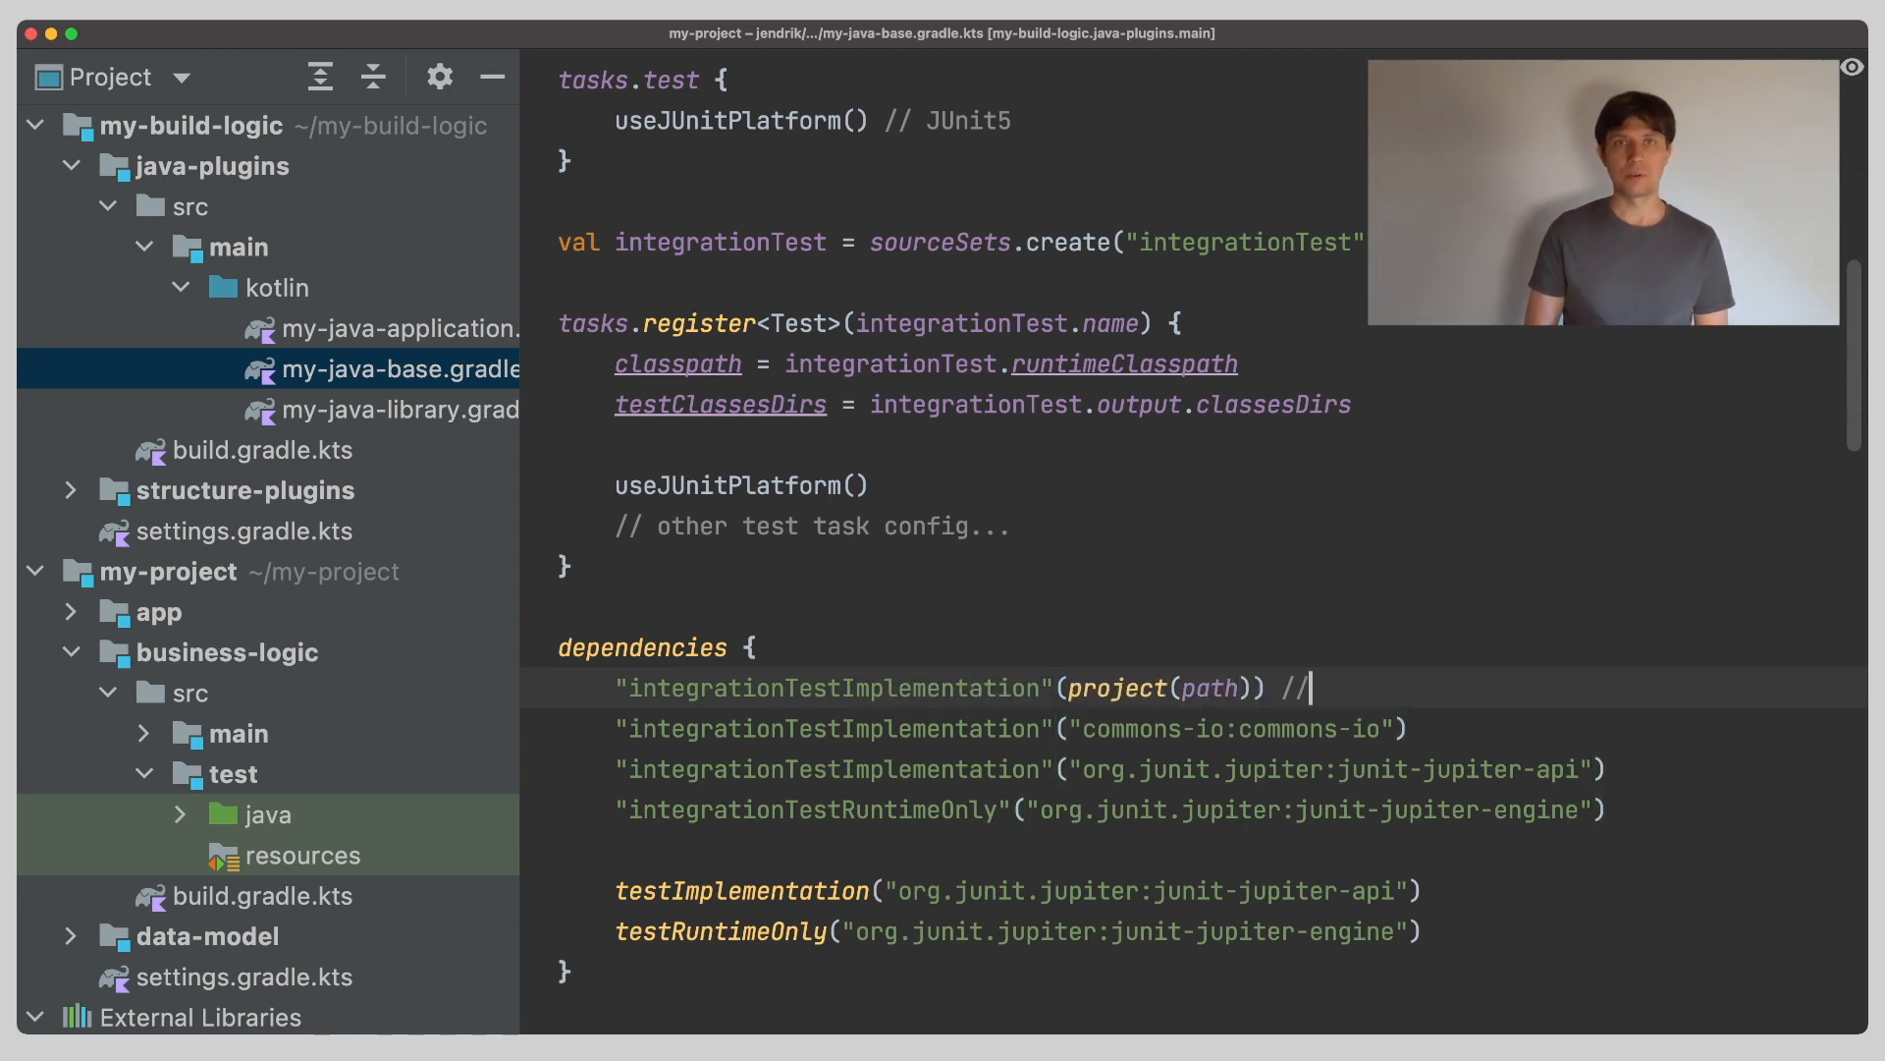
pyautogui.write('productionC')
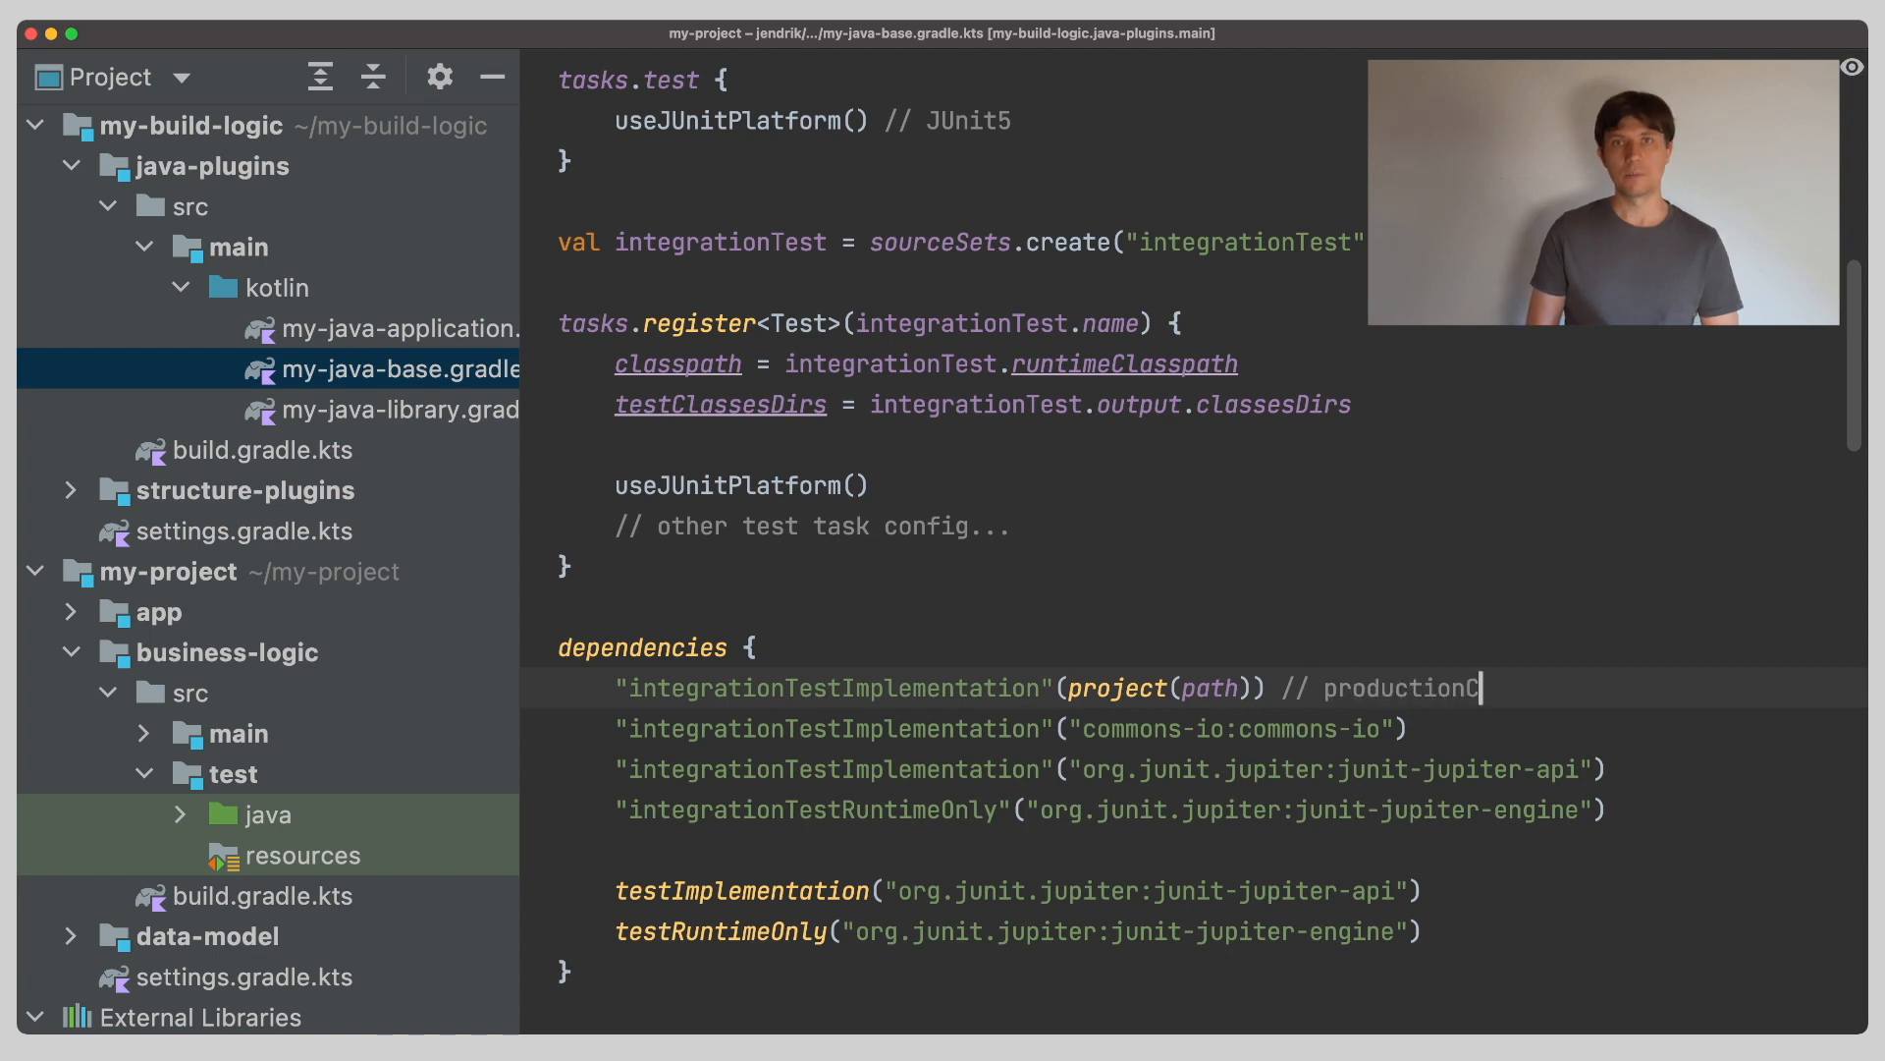
pyautogui.write('ode o')
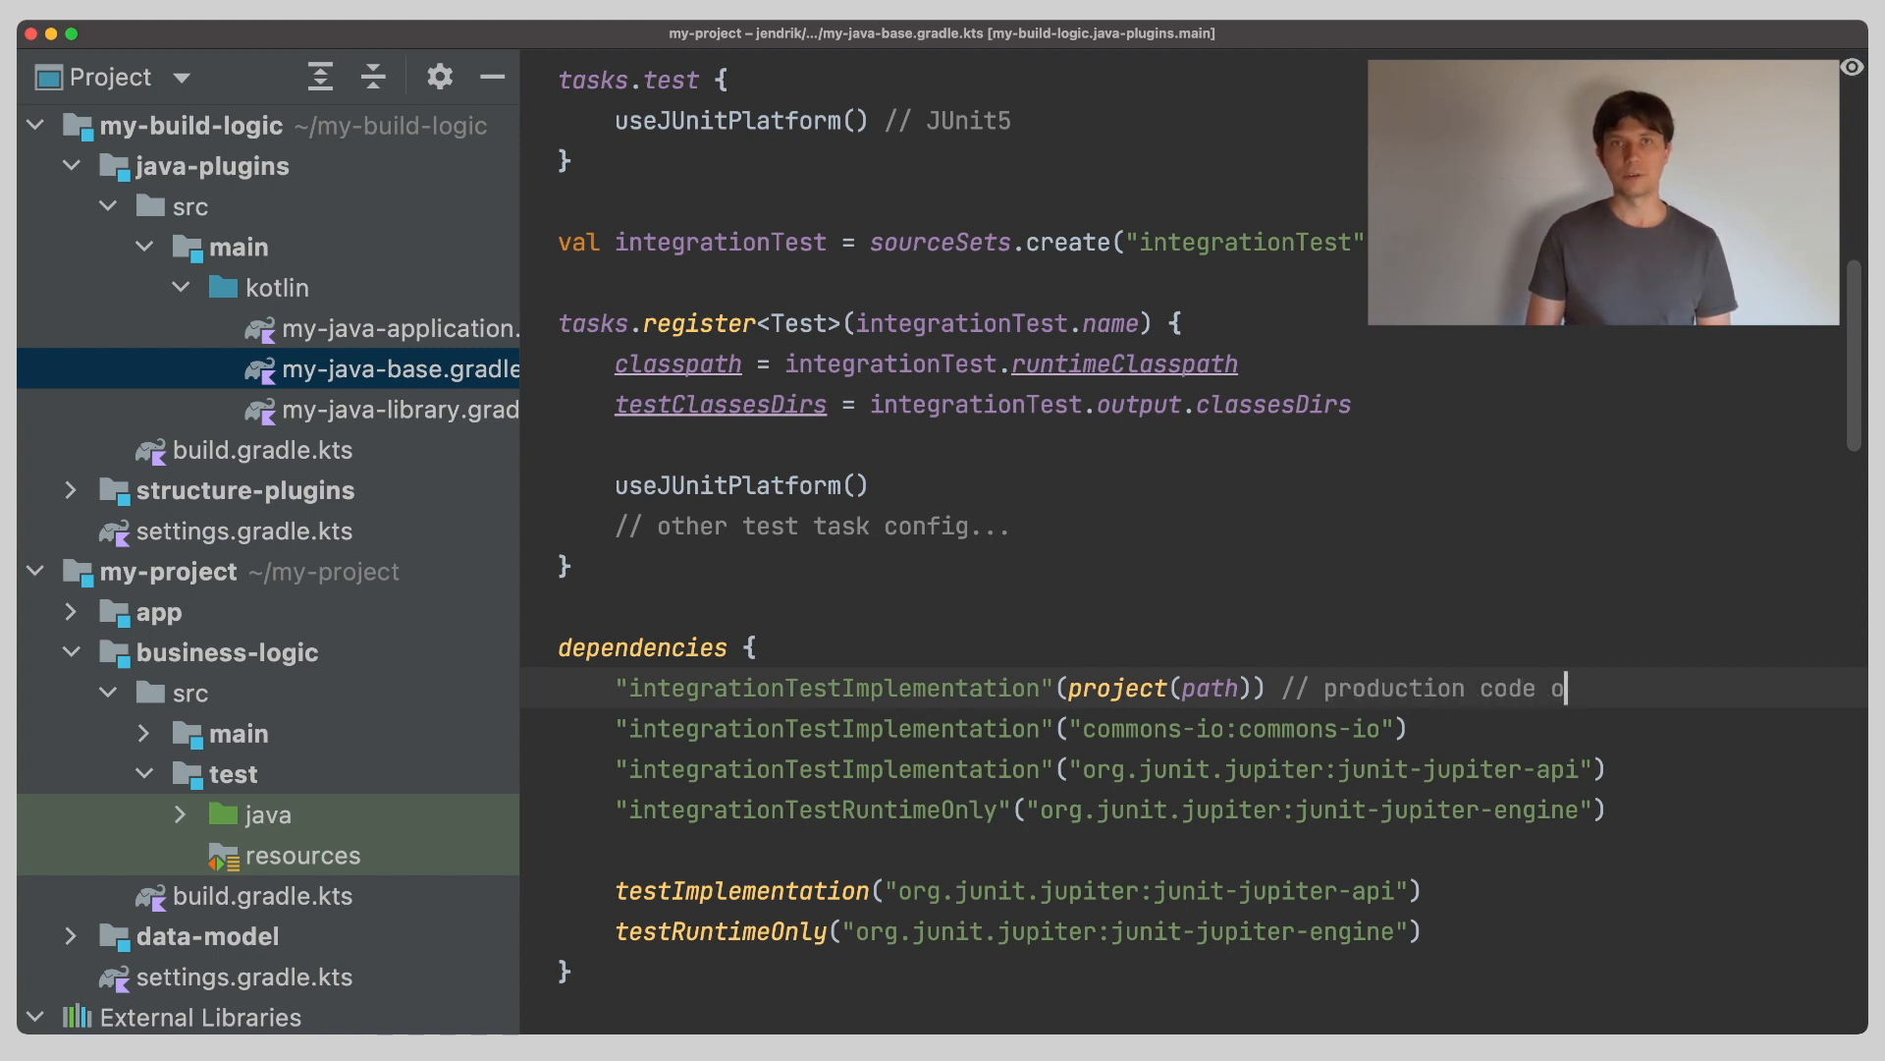
pyautogui.write('f this project')
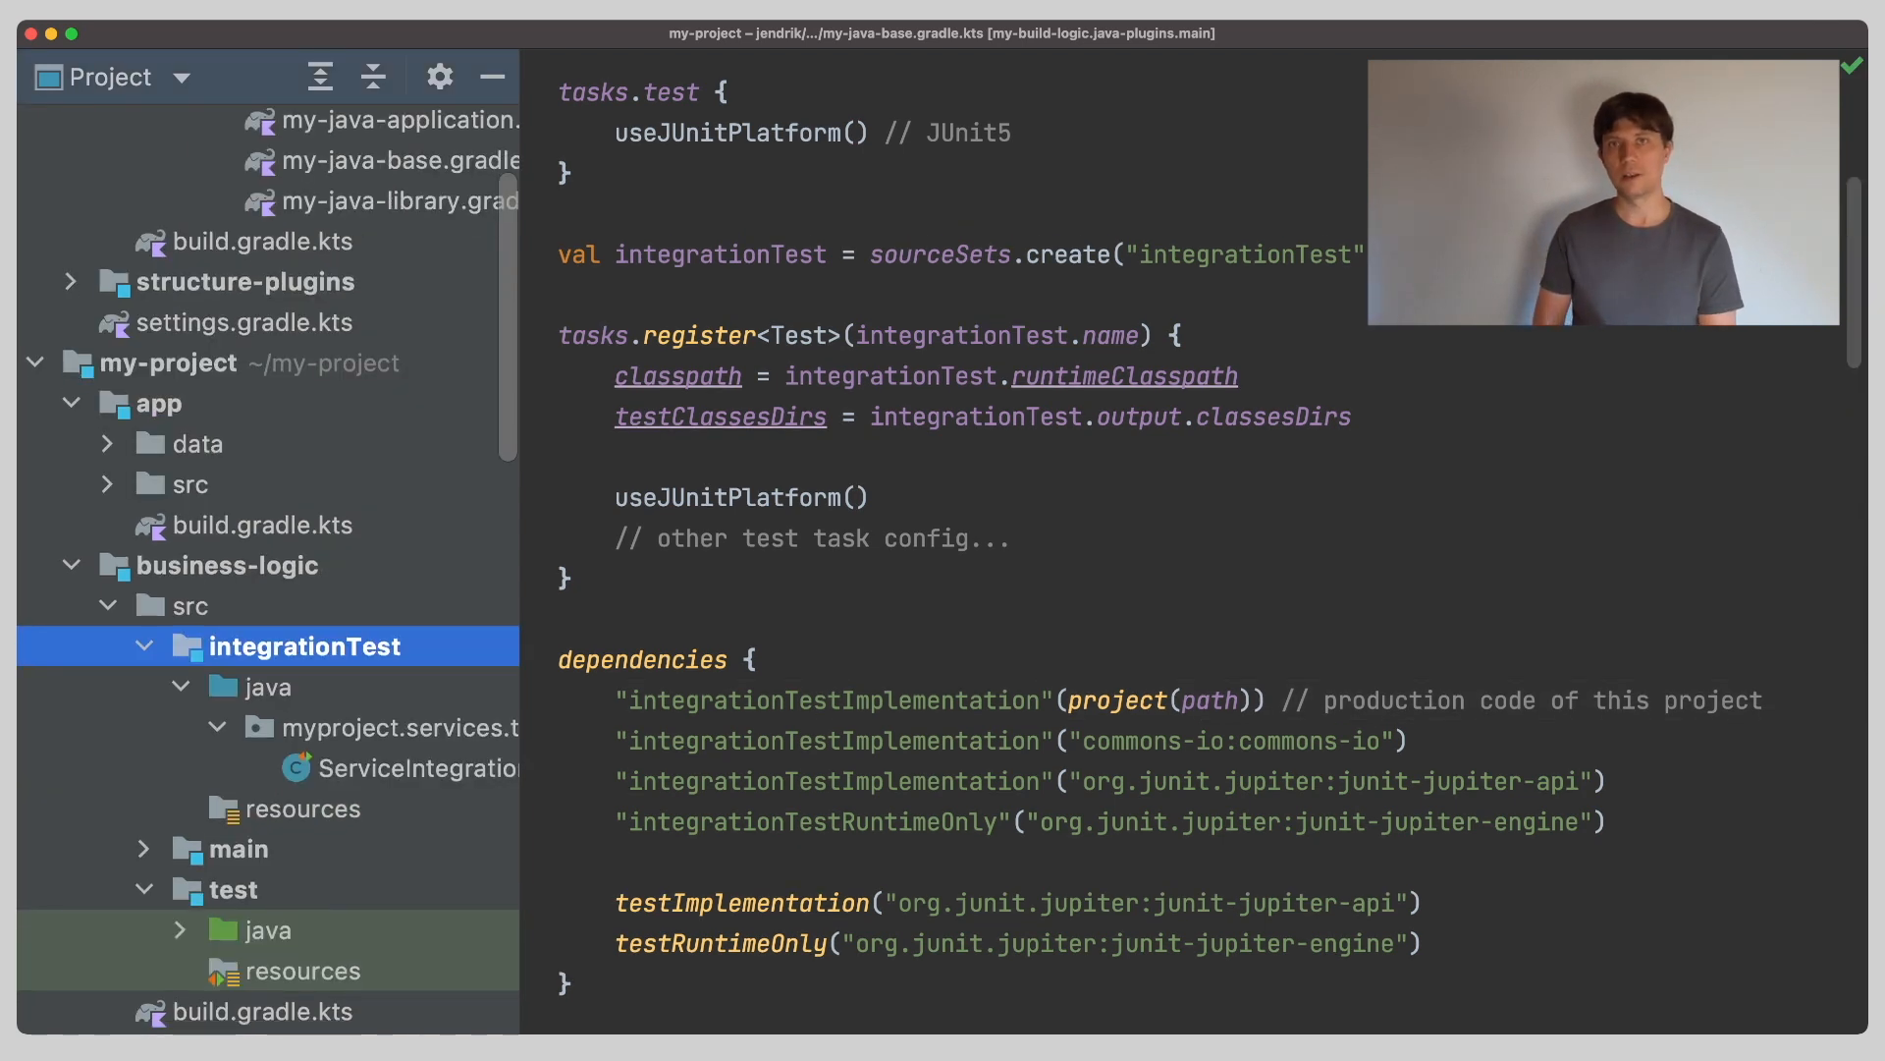
pyautogui.click(397, 767)
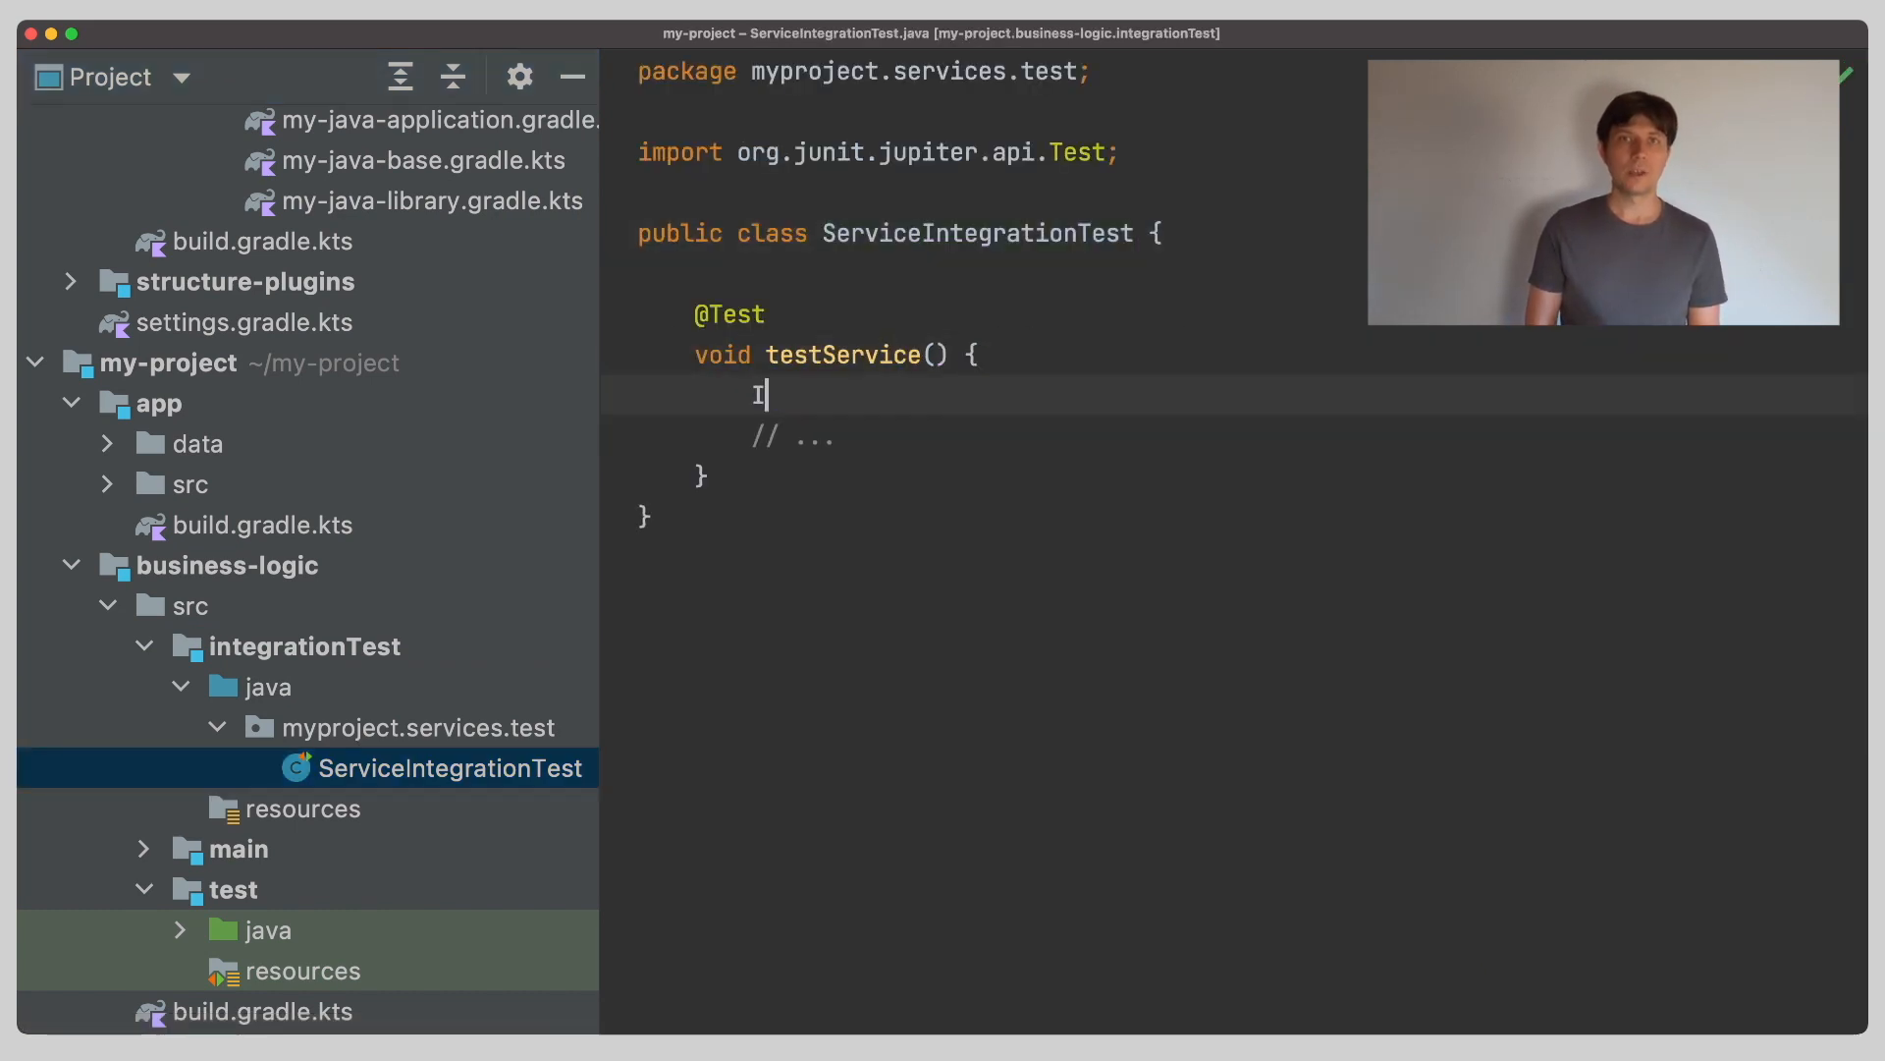
pyautogui.write('OUt')
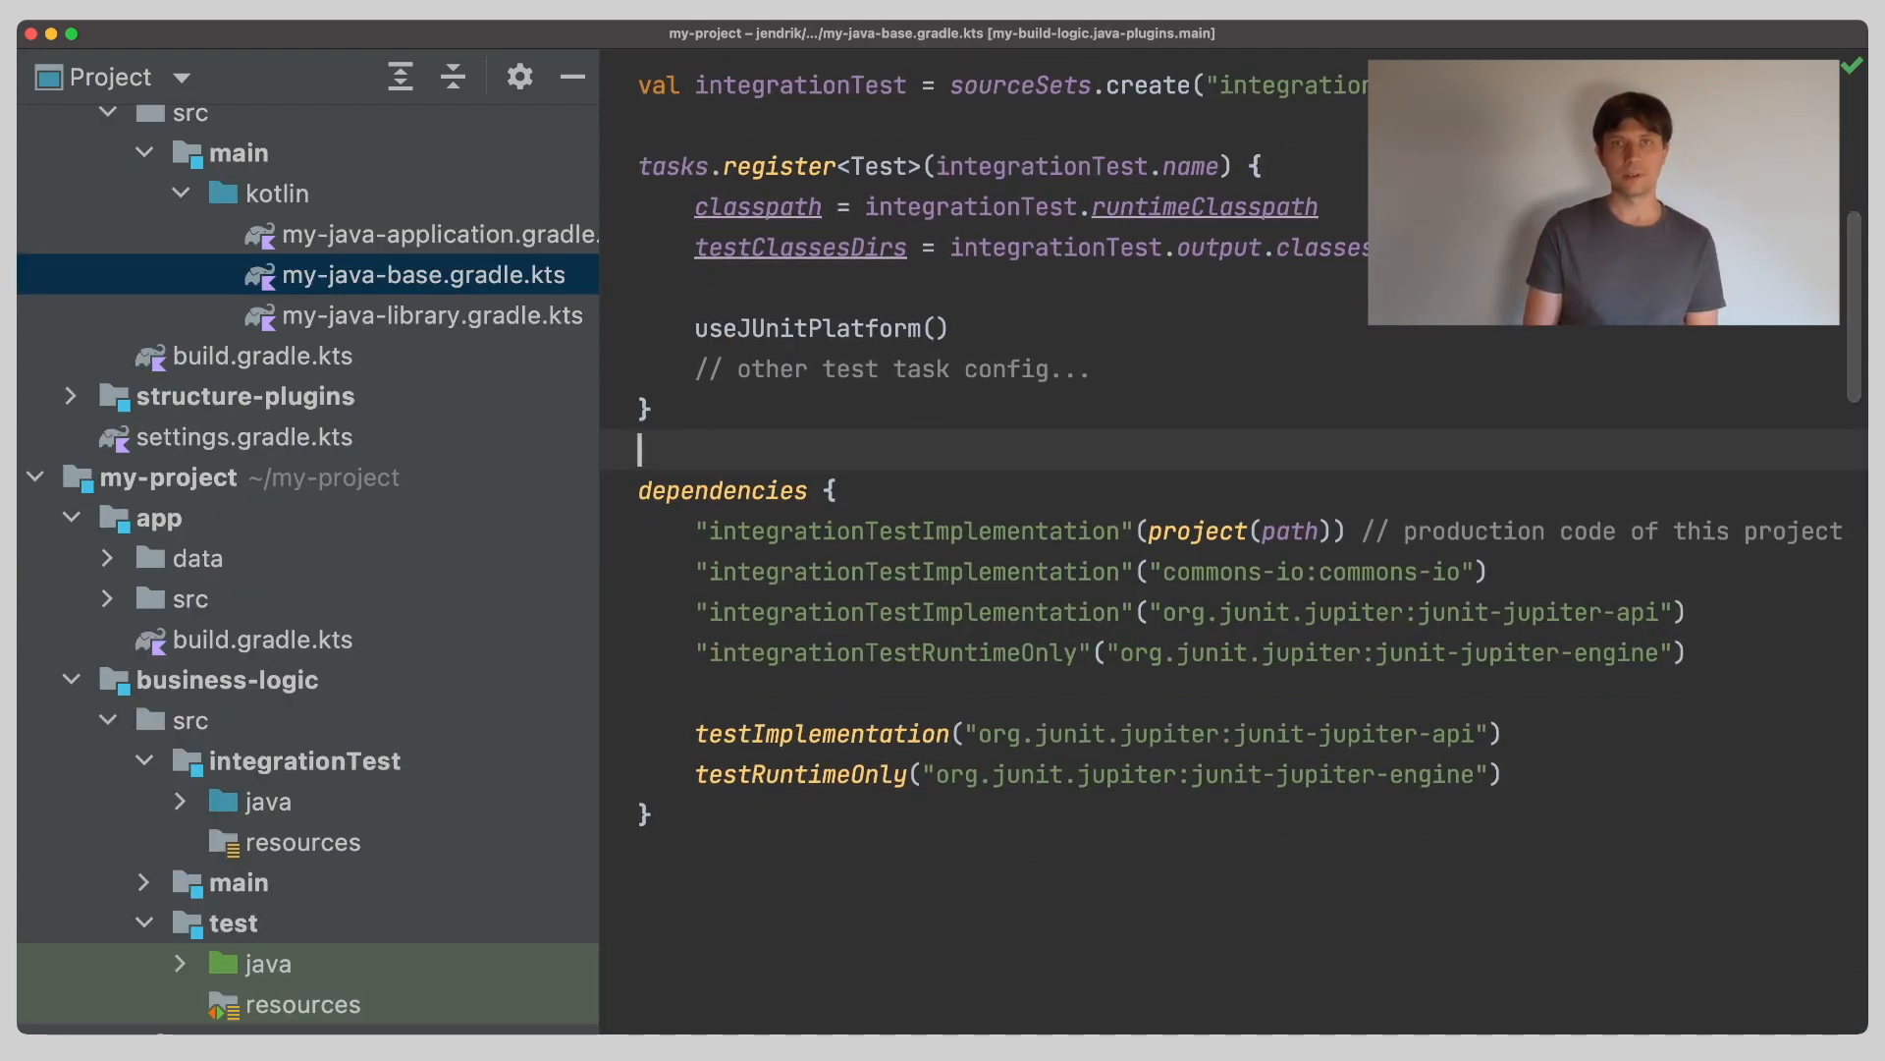
# Register an integrationTestSlow Test task and add excludeTags filtering for slow-tagged tests.
pyautogui.write('tasks.')
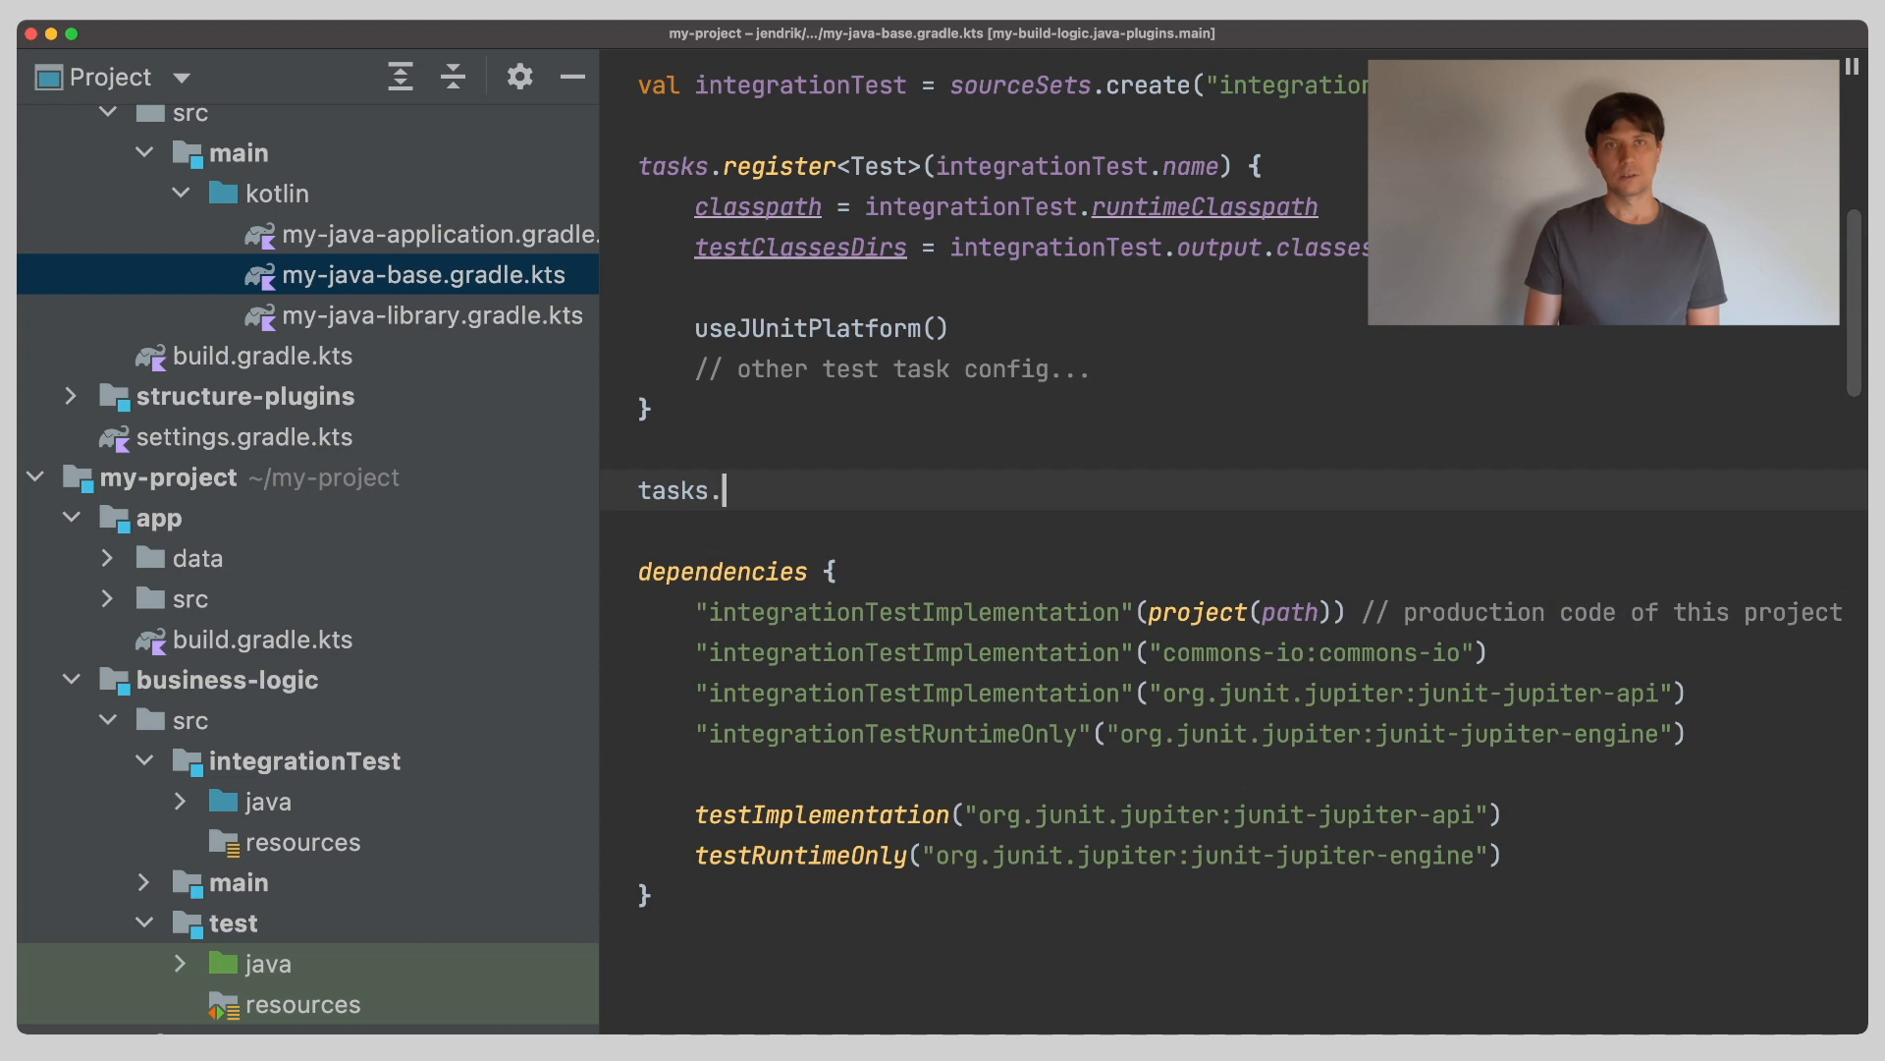
pyautogui.write('register')
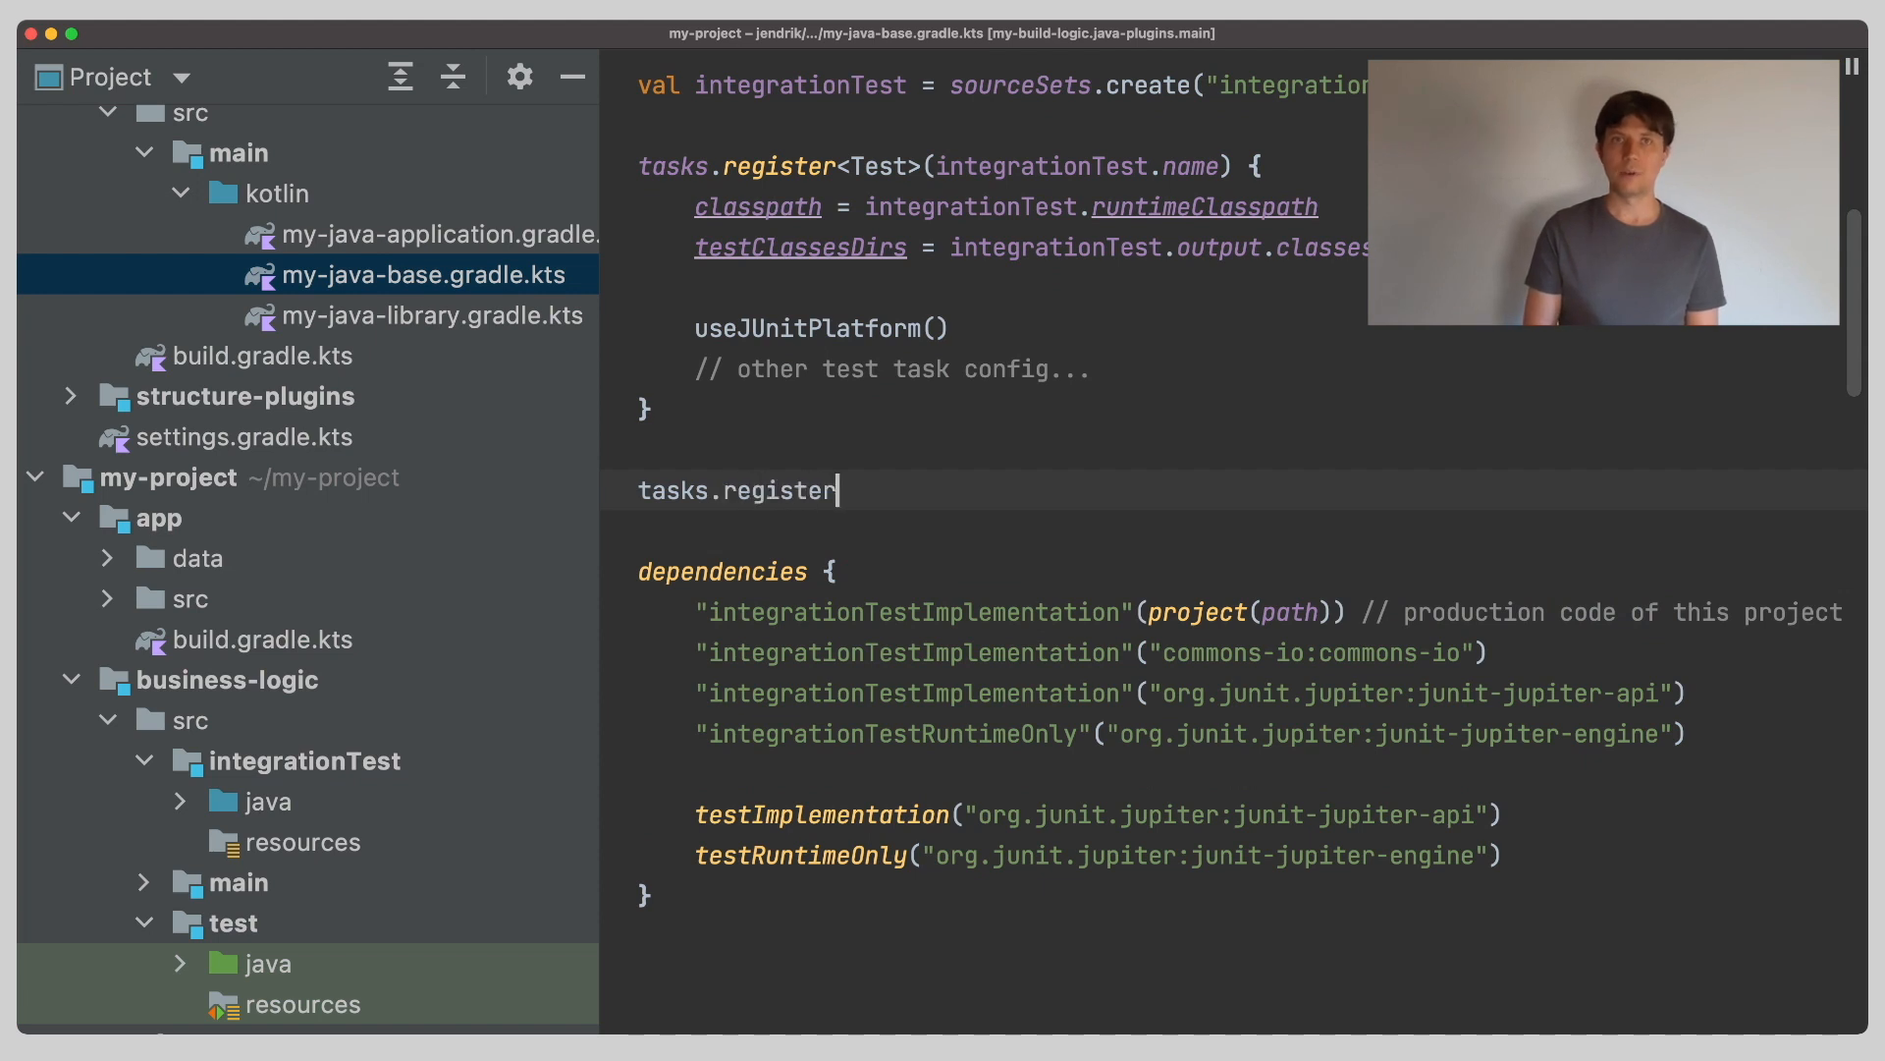
pyautogui.write('<Test')
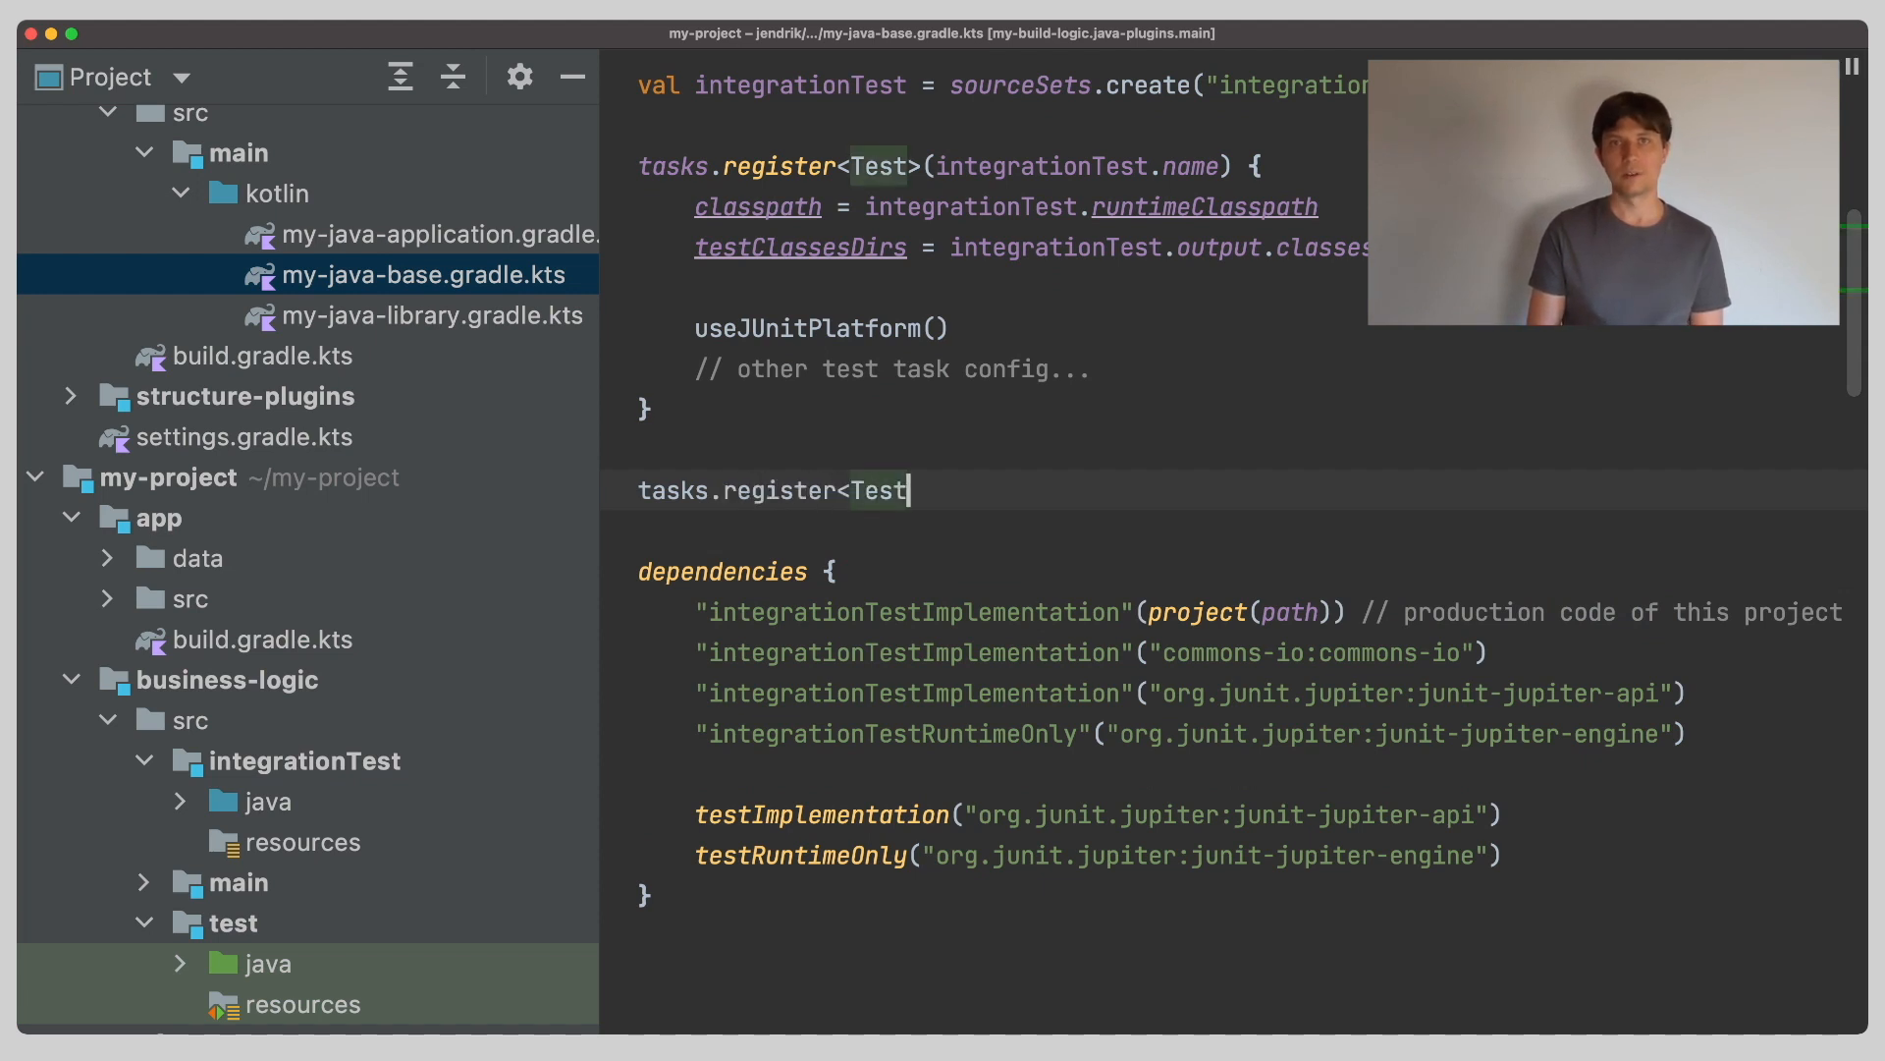
pyautogui.write('>("')
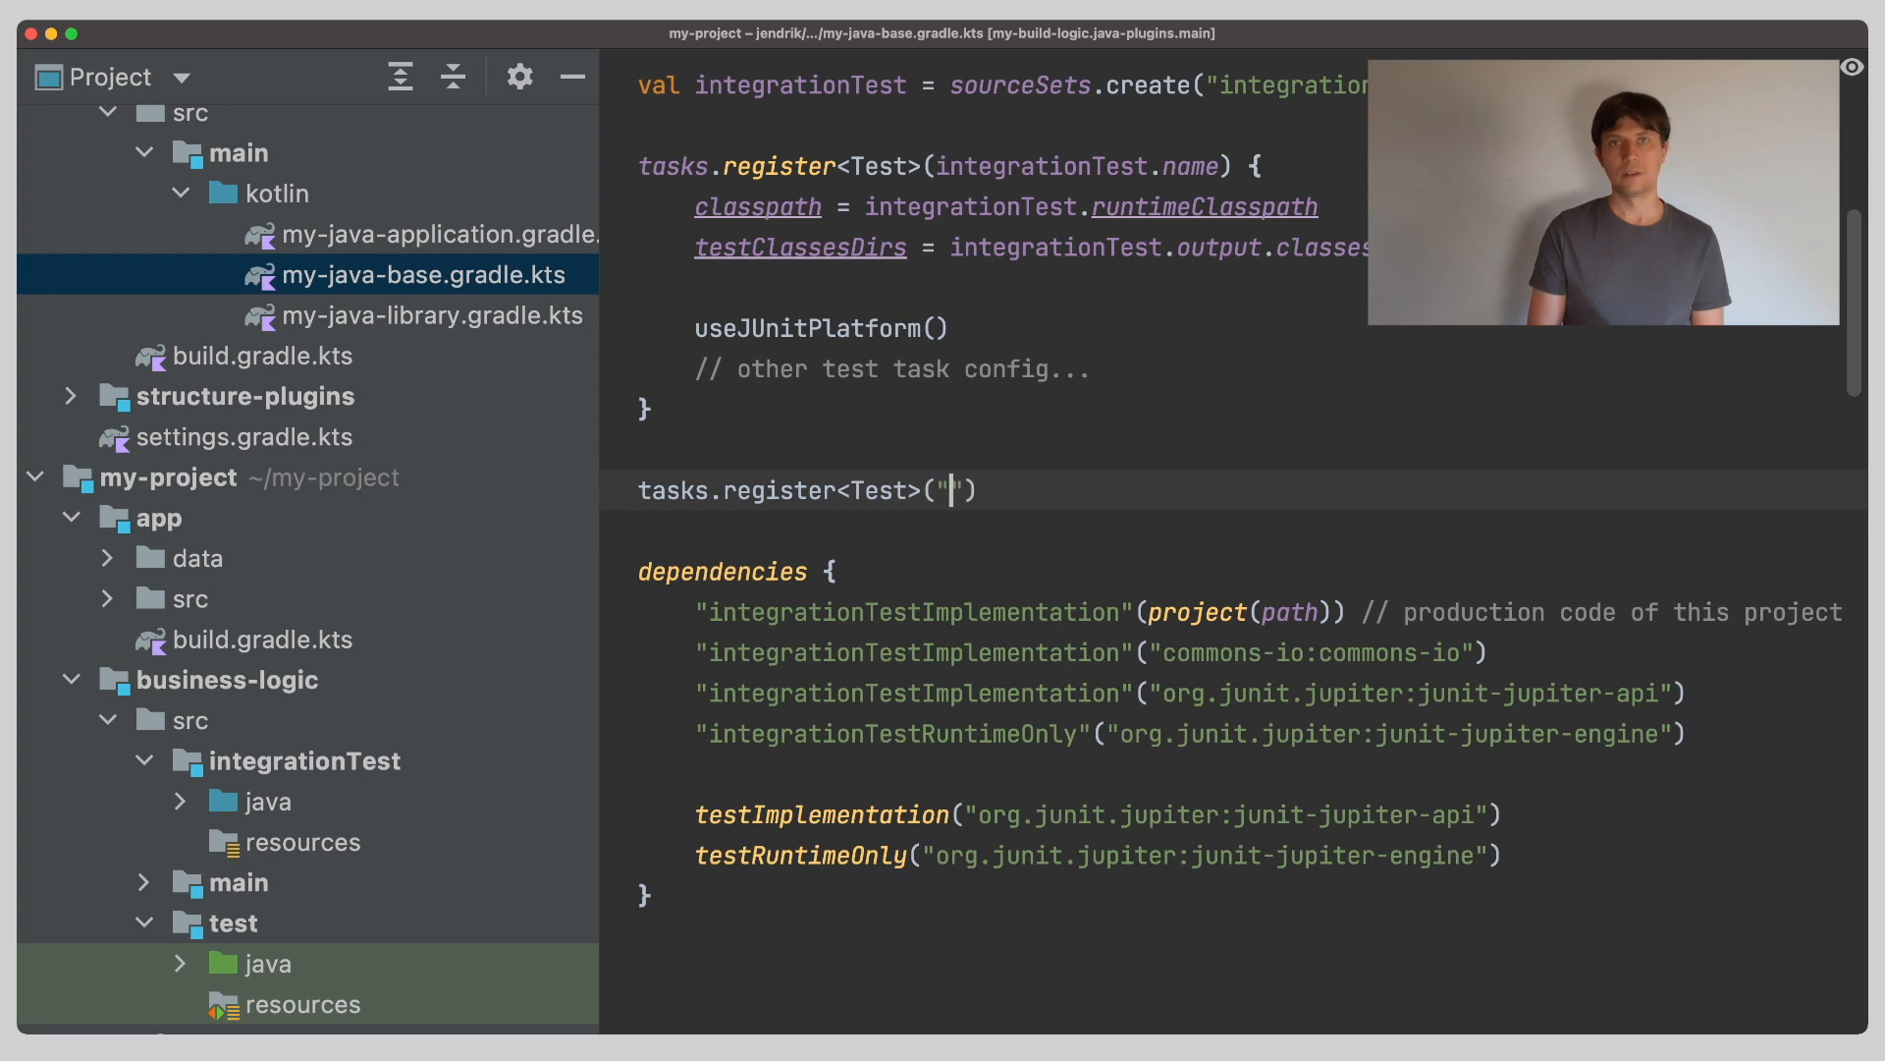
pyautogui.write('integration')
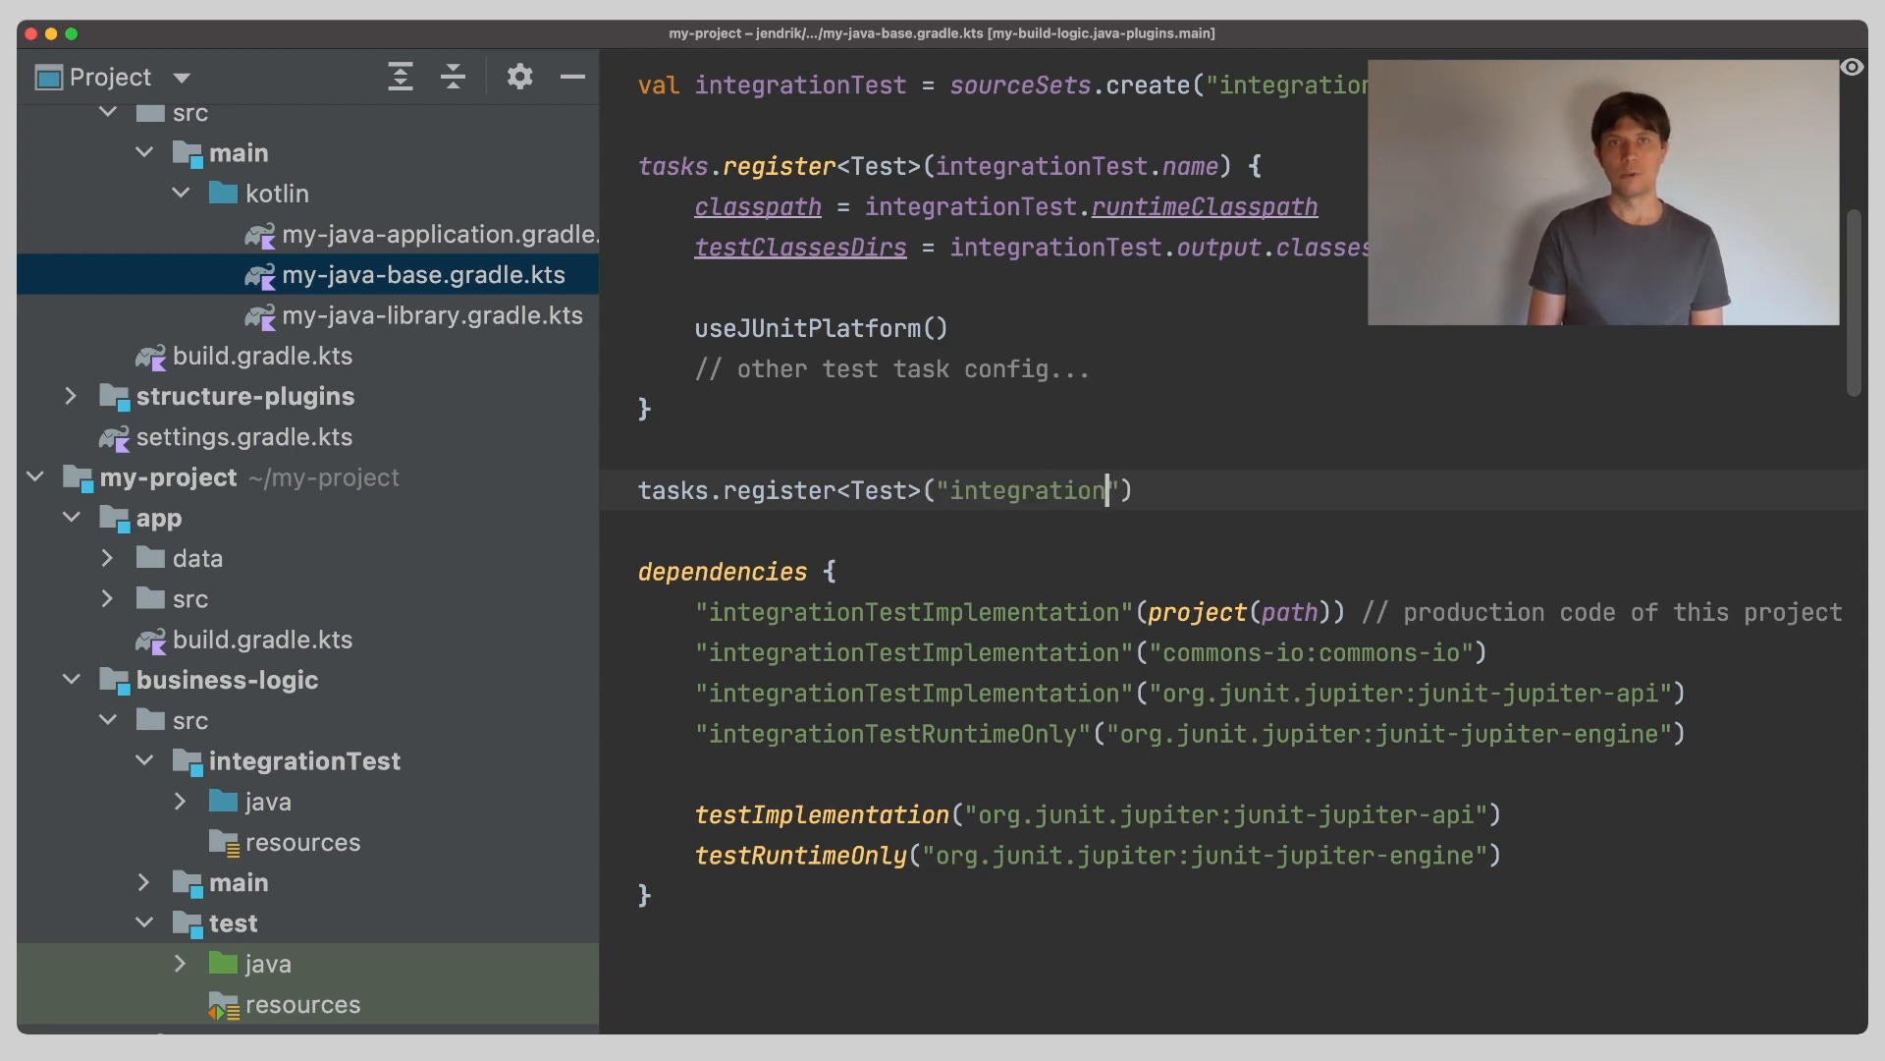
pyautogui.write('TestS')
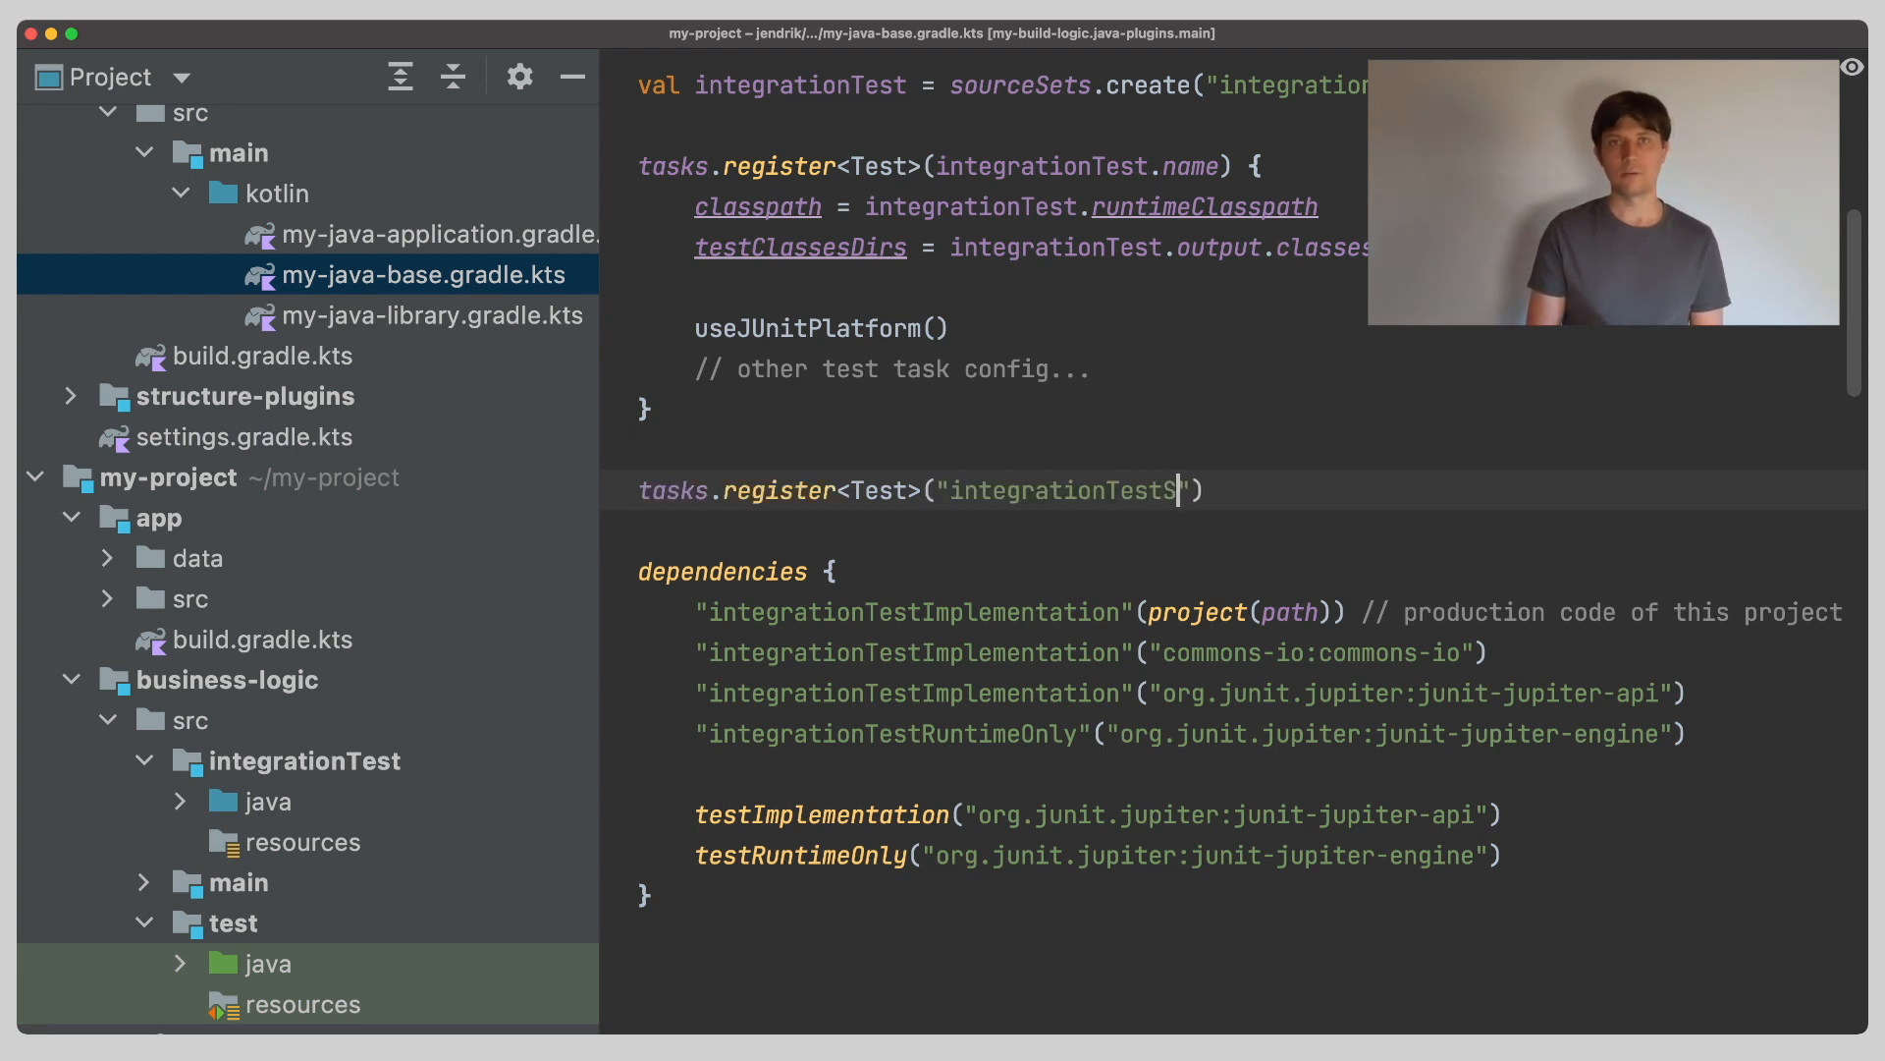
pyautogui.write('low) {')
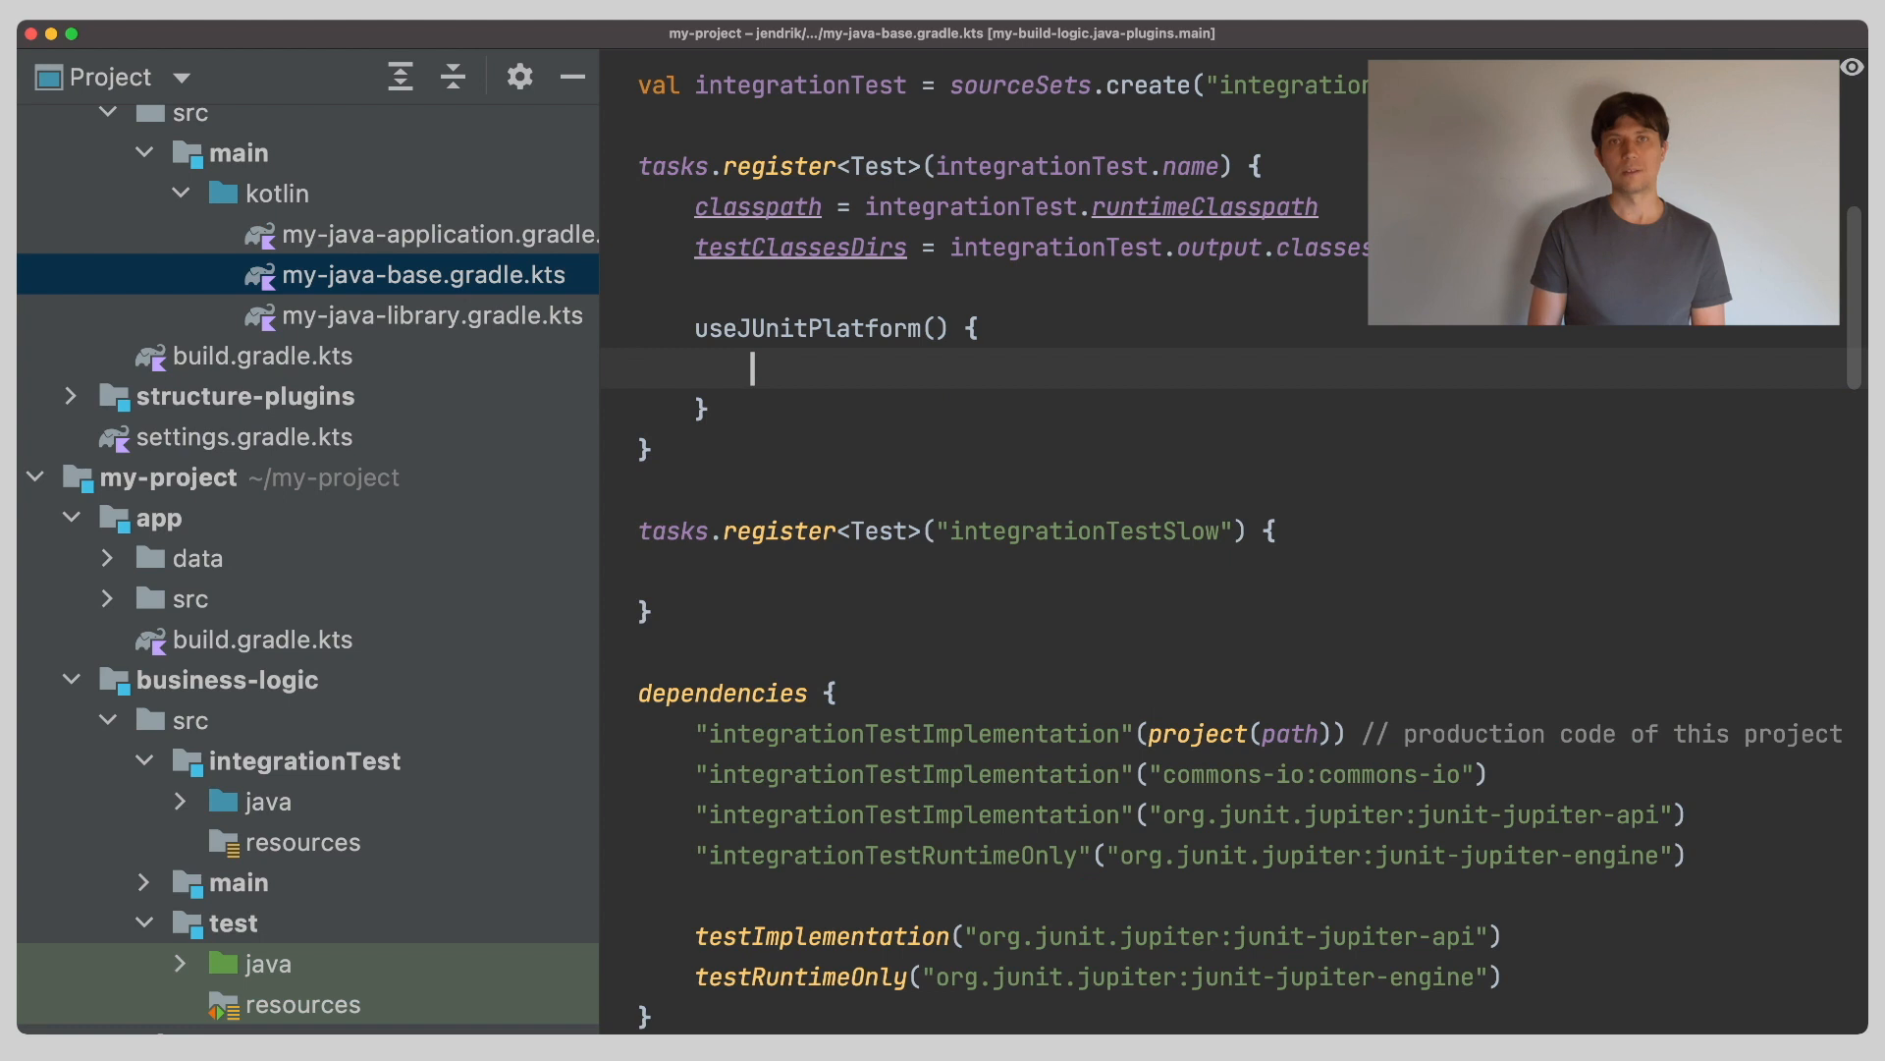
pyautogui.write('excludeTags("slow"')
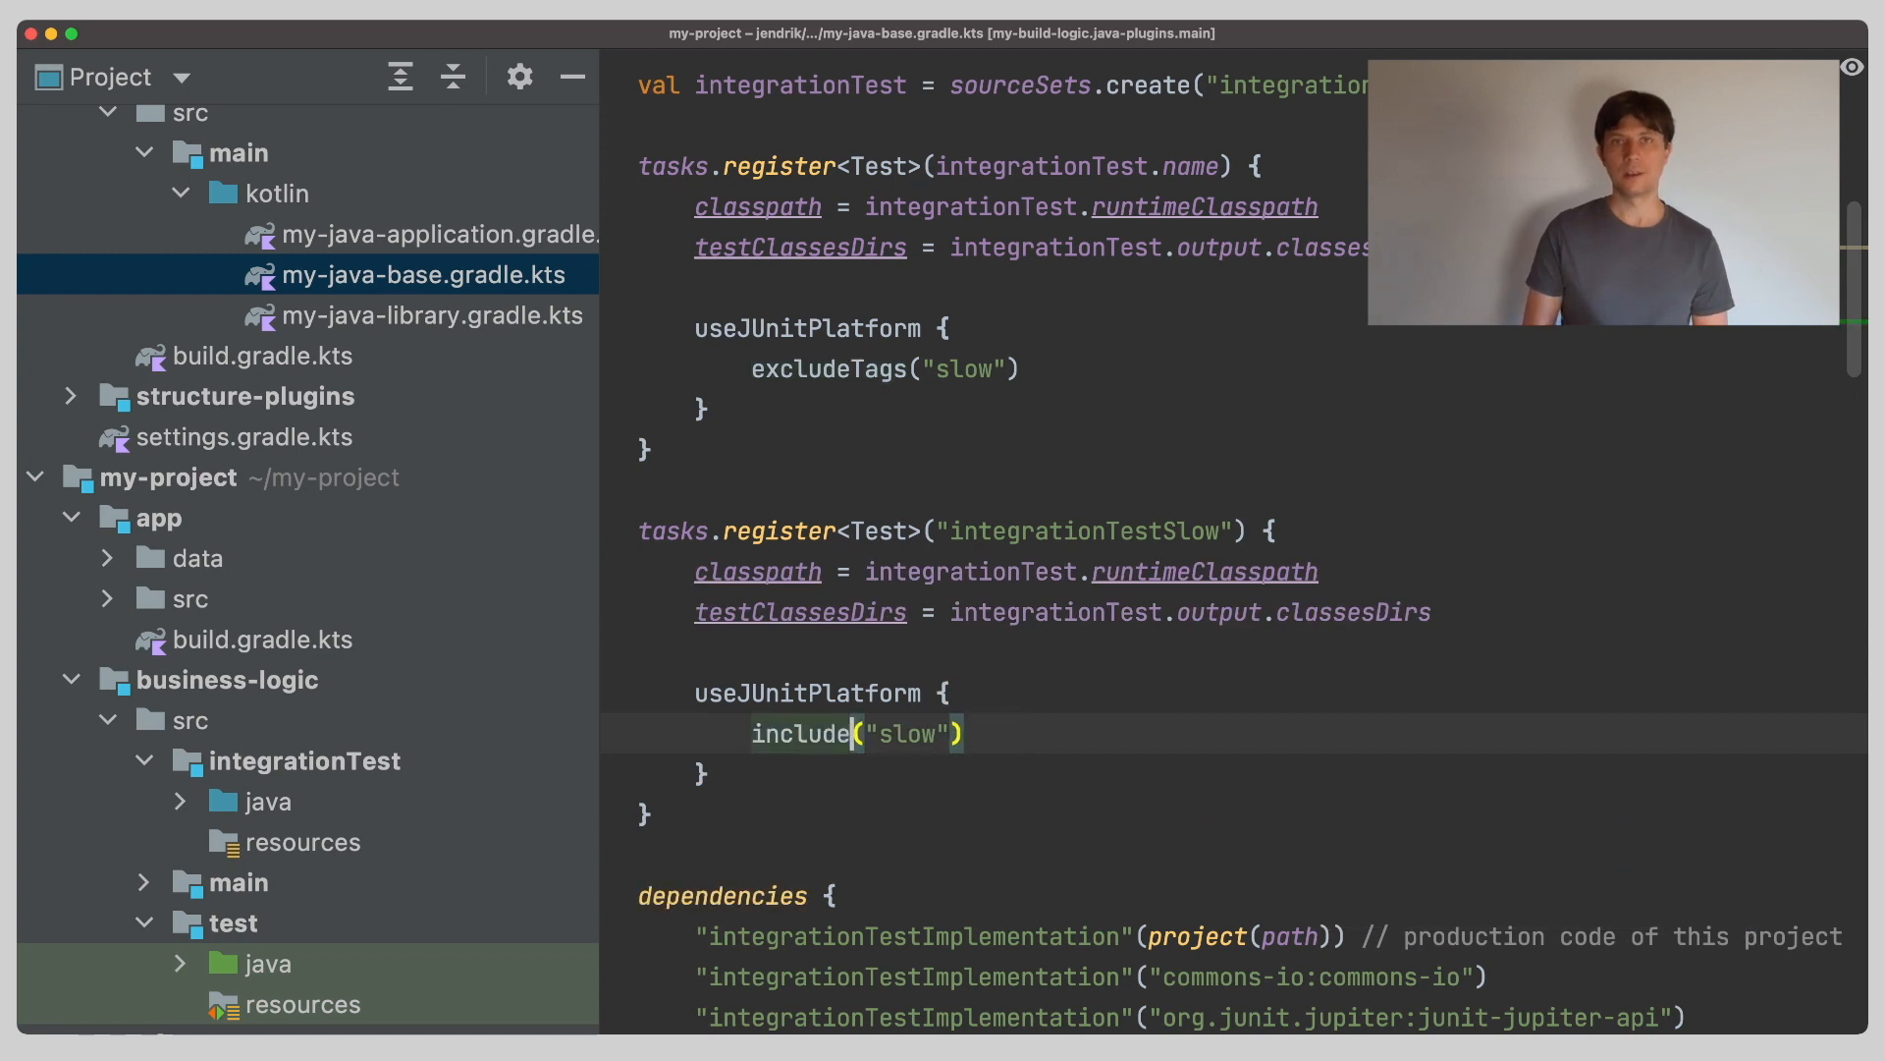
pyautogui.write('Tags')
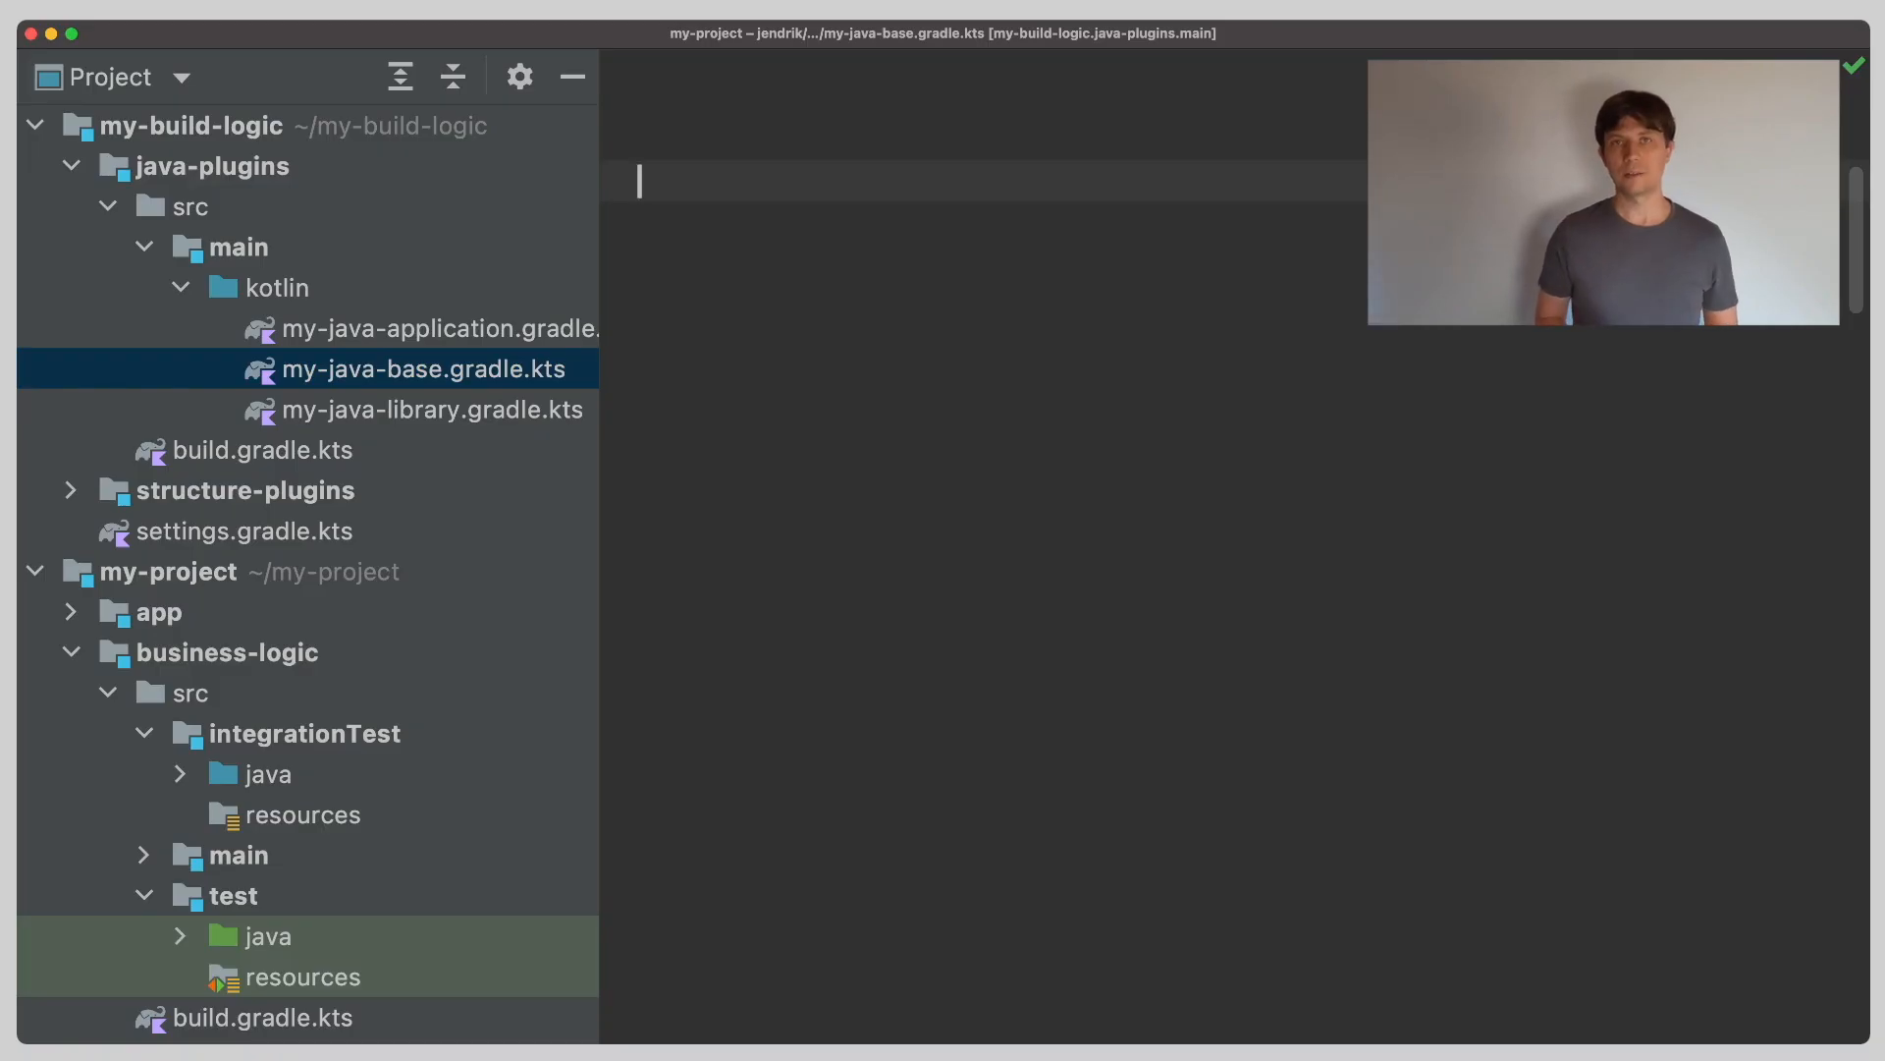
# Add testing { suites.getByName<JvmTestSuite>("test") { useJUnitJupiter() } } to my-java-base.gradle.kts.
pyautogui.write('testing {')
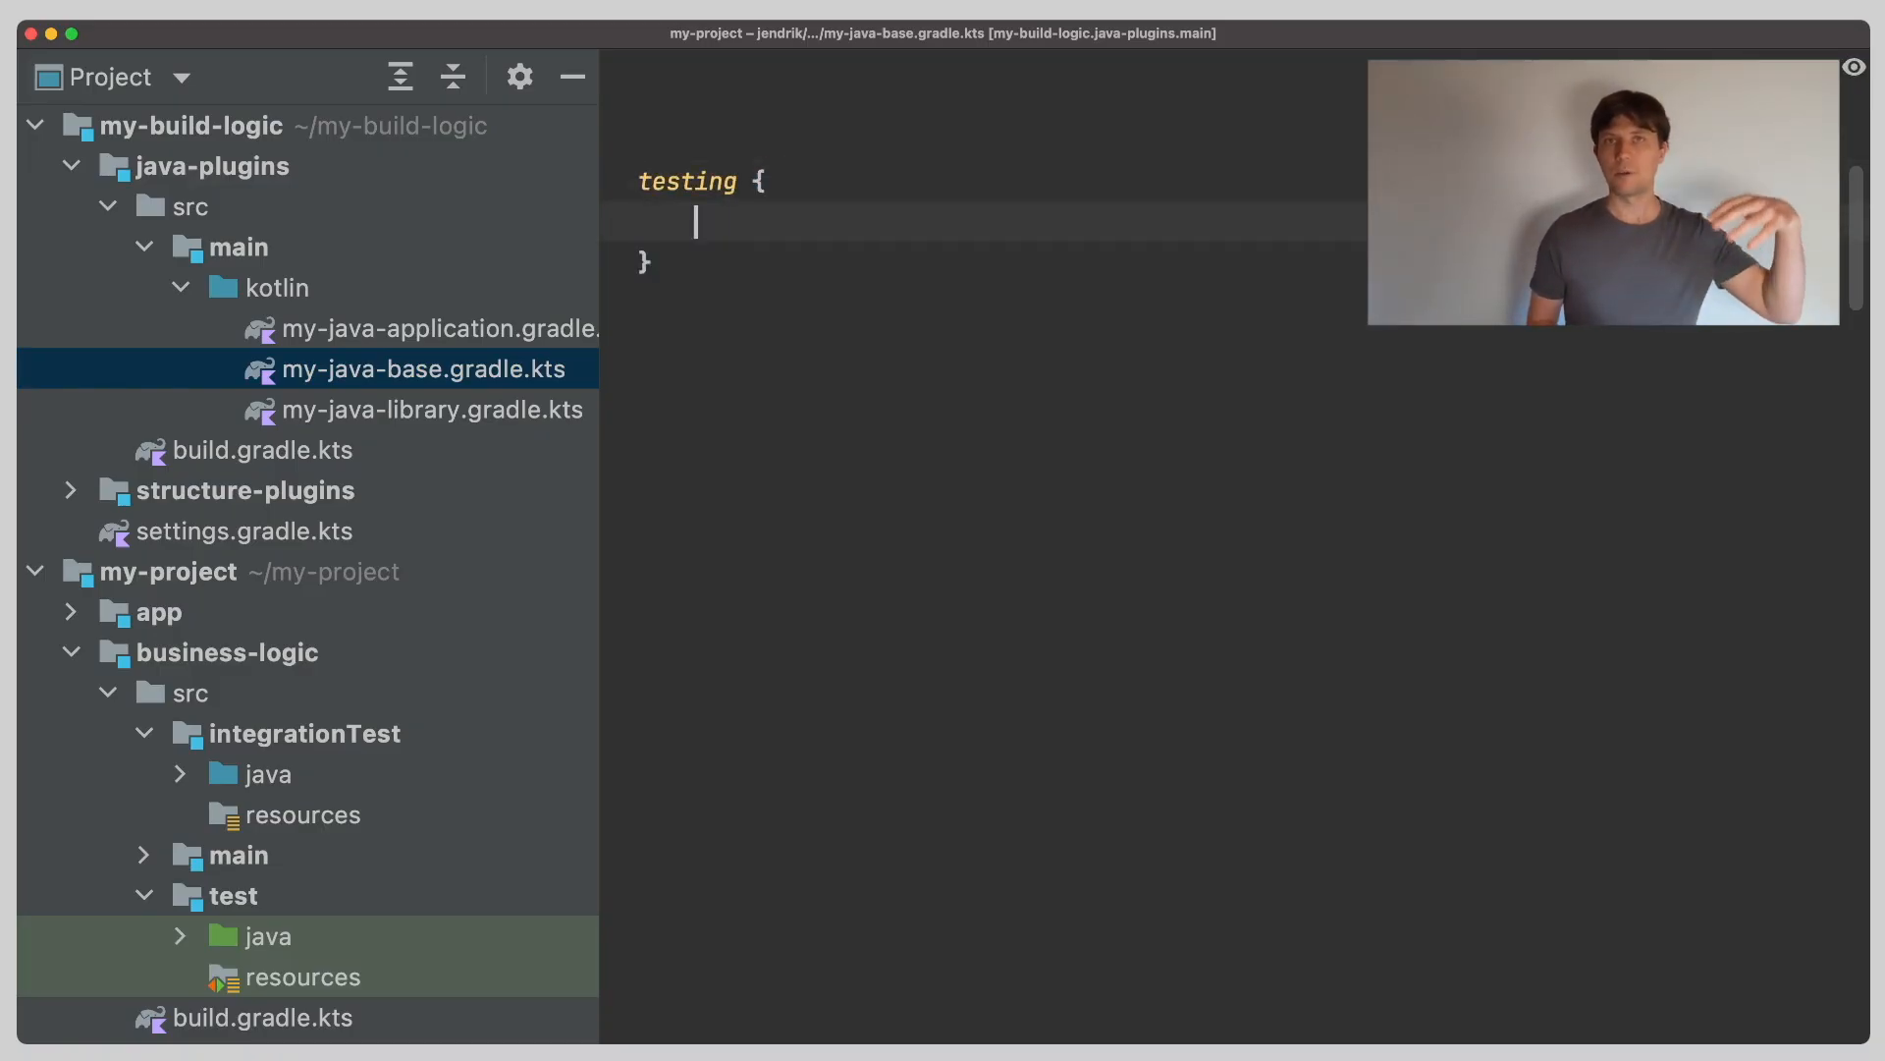
pyautogui.write('suites-')
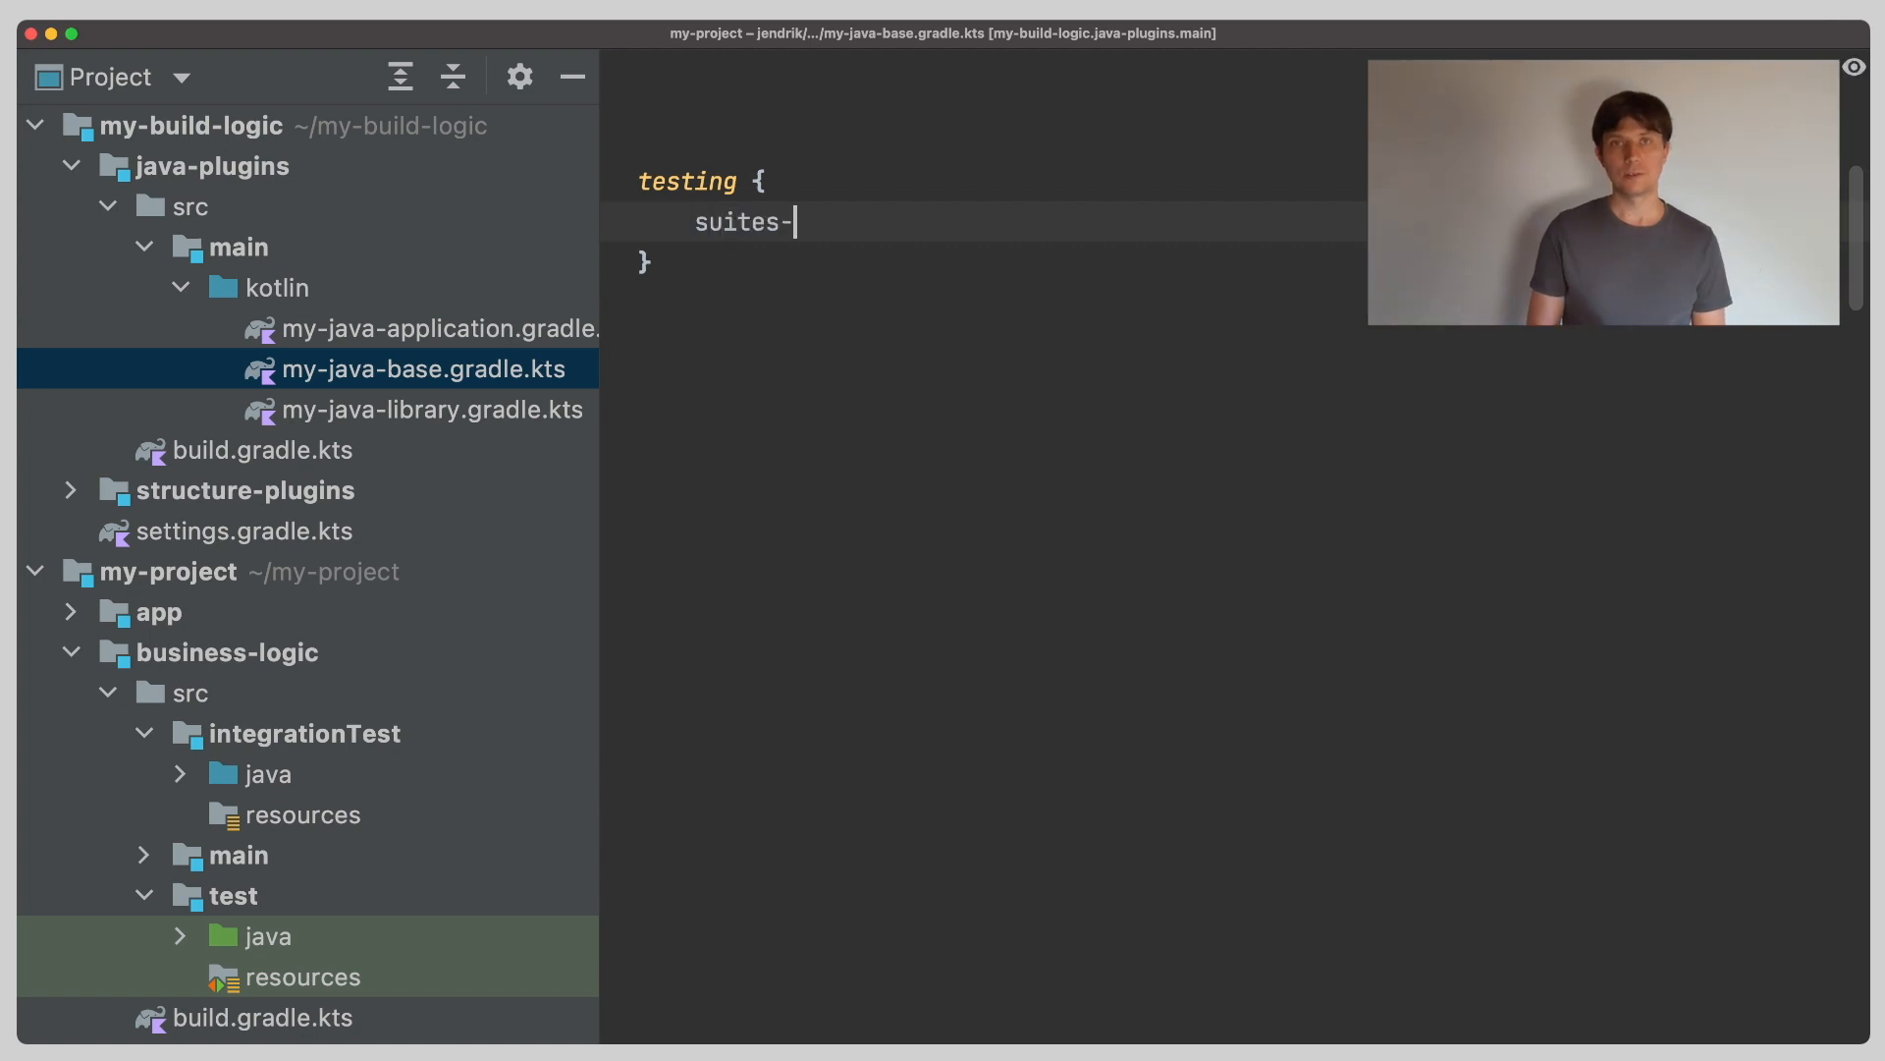
pyautogui.write('.getByName')
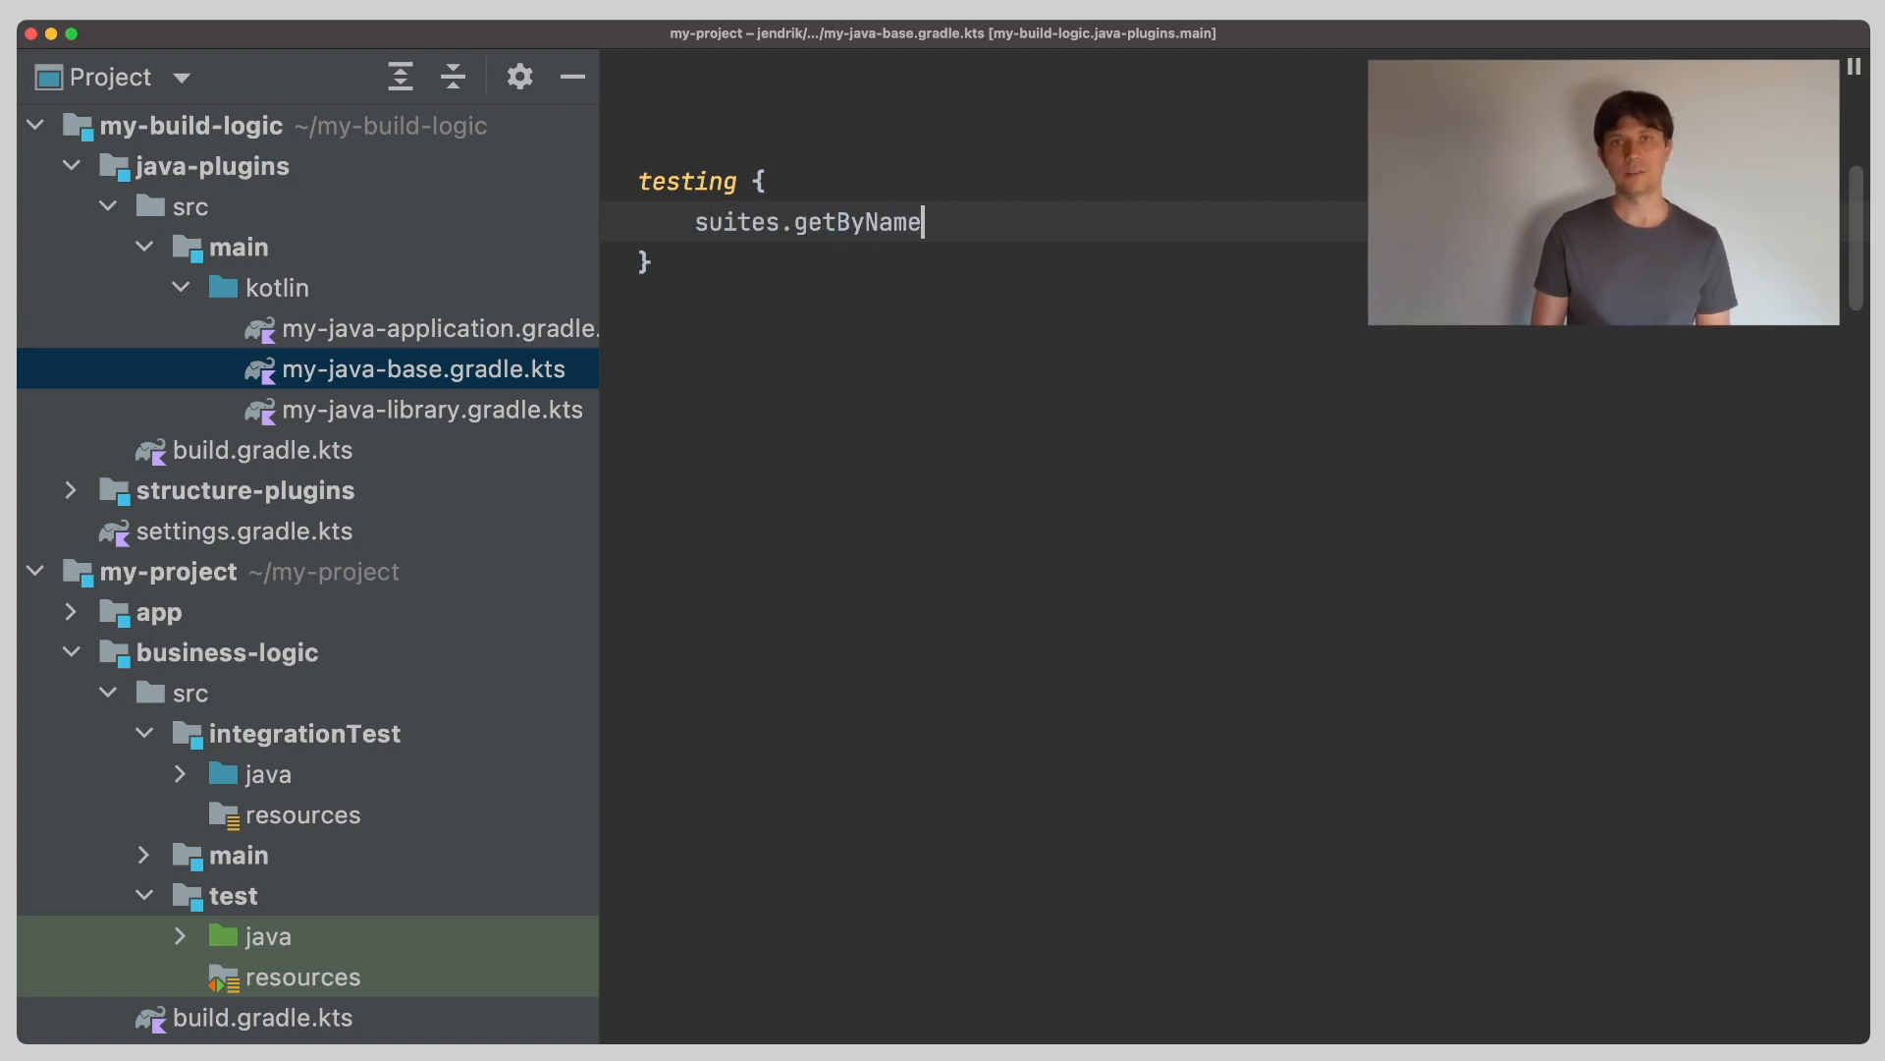
pyautogui.write('<JvmTestSuite>("test") {')
pyautogui.write('useJ')
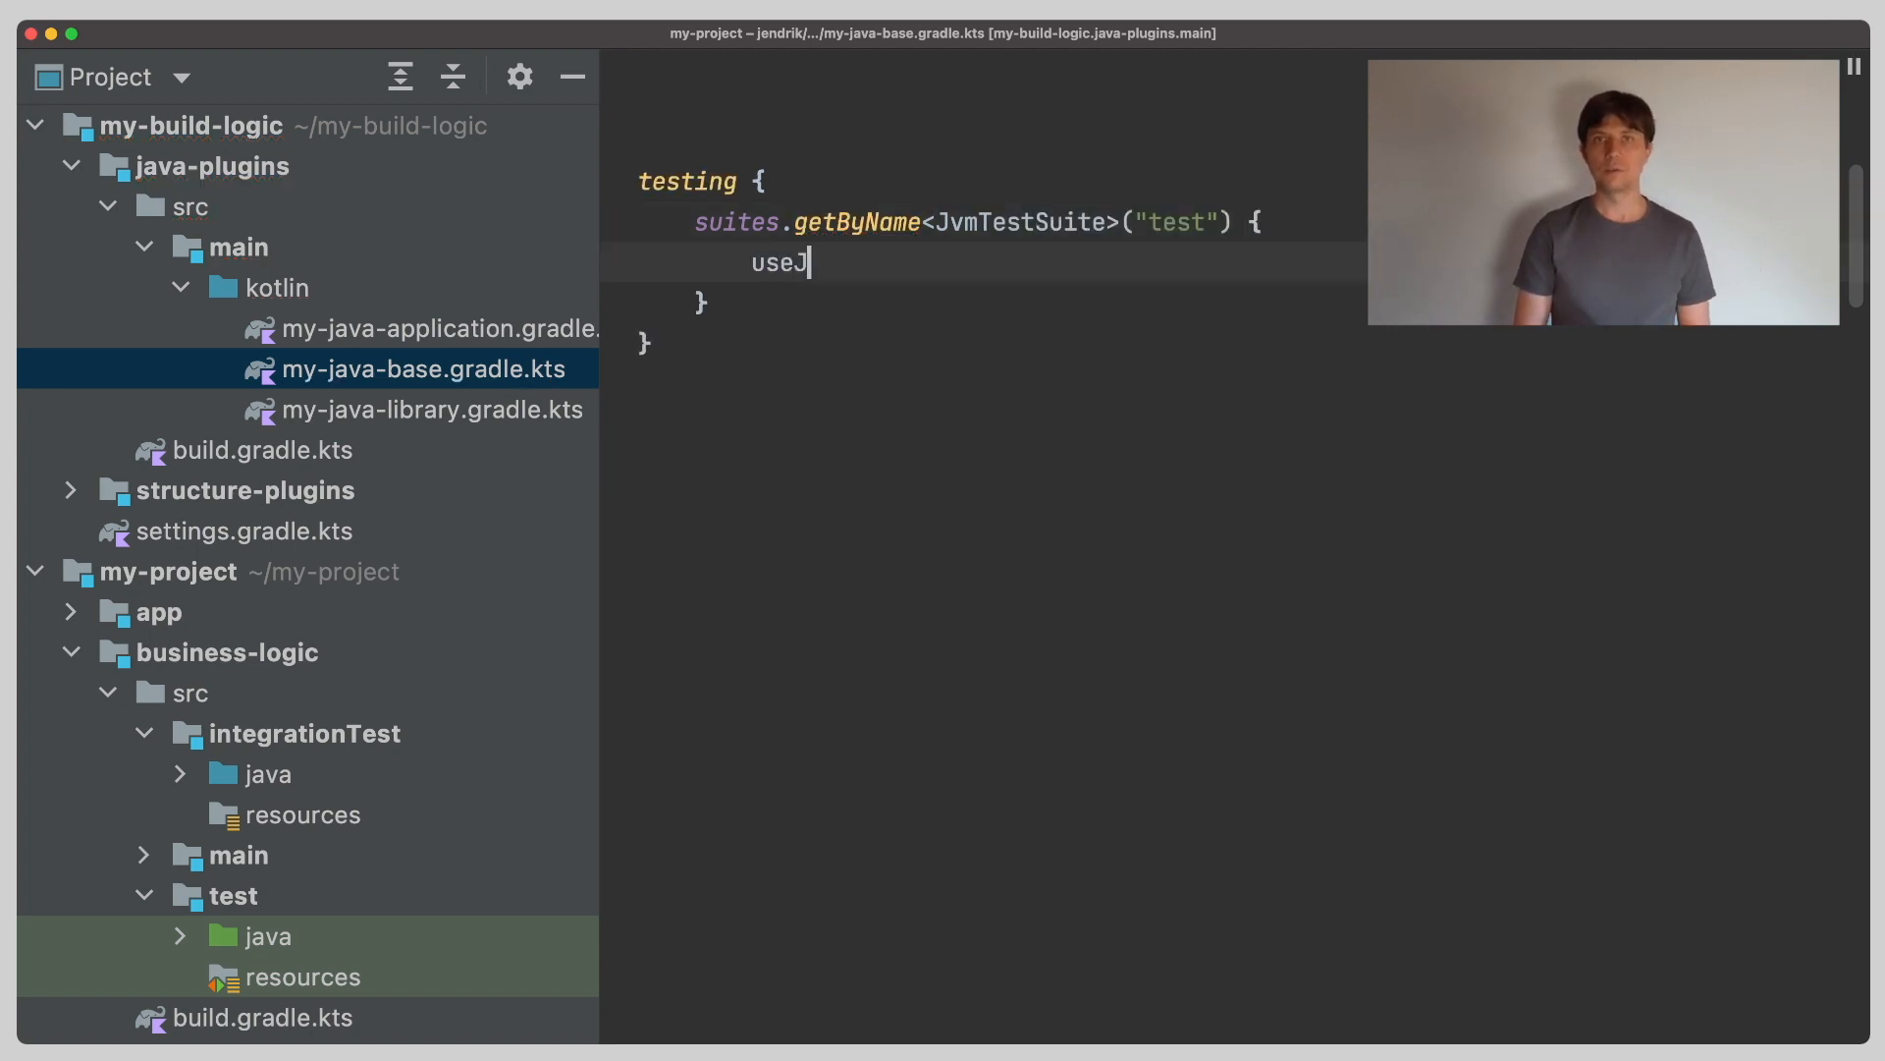
pyautogui.write('UnitJupiter(')
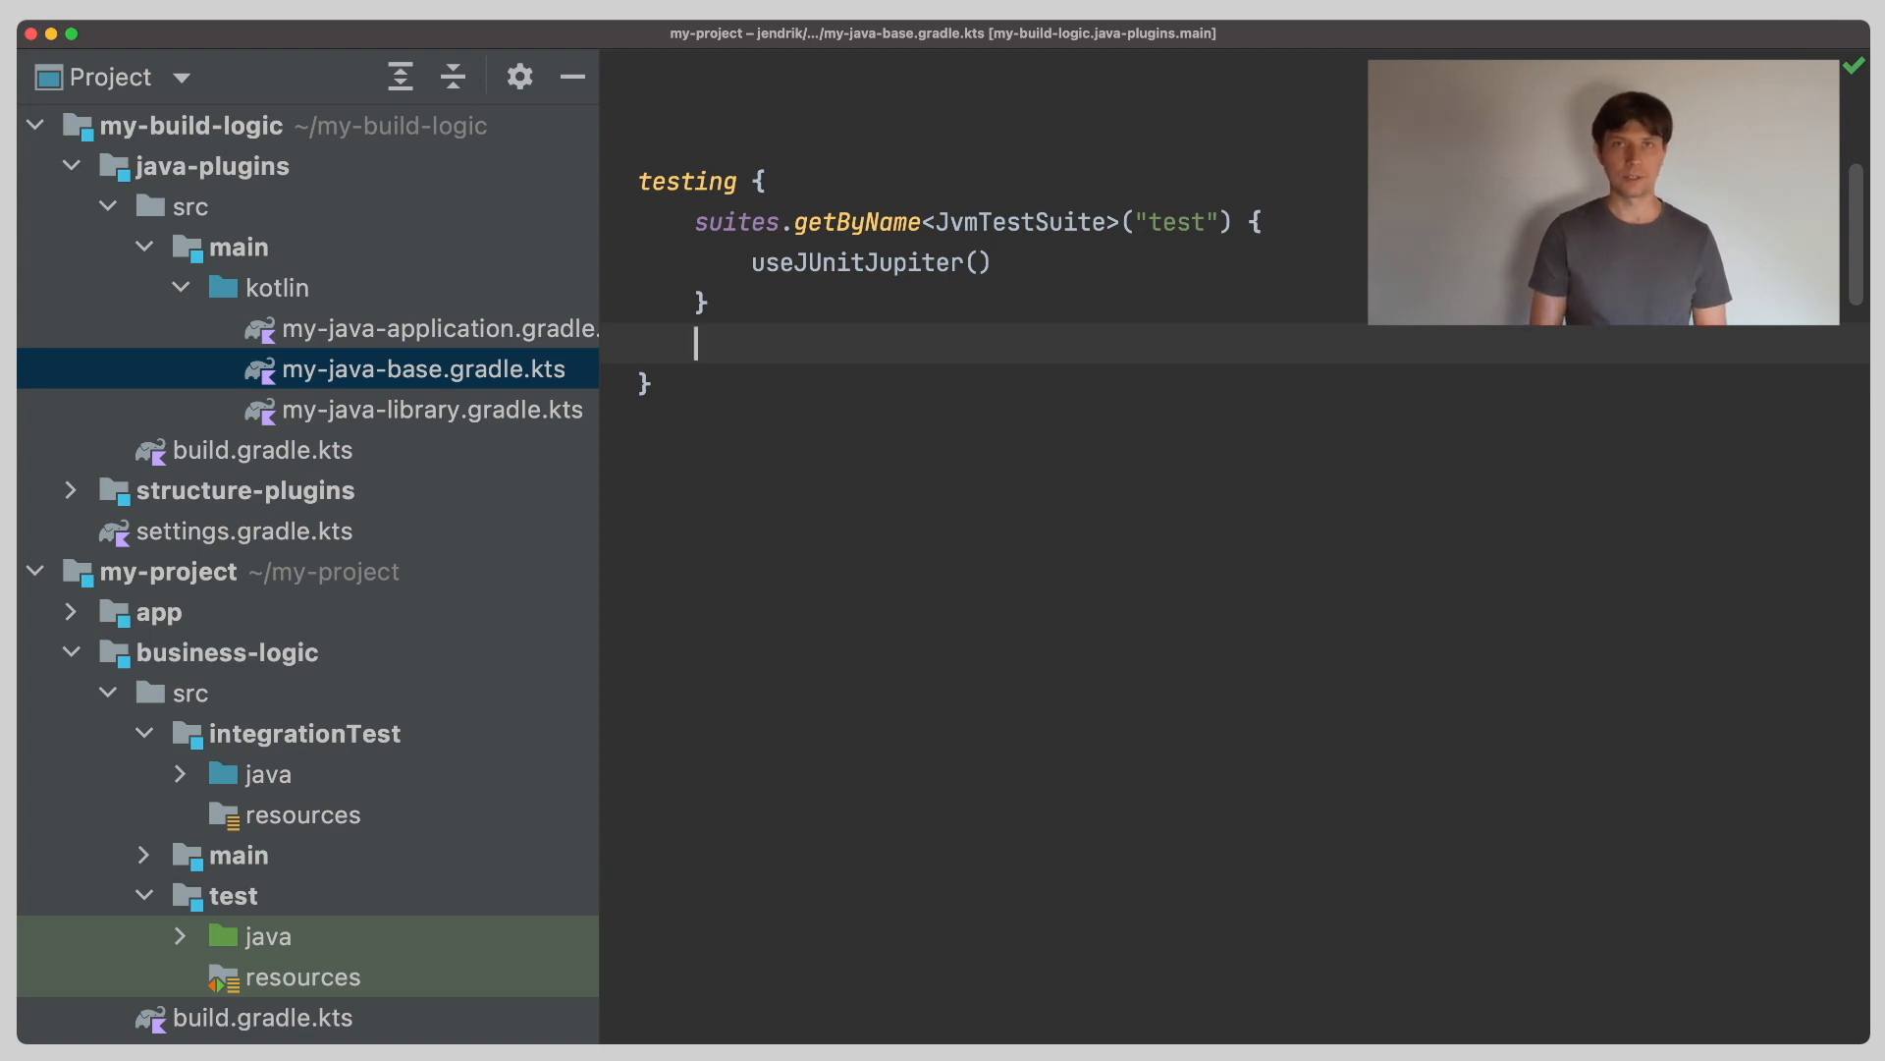
# Create the suite with suites.create<JvmTestSuite>("integrationTest") inside the testing block.
pyautogui.write('suites')
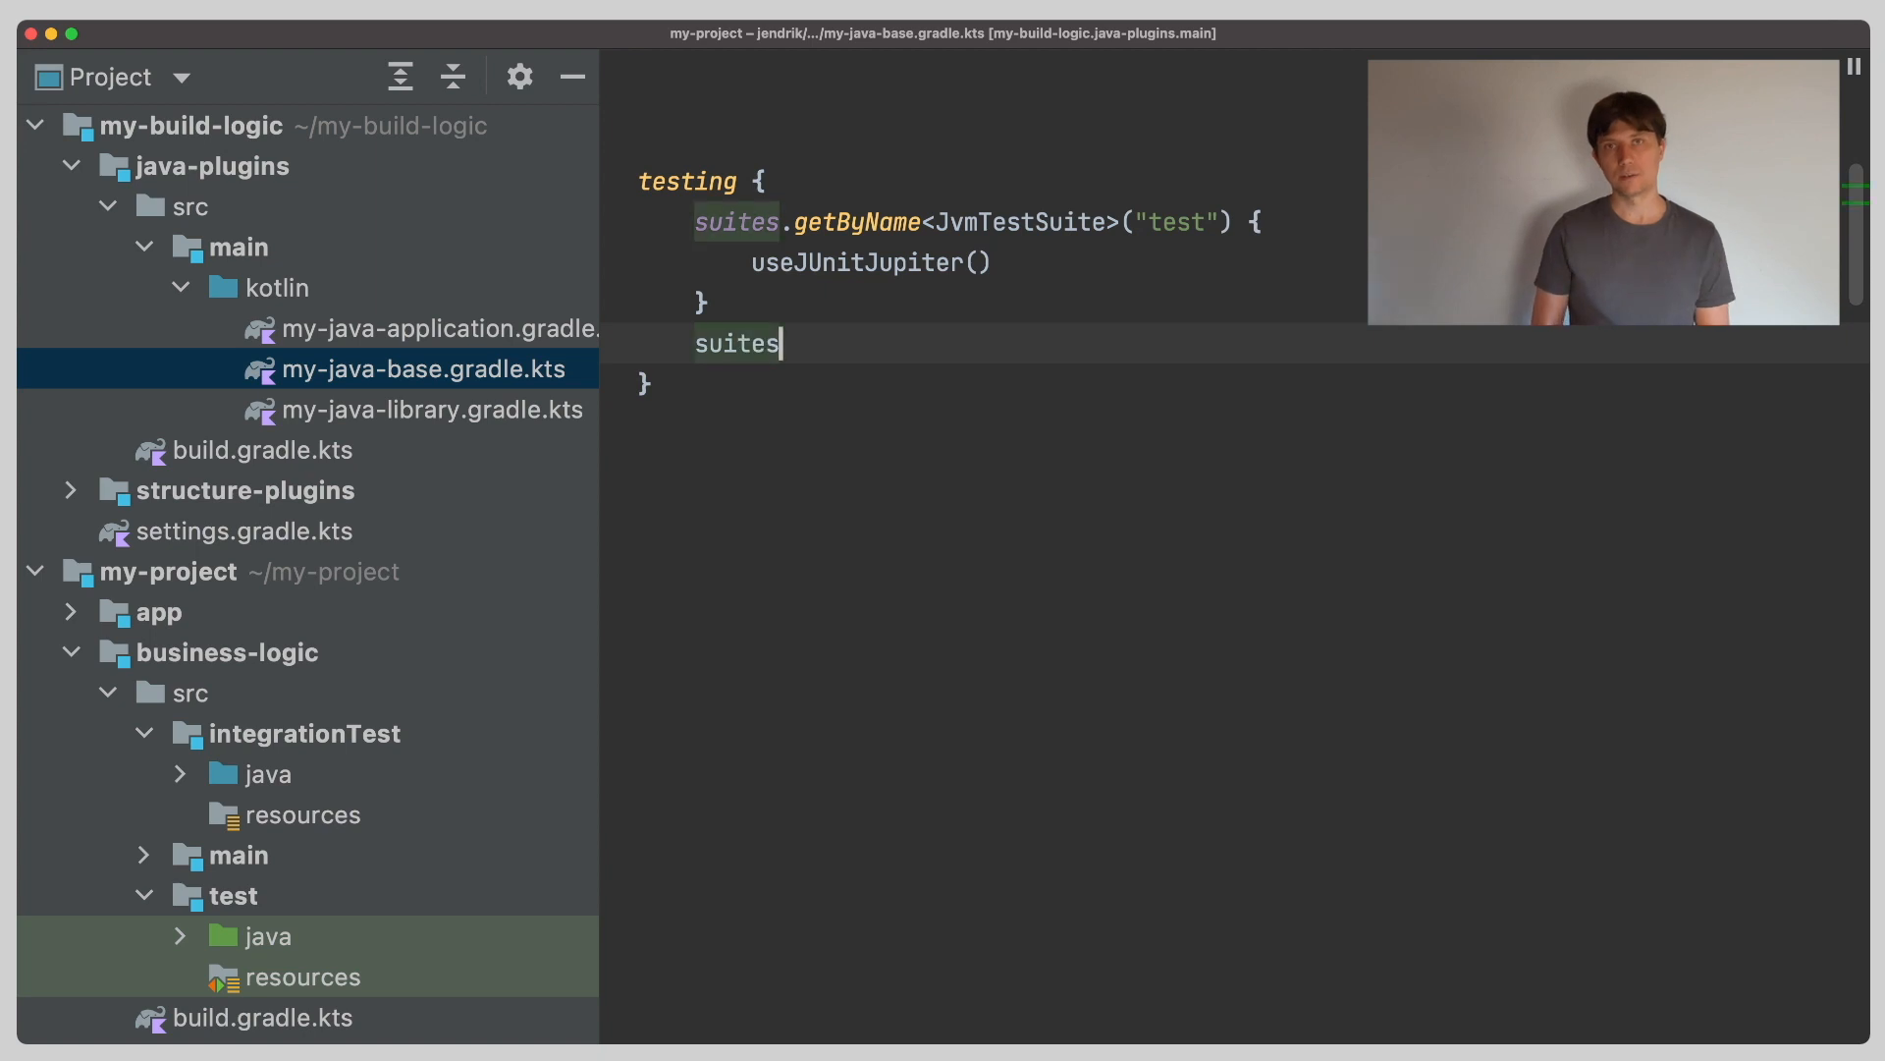
pyautogui.write('.creat')
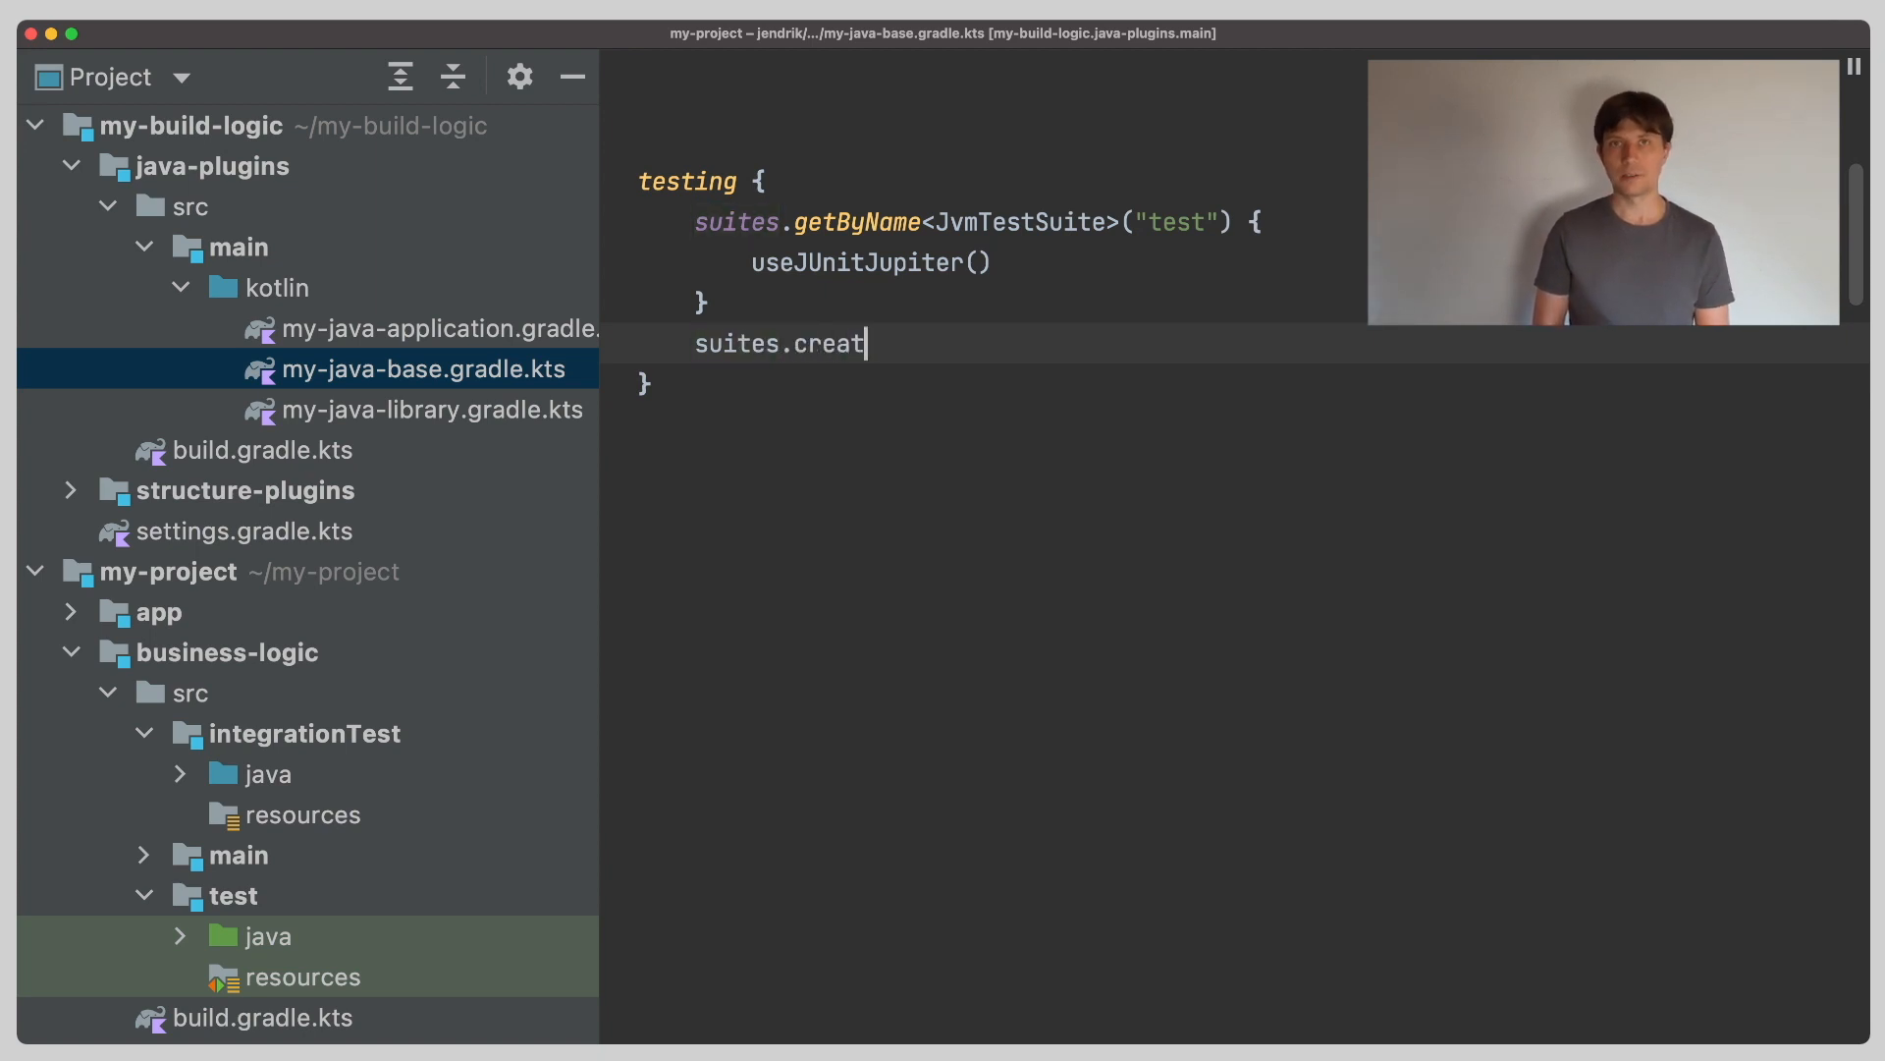
pyautogui.write('e<')
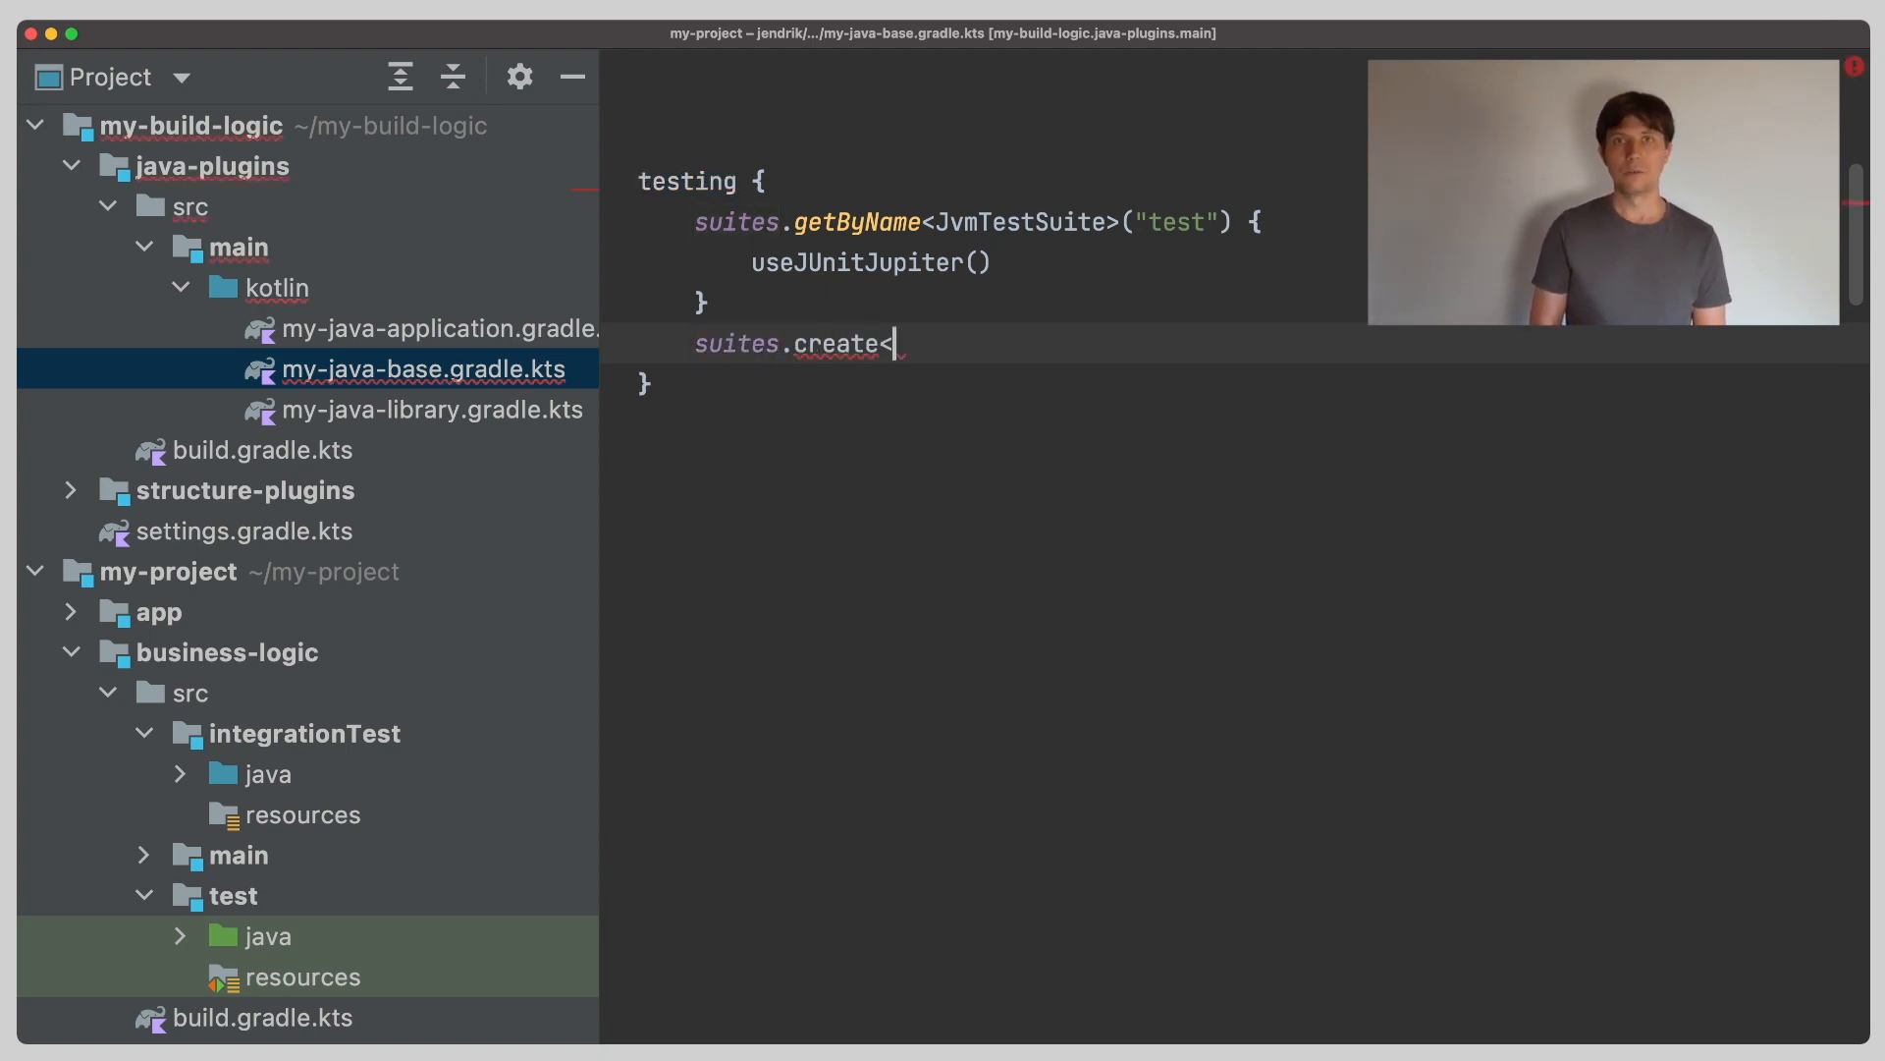
pyautogui.write('JvmTest')
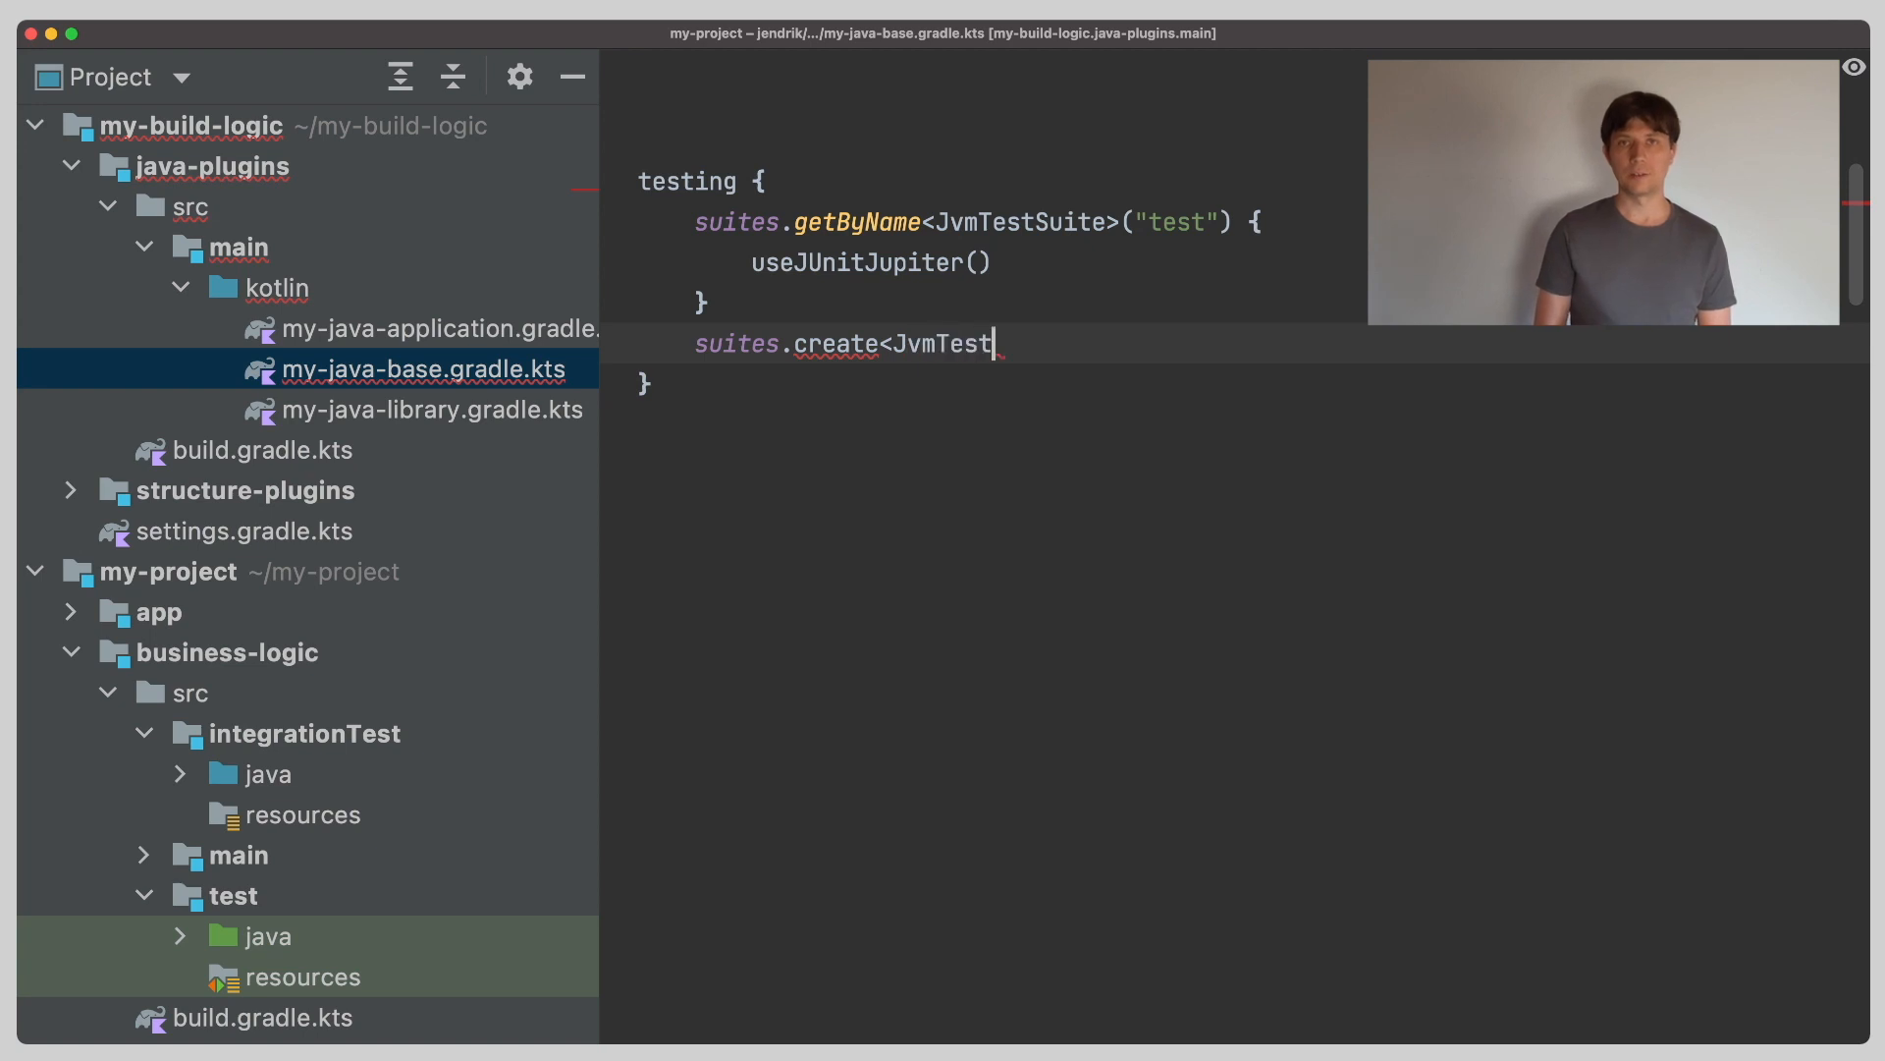
pyautogui.write('Suite>()')
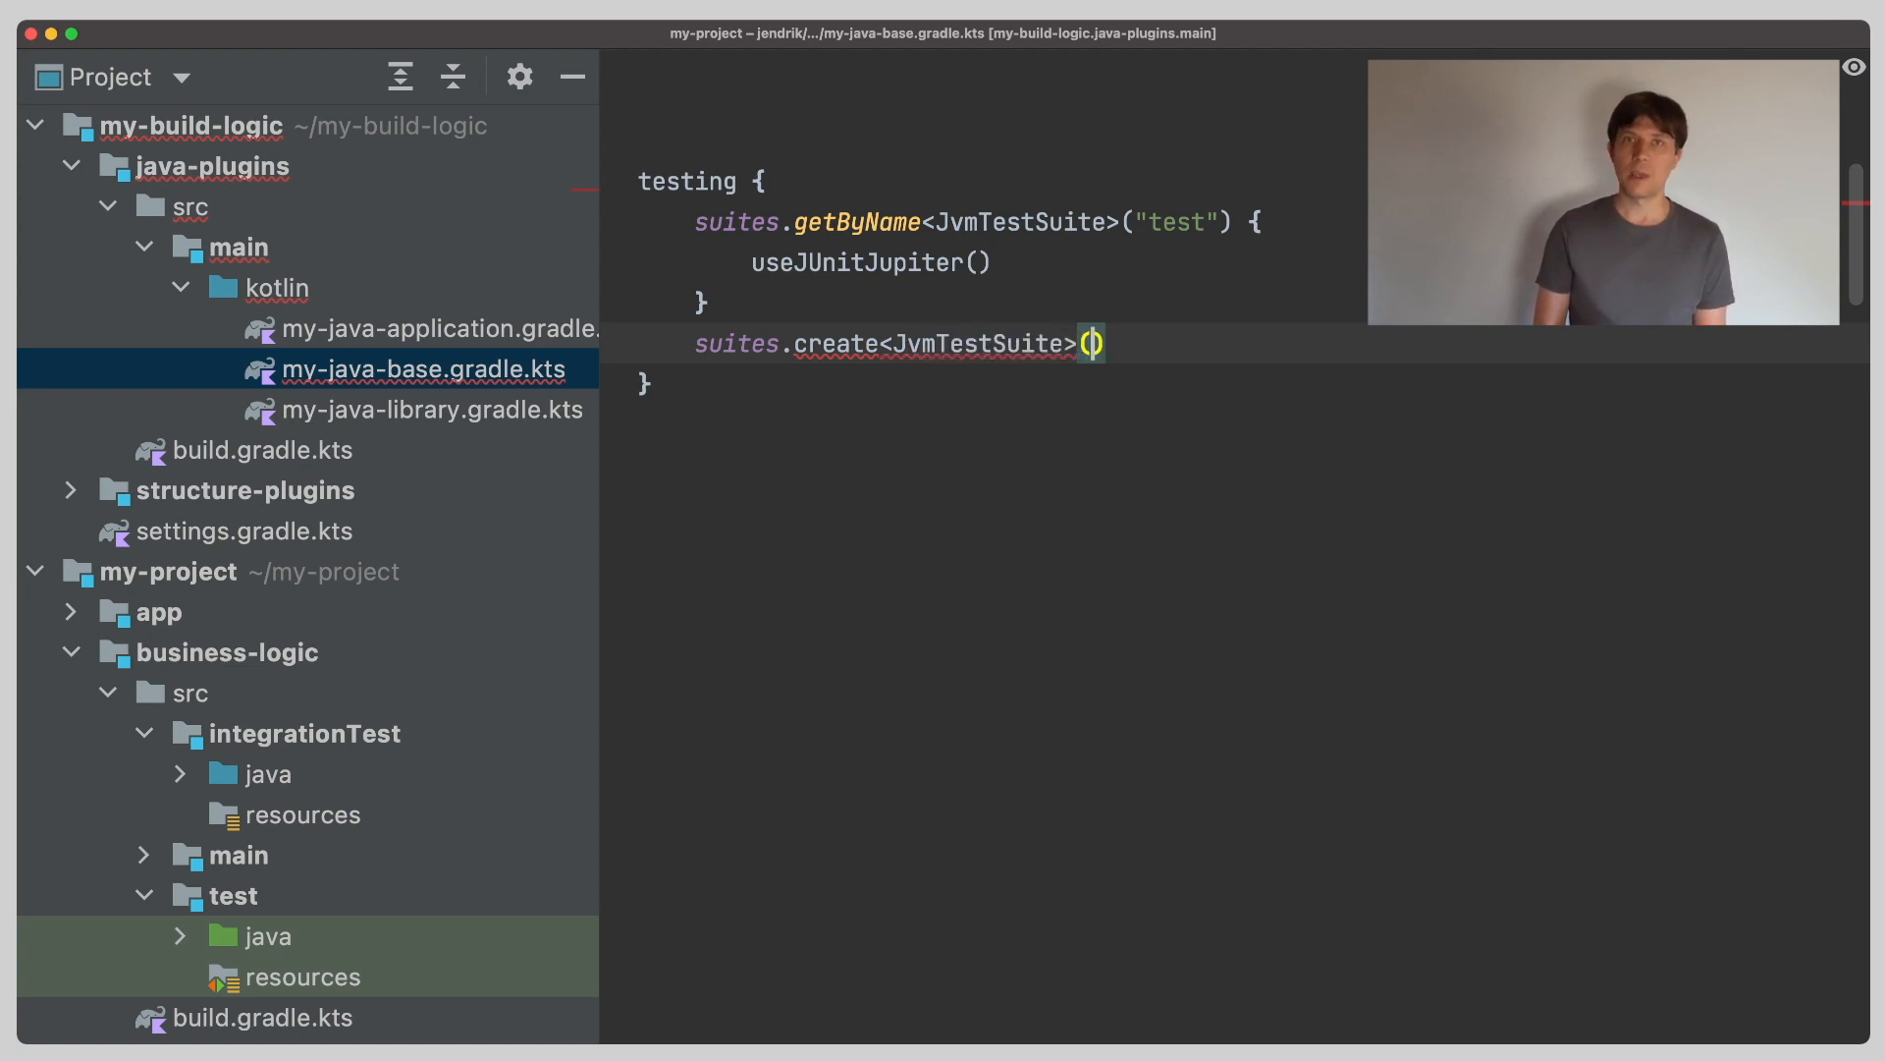
pyautogui.write('"integr"')
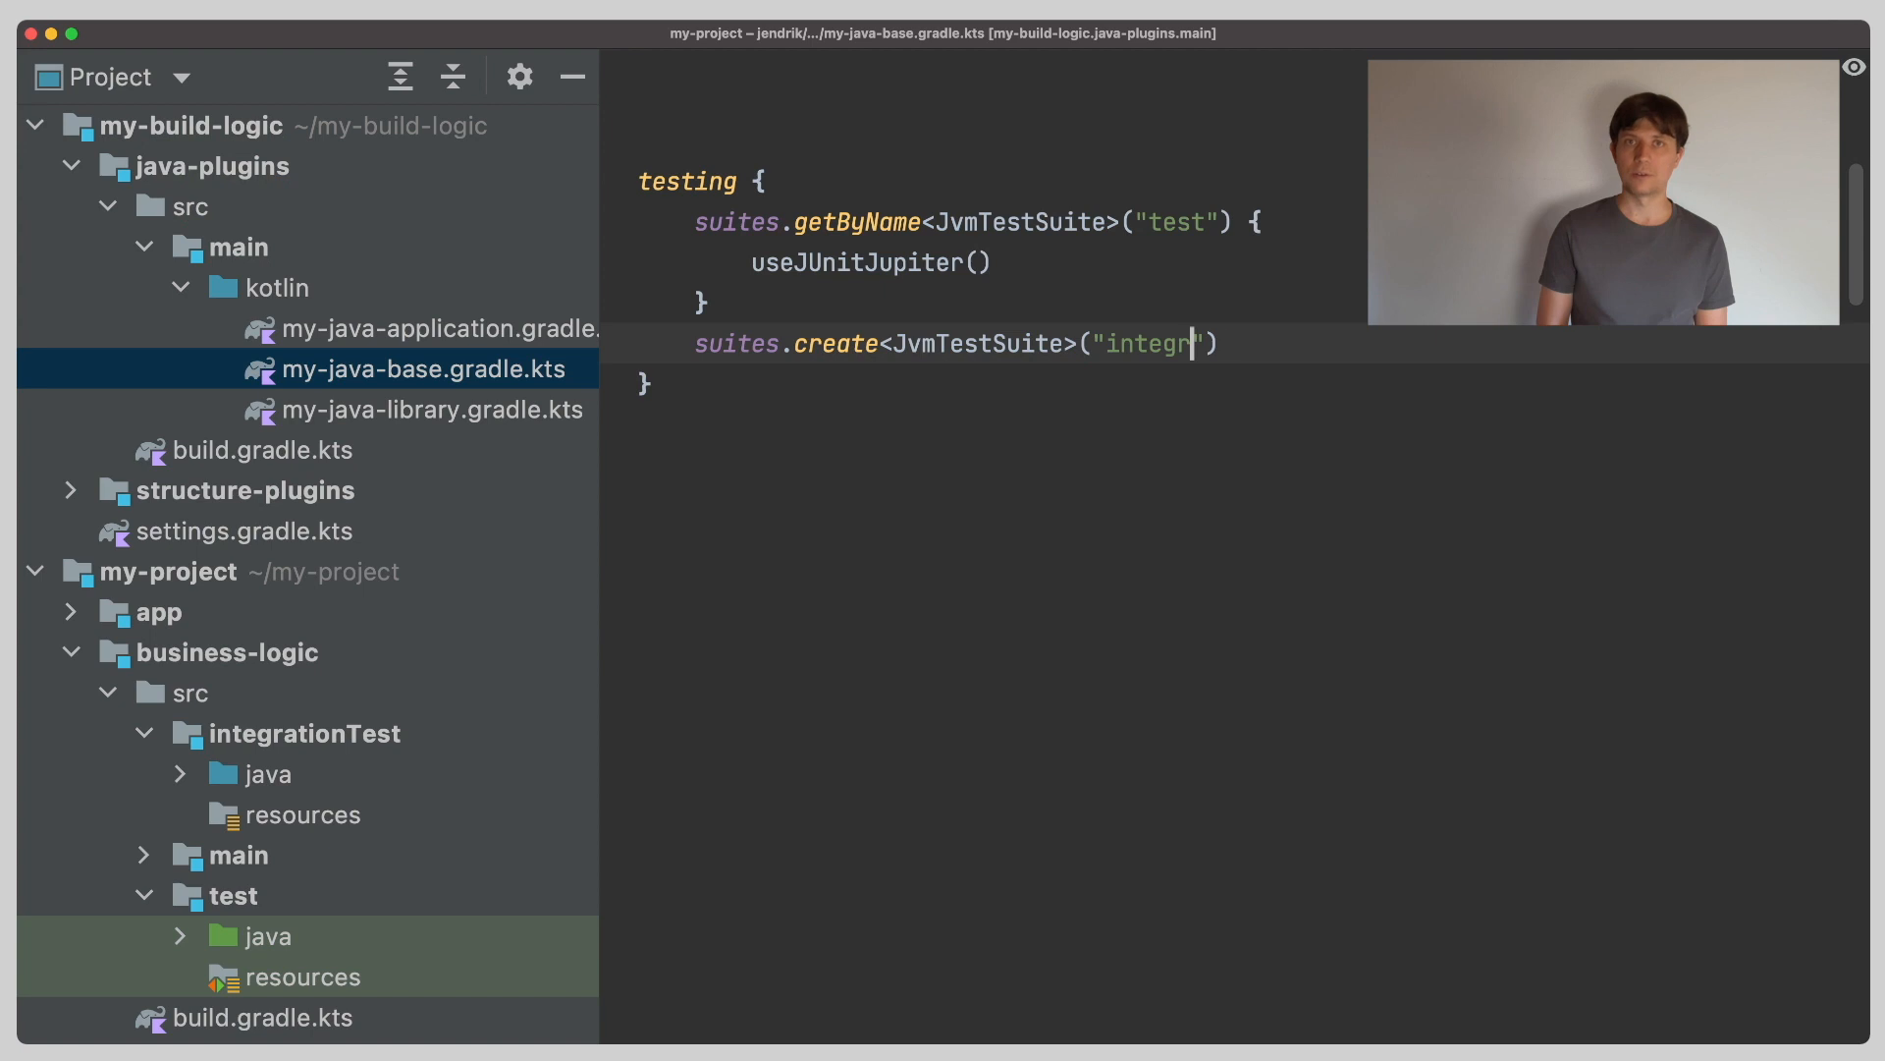
pyautogui.write('ationTest')
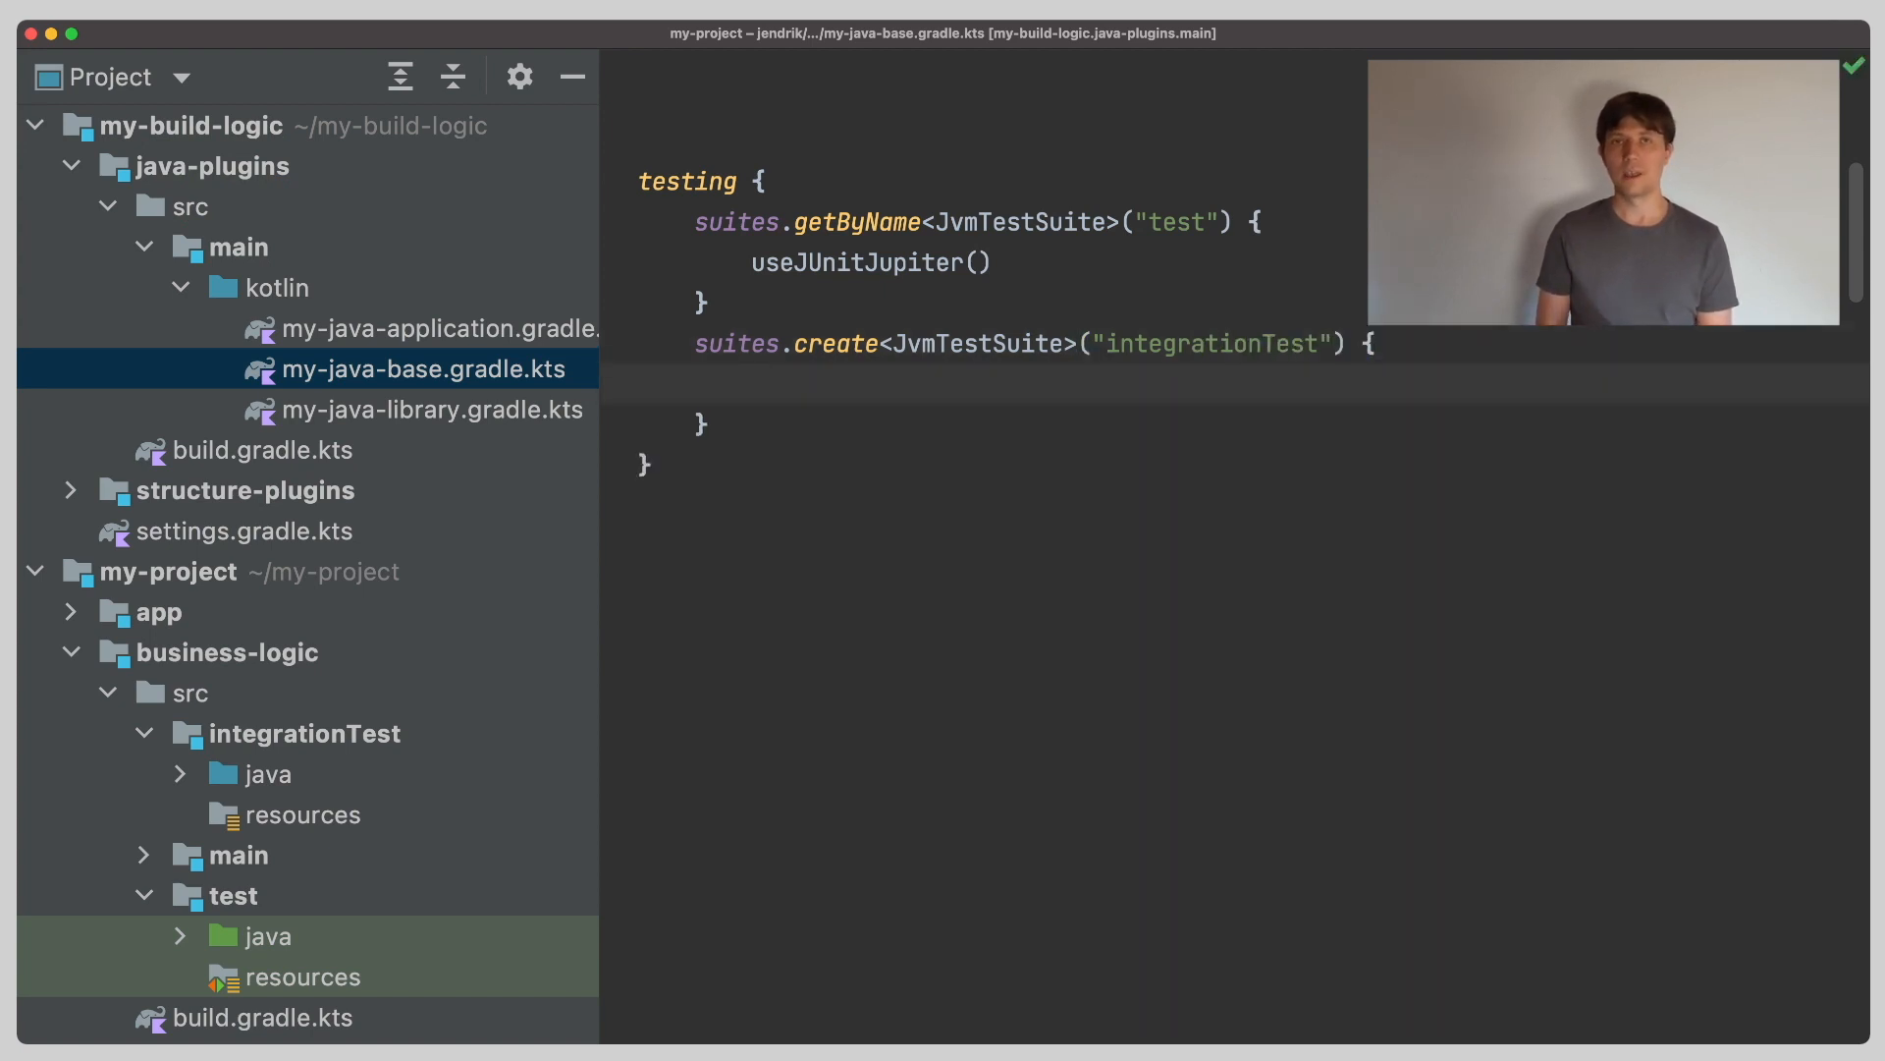
# Add a comment noting useJUnitJupiter() is the default, and begin a dependencies block.
pyautogui.write('//')
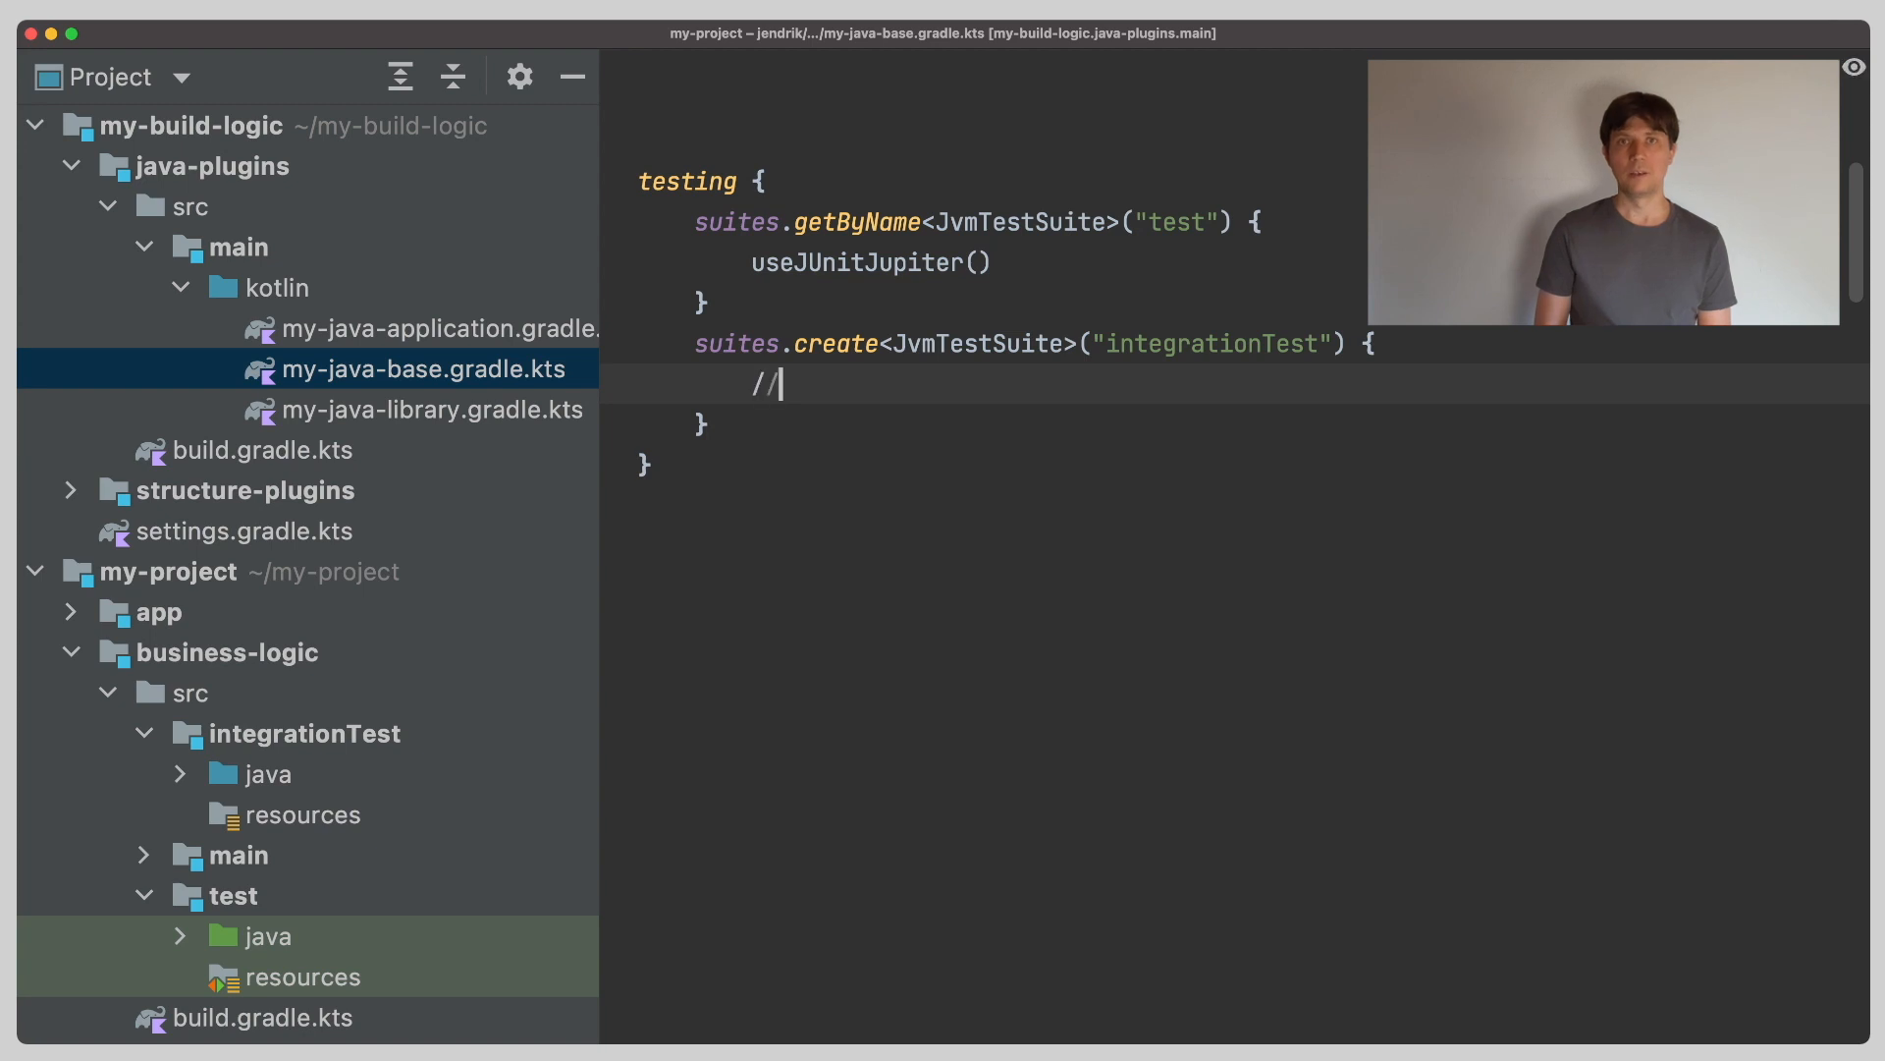
pyautogui.write('useJUnit')
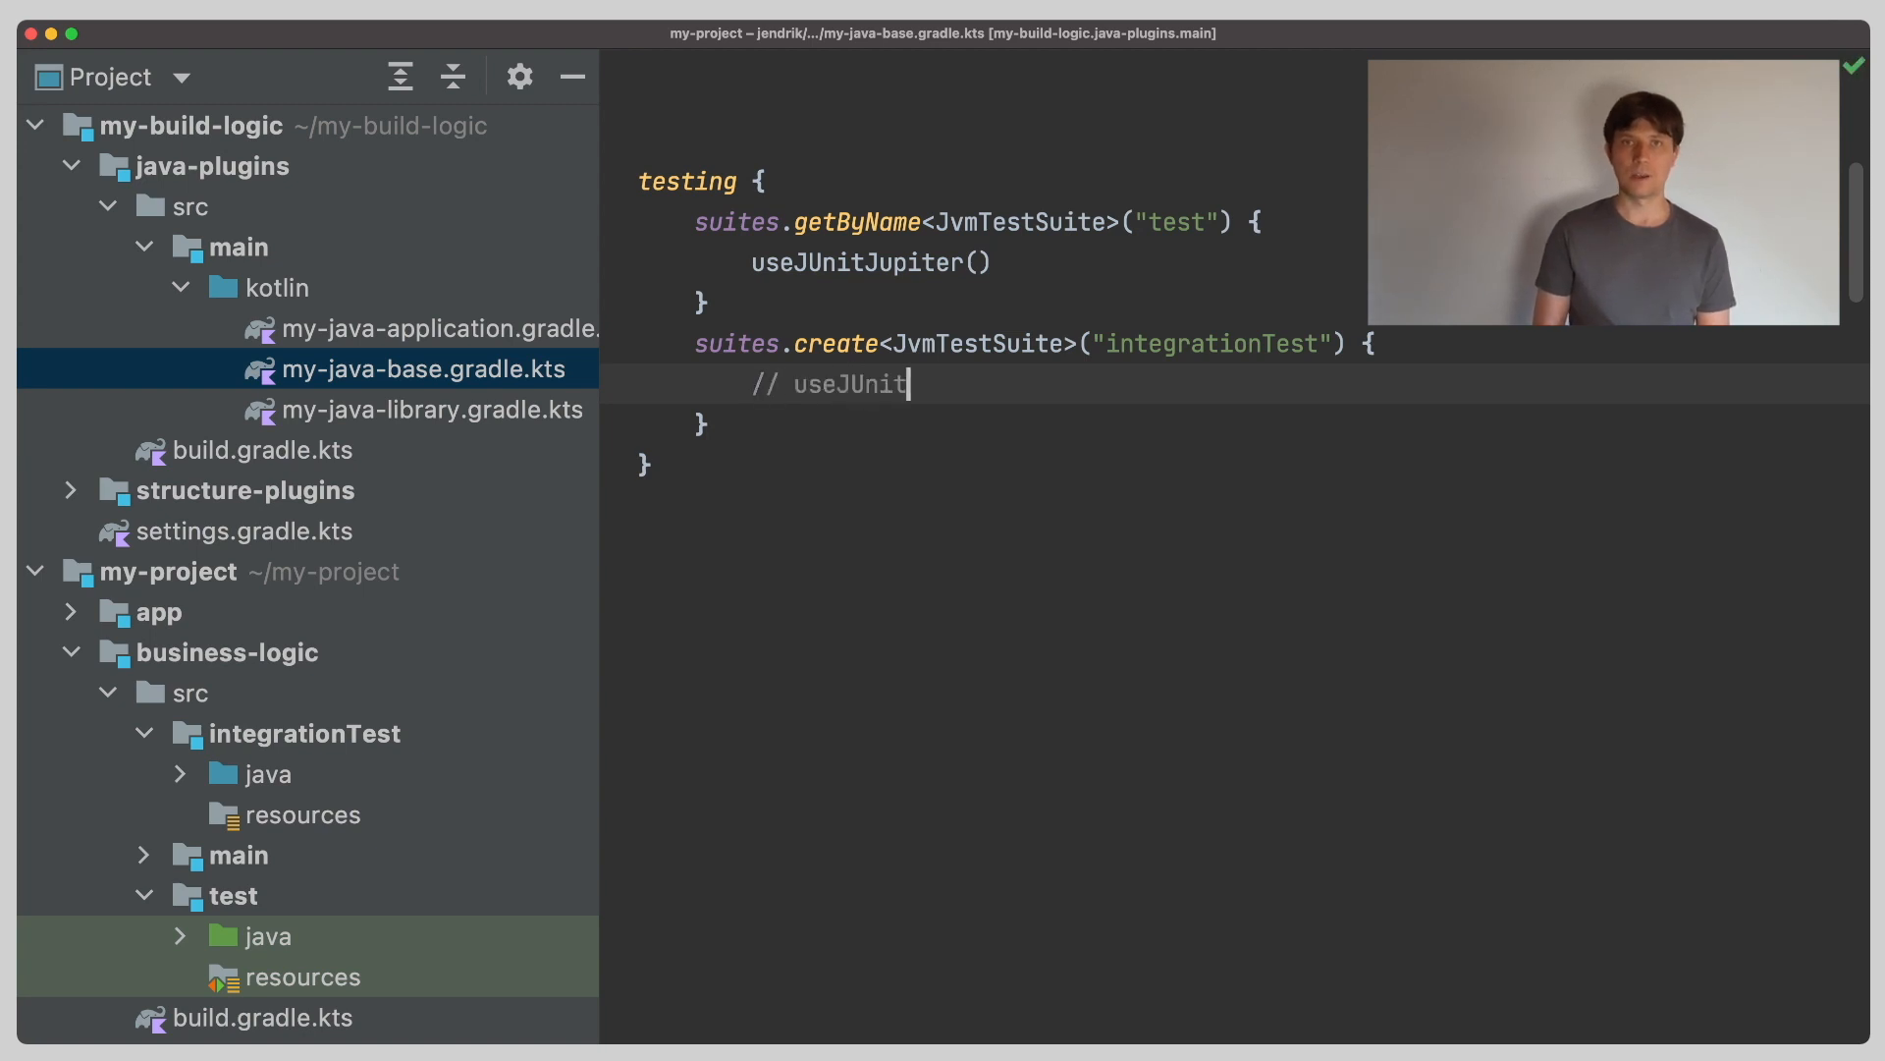
pyautogui.write('Jupiter() <- default for new suites')
pyautogui.write('dependencies {')
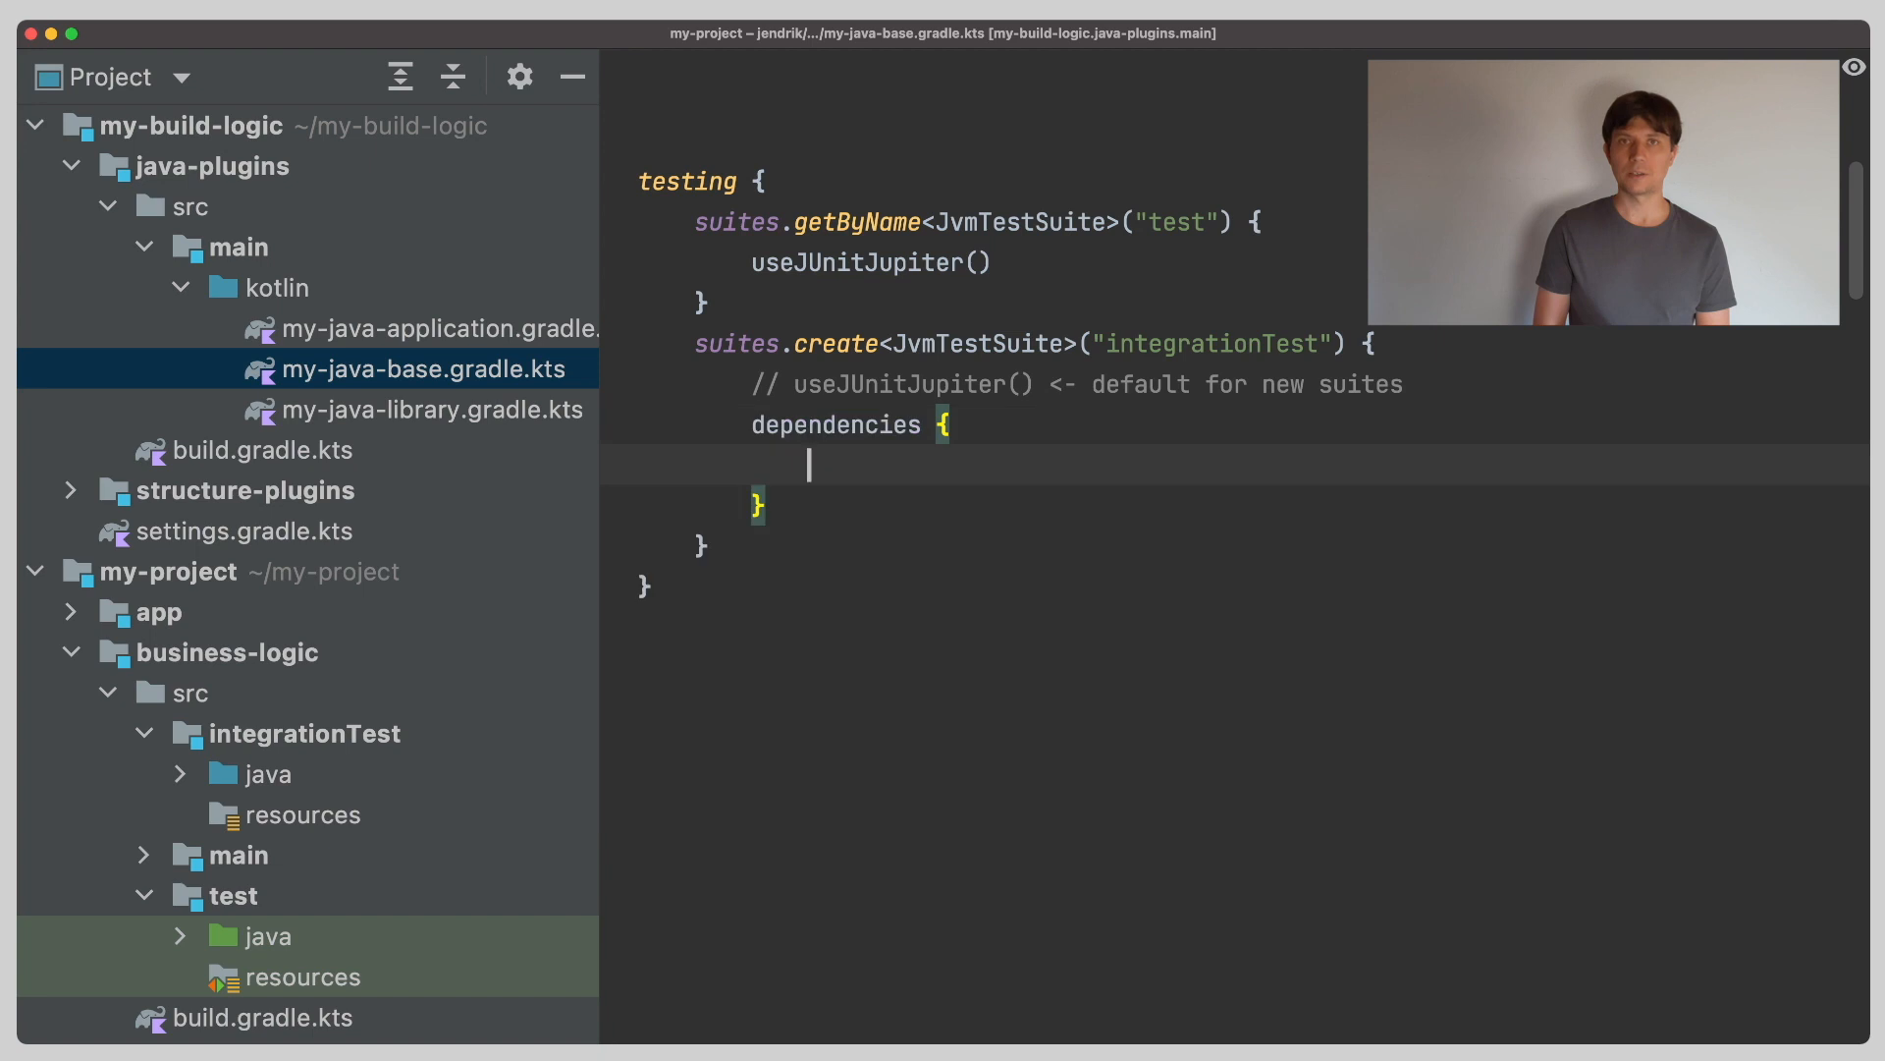
# Add implementation(project(path)) and implementation("commons-io:commons-io") to the integrationTest dependencies.
pyautogui.write('implementation()')
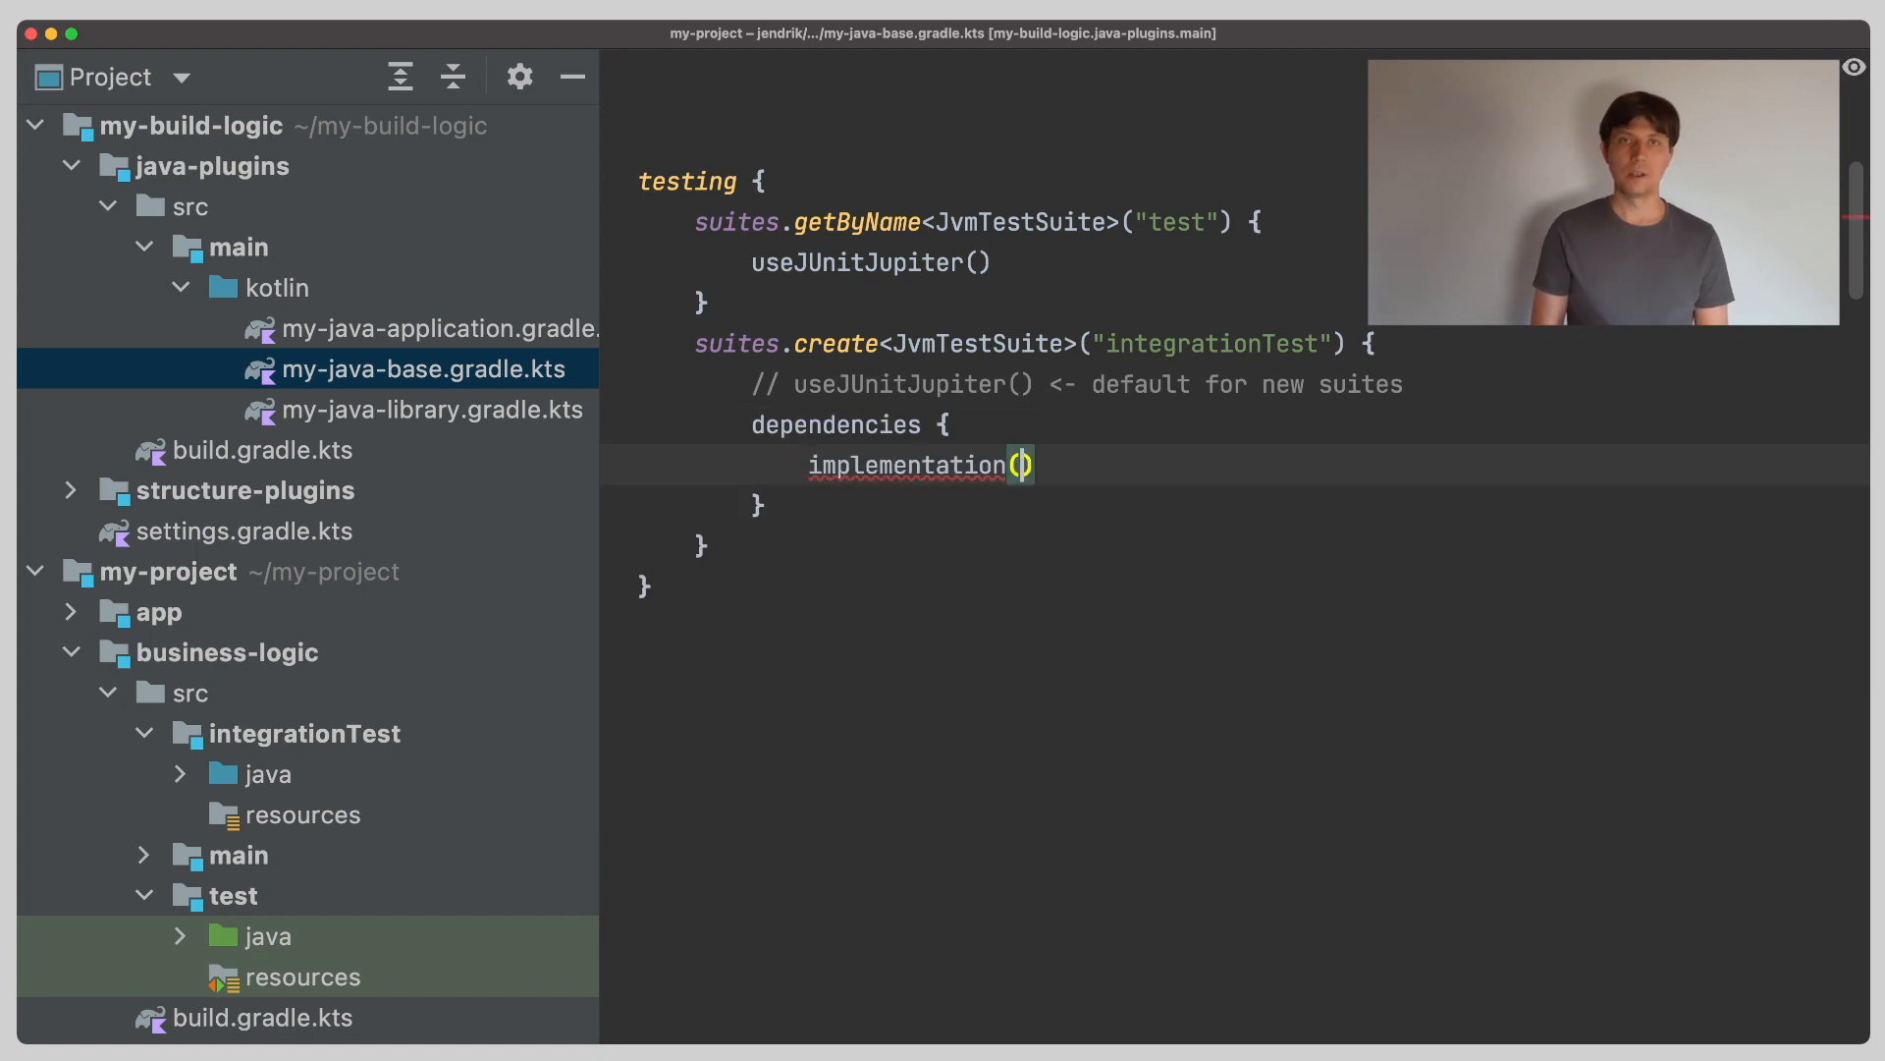
pyautogui.write('project(path)')
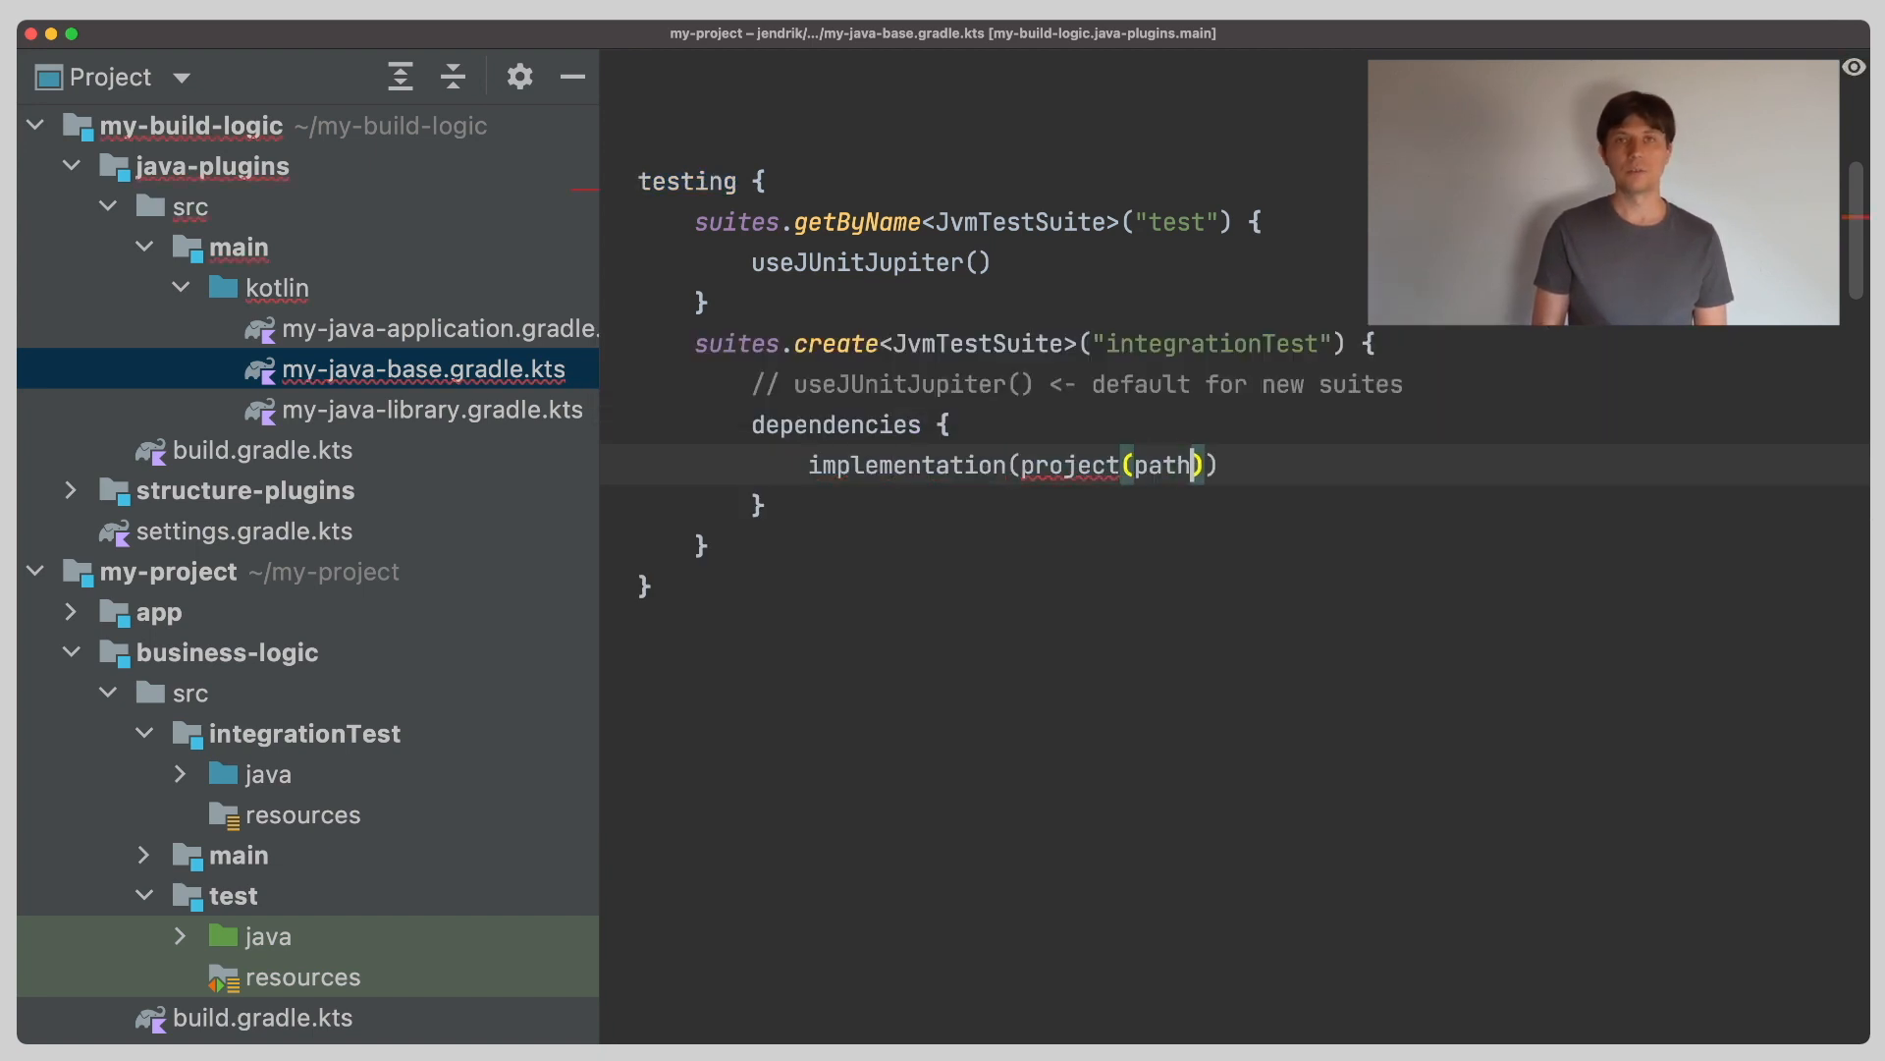
pyautogui.write('implementation("commons-"')
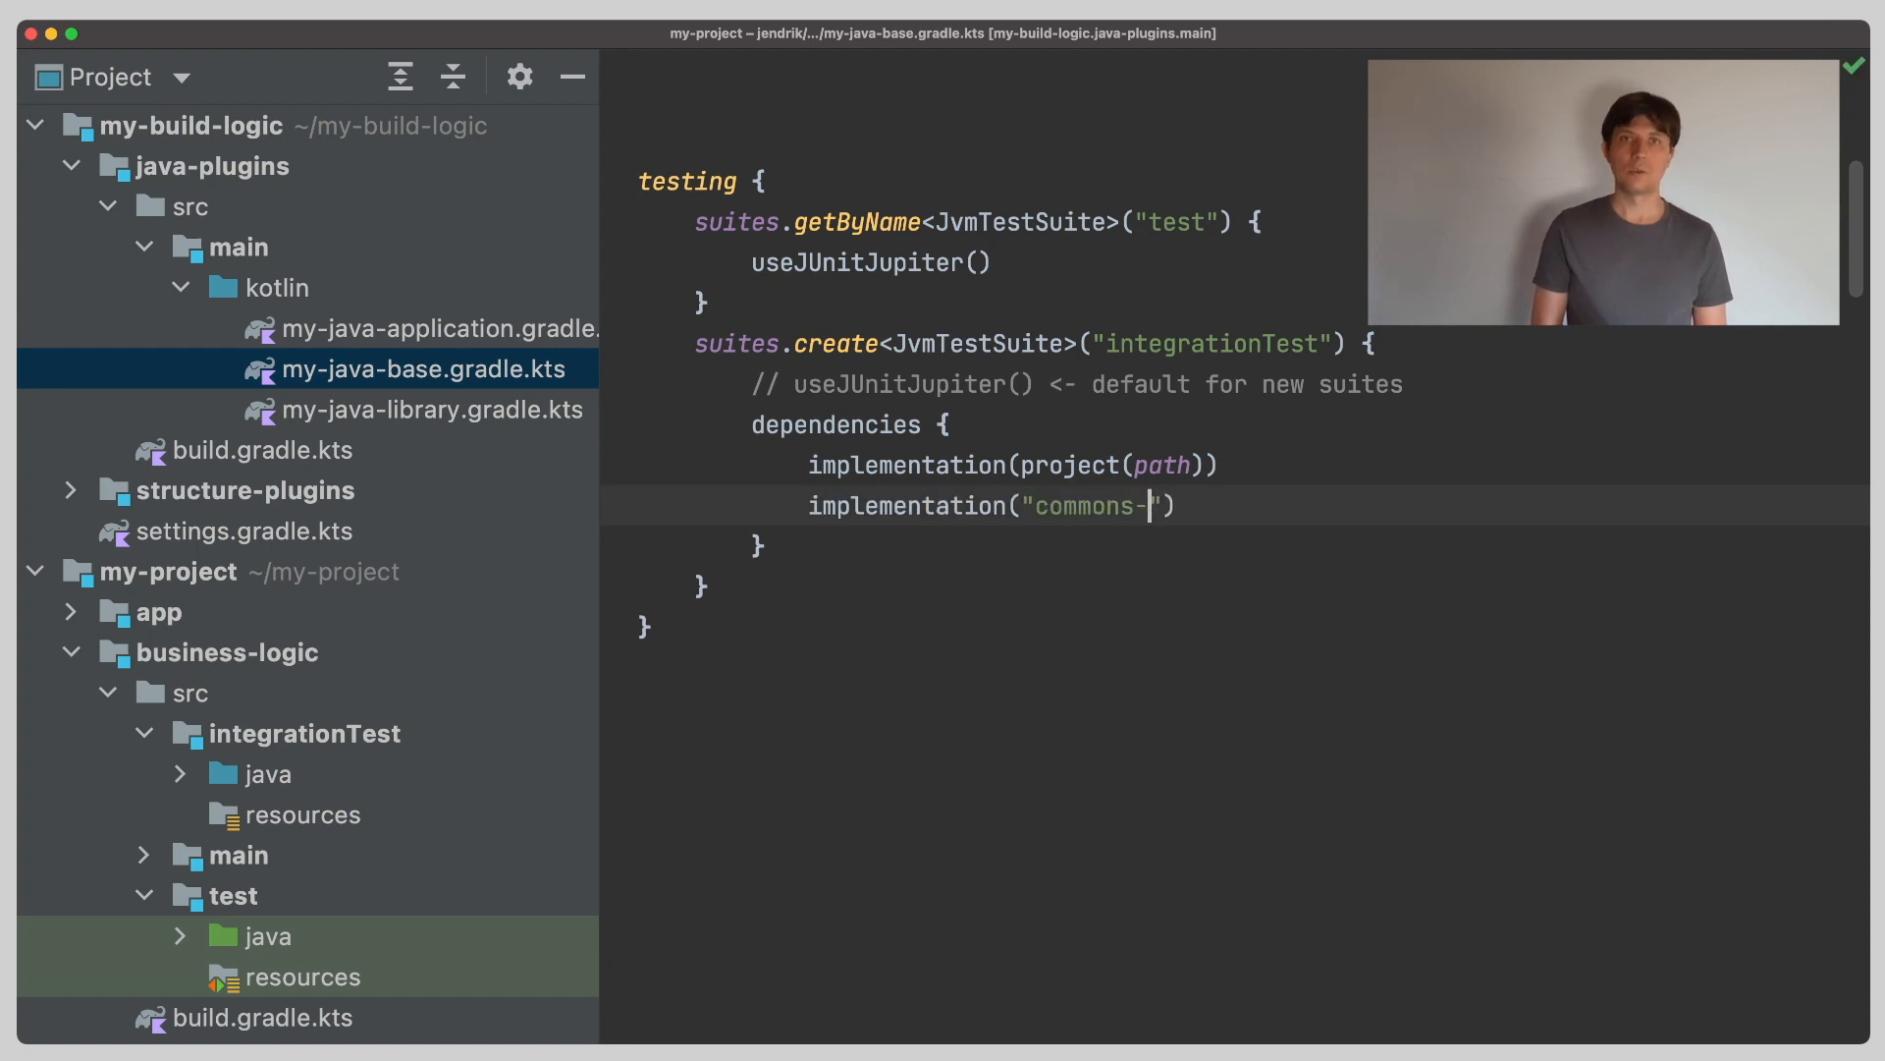
pyautogui.write('io:')
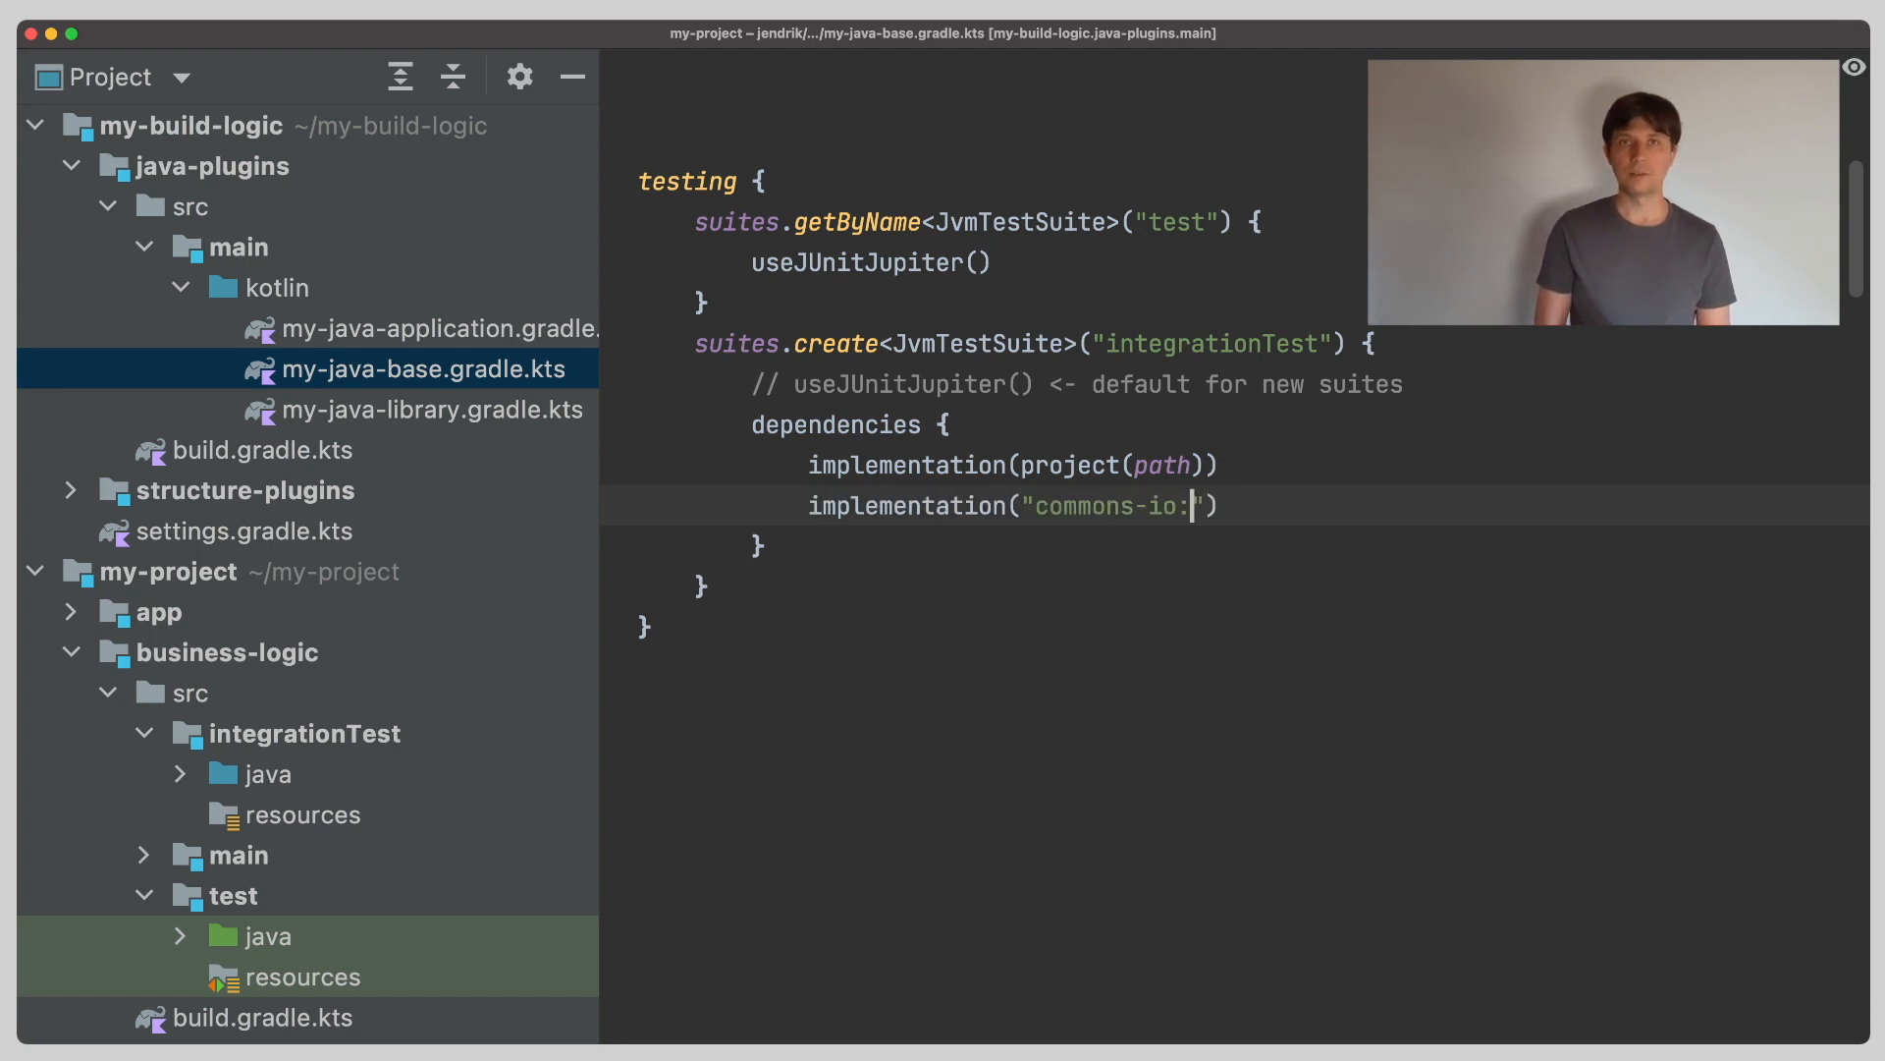
pyautogui.write('commons')
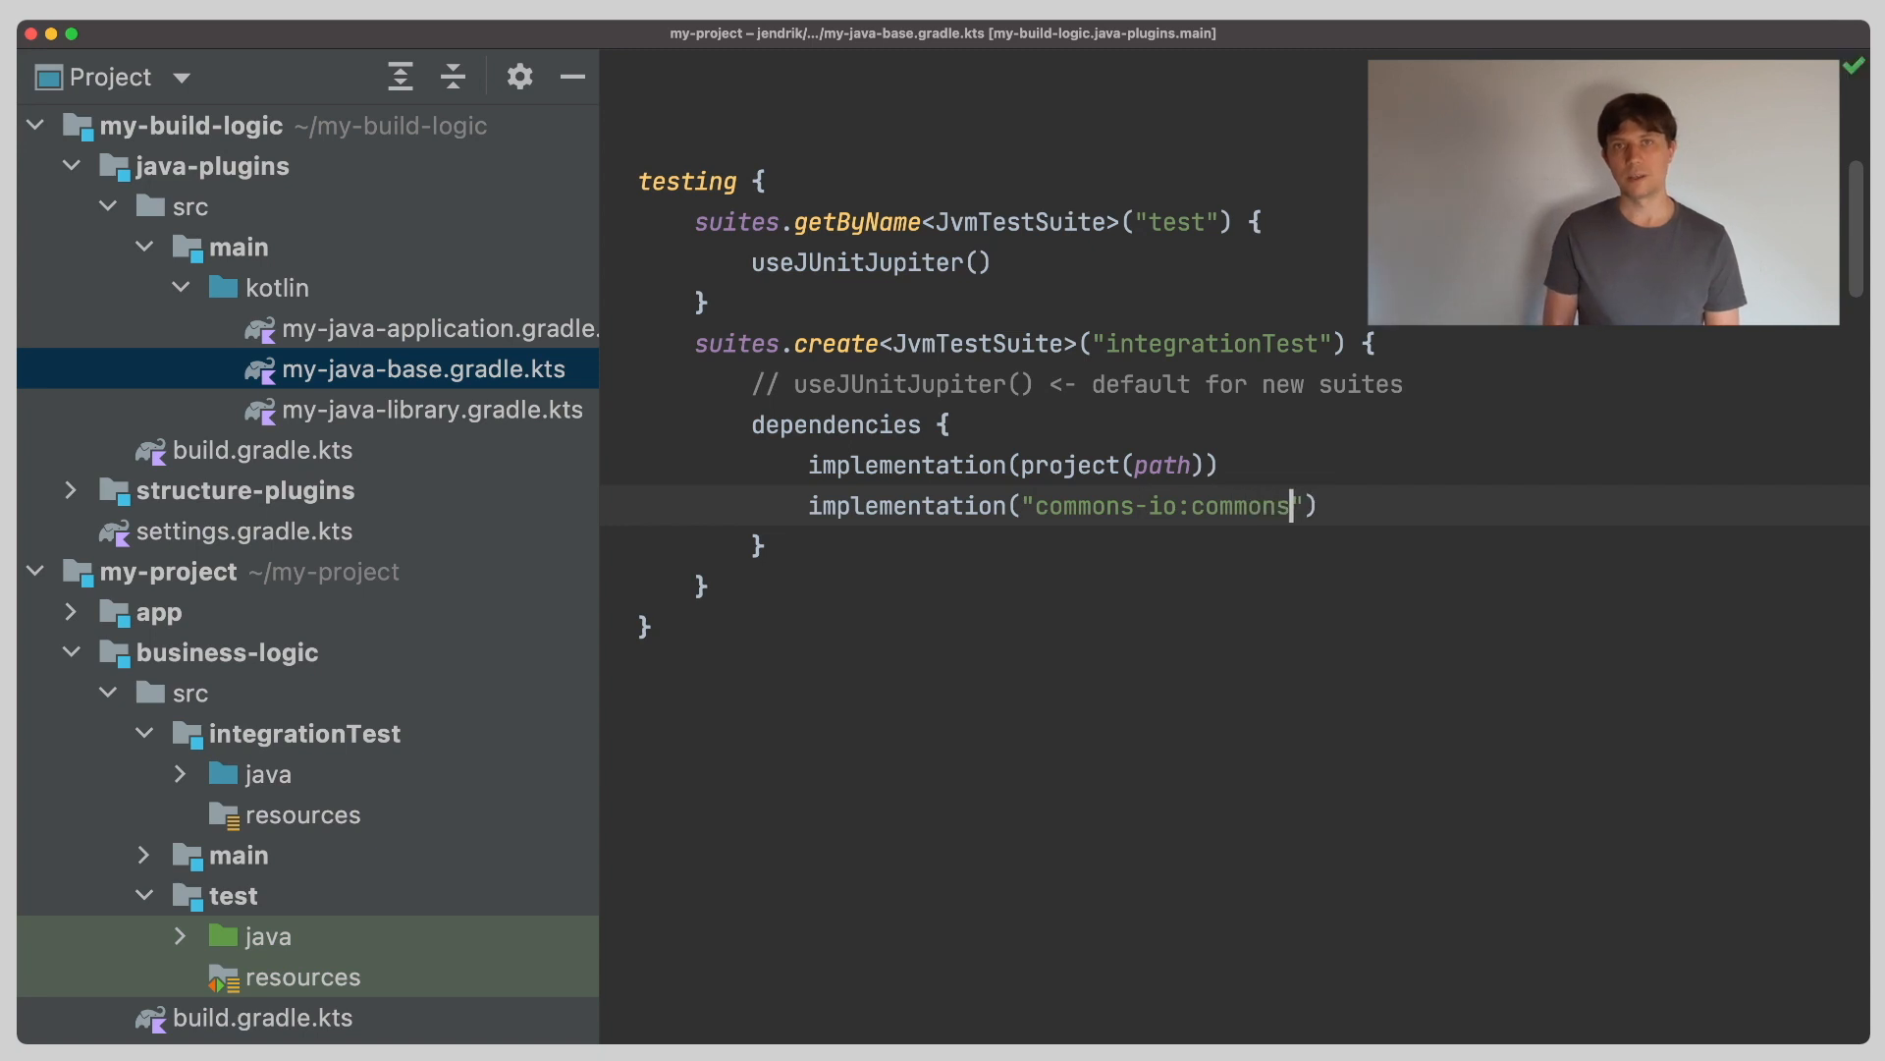
pyautogui.write('-io')
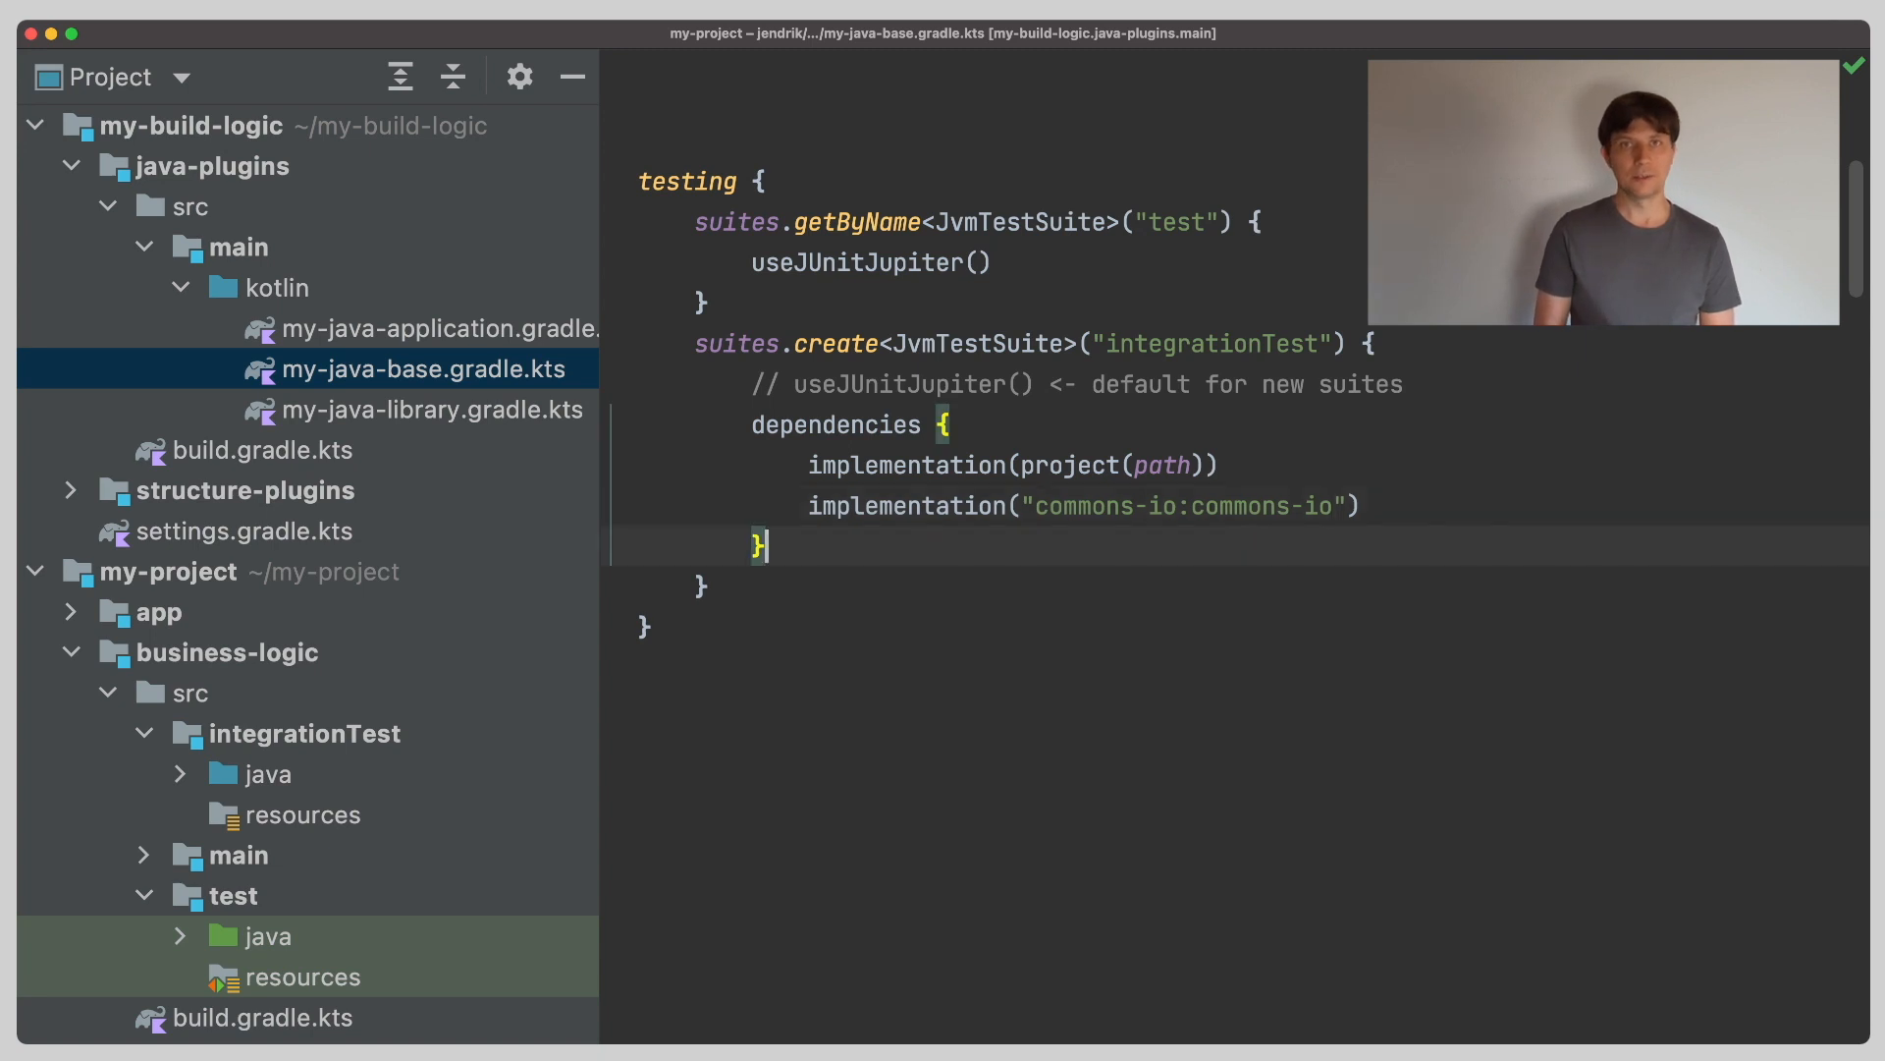
# Add a sources block with a java.srcDirs() comment and a targets.all block commented 'Test Task configuration'.
pyautogui.write('sources {')
pyautogui.write('java.')
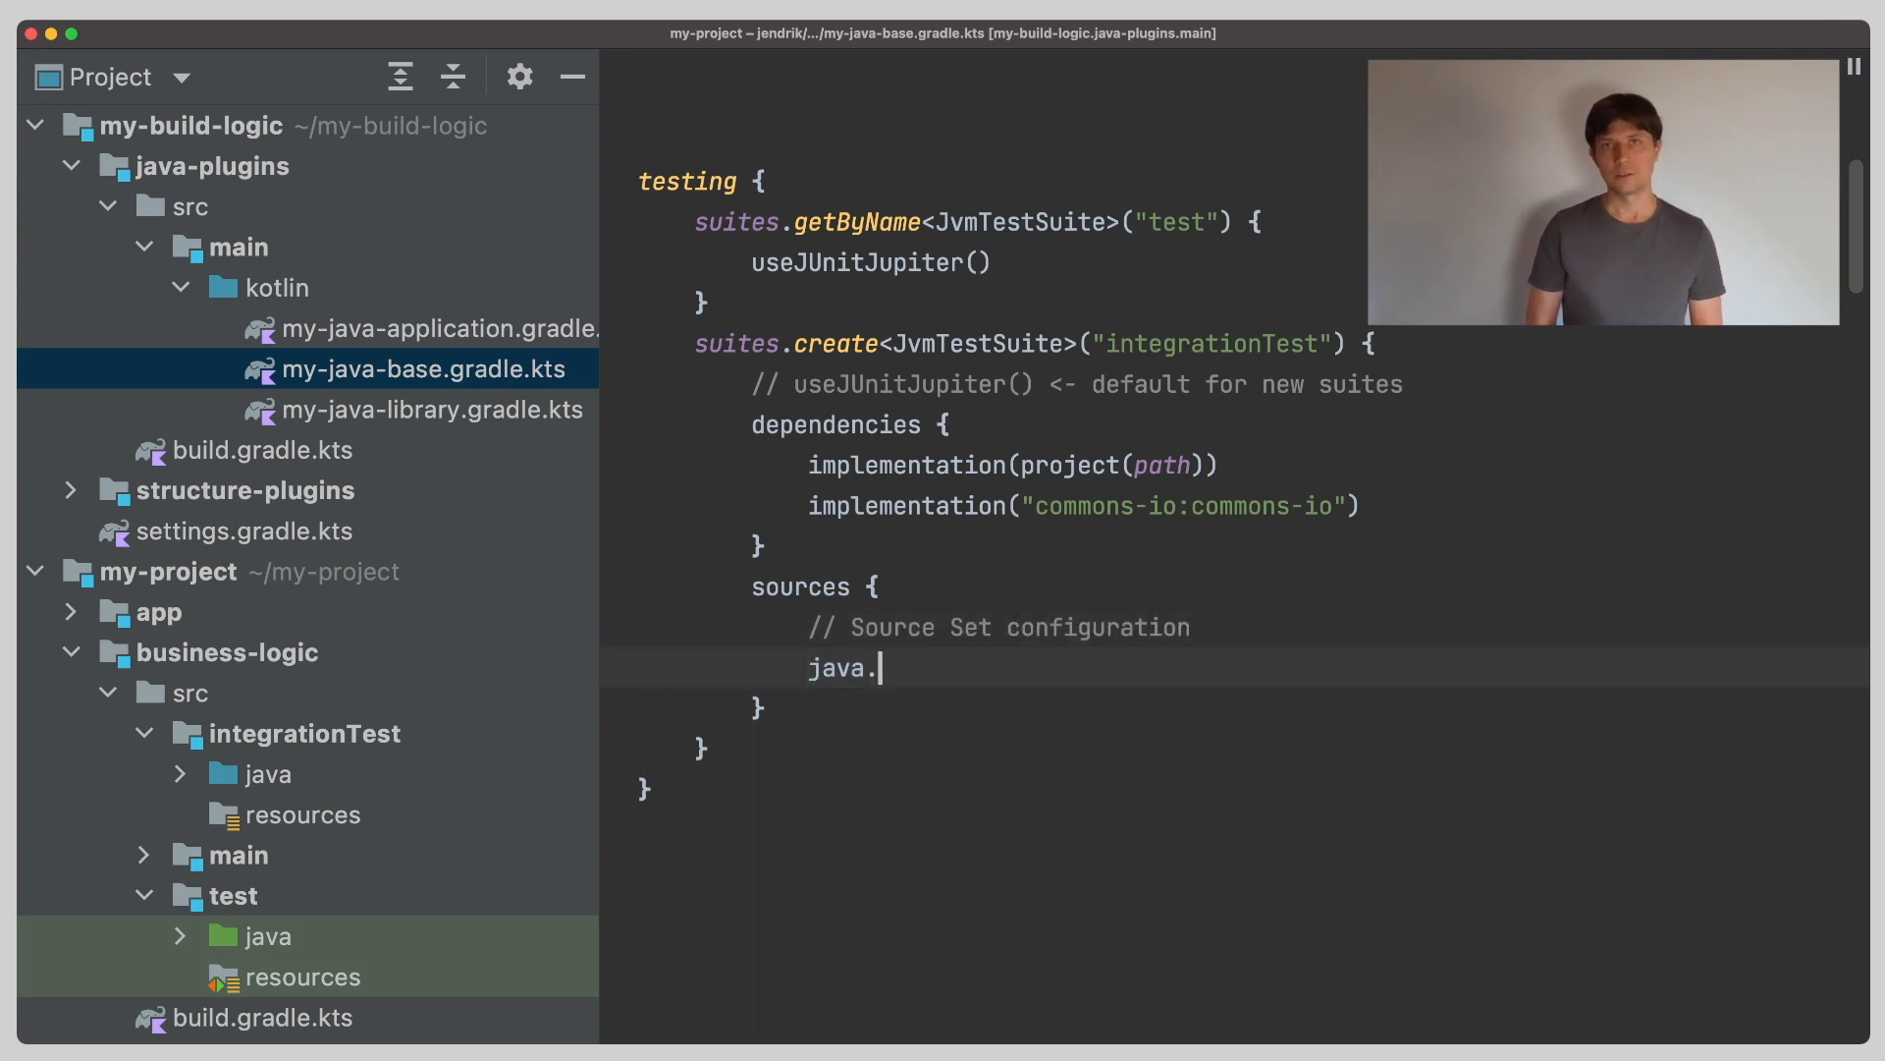
pyautogui.write('srcDirs()')
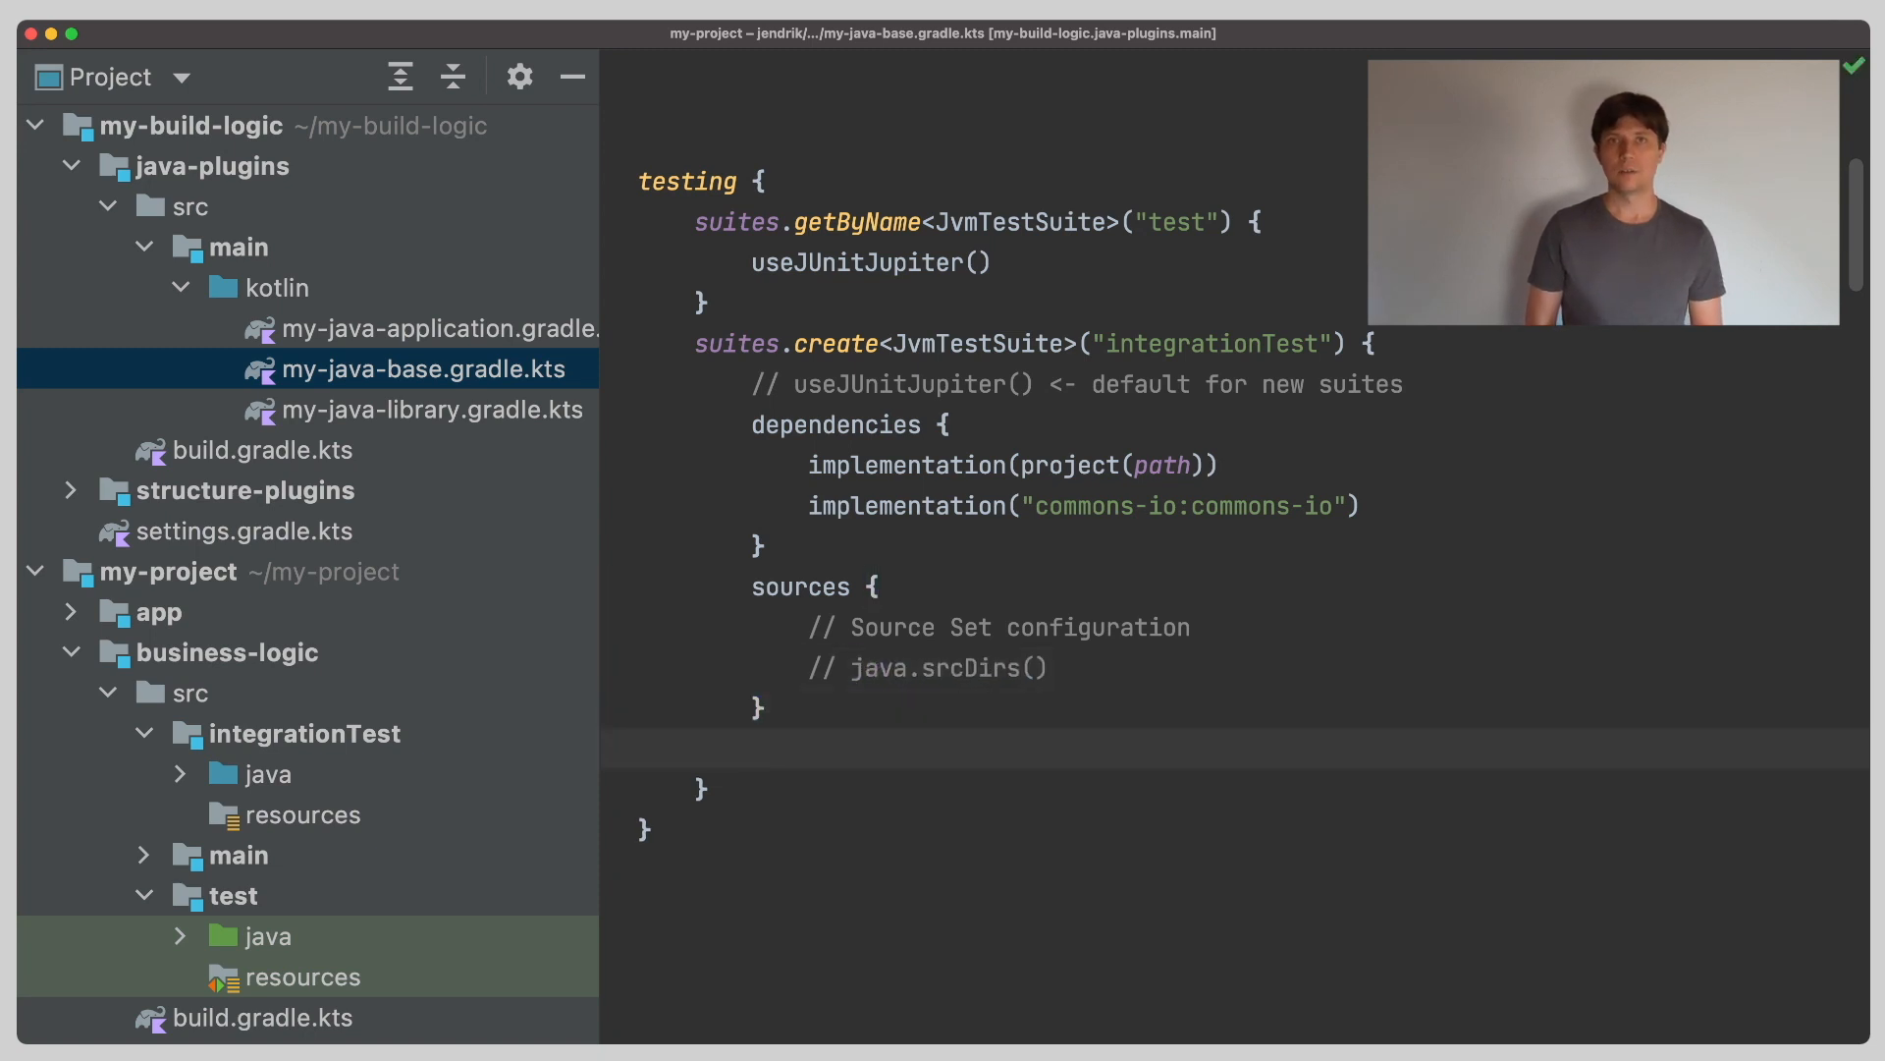
pyautogui.write('targets.all {')
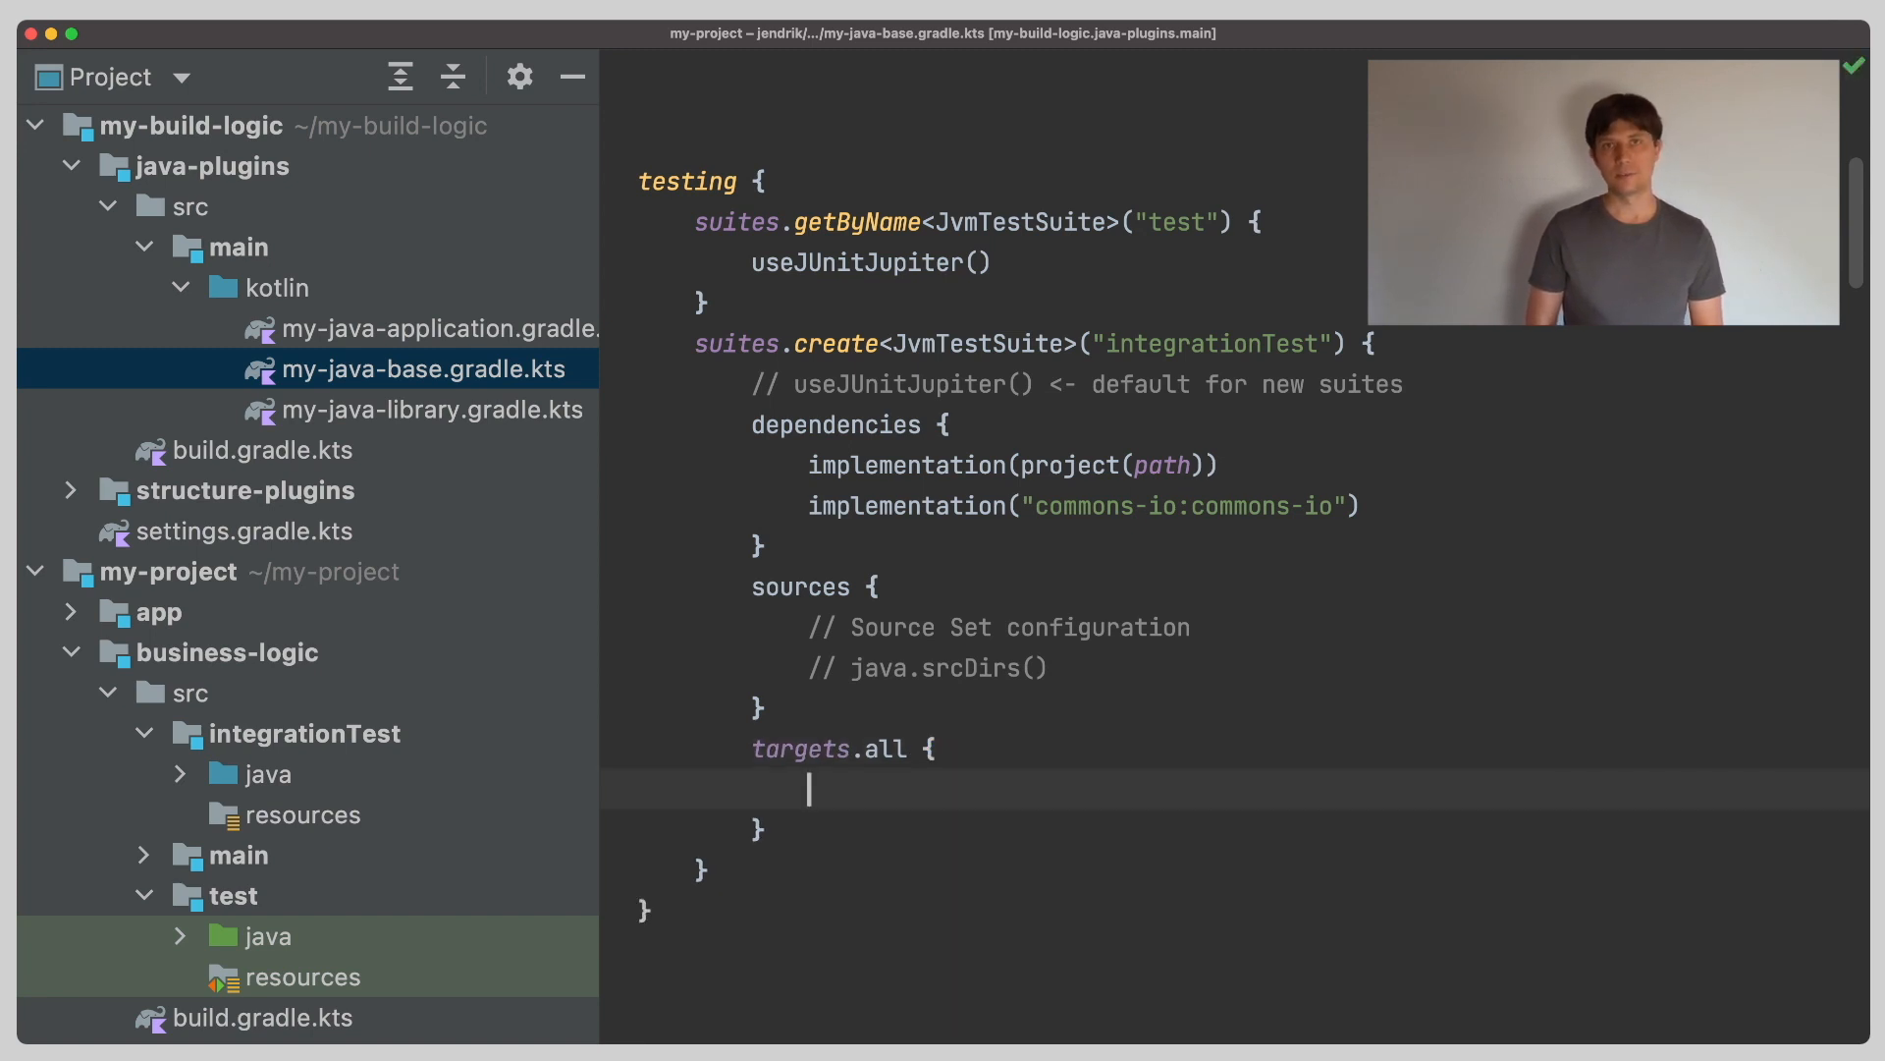
pyautogui.write('// Test Task configuration')
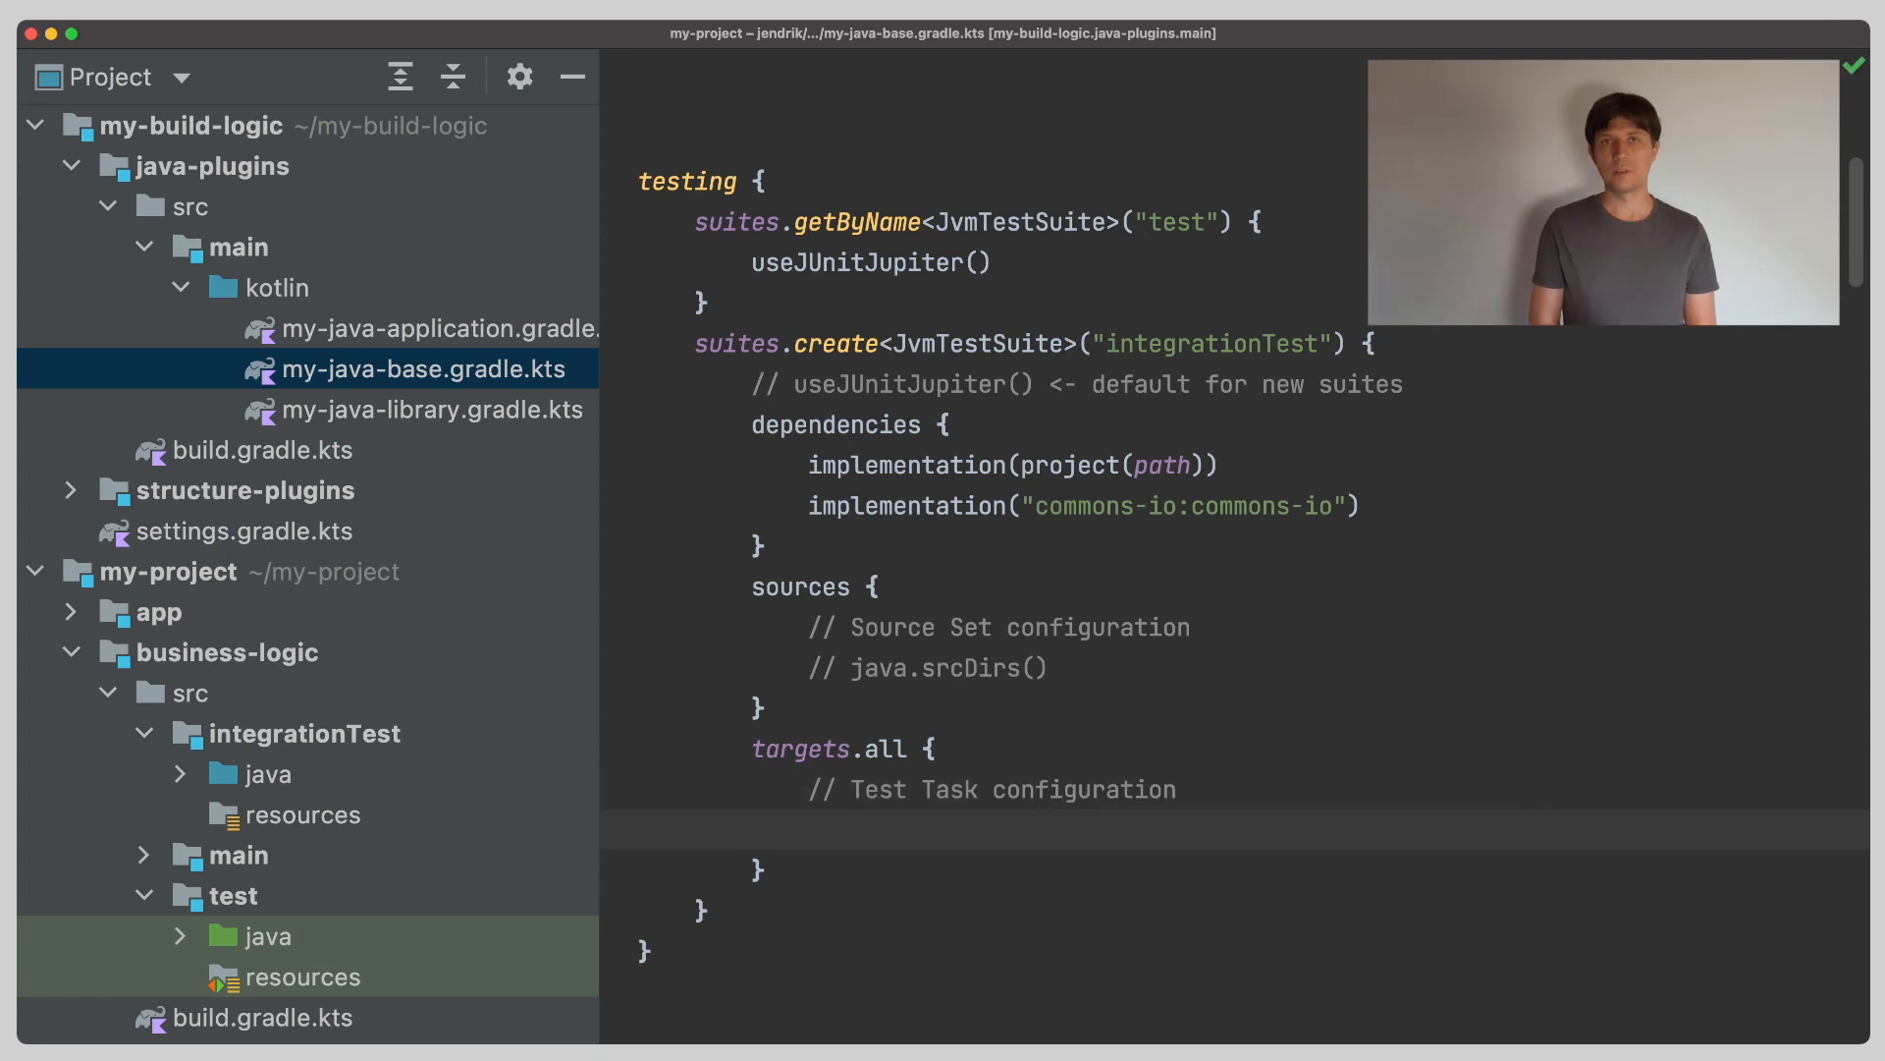
pyautogui.doubleClick(886, 748)
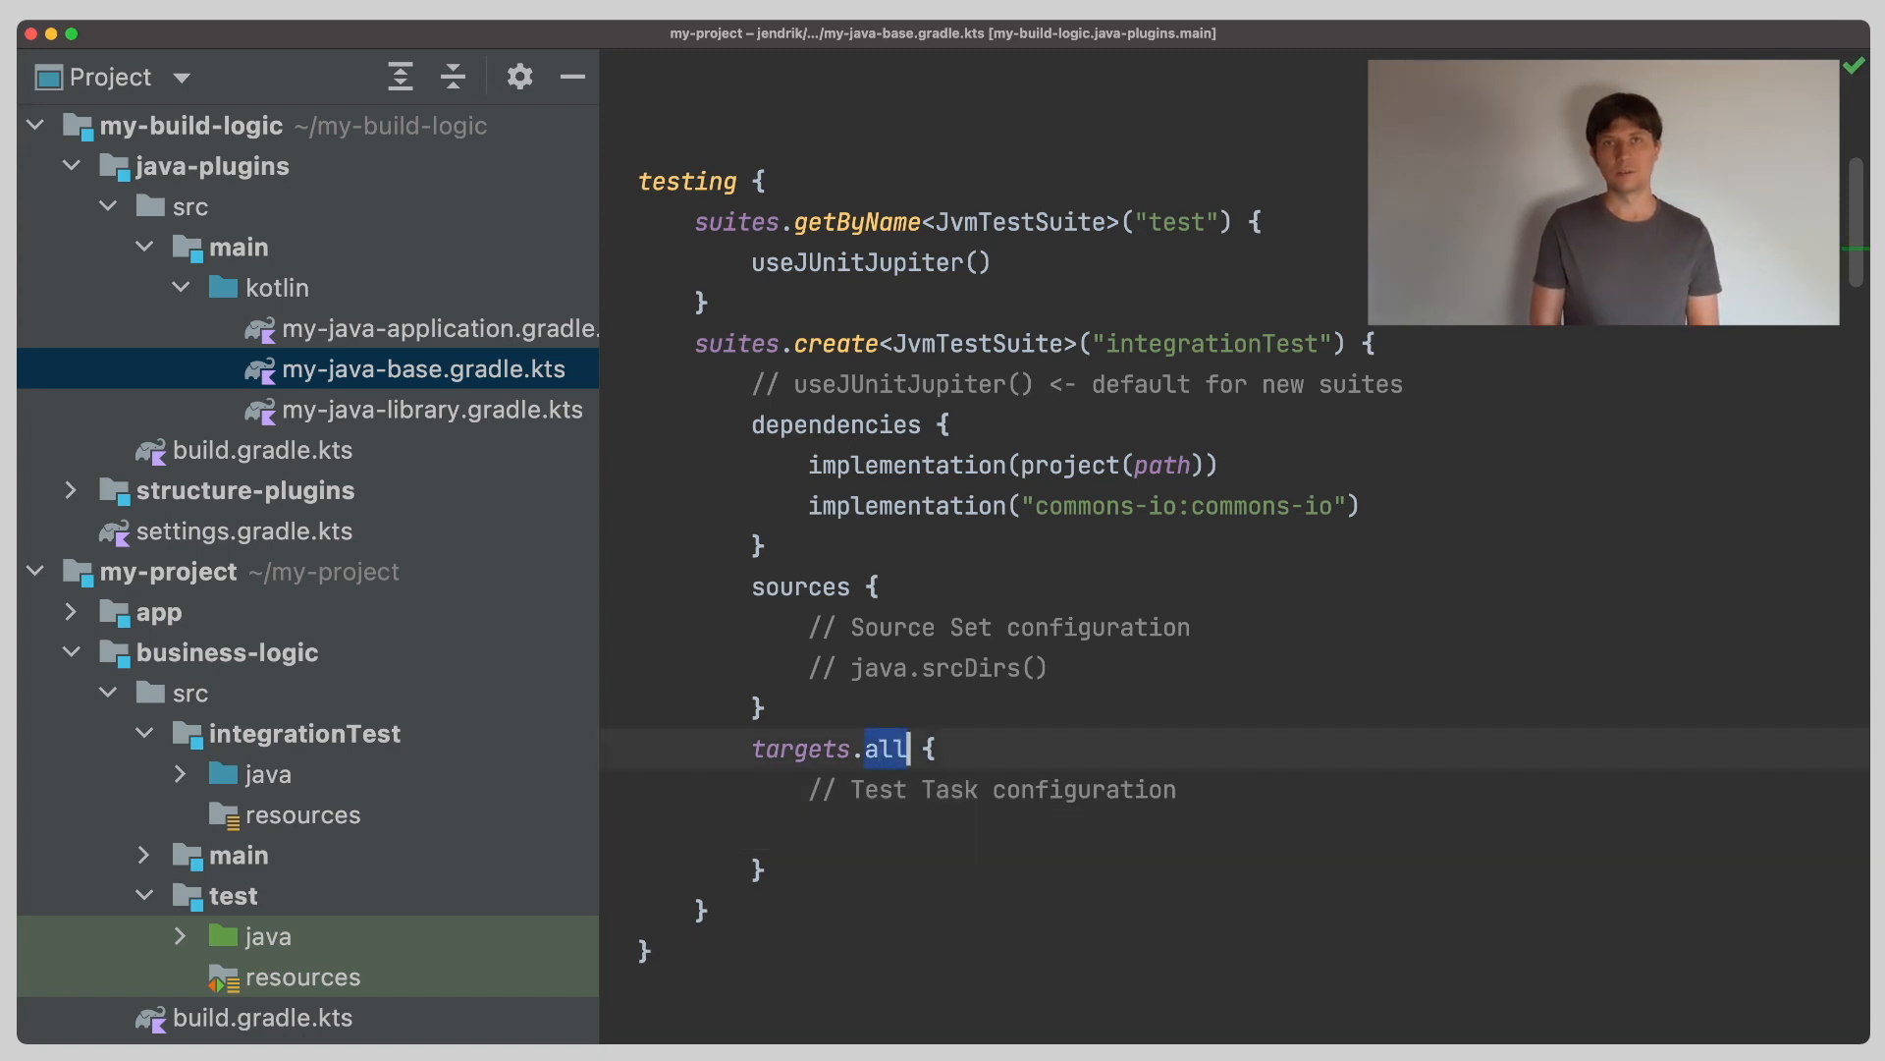